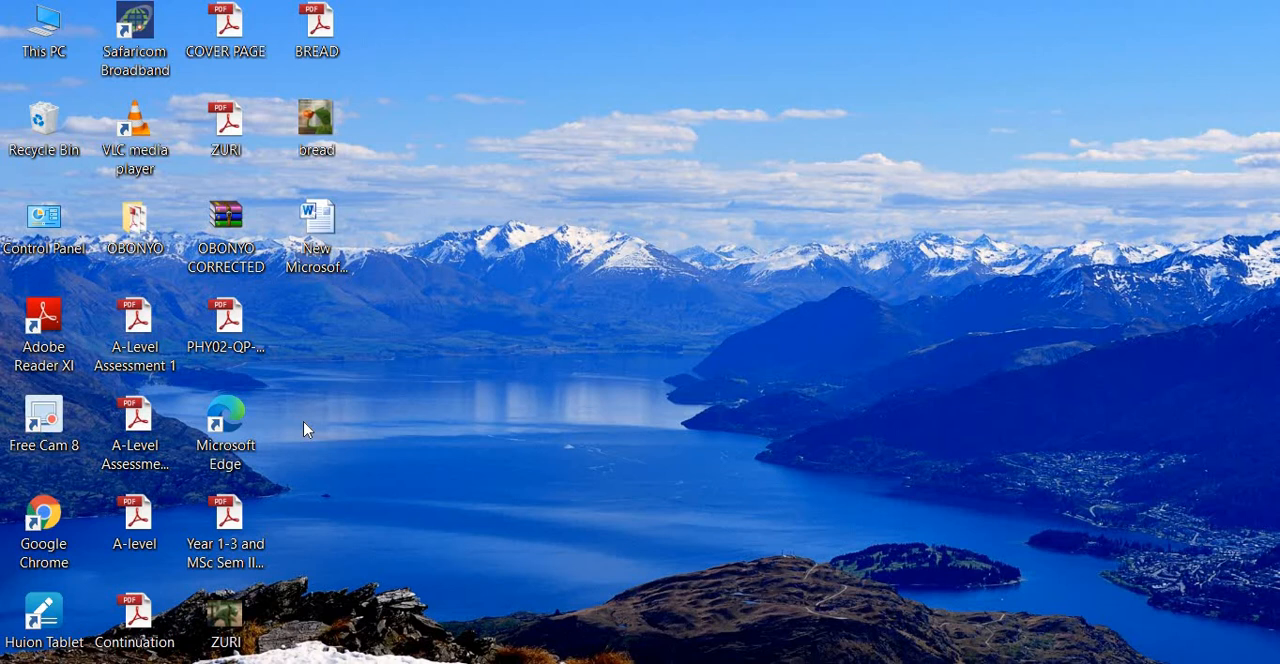
pyautogui.moveTo(508, 414)
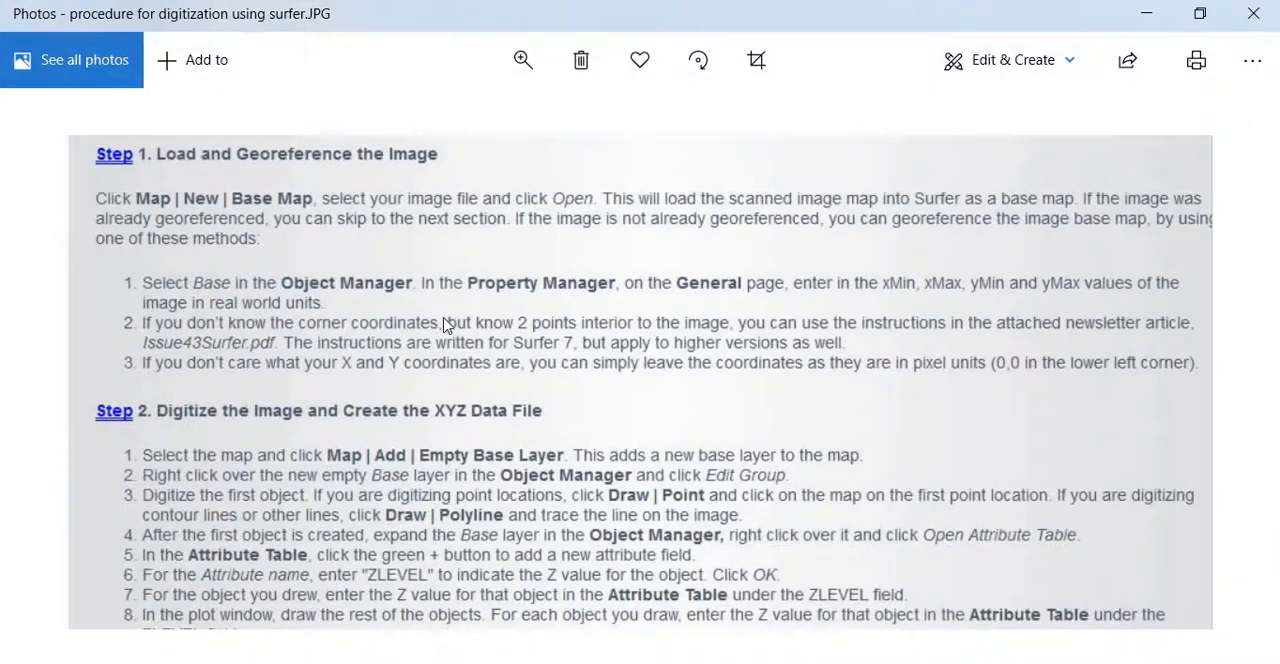
pyautogui.moveTo(228, 234)
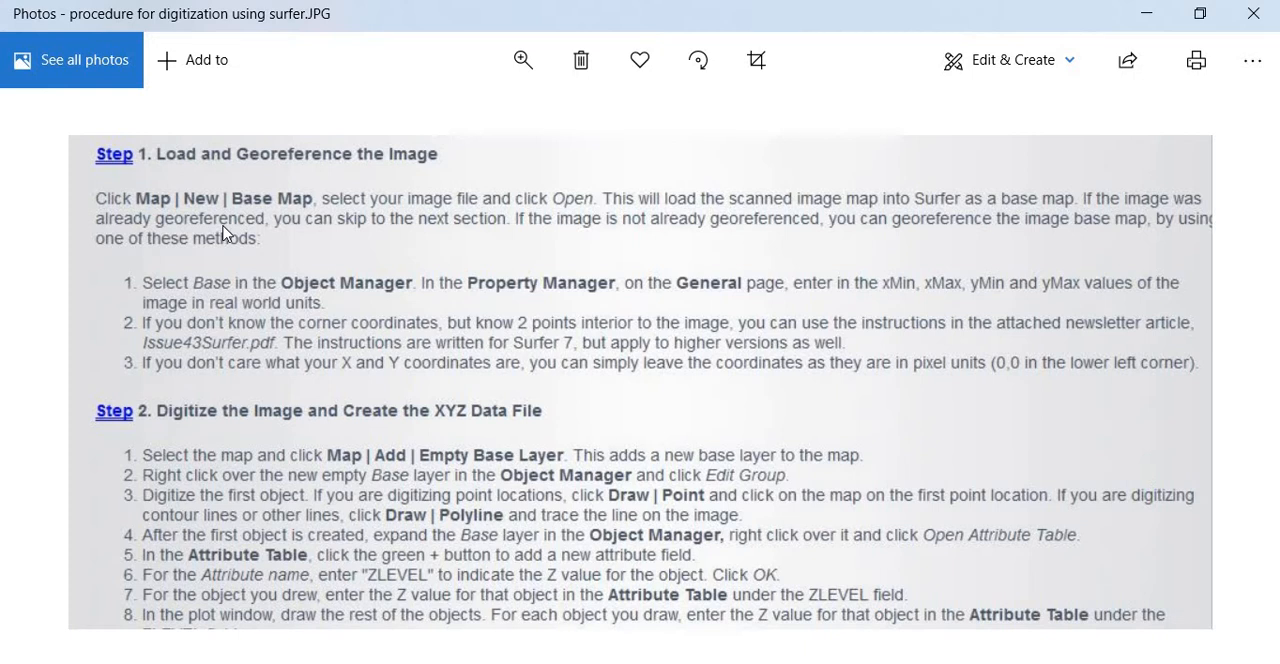
pyautogui.moveTo(160, 208)
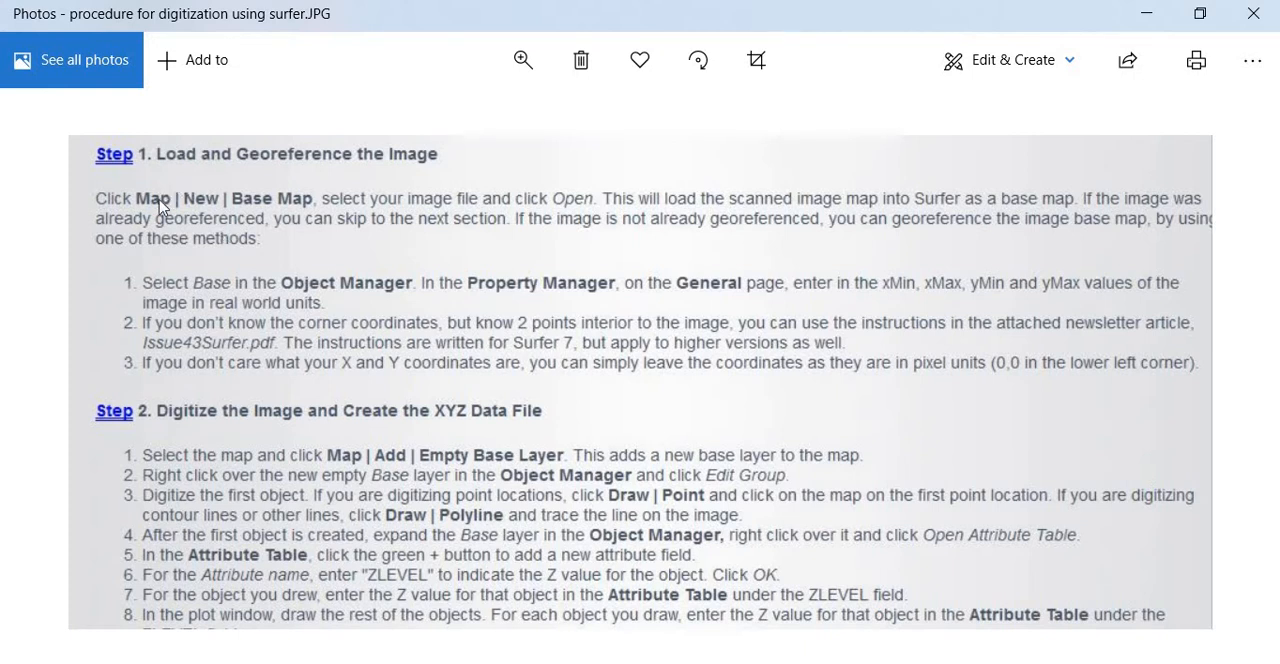
pyautogui.moveTo(288, 208)
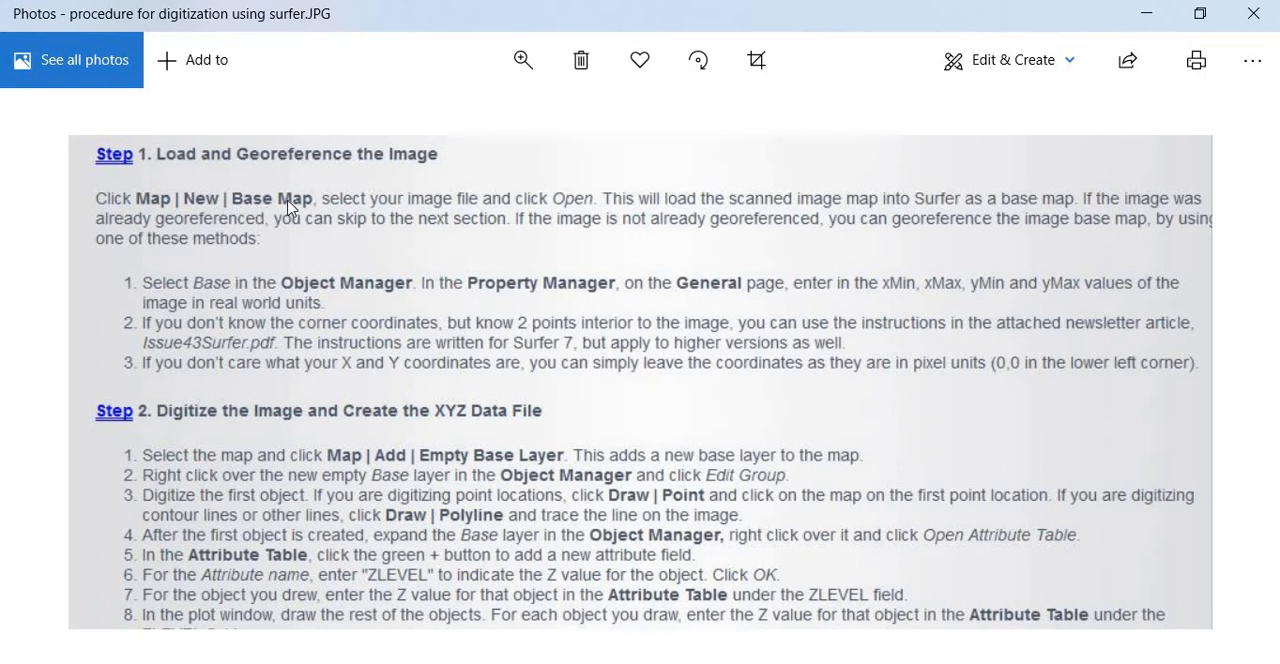
pyautogui.moveTo(378, 214)
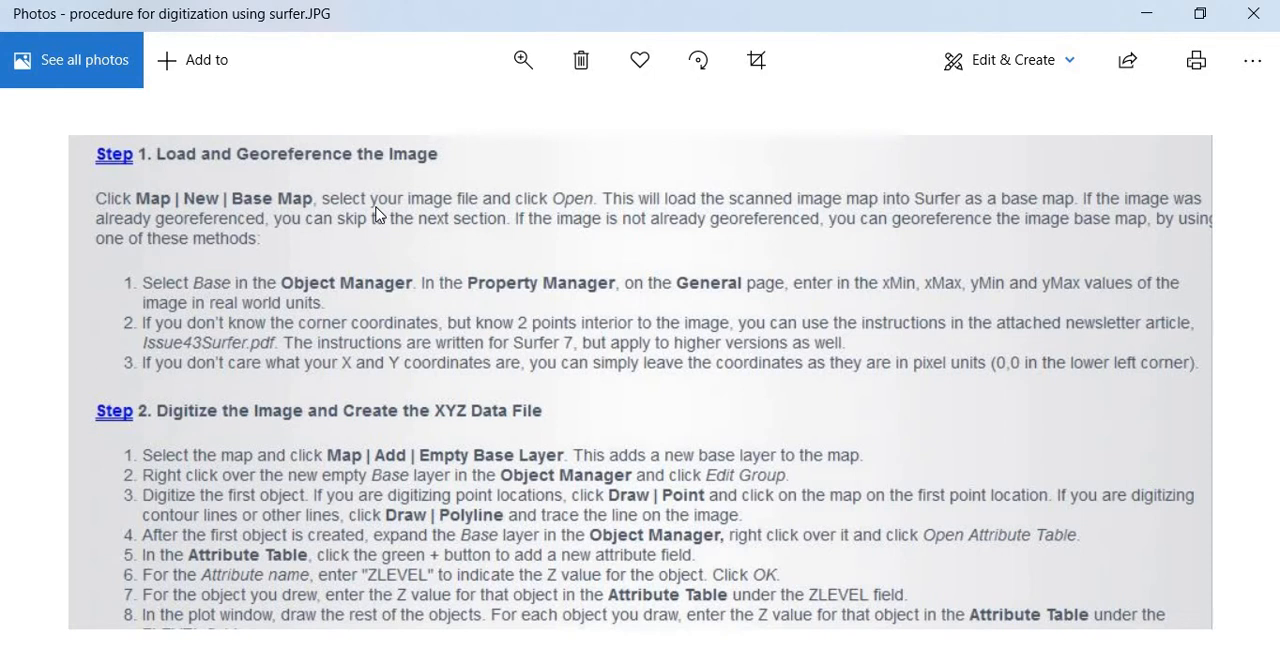
pyautogui.moveTo(670, 198)
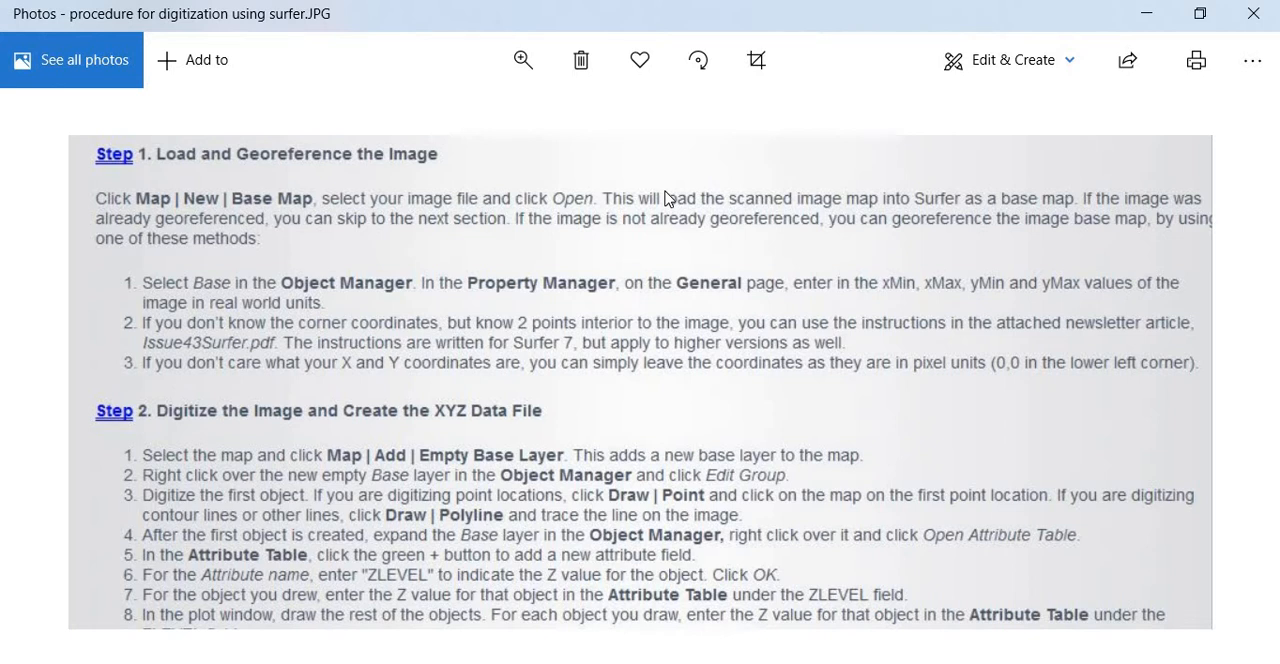
pyautogui.moveTo(250, 236)
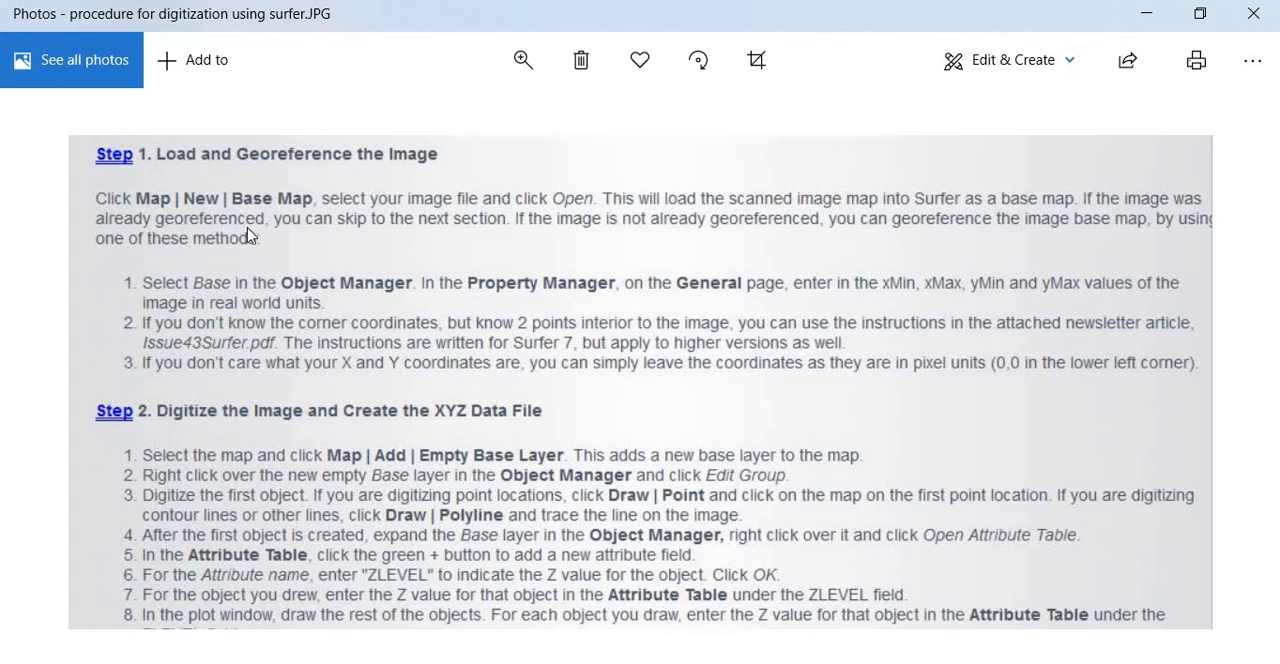
pyautogui.moveTo(634, 260)
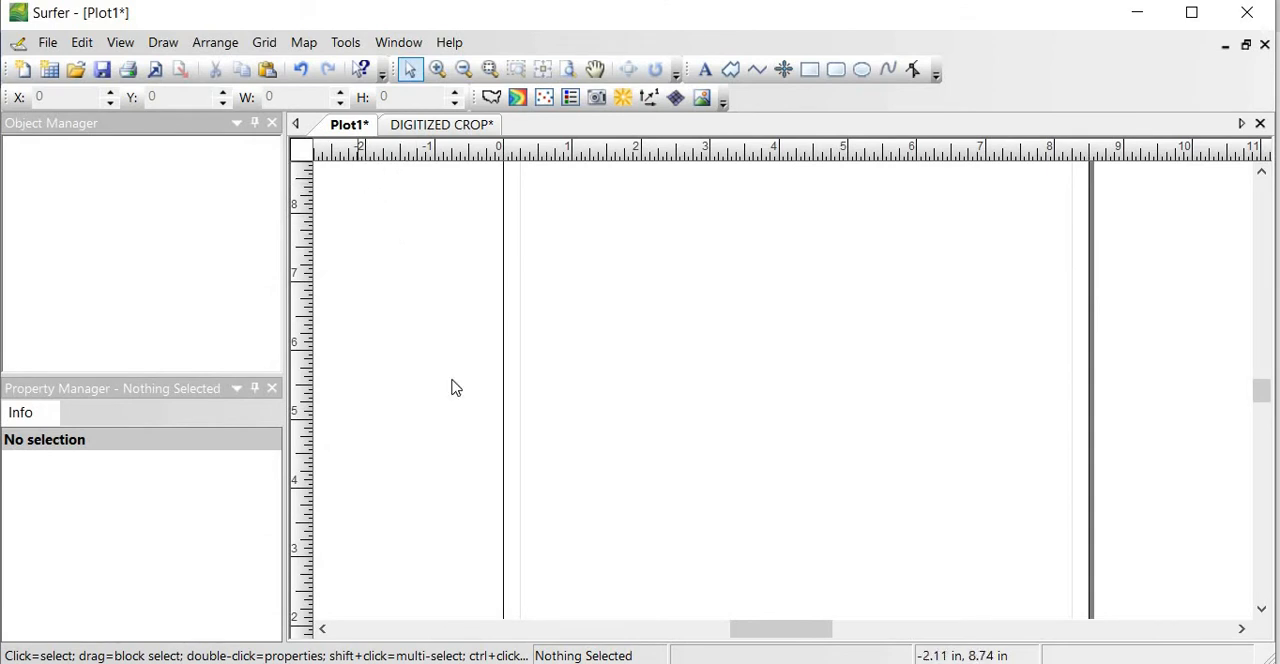
pyautogui.moveTo(676, 372)
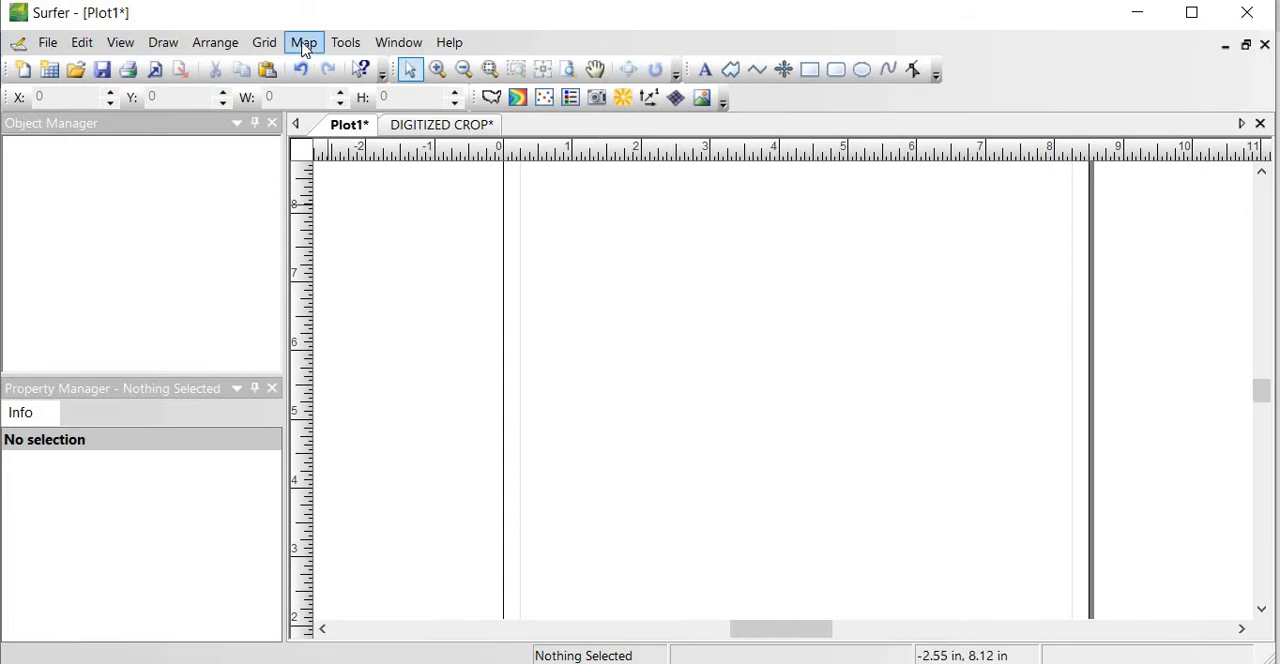
# - Create a new base map from the TOPO-STUDY AREA image via Map > New > Base Map
pyautogui.click(304, 42)
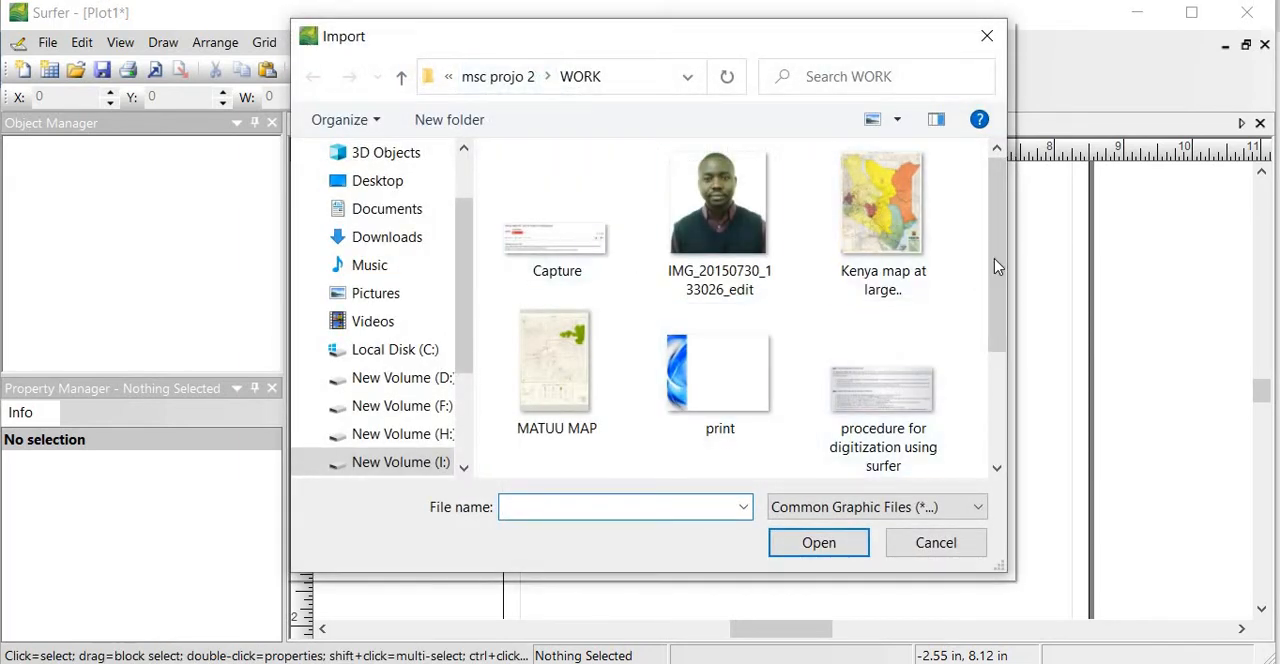
pyautogui.scroll(-3)
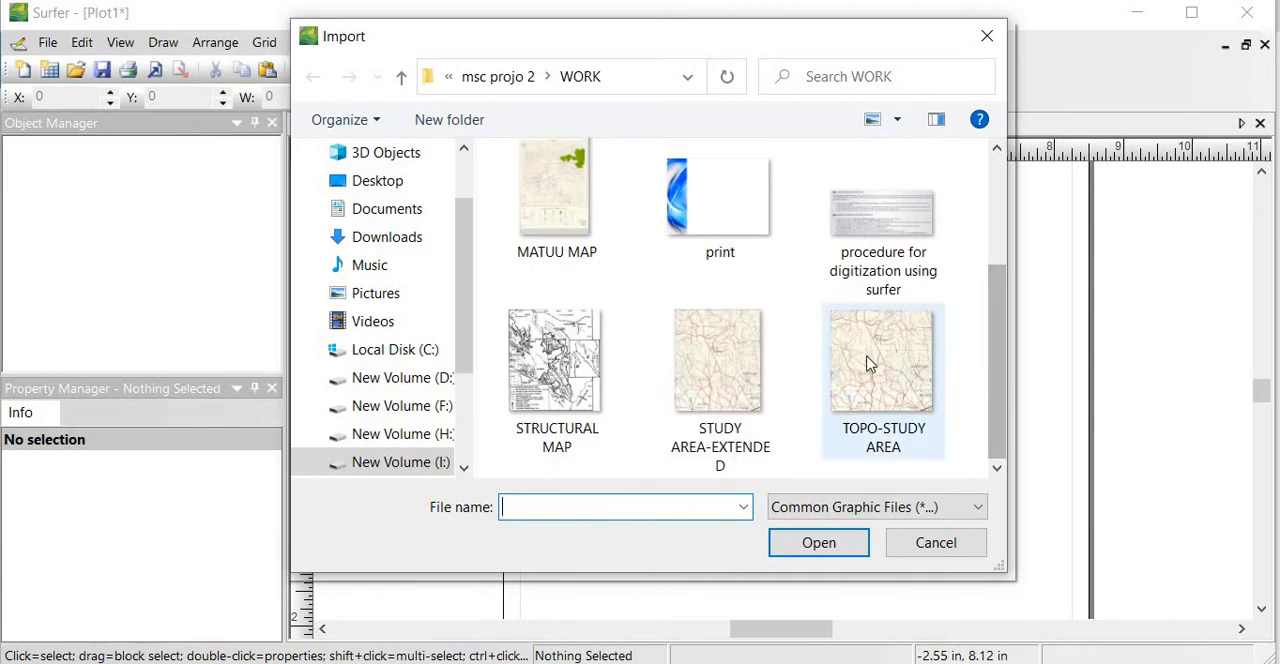
pyautogui.moveTo(868, 352)
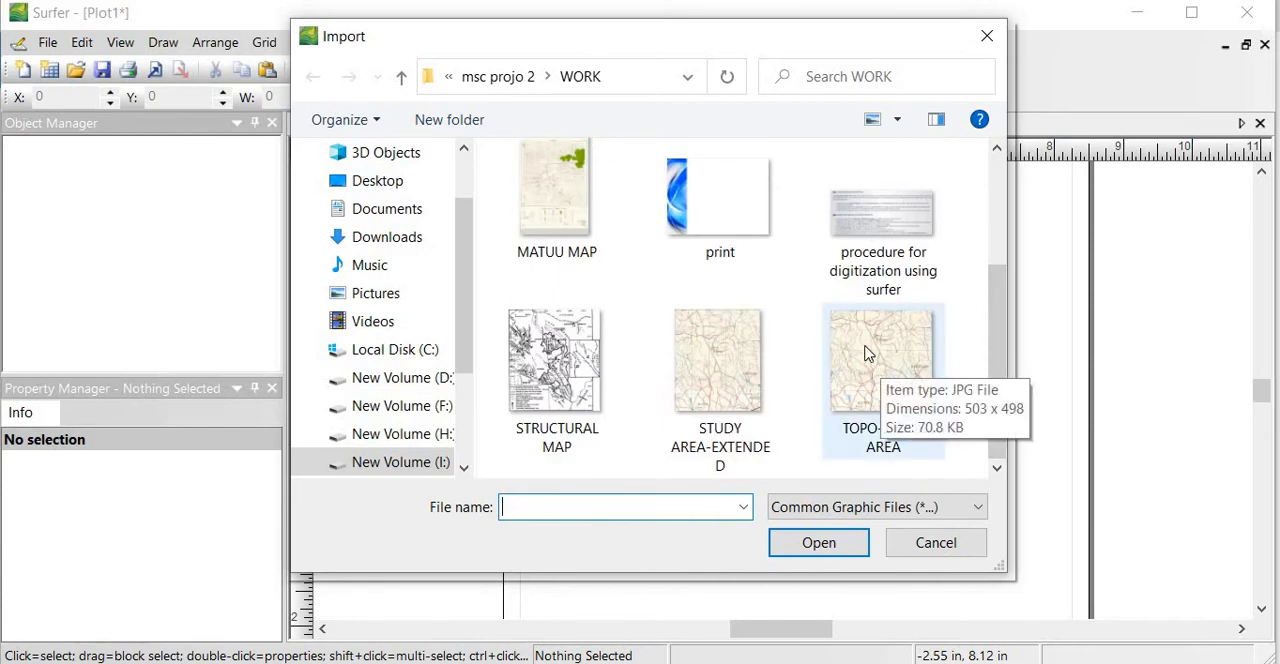
pyautogui.click(882, 360)
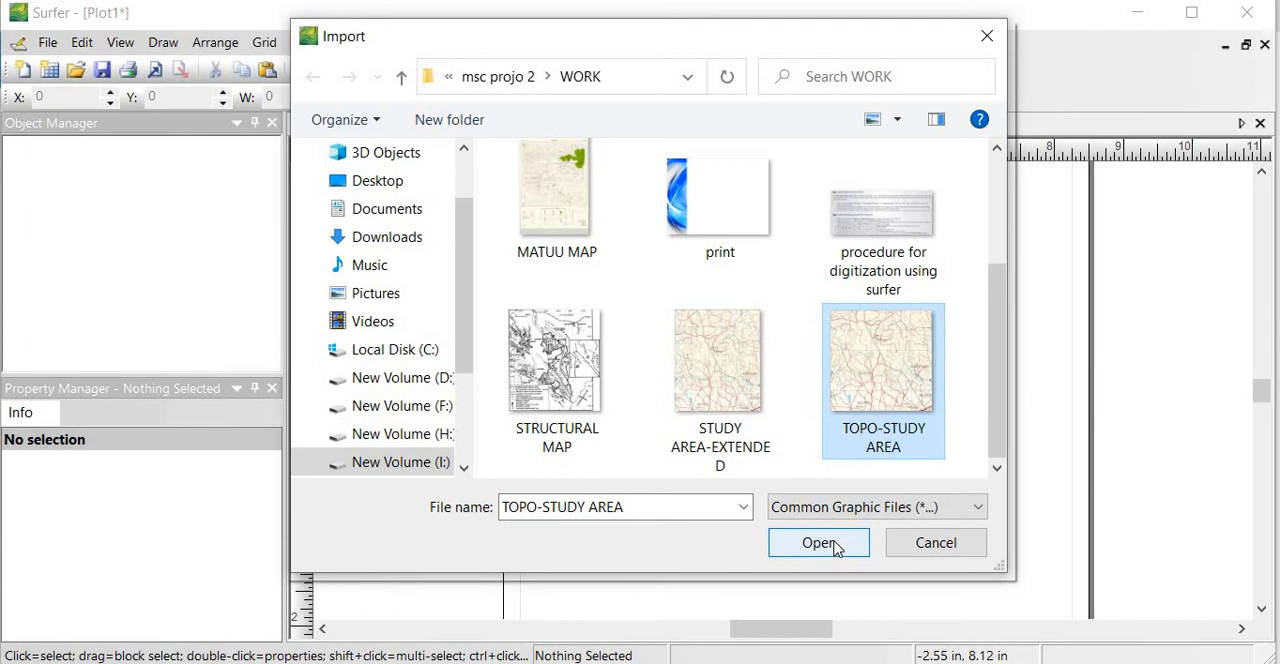
pyautogui.click(818, 542)
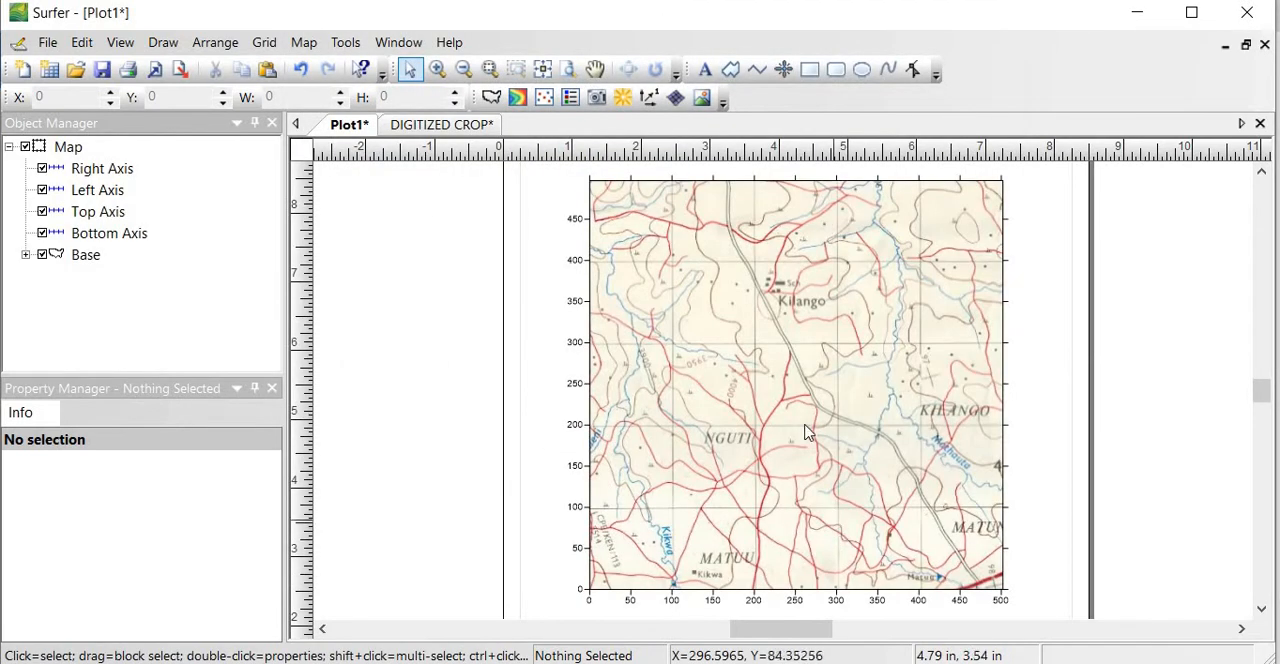
pyautogui.moveTo(808, 422)
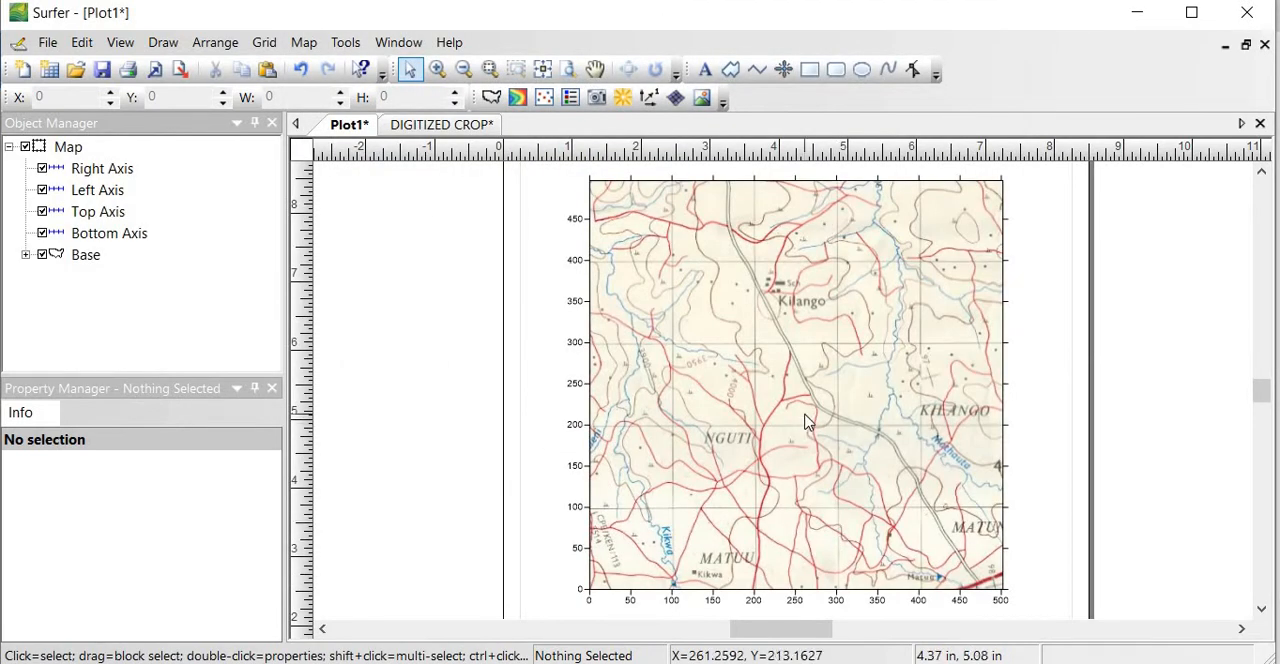
pyautogui.moveTo(680, 284)
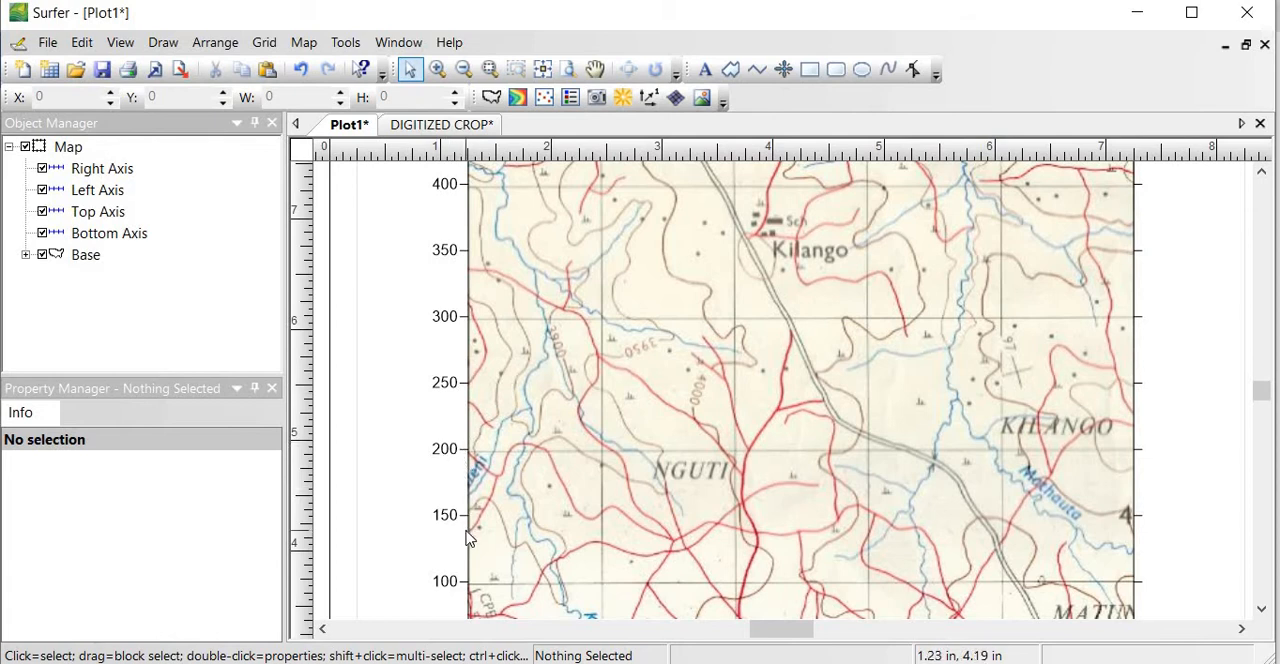
pyautogui.moveTo(690, 484)
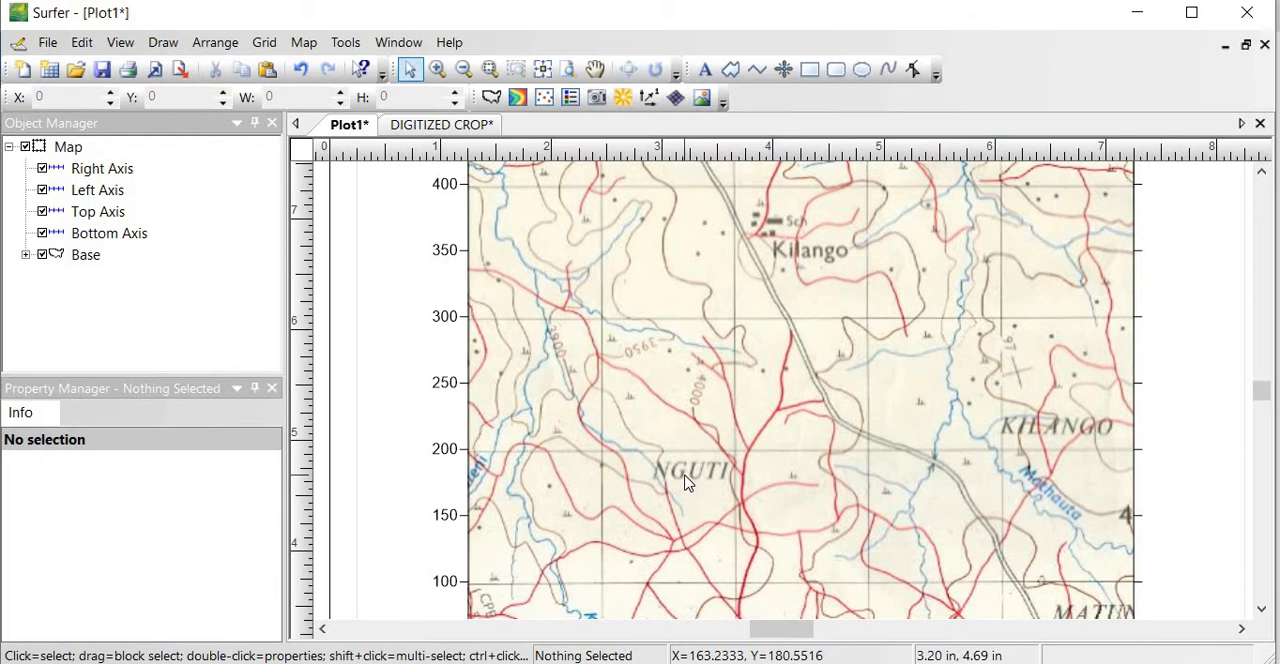
pyautogui.moveTo(664, 412)
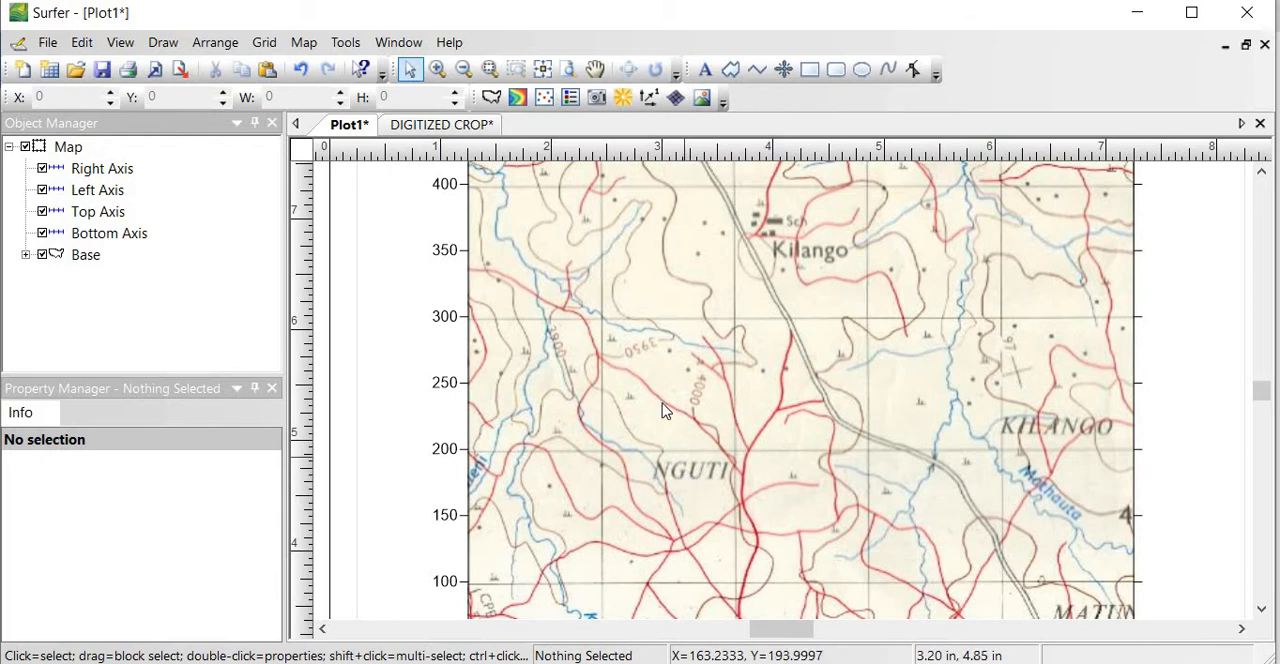
pyautogui.moveTo(658, 380)
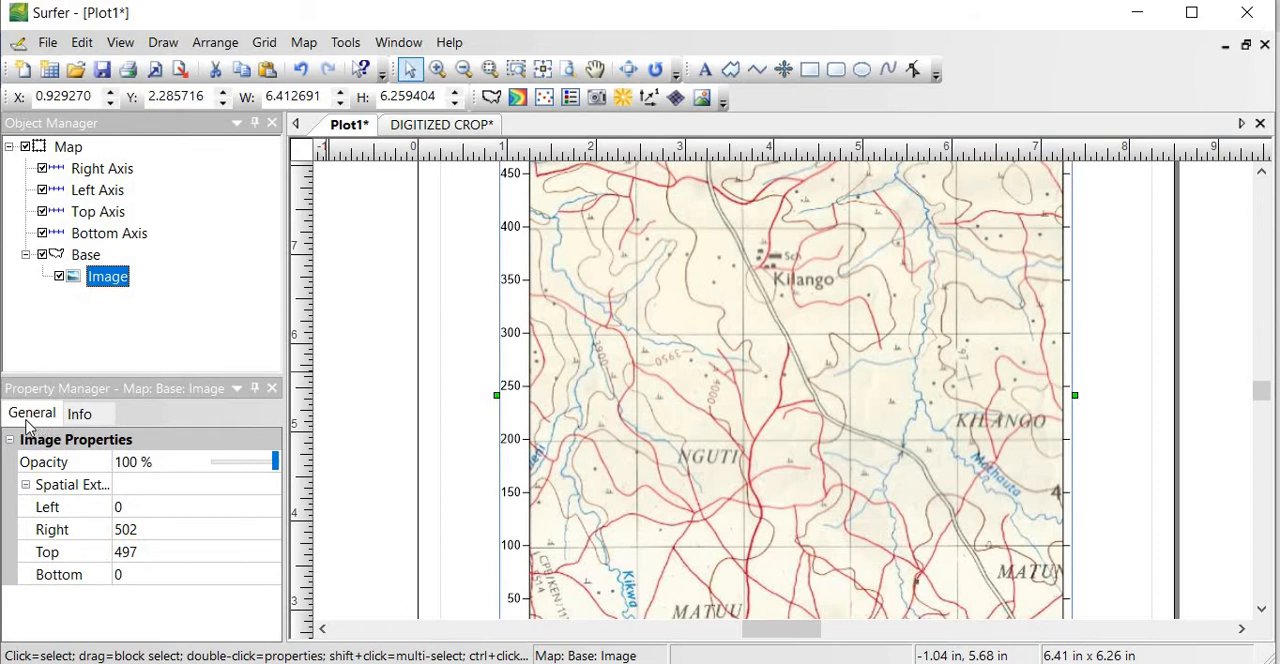
pyautogui.moveTo(48, 420)
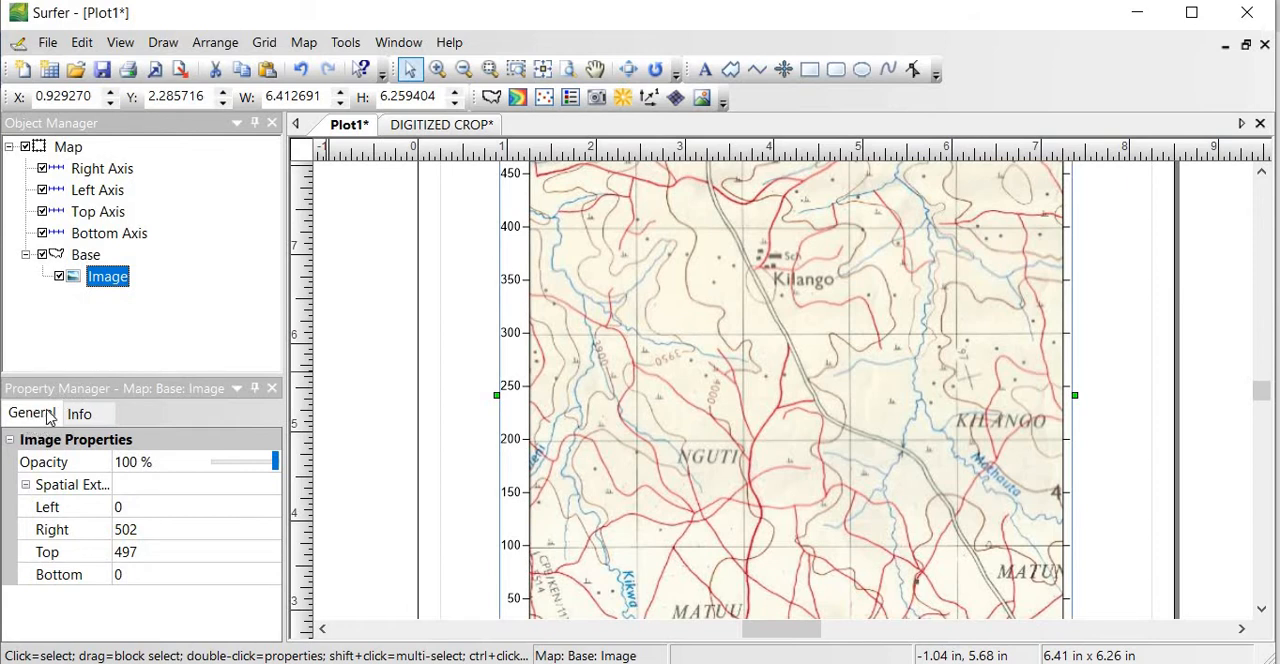
# - Check the image's Info (503 × 498 px, 24-bit) and return to its General spatial extents
pyautogui.click(80, 412)
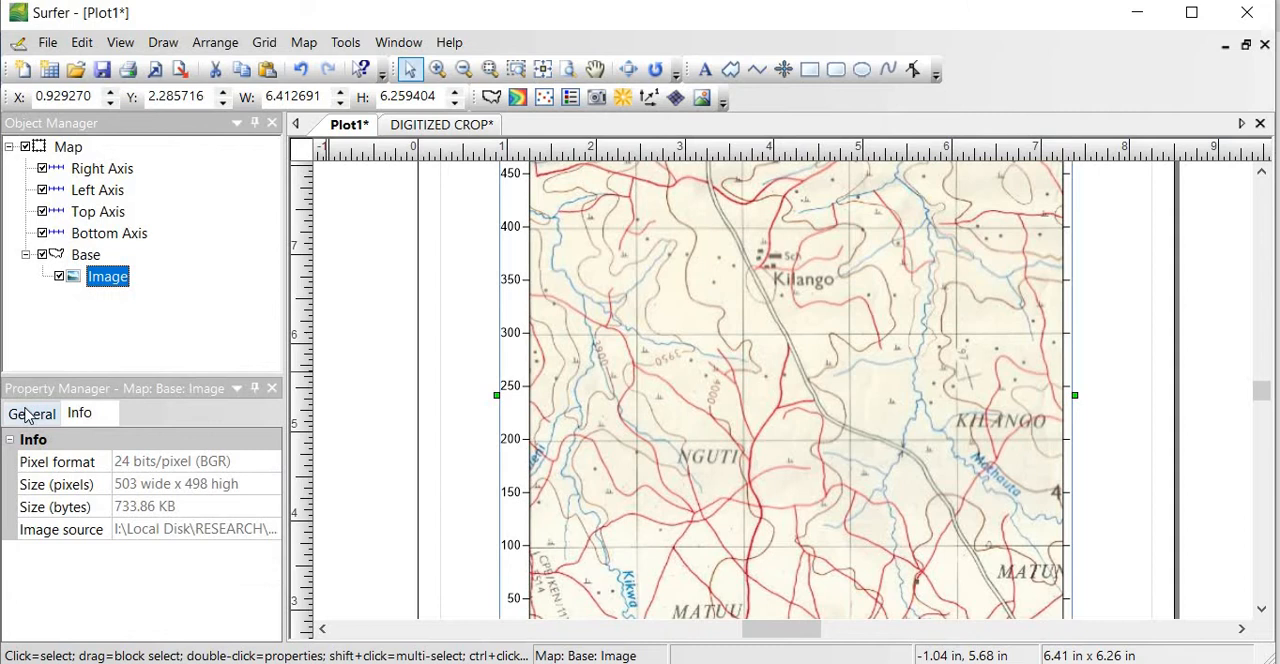
pyautogui.click(30, 412)
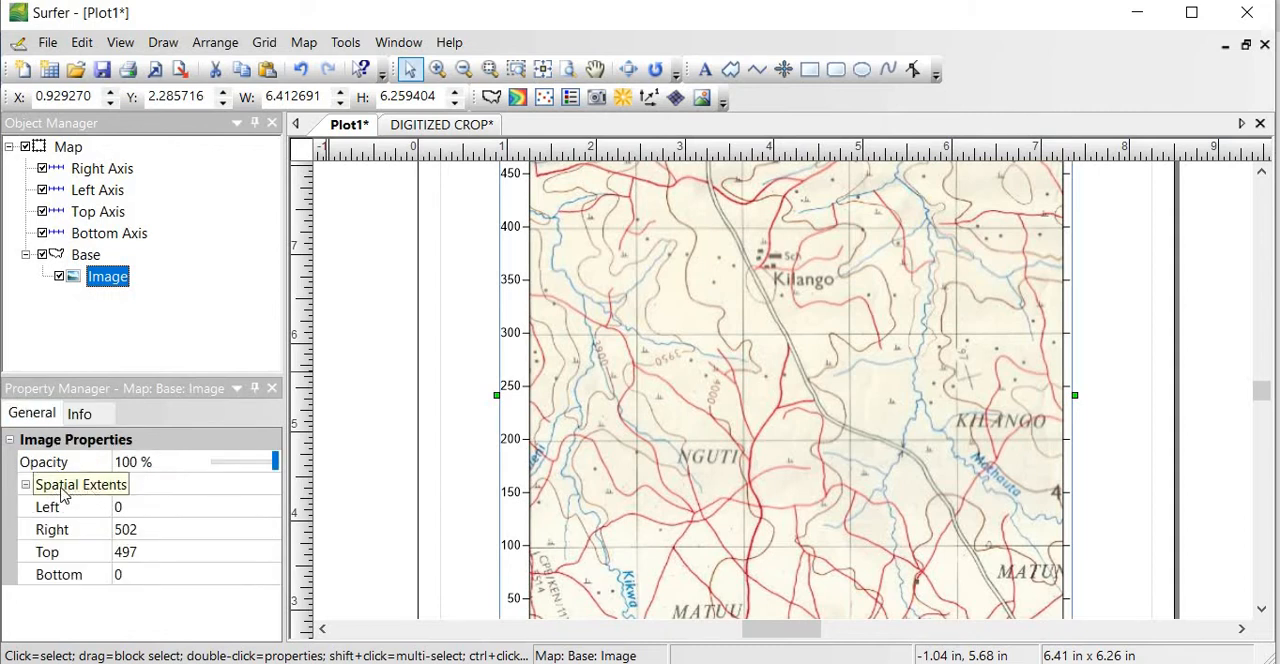
pyautogui.moveTo(98, 492)
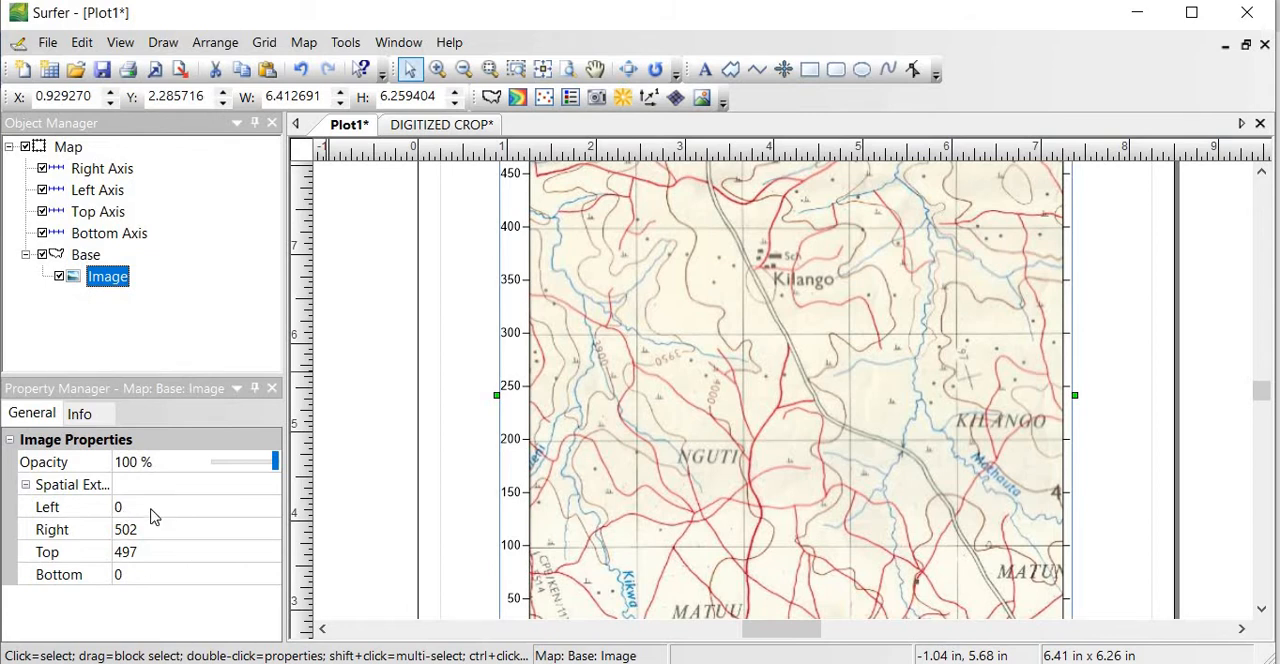
pyautogui.moveTo(132, 512)
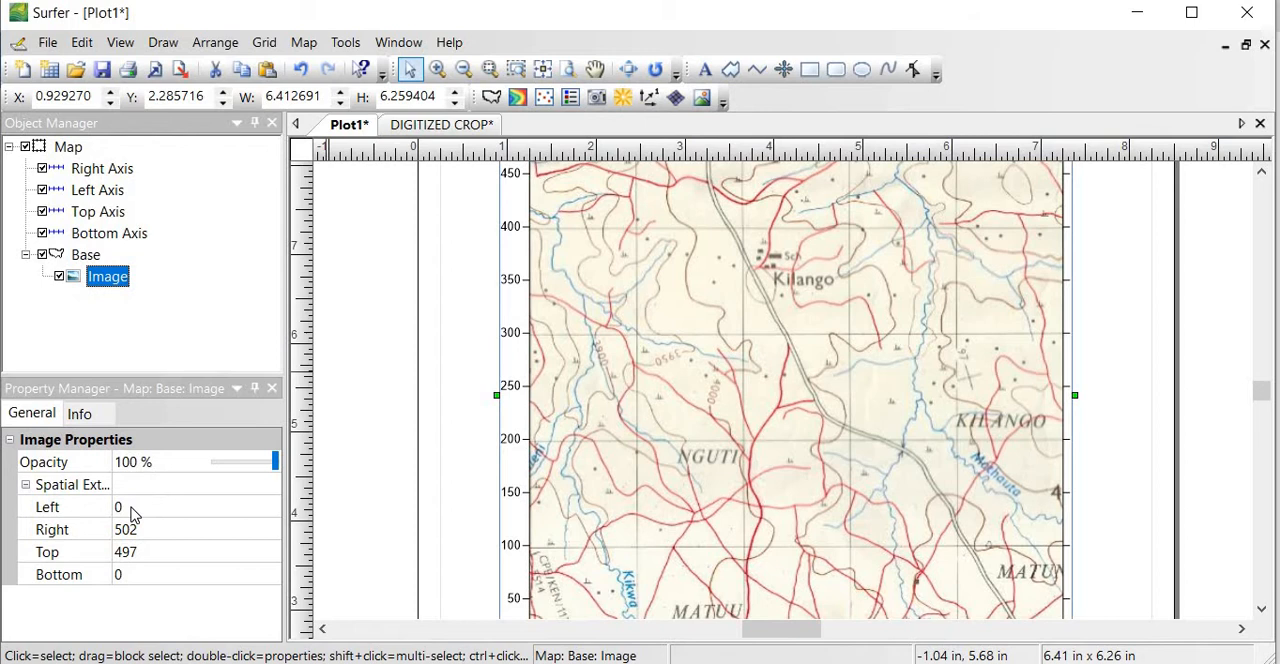
# - Enter image extents Left 335000, Right 340000, Top 9879000, Bottom 9874000 and select the Base layer
pyautogui.click(150, 506)
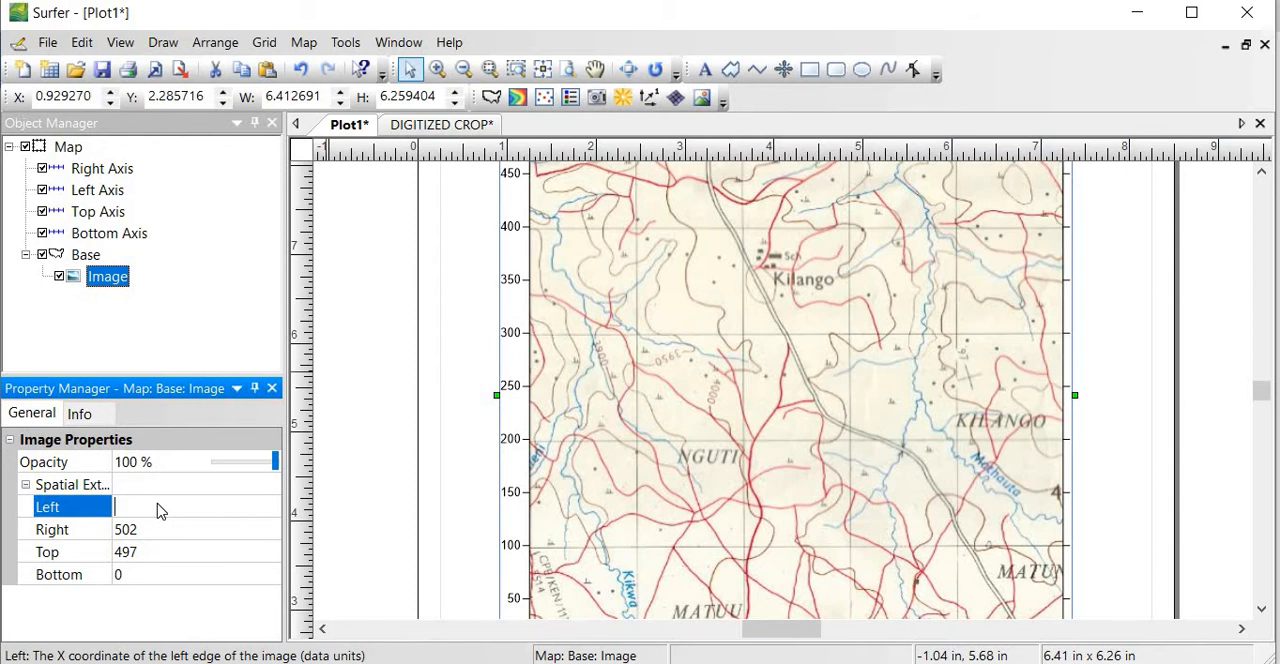
pyautogui.write('335000')
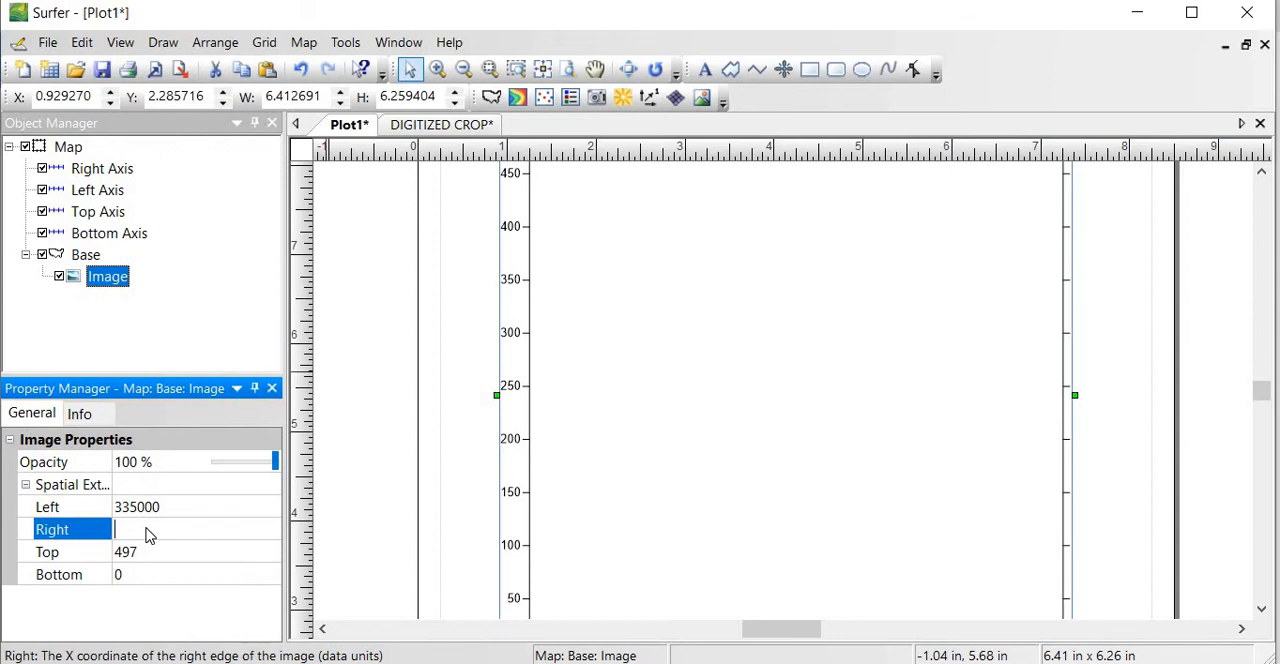
pyautogui.write('34')
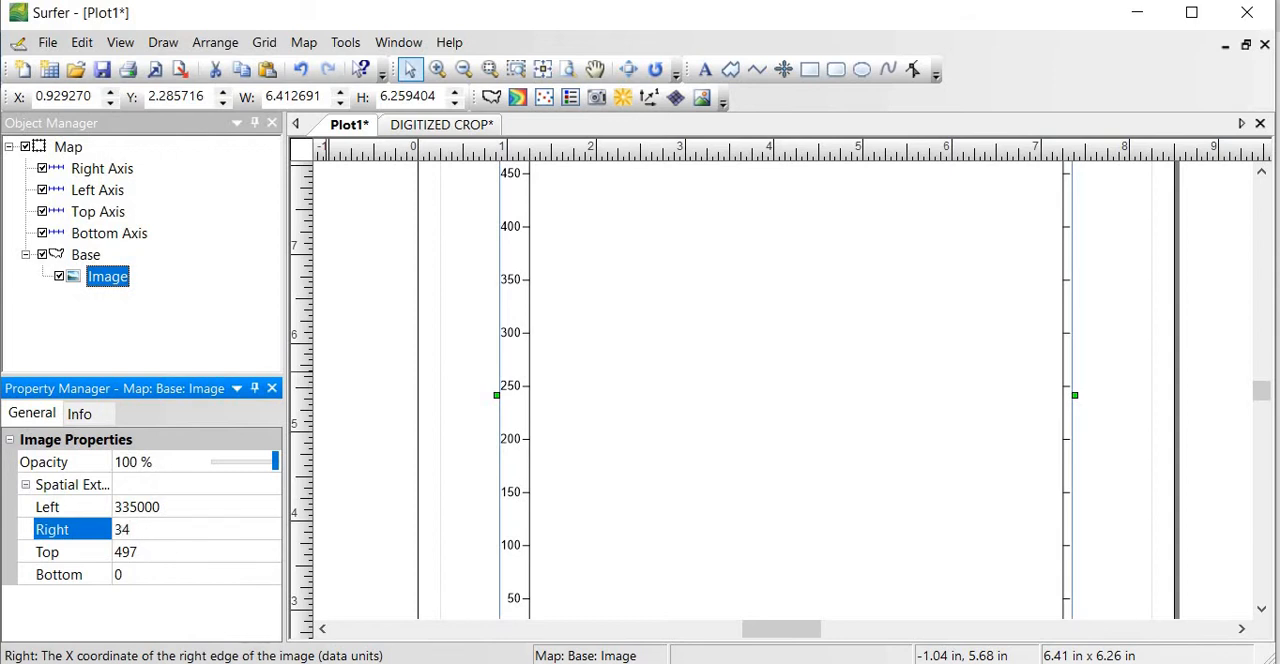
pyautogui.write('340000')
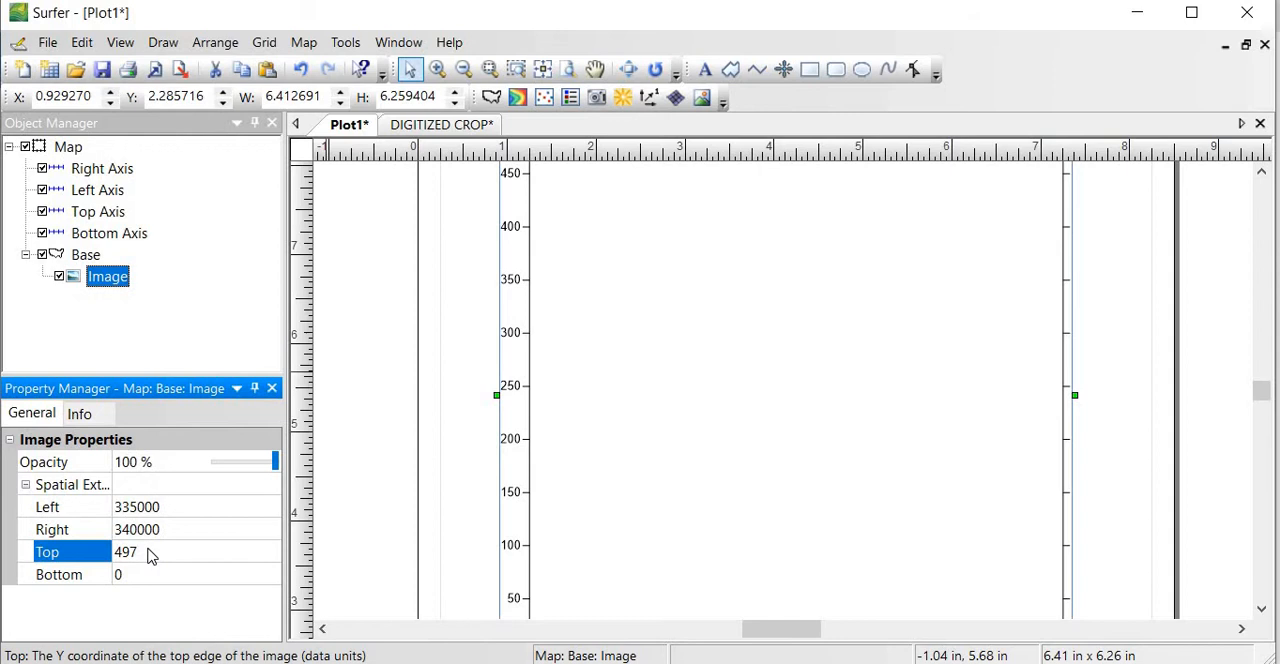
pyautogui.click(150, 552)
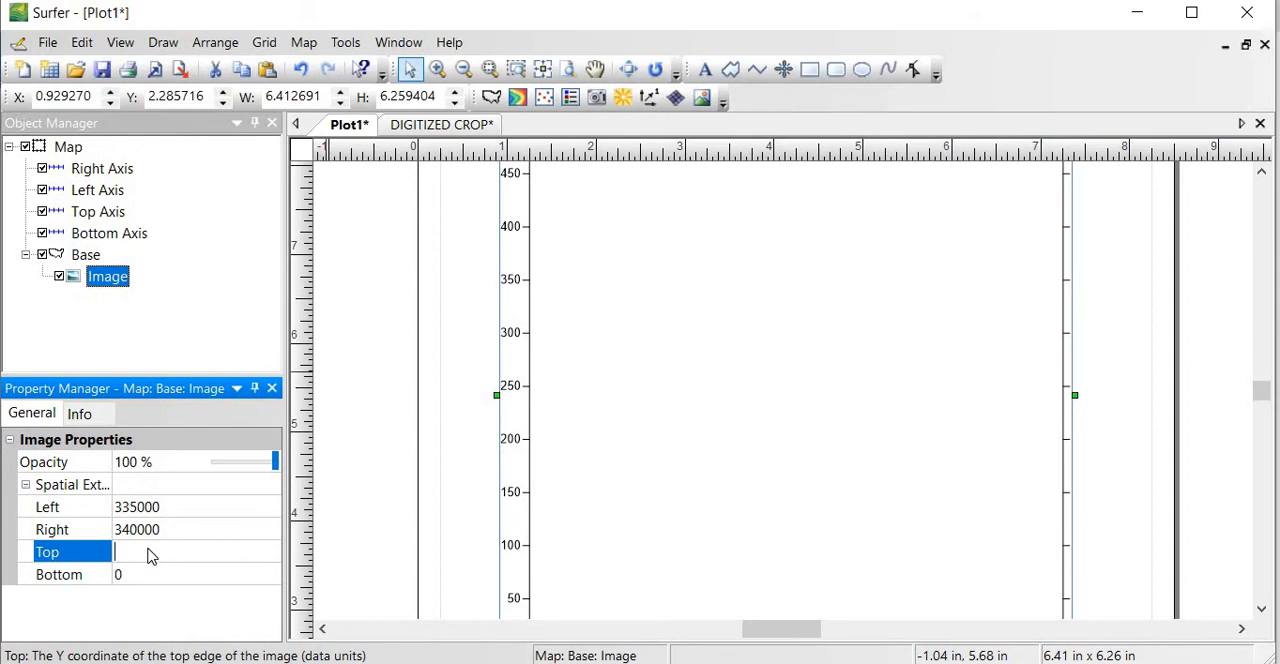
pyautogui.write('9879000')
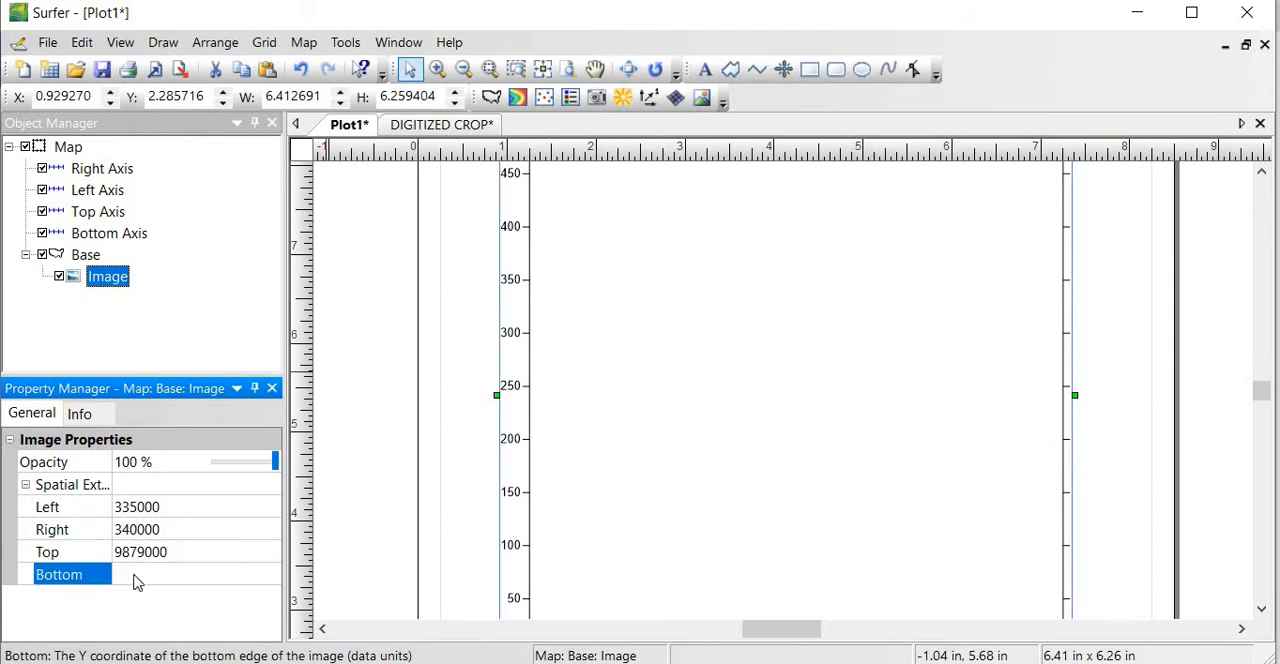
pyautogui.write('9')
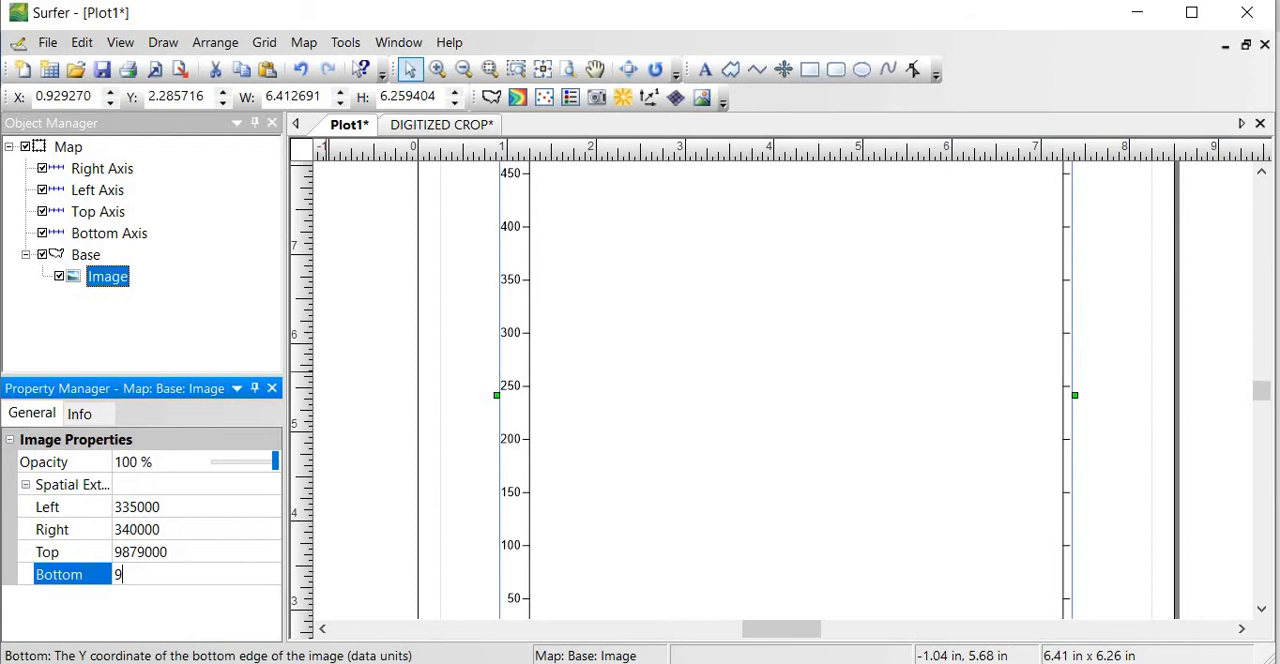
pyautogui.write('874000')
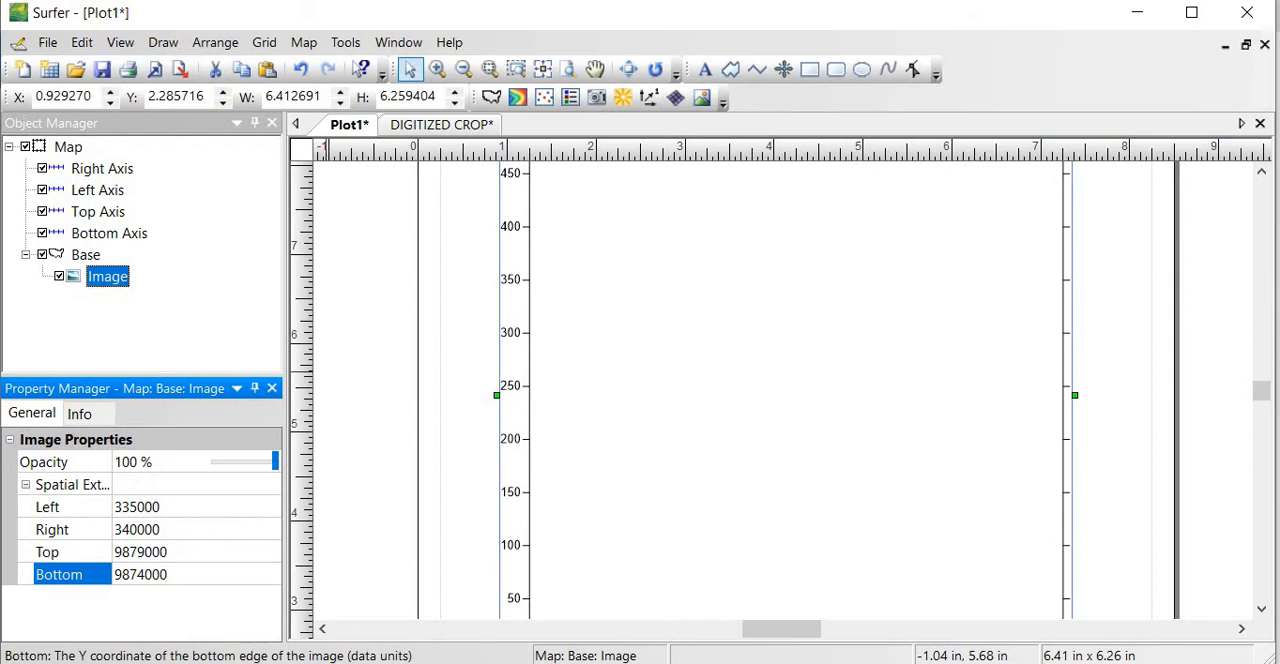
pyautogui.click(160, 576)
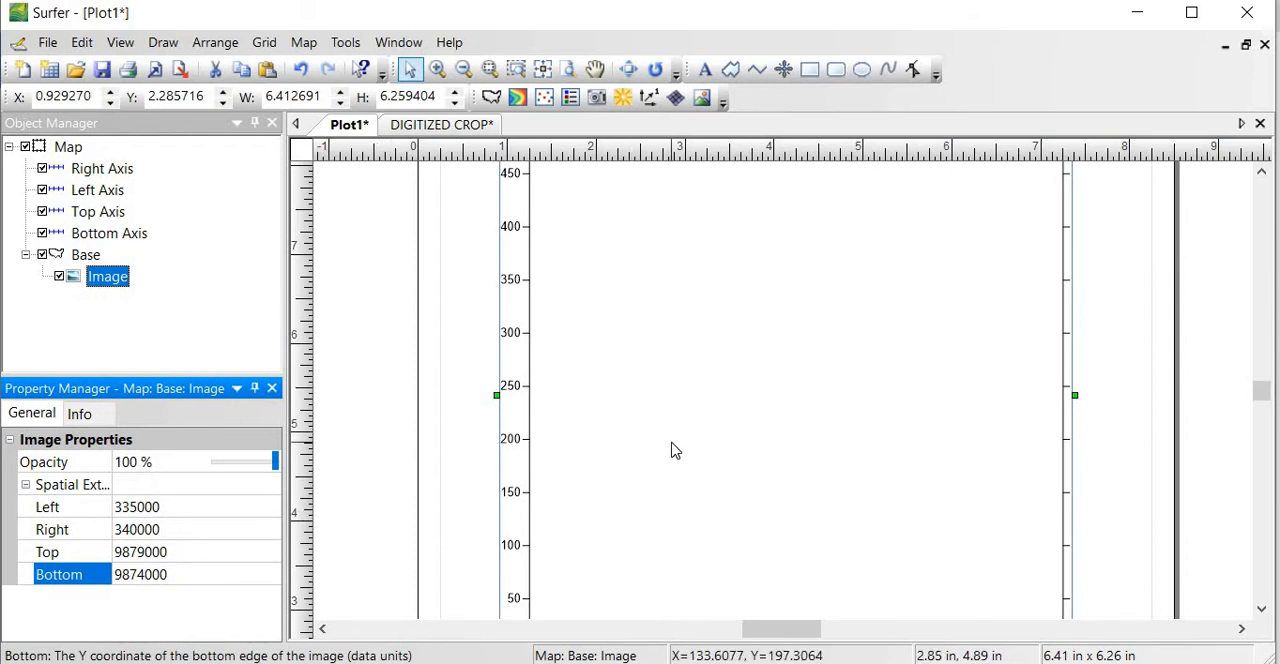
pyautogui.click(84, 254)
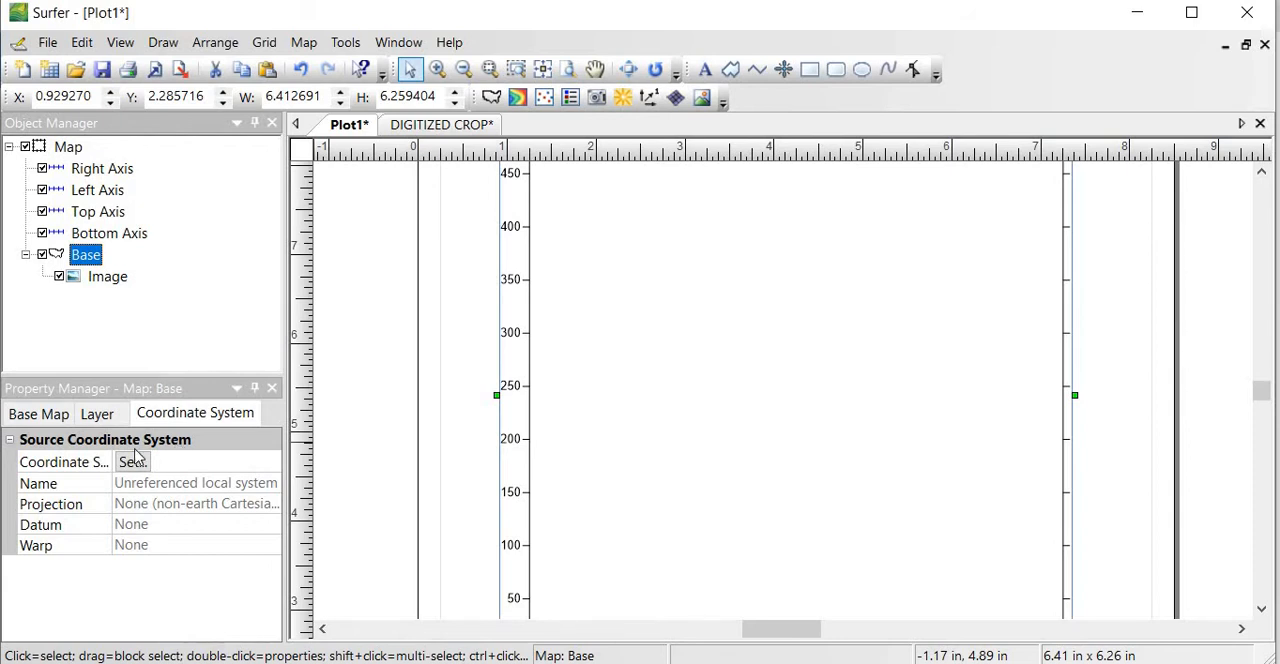
# - Assign the predefined Africa Arc 1960 / UTM zone 37S coordinate system to the base layer
pyautogui.click(132, 462)
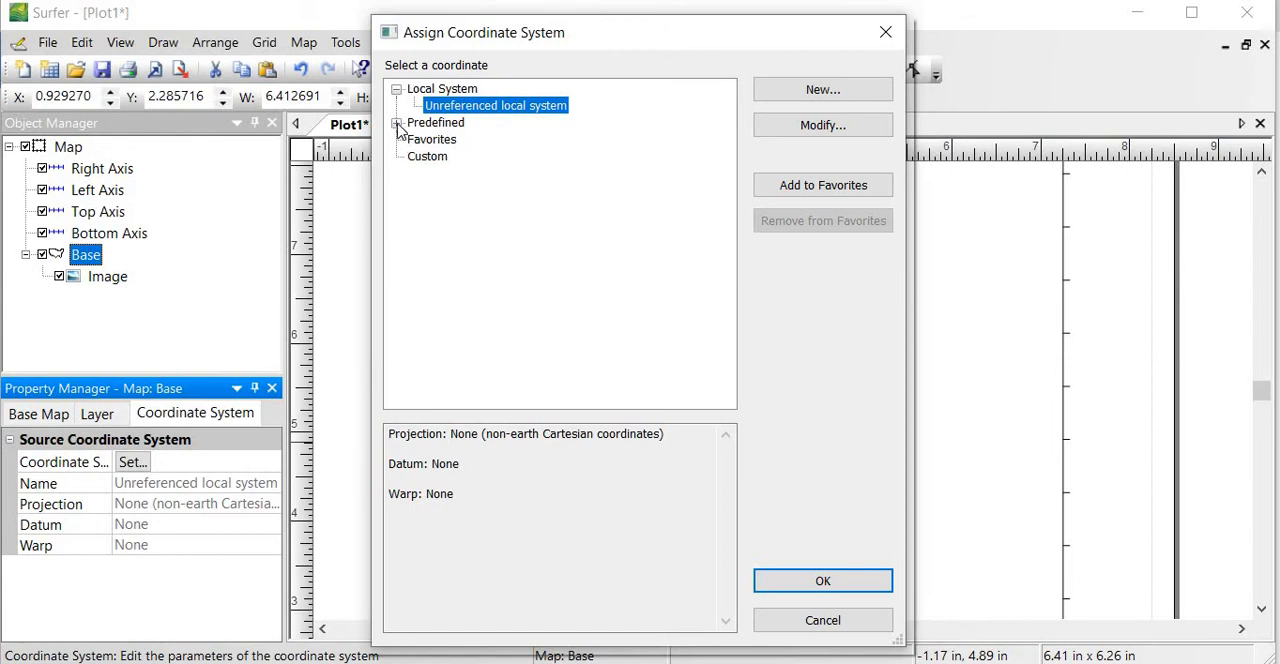
pyautogui.click(398, 122)
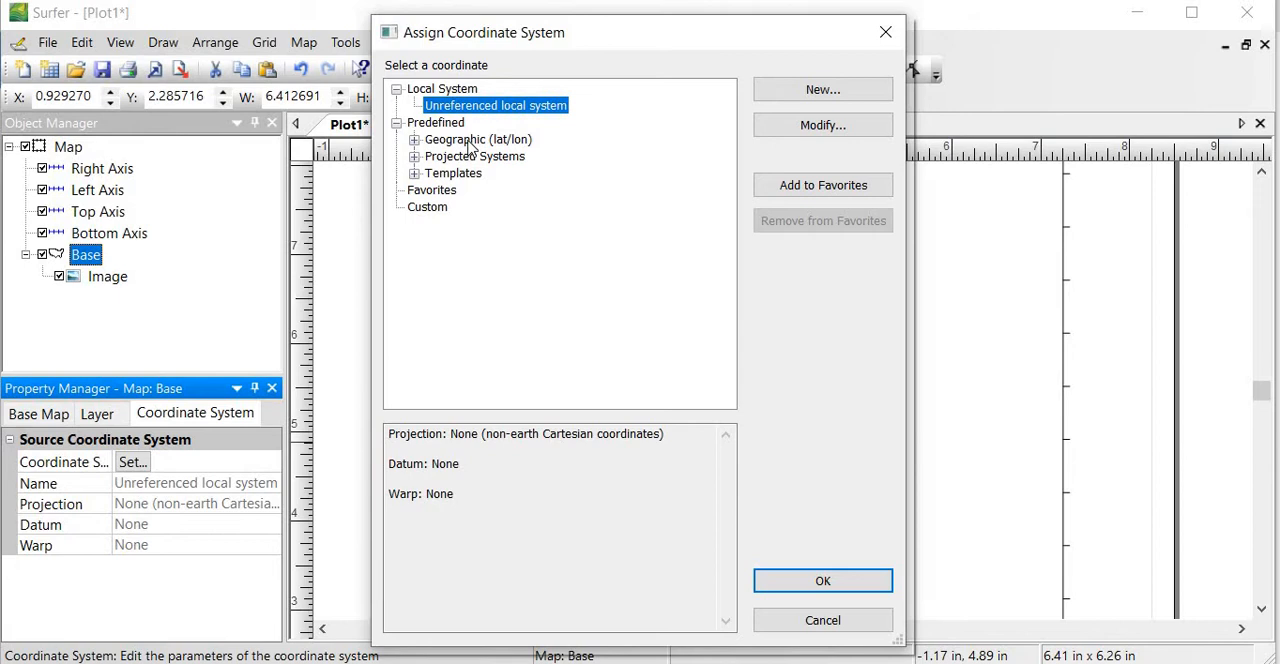
pyautogui.moveTo(470, 160)
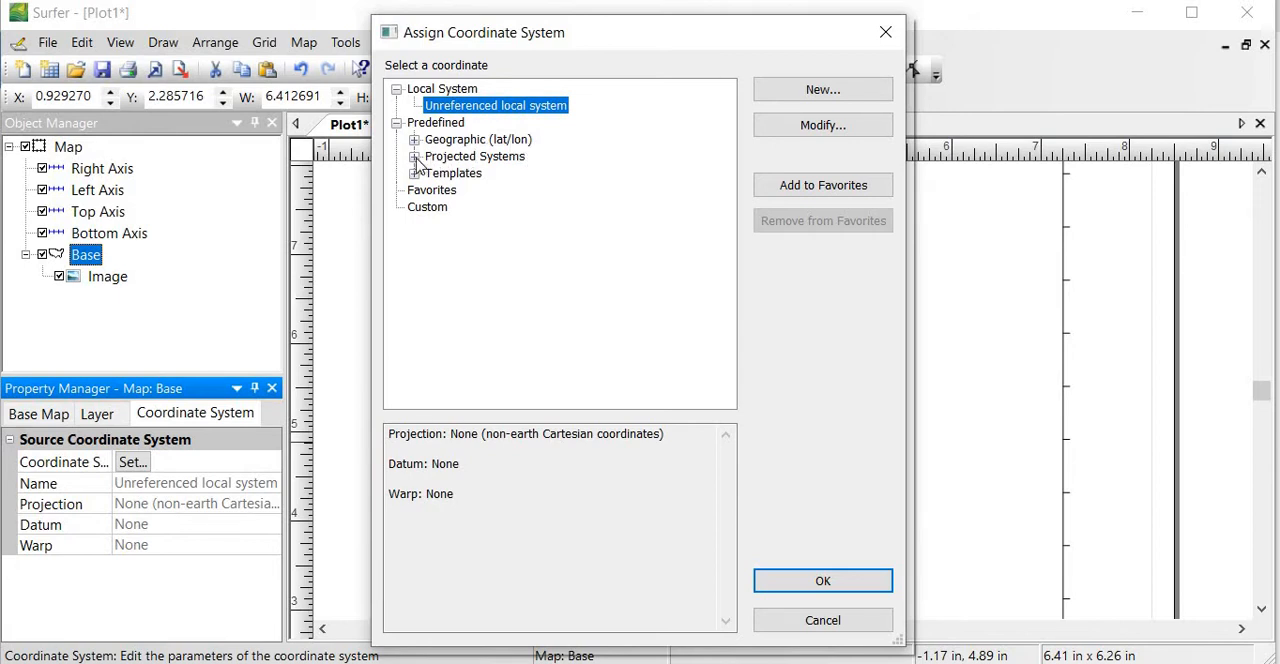
pyautogui.click(412, 156)
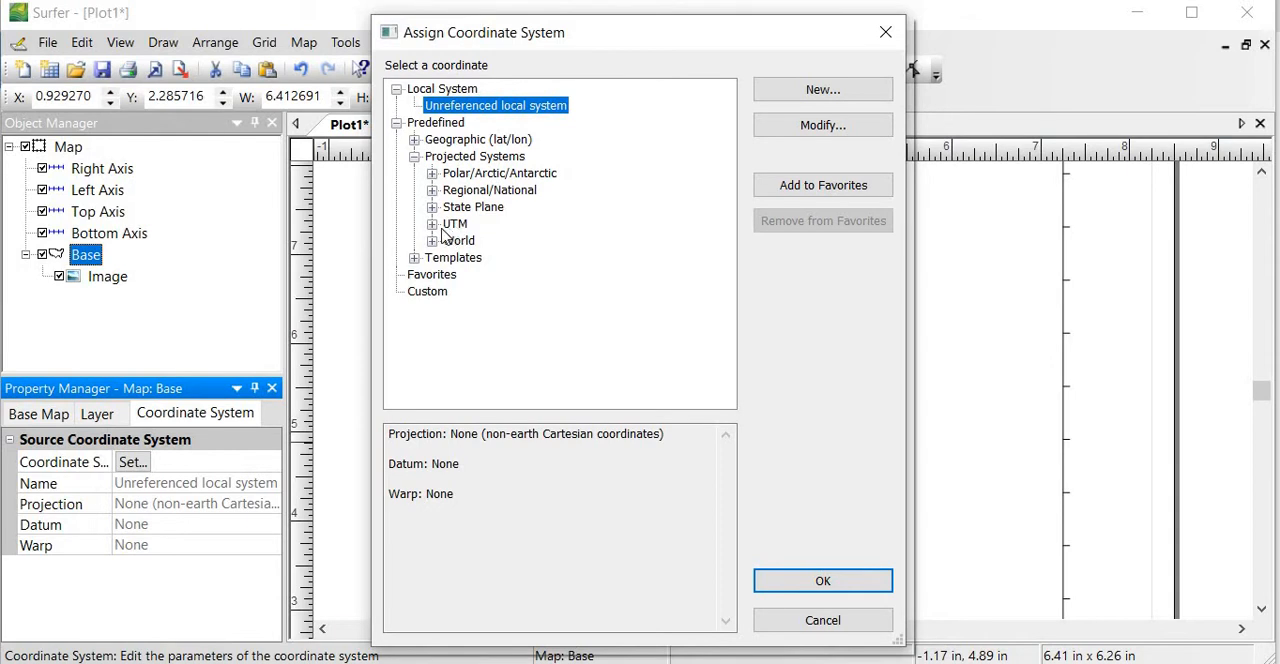
pyautogui.click(432, 224)
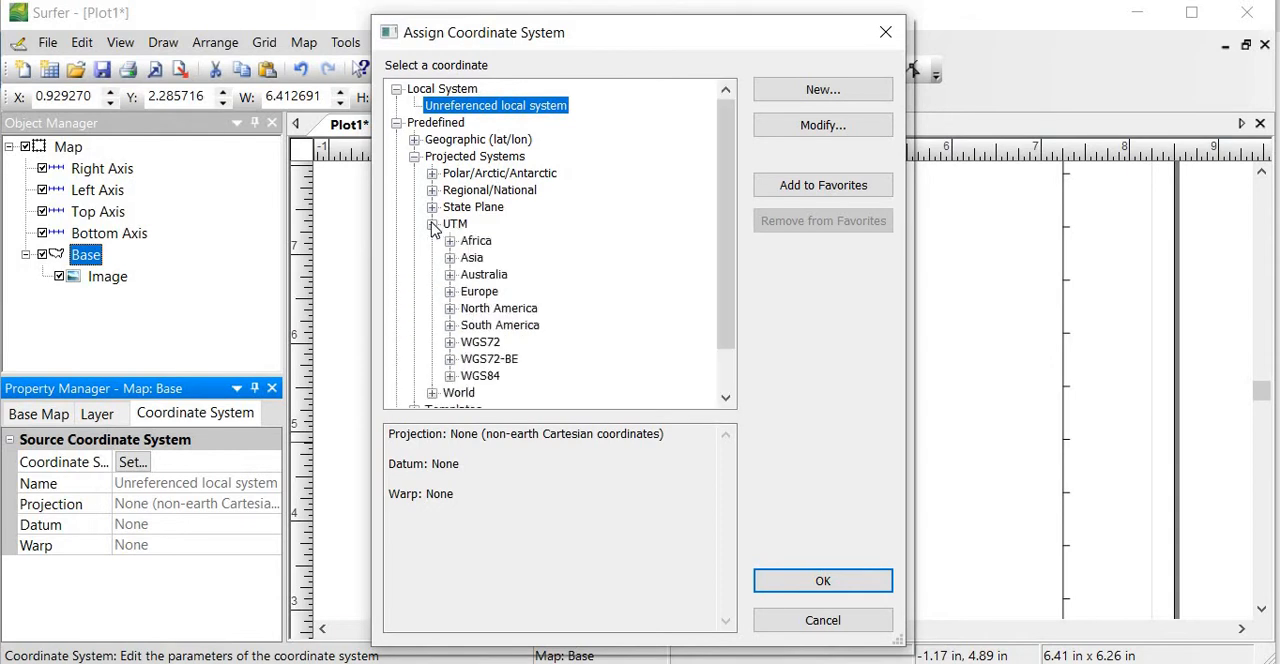
pyautogui.click(456, 240)
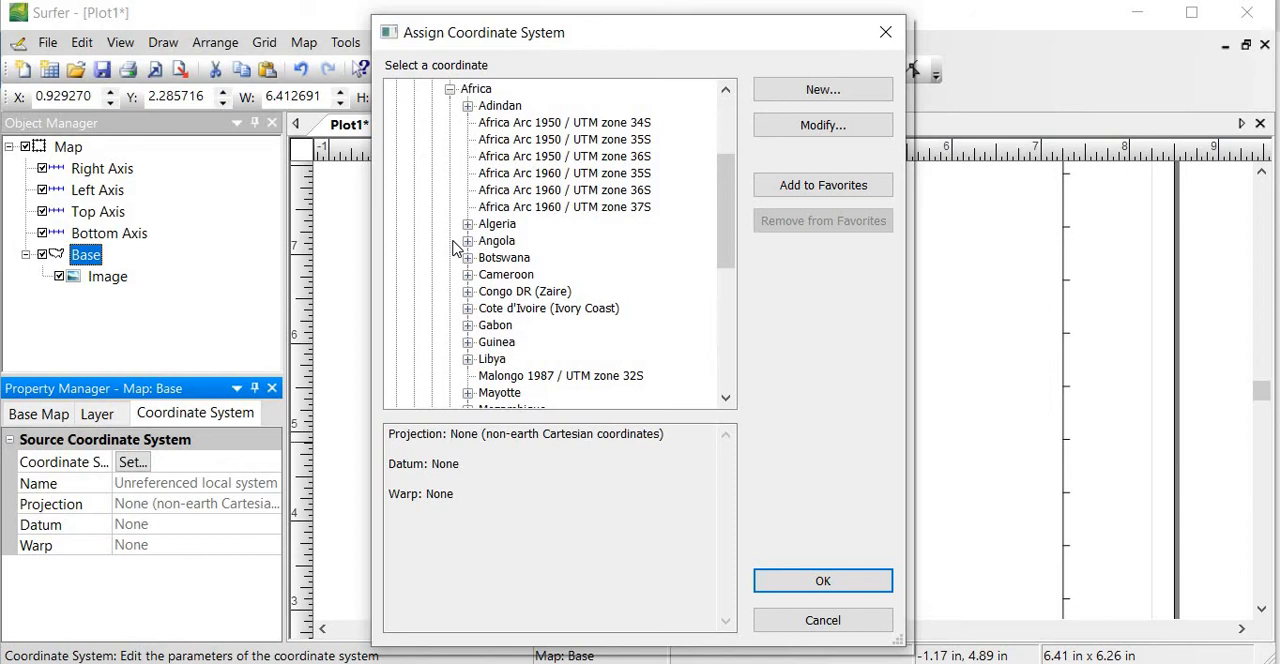
pyautogui.moveTo(562, 212)
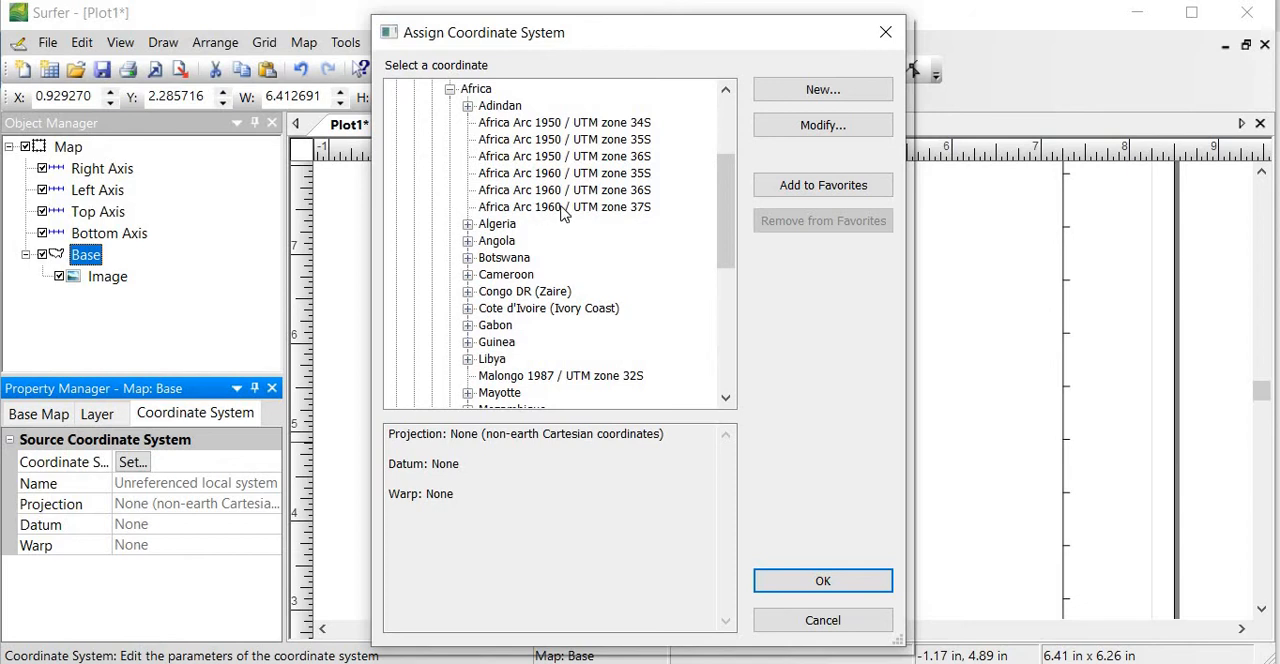
pyautogui.moveTo(644, 218)
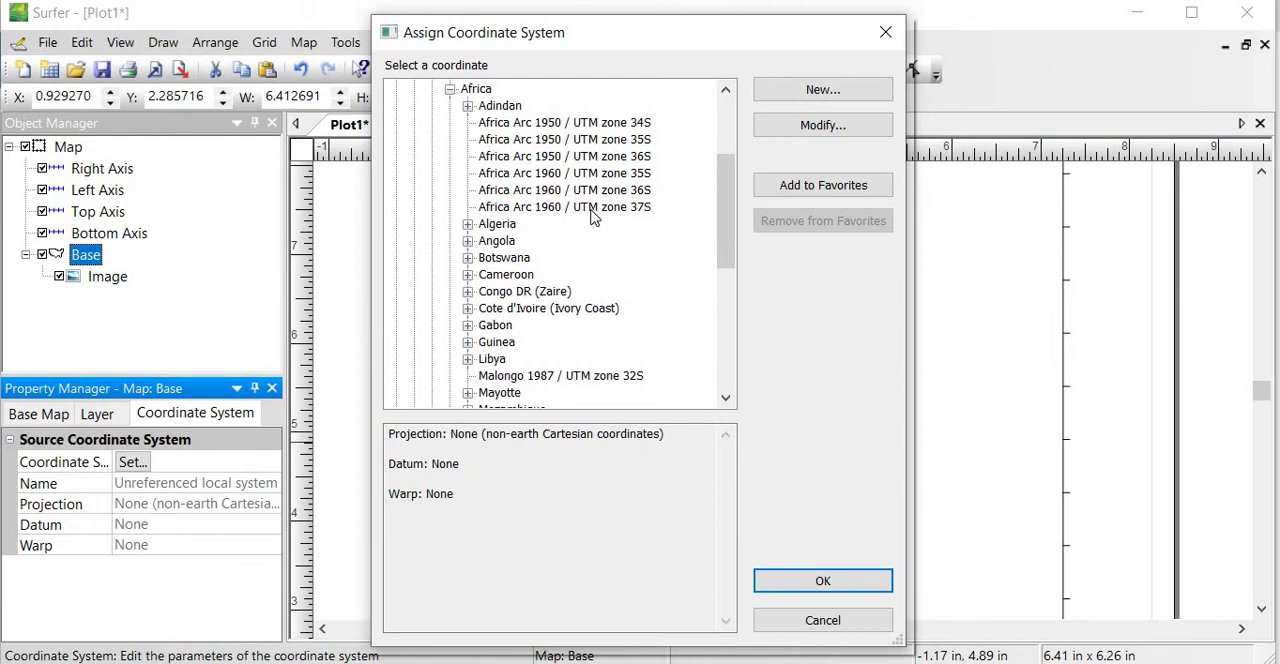
pyautogui.click(562, 206)
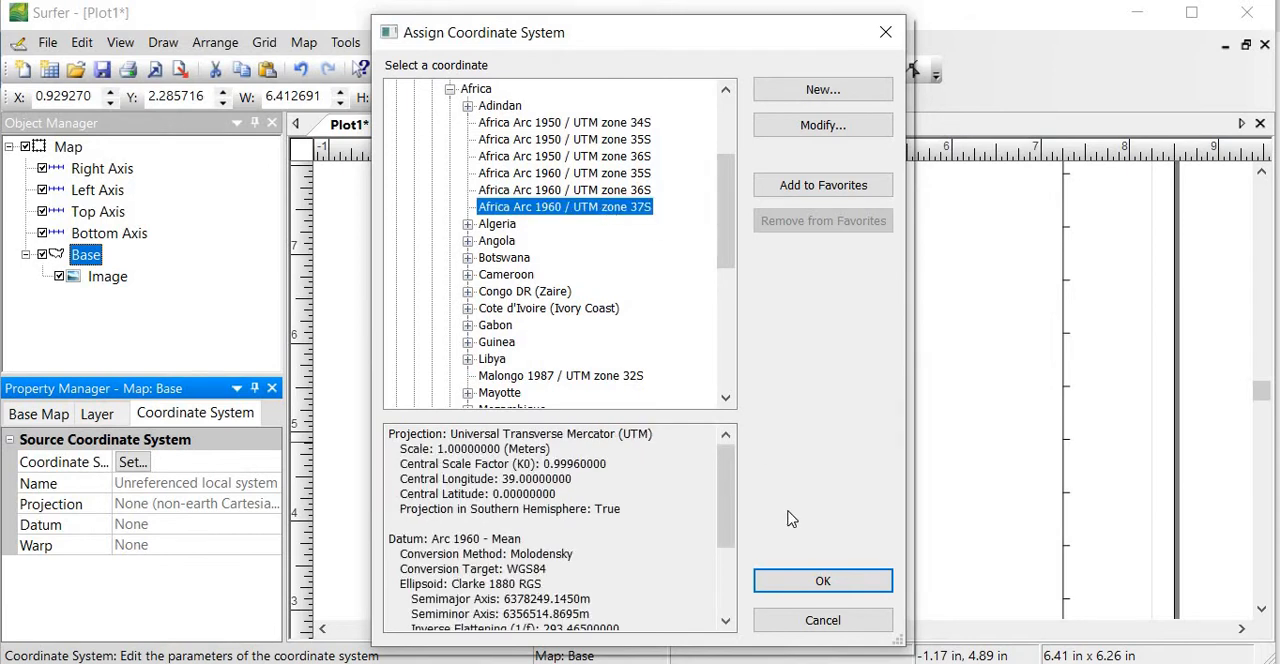
pyautogui.click(824, 580)
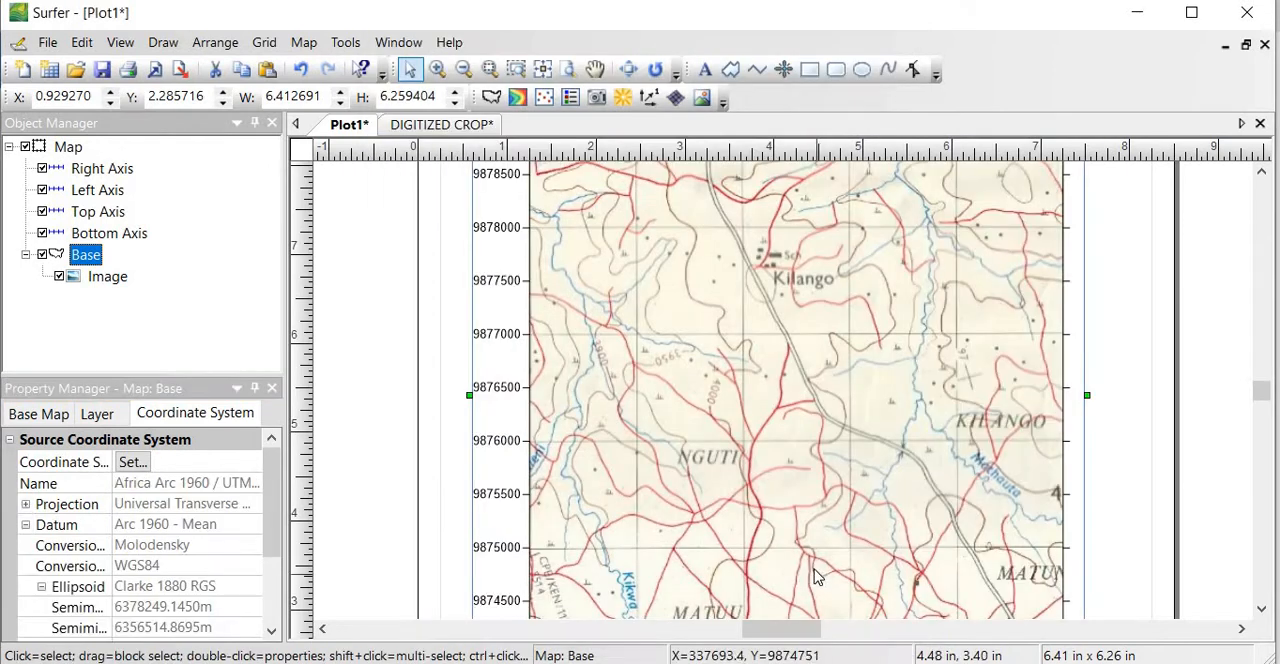
pyautogui.moveTo(548, 296)
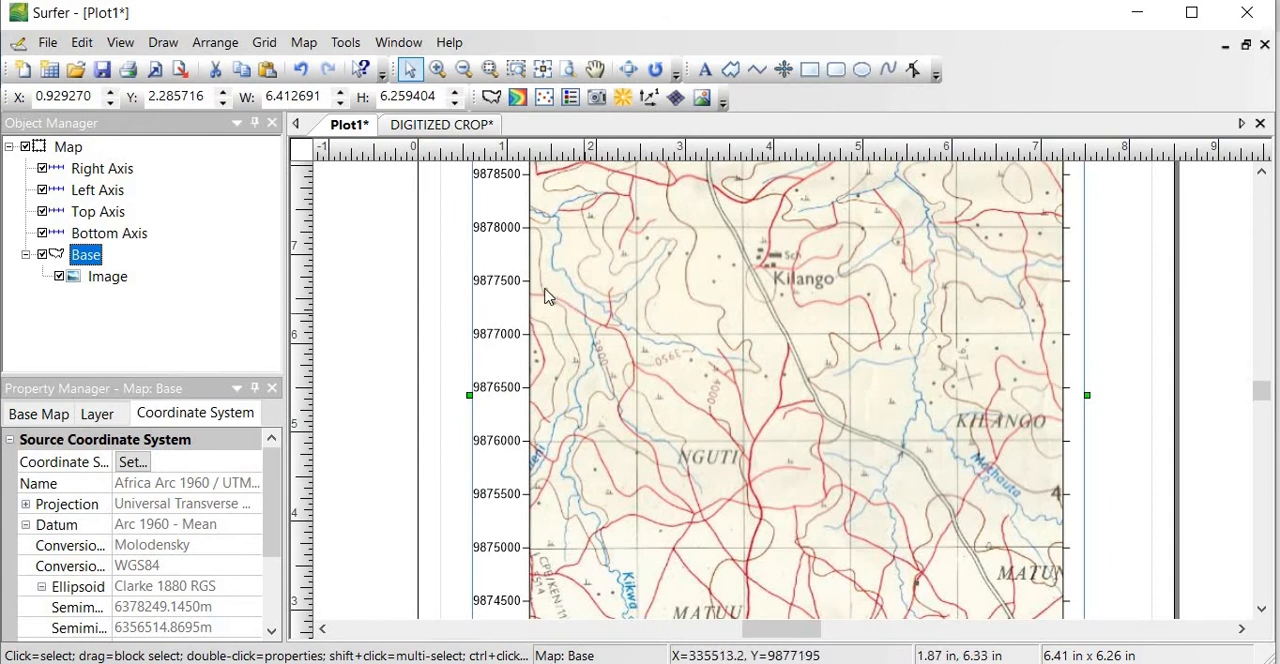
pyautogui.moveTo(520, 398)
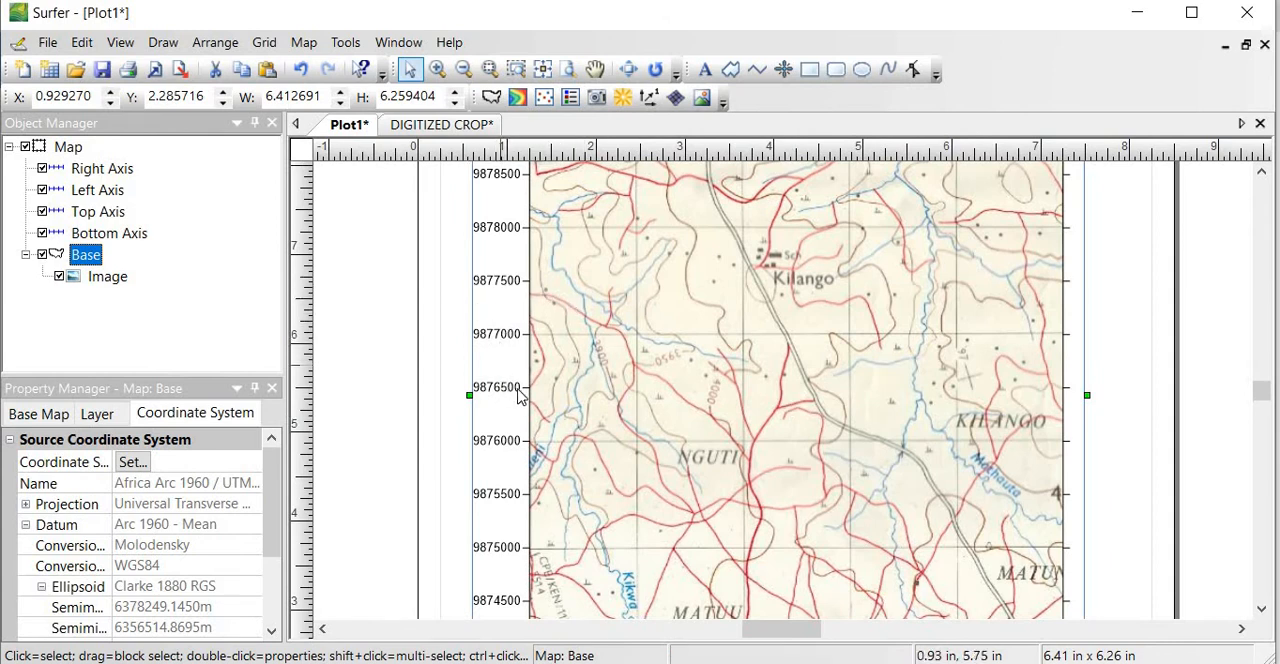
pyautogui.moveTo(542, 408)
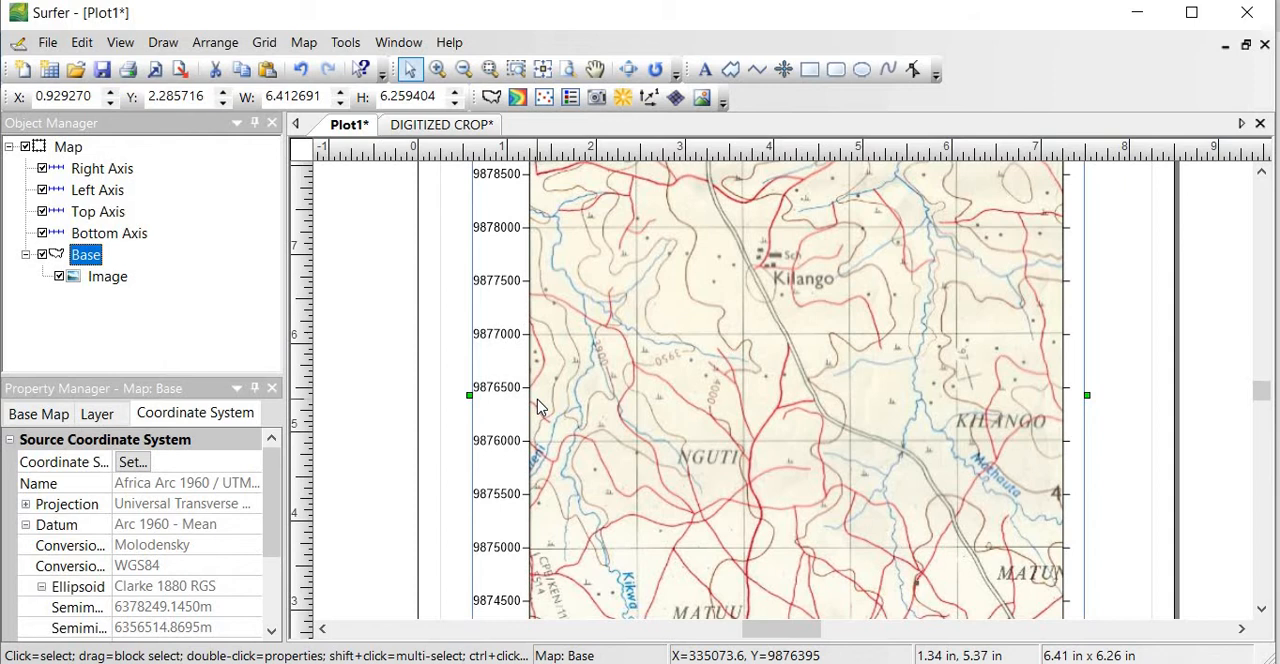
pyautogui.moveTo(542, 420)
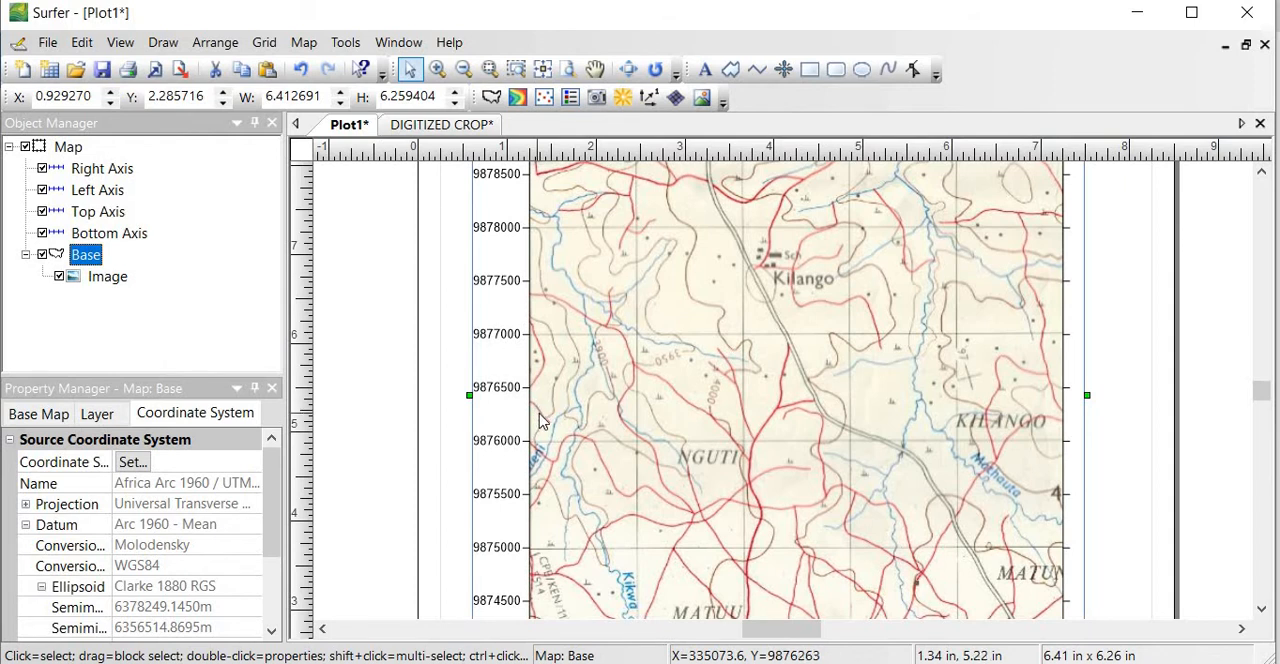
pyautogui.moveTo(548, 420)
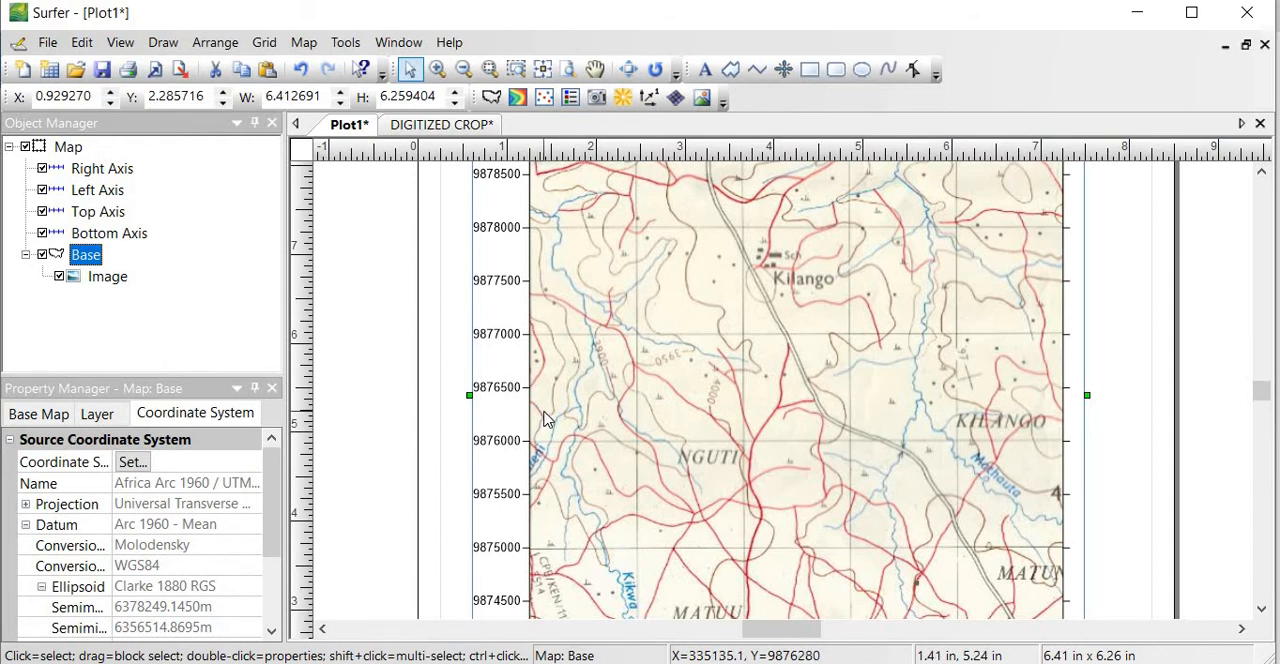
pyautogui.moveTo(766, 330)
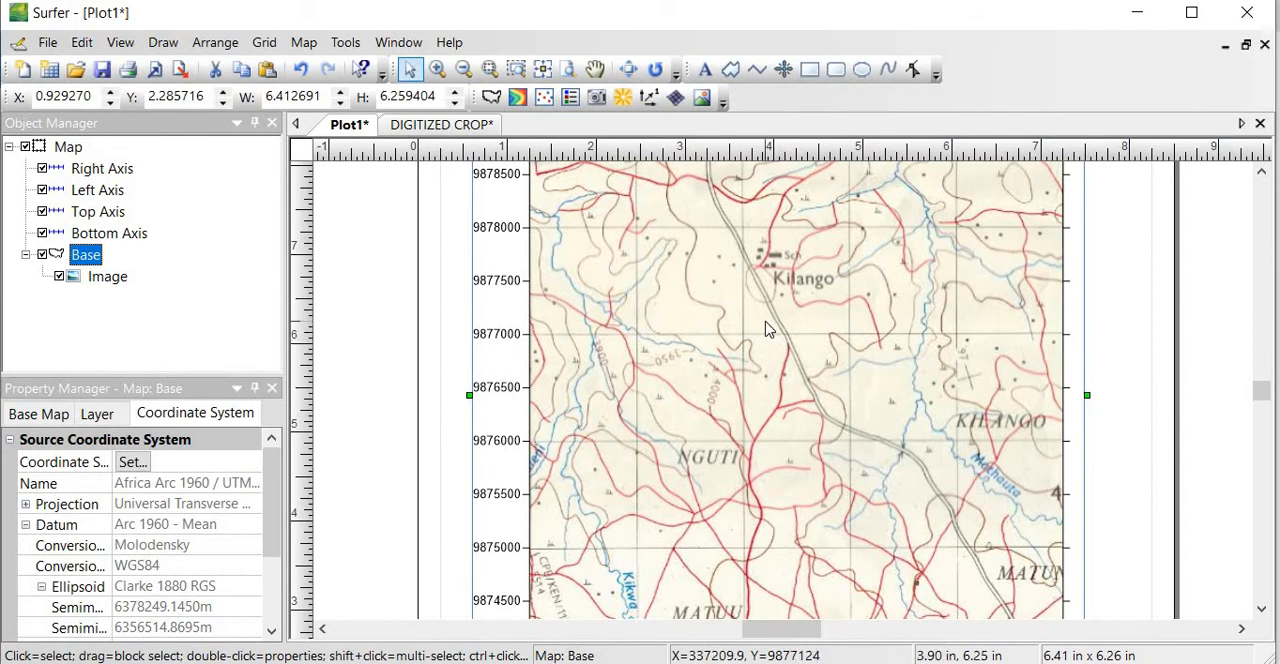
pyautogui.moveTo(940, 264)
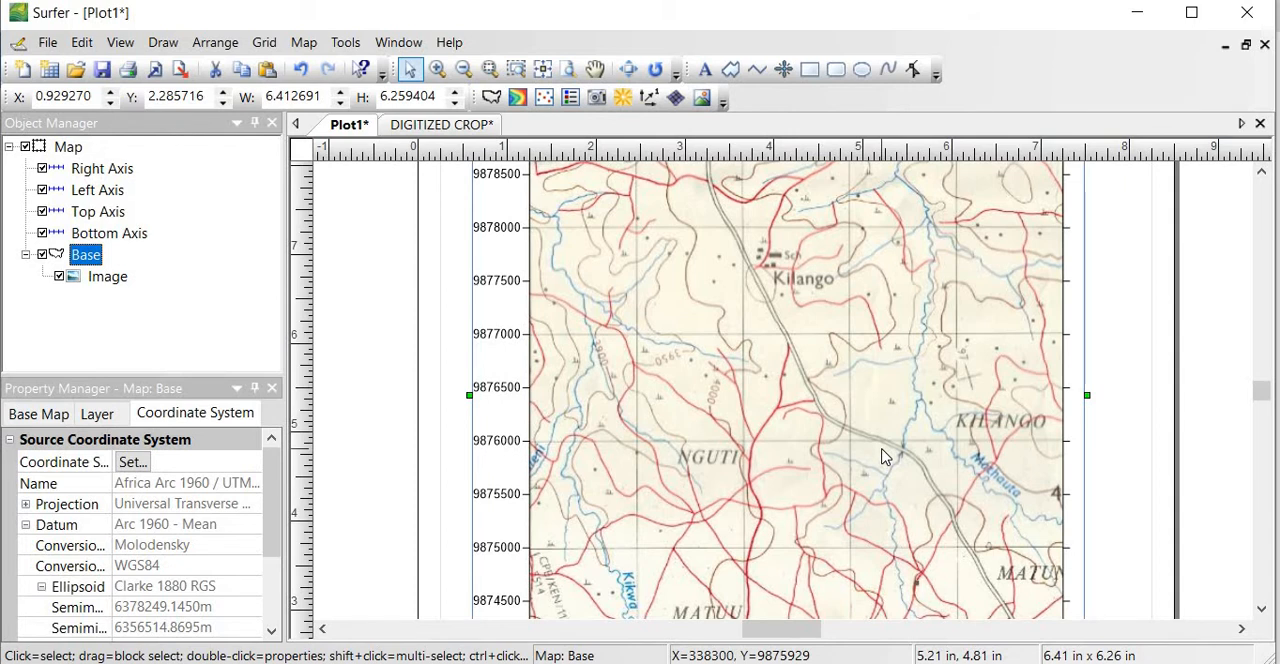
pyautogui.moveTo(884, 428)
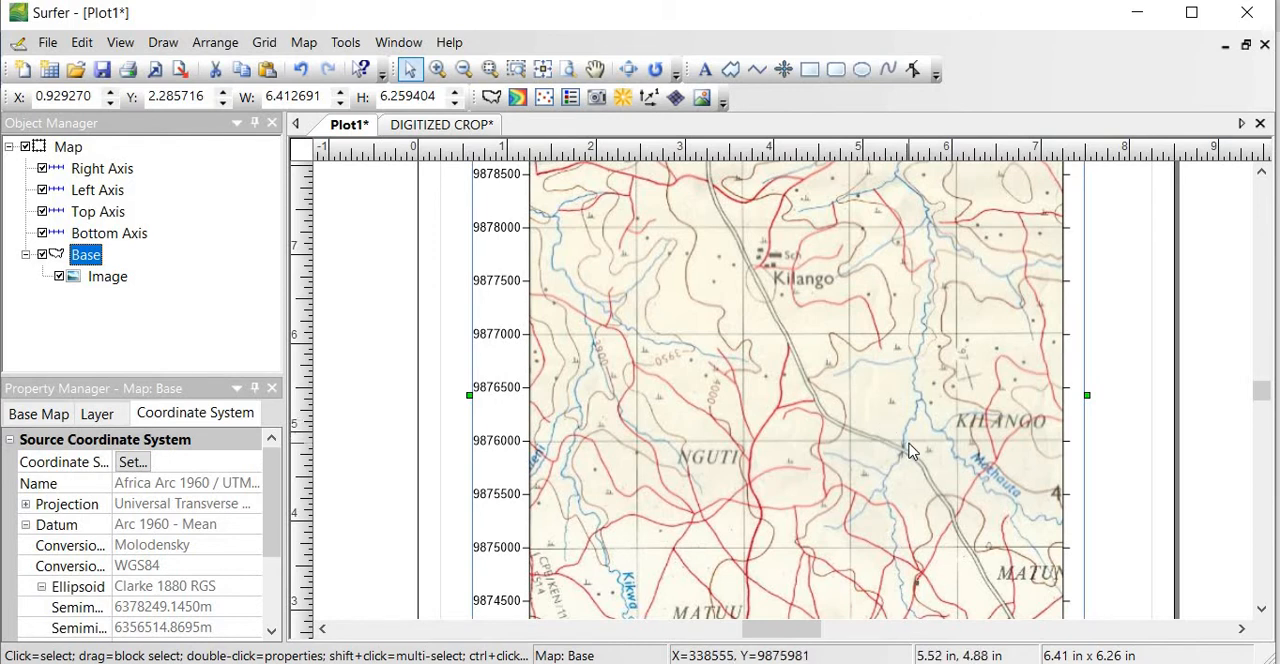
pyautogui.moveTo(942, 432)
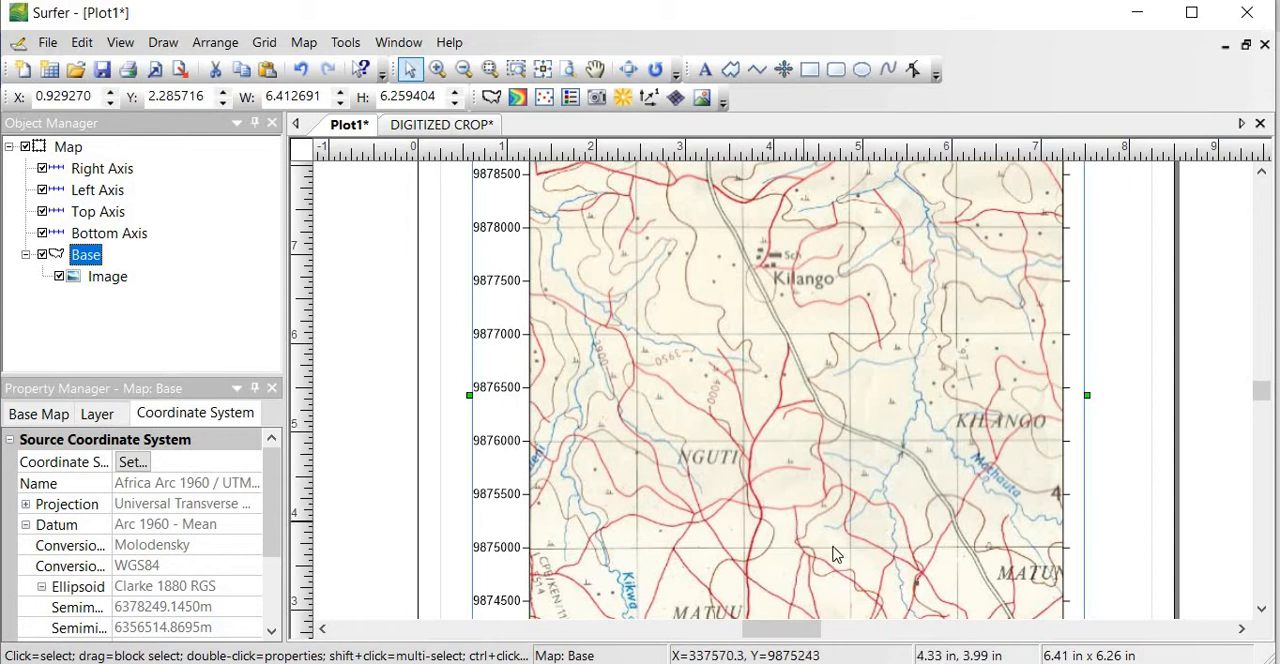
pyautogui.moveTo(1032, 440)
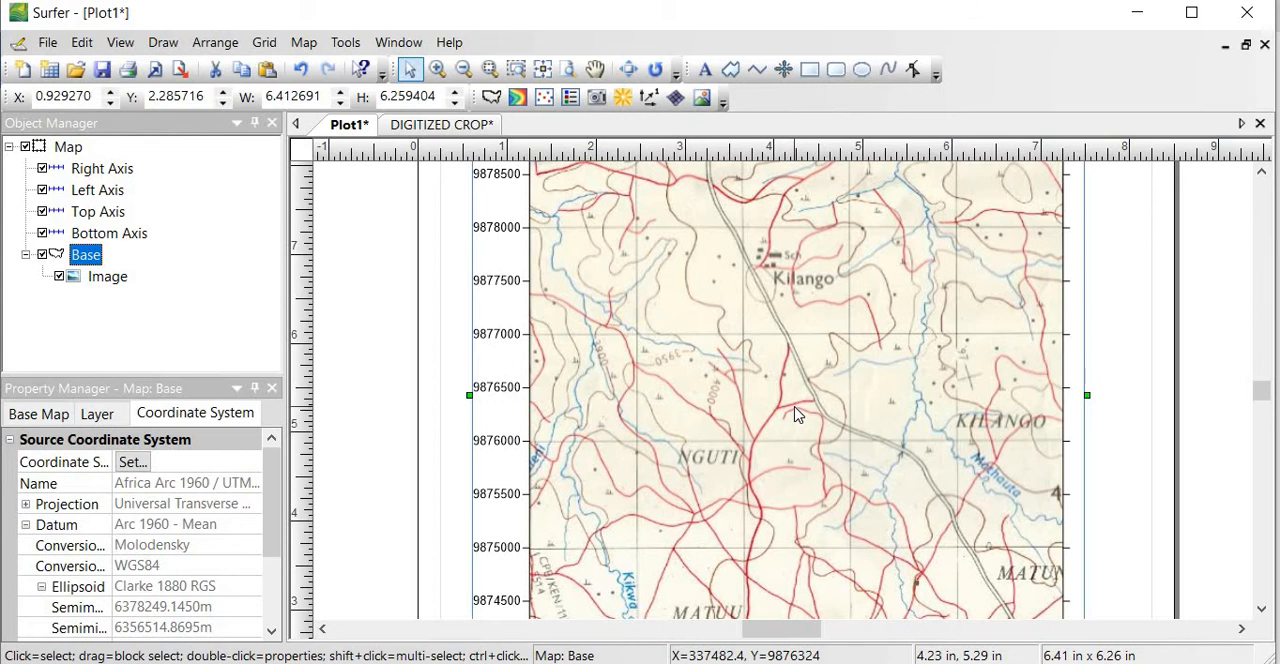
pyautogui.moveTo(300, 68)
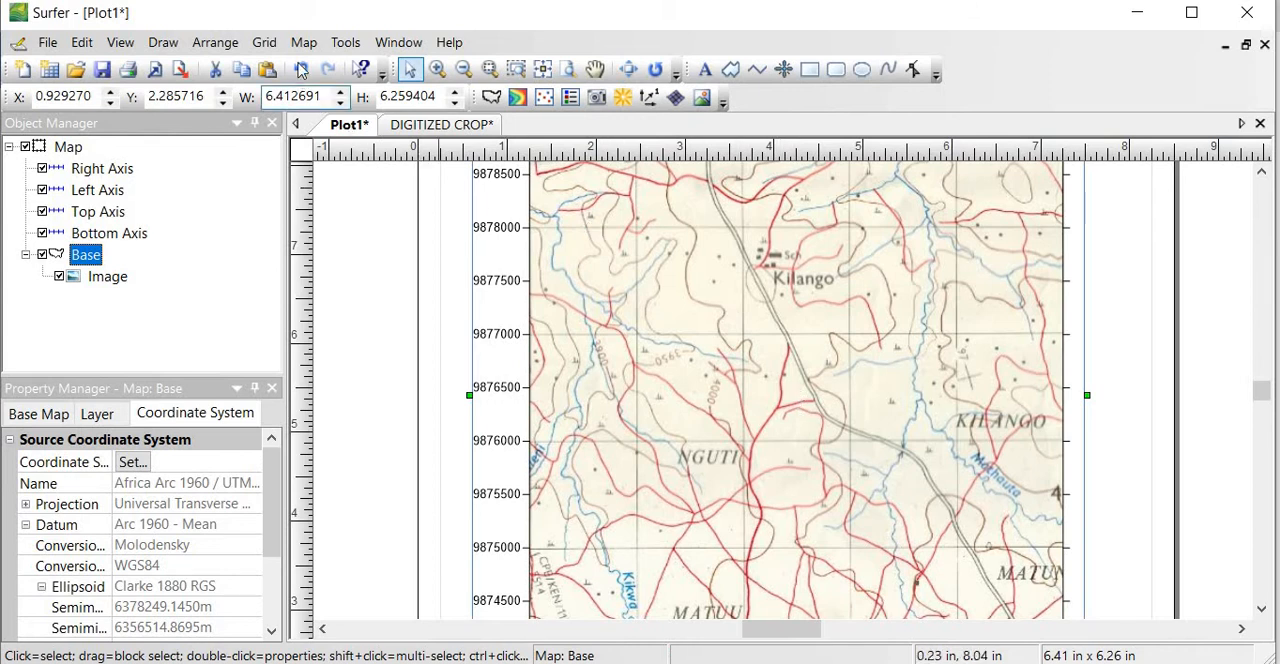
# - Add an empty base layer to the map via Map > New
pyautogui.click(304, 42)
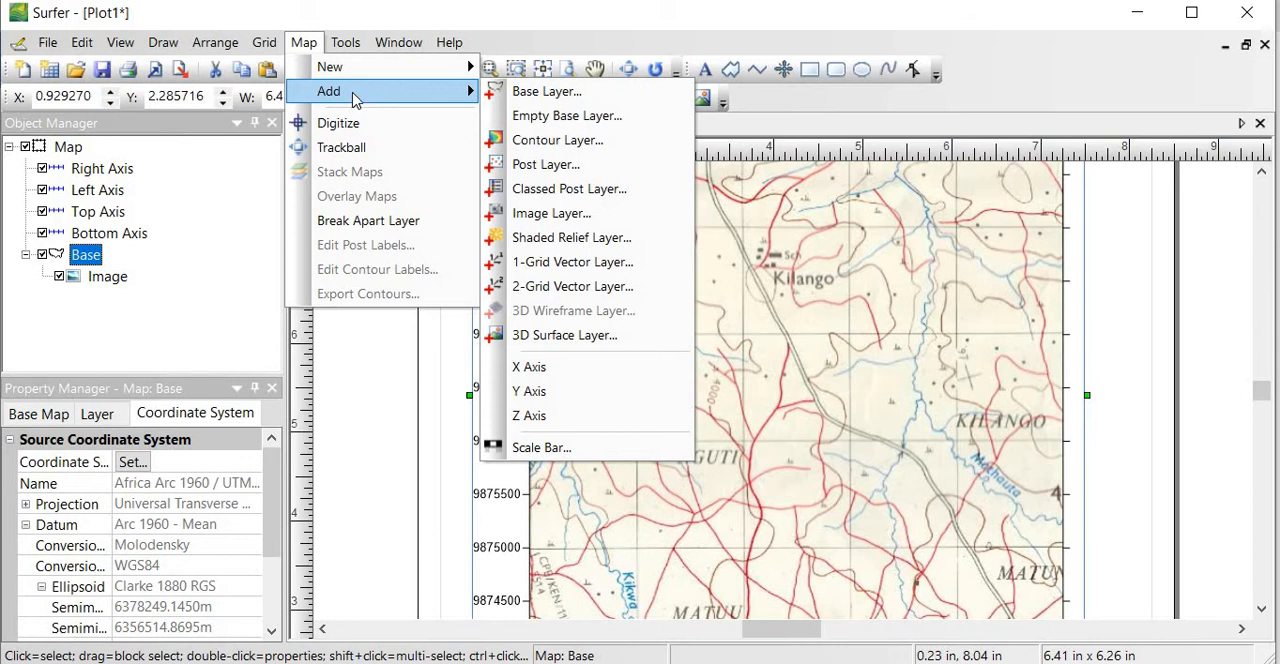
pyautogui.moveTo(450, 92)
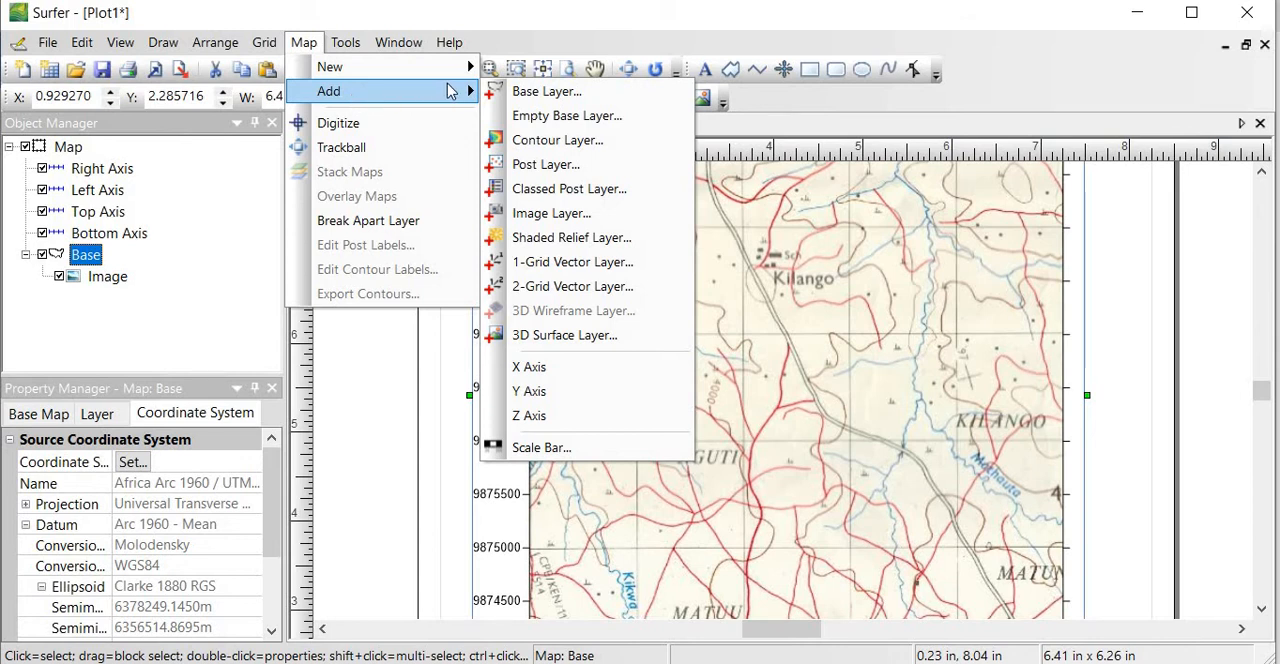
pyautogui.moveTo(588, 114)
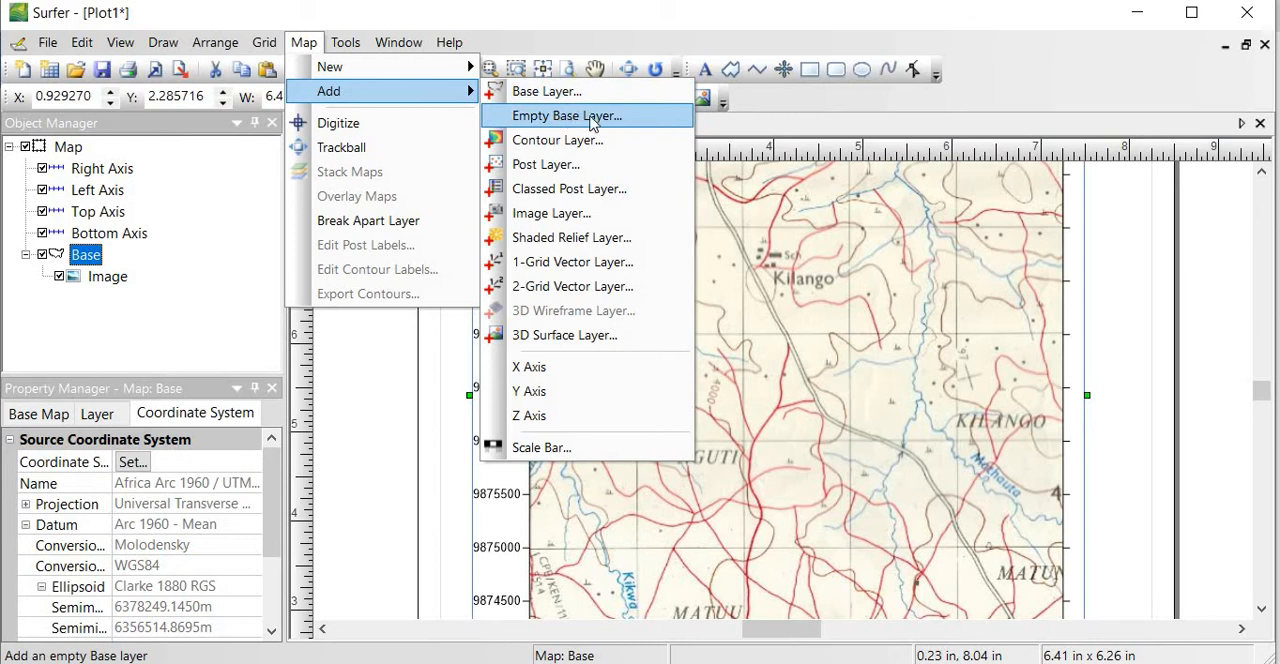
pyautogui.click(568, 114)
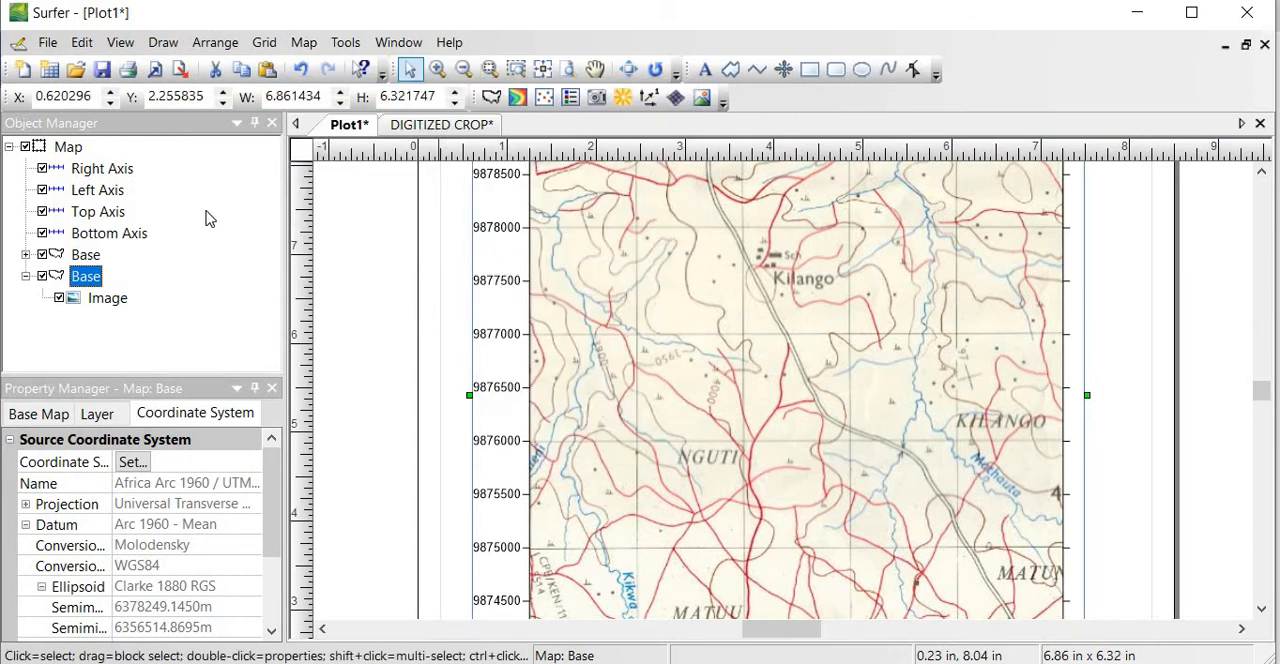
pyautogui.moveTo(348, 248)
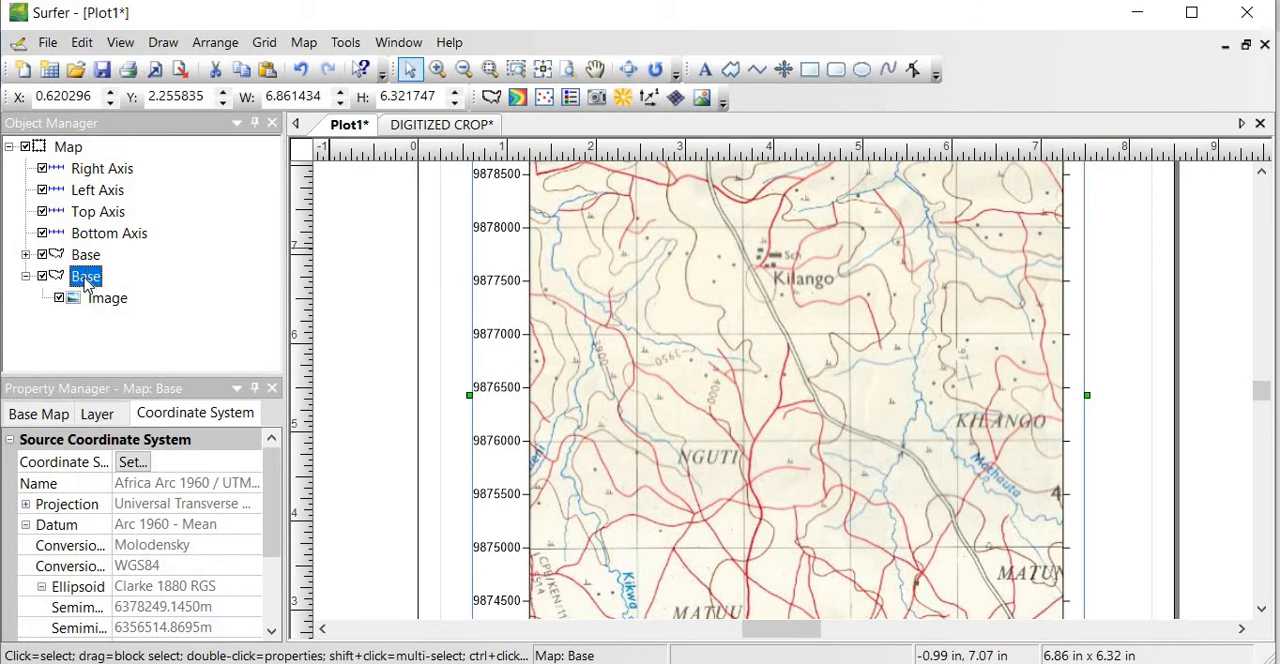
# - Enter the Base layer group from its Object Manager context menu
pyautogui.rightClick(84, 276)
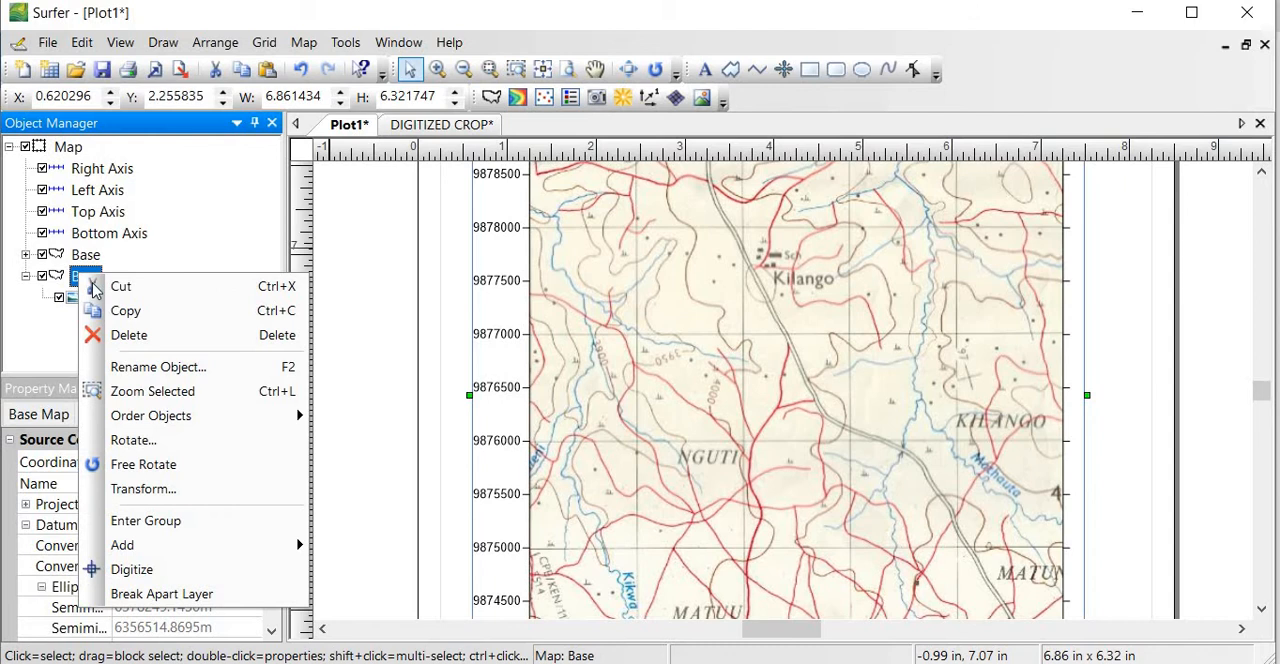
pyautogui.moveTo(146, 520)
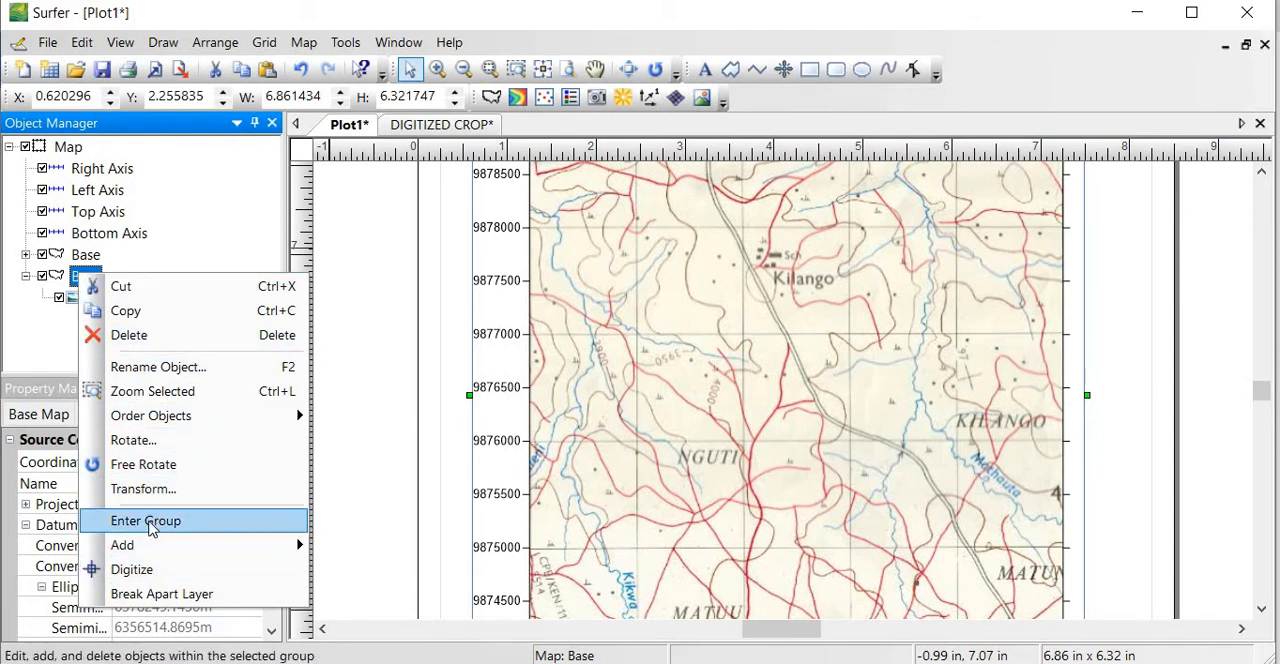
pyautogui.click(144, 520)
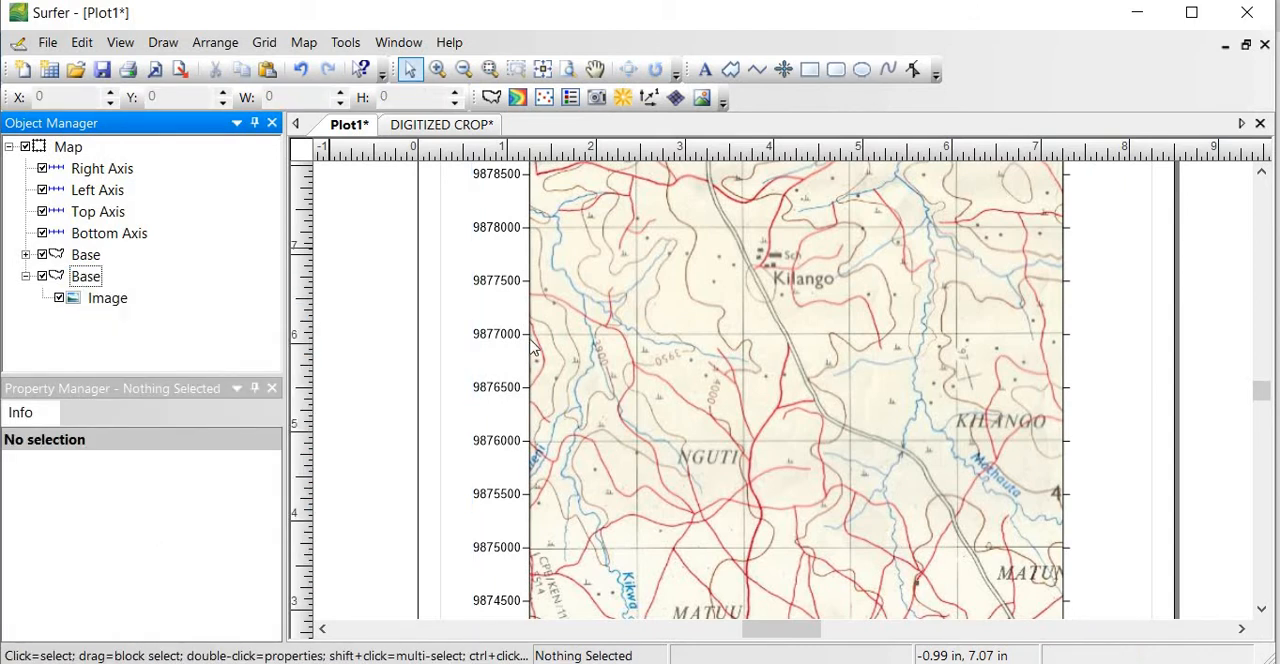
pyautogui.moveTo(728, 432)
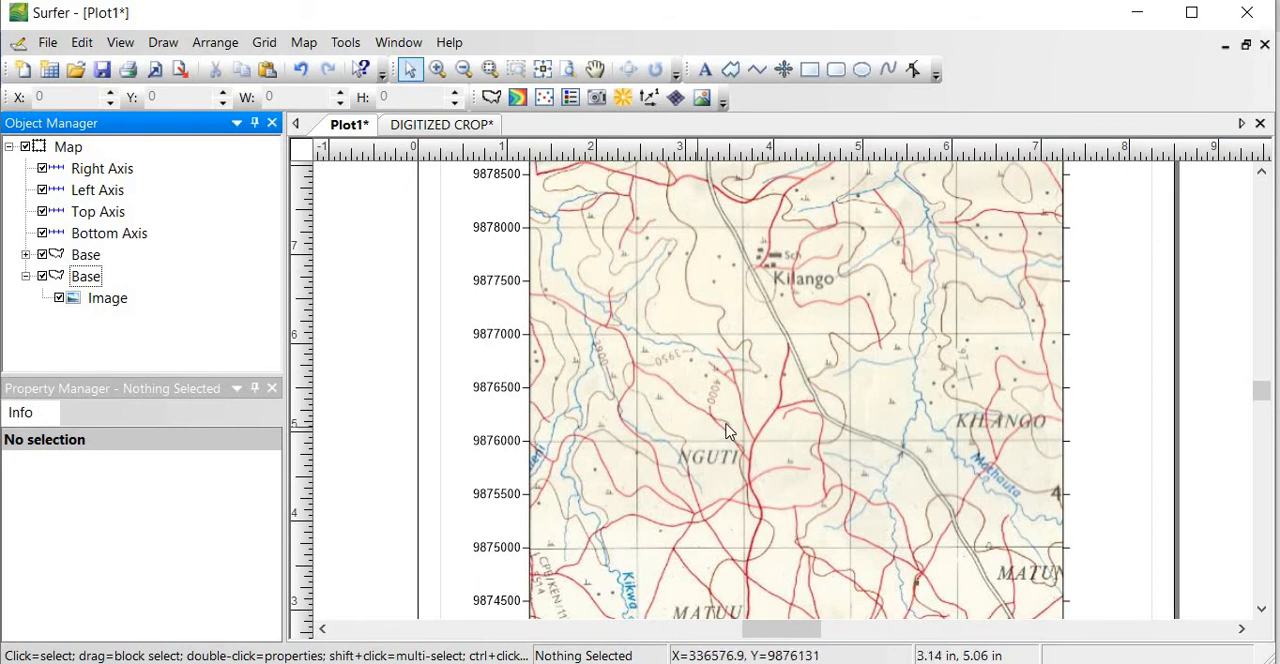
pyautogui.moveTo(728, 318)
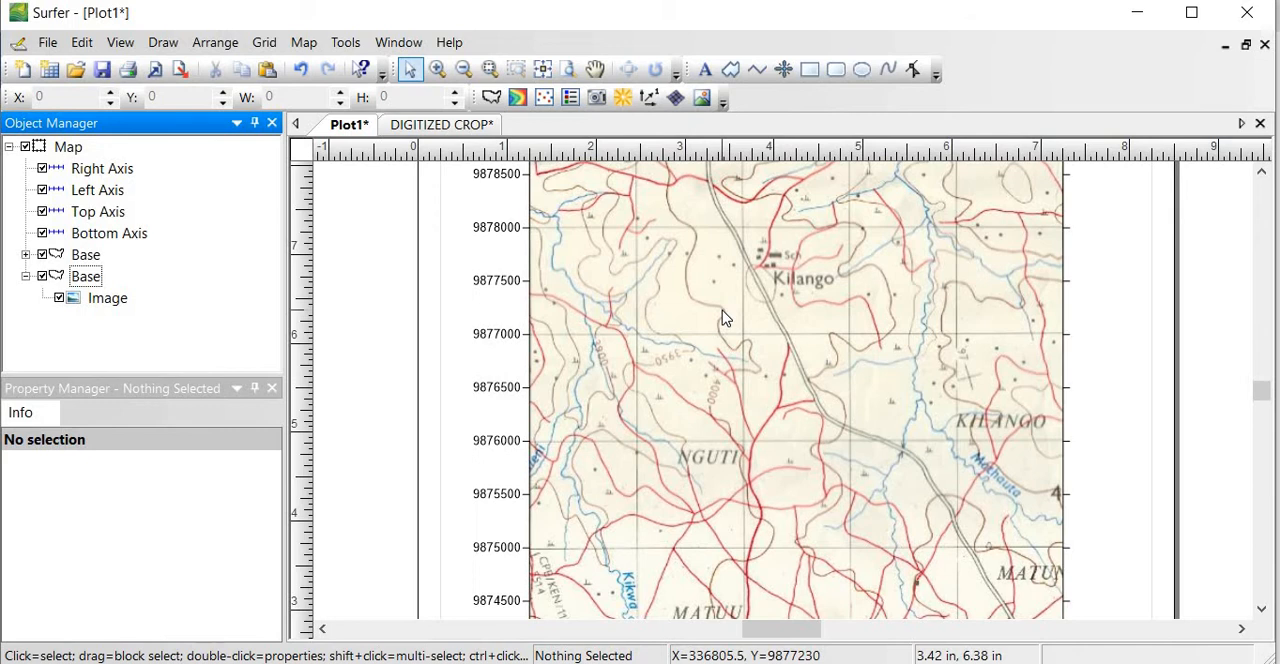
pyautogui.moveTo(780, 216)
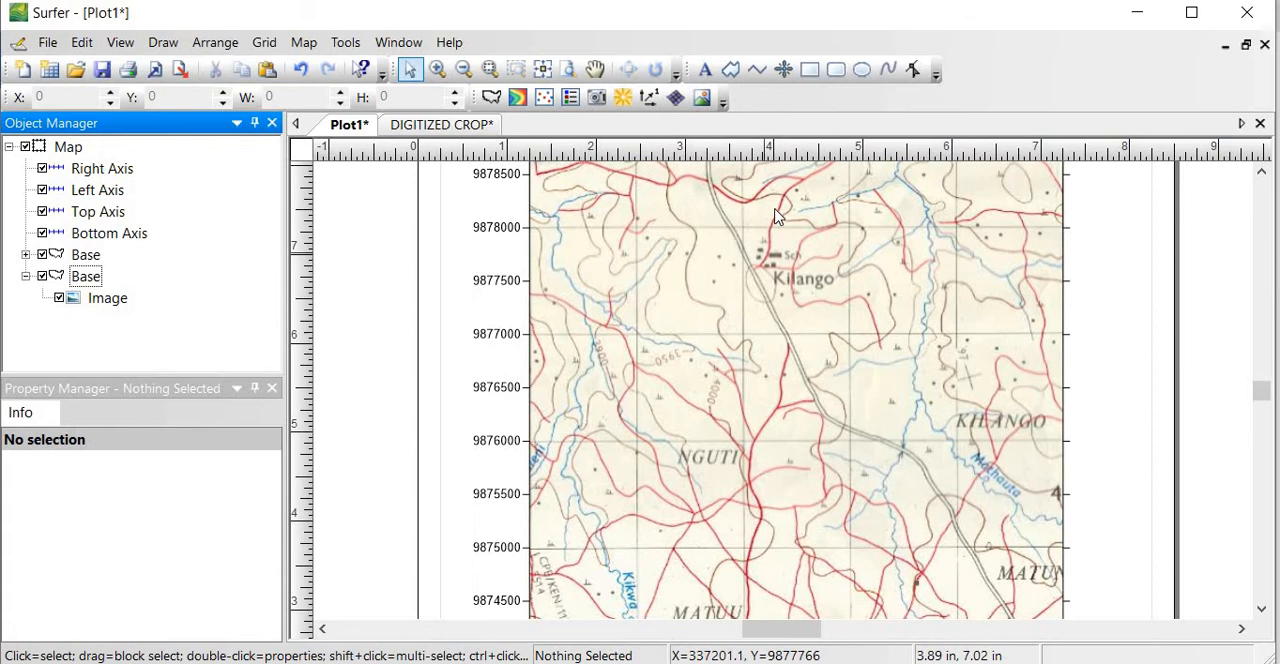
pyautogui.moveTo(1044, 600)
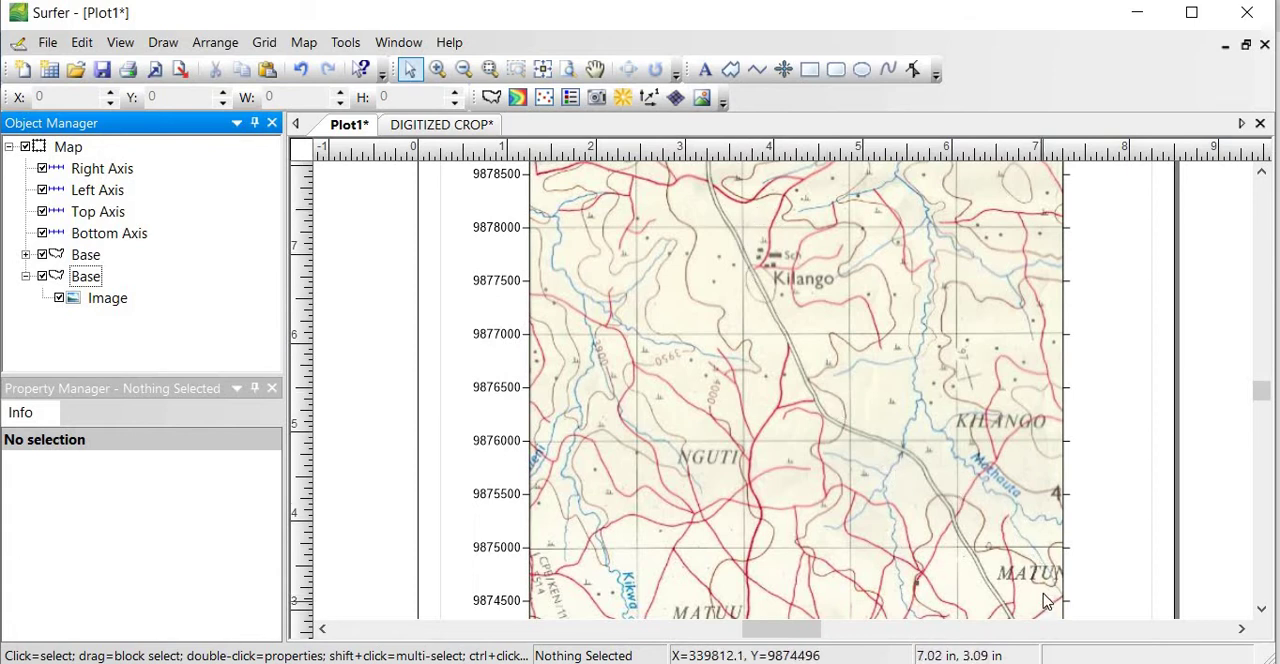
pyautogui.moveTo(930, 368)
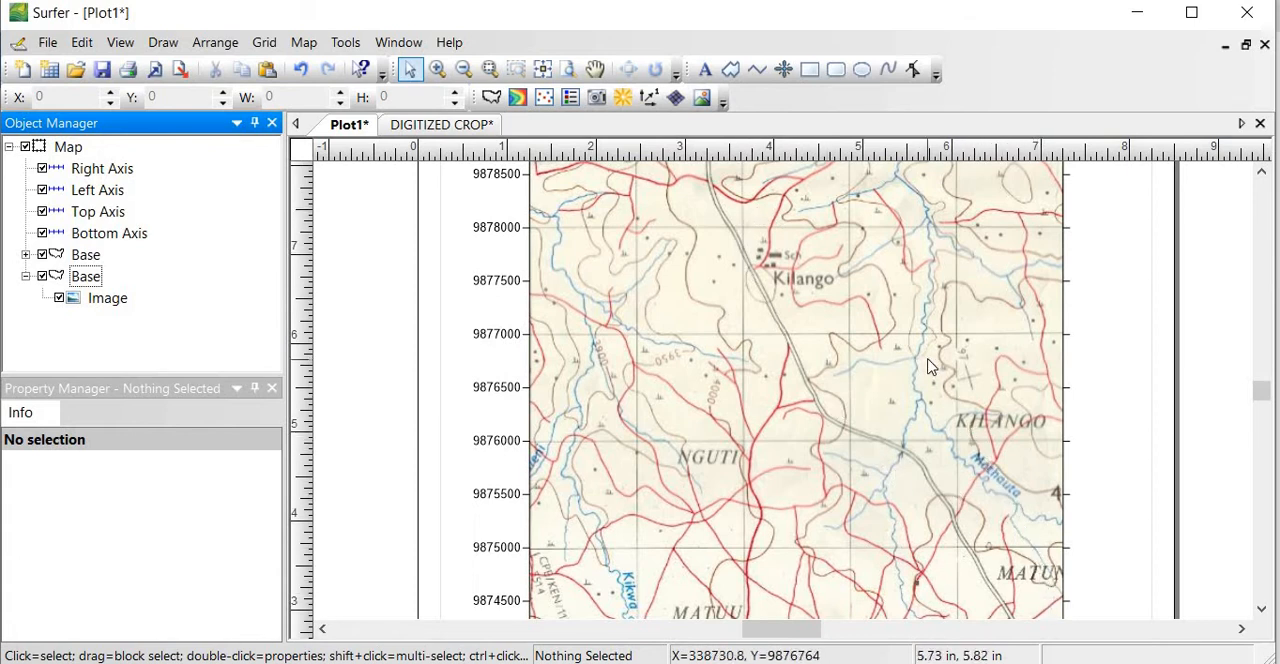
pyautogui.moveTo(1184, 370)
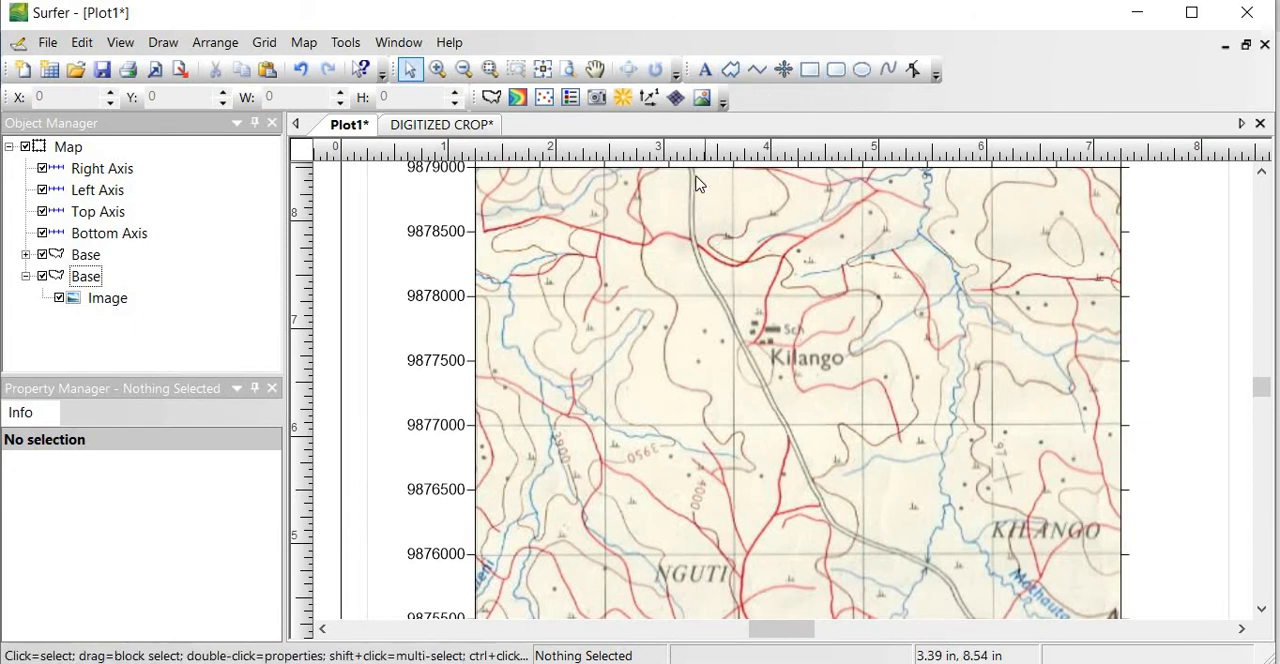
pyautogui.click(732, 68)
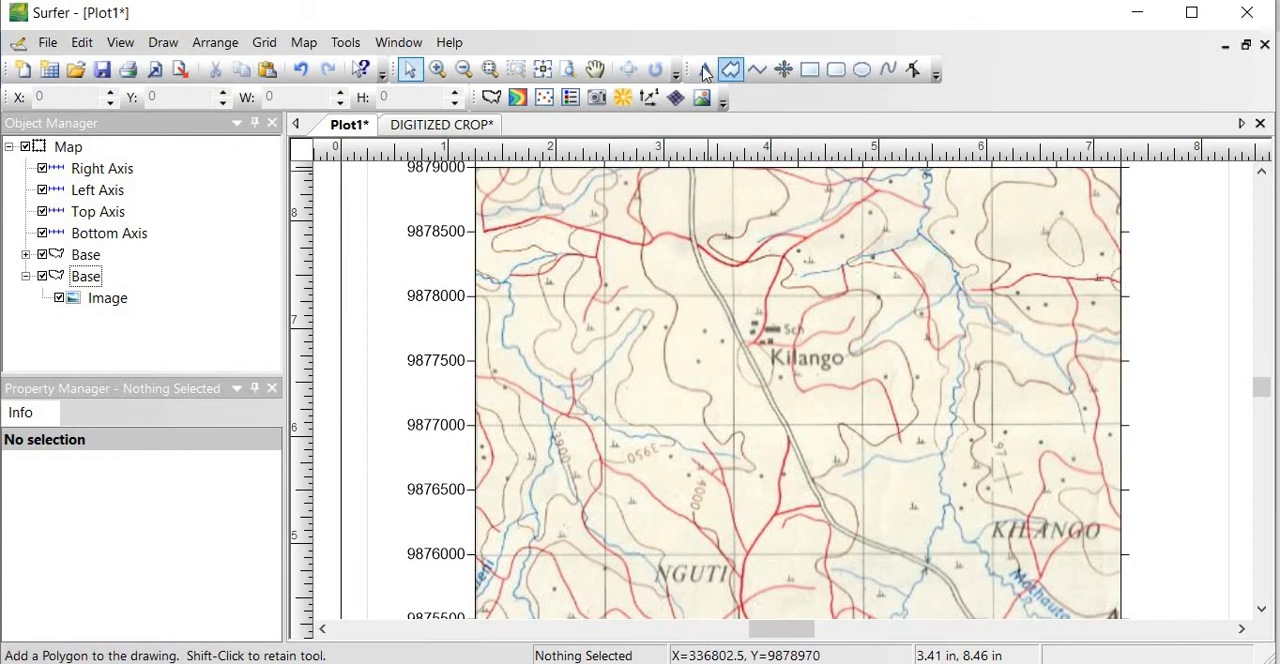
pyautogui.moveTo(708, 66)
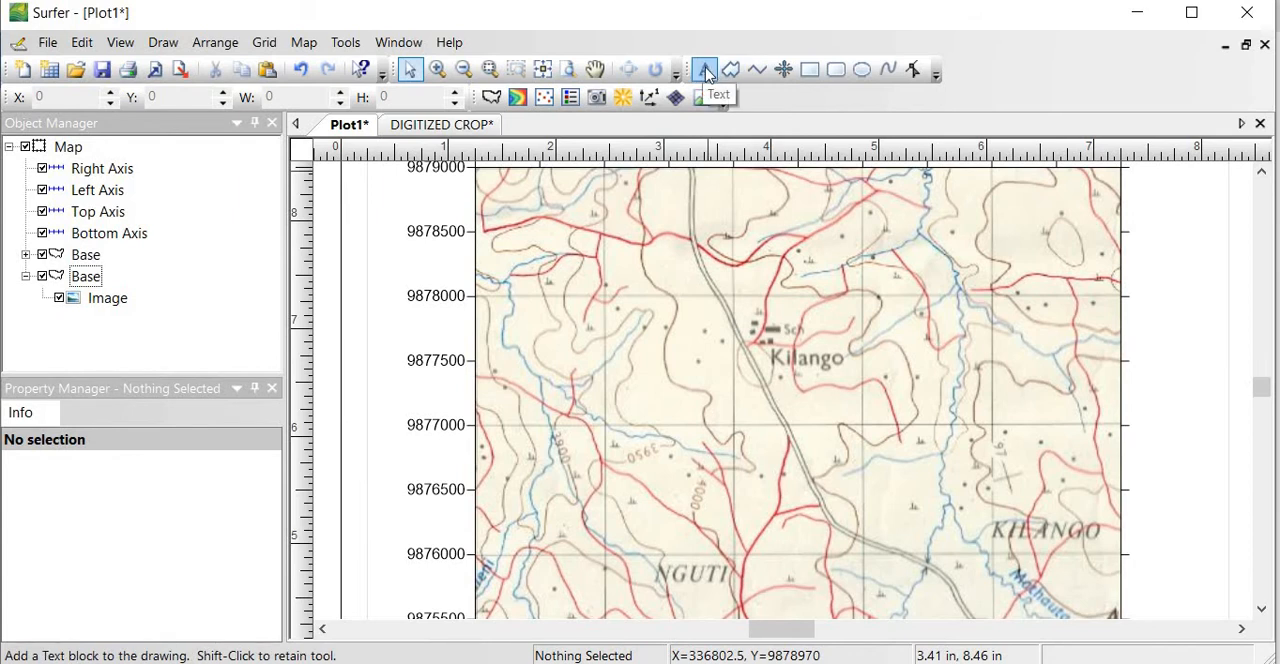
pyautogui.moveTo(728, 68)
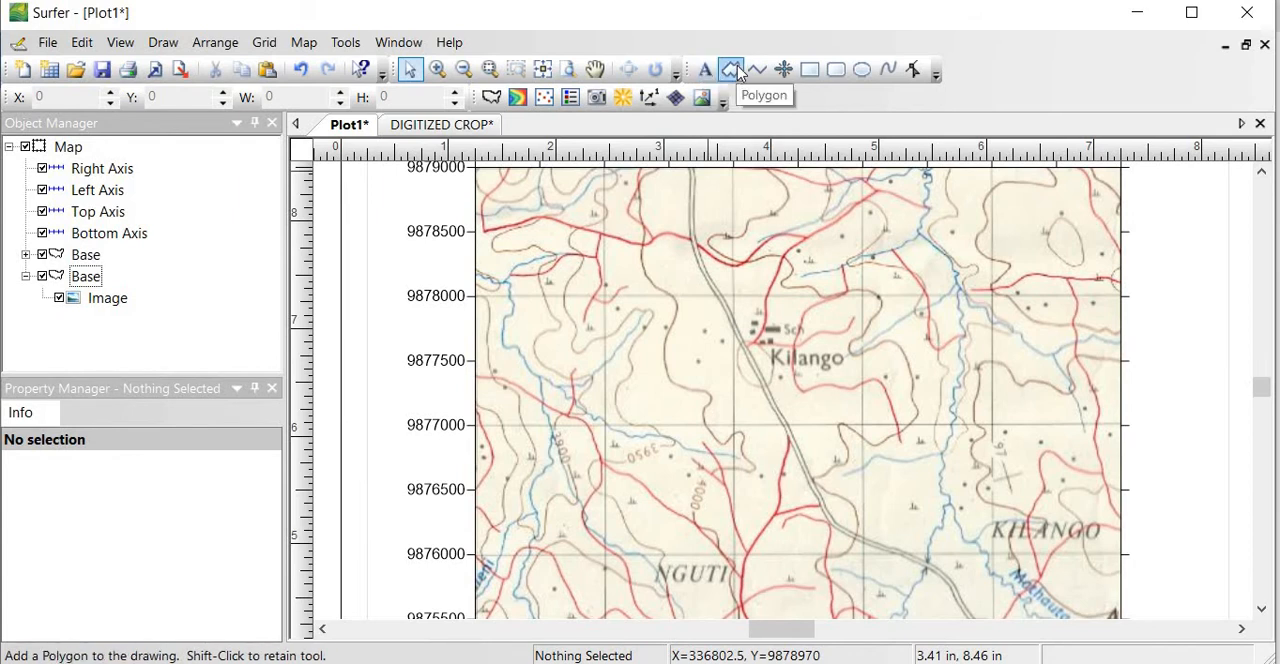
pyautogui.moveTo(764, 68)
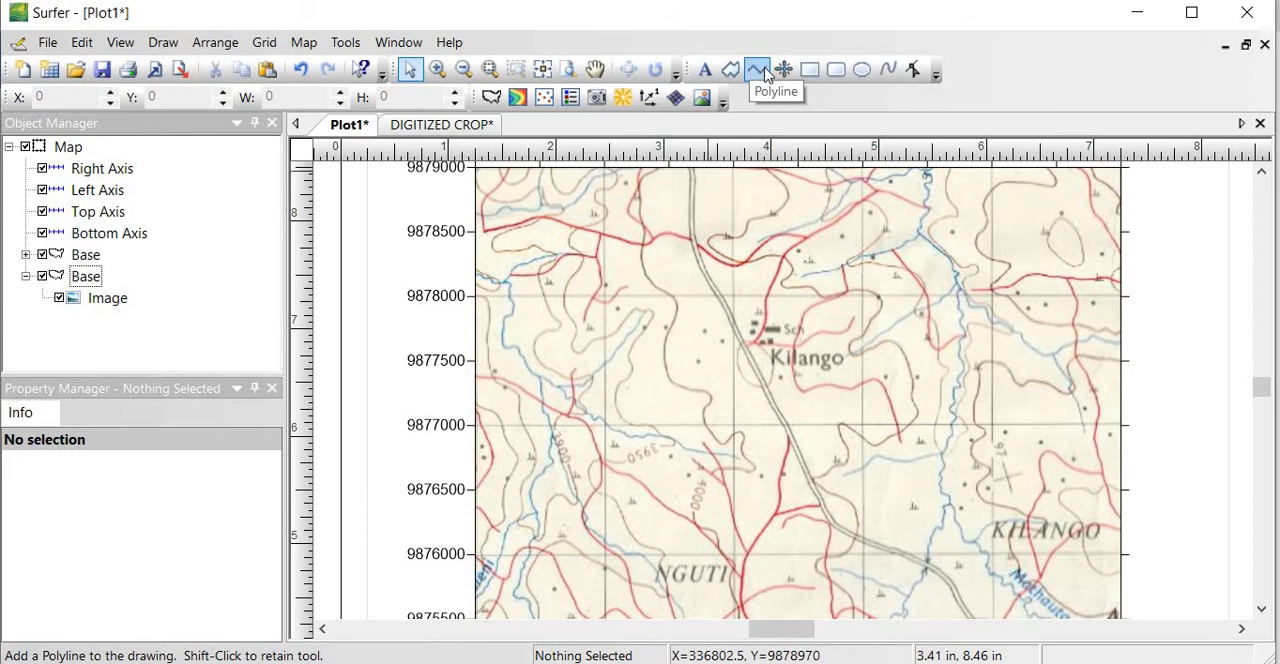
pyautogui.moveTo(812, 68)
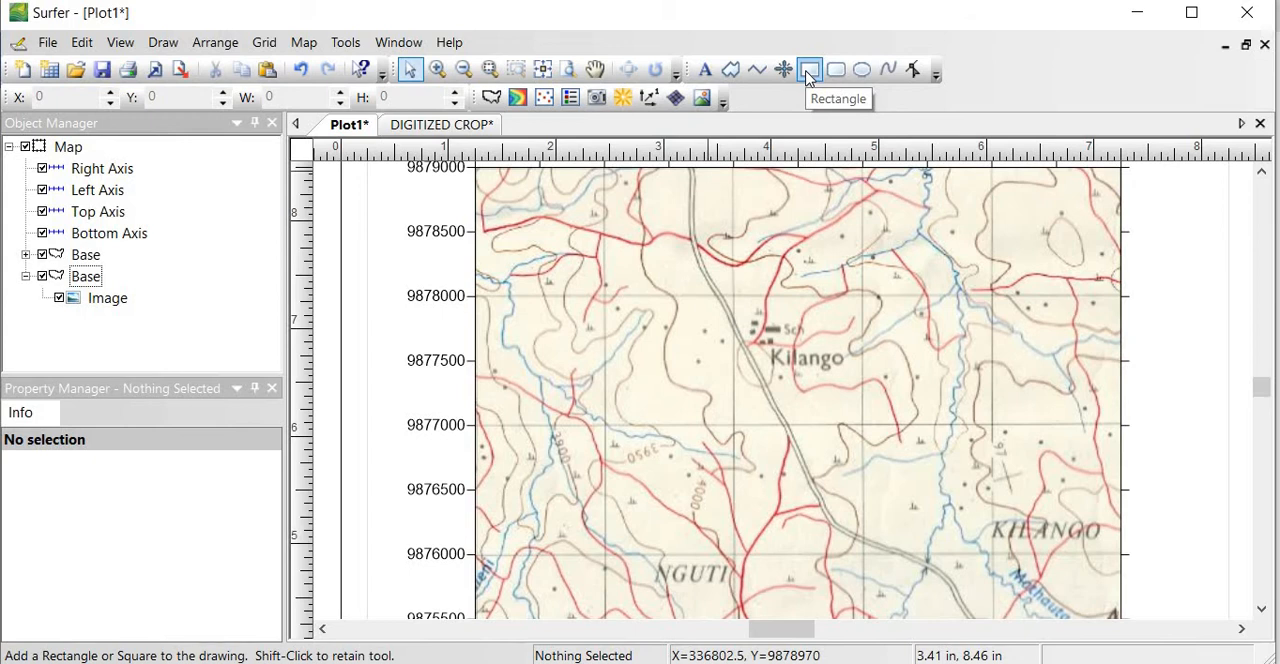
pyautogui.moveTo(838, 68)
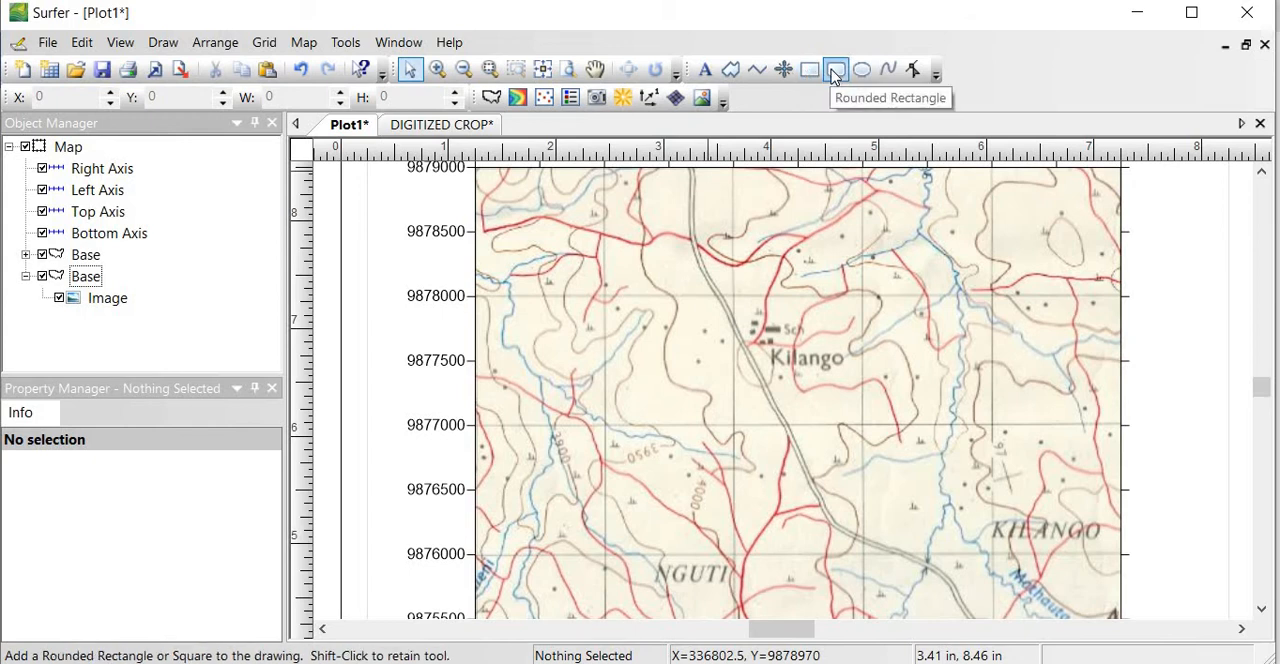
pyautogui.moveTo(860, 68)
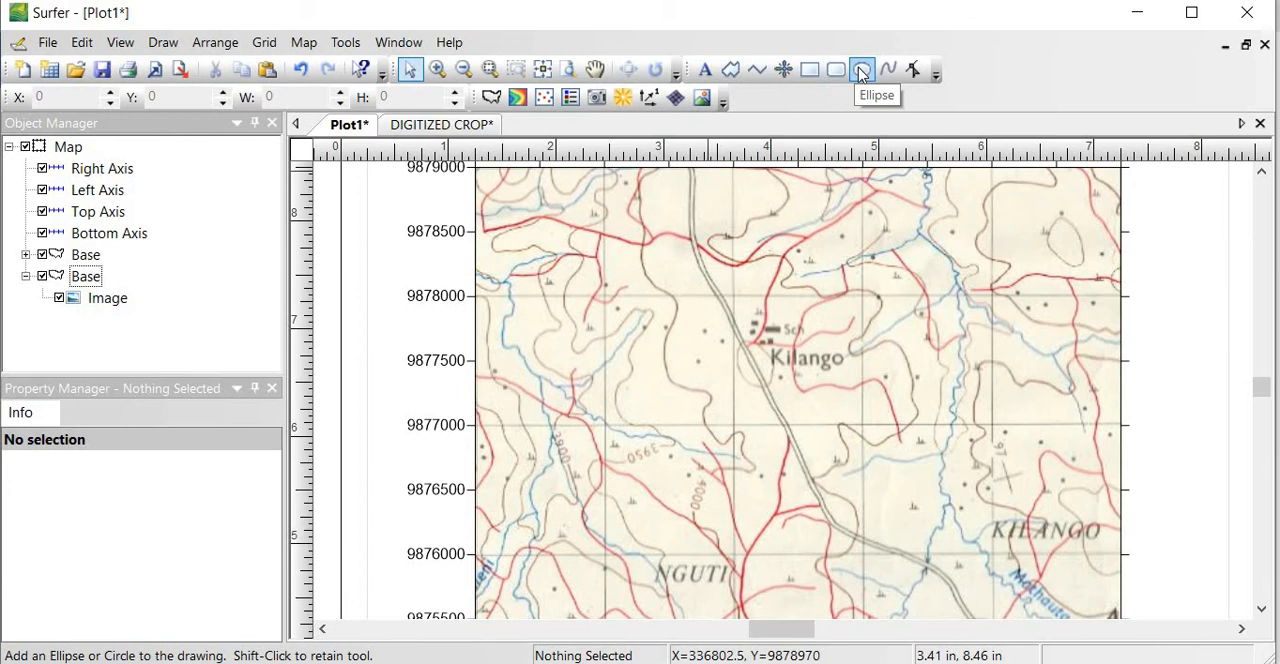
pyautogui.moveTo(888, 68)
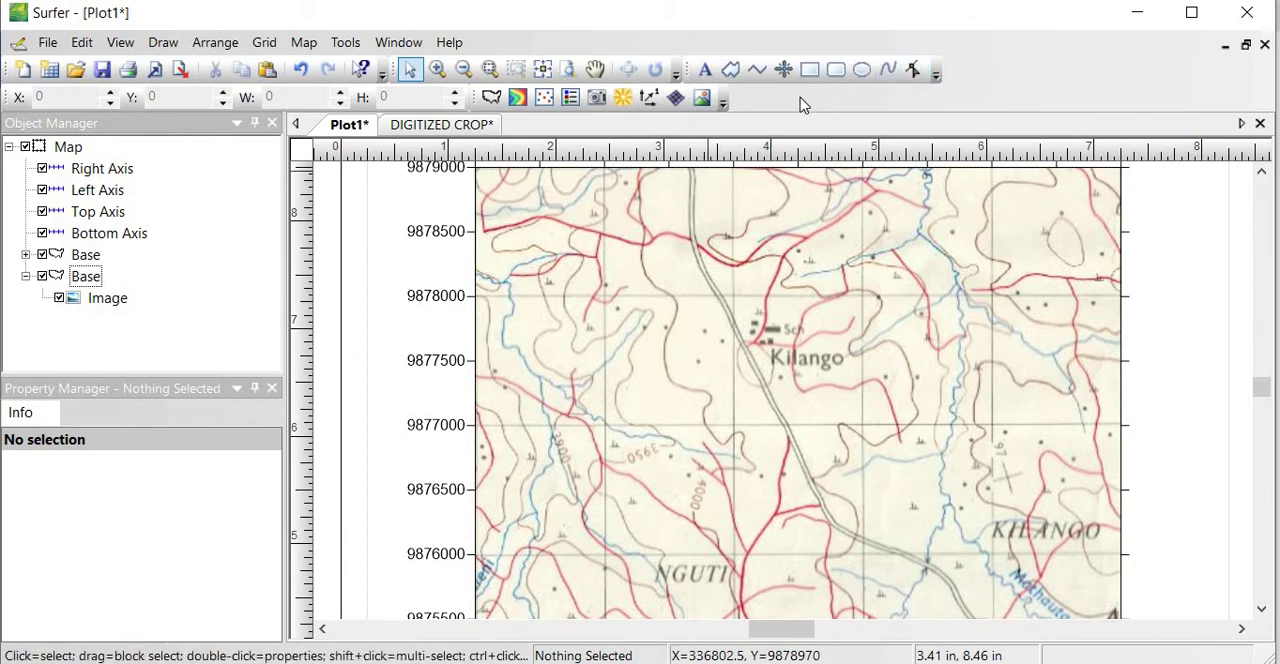
pyautogui.moveTo(850, 108)
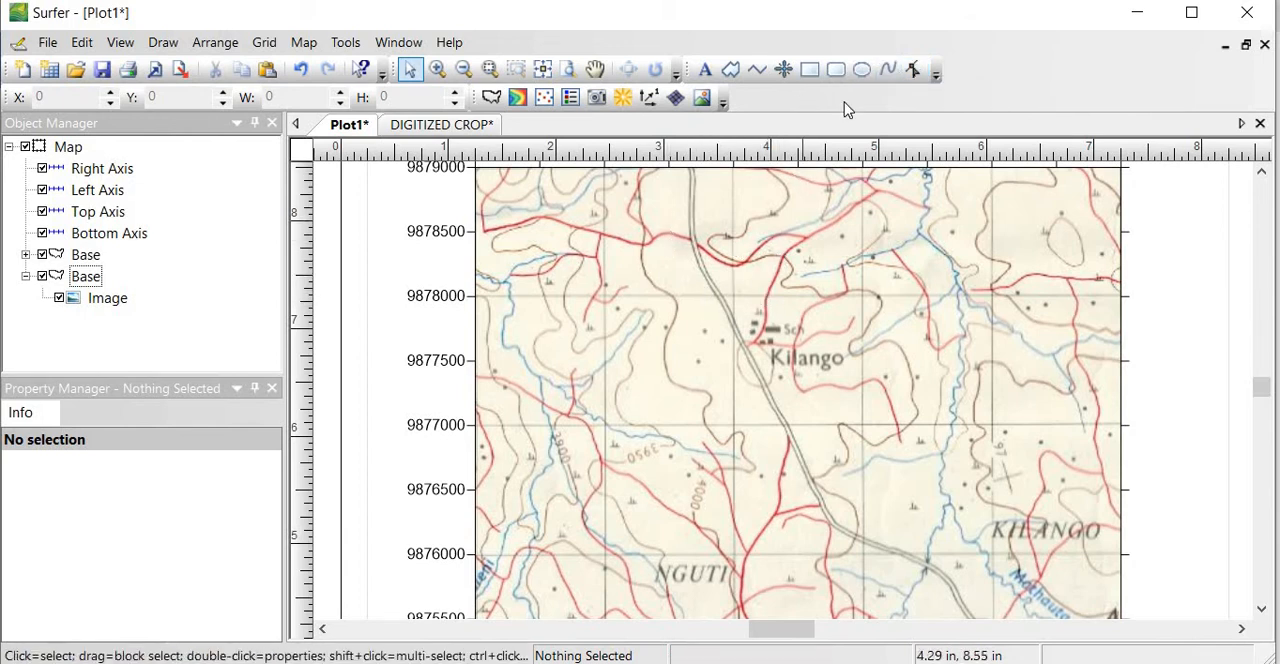
pyautogui.moveTo(890, 68)
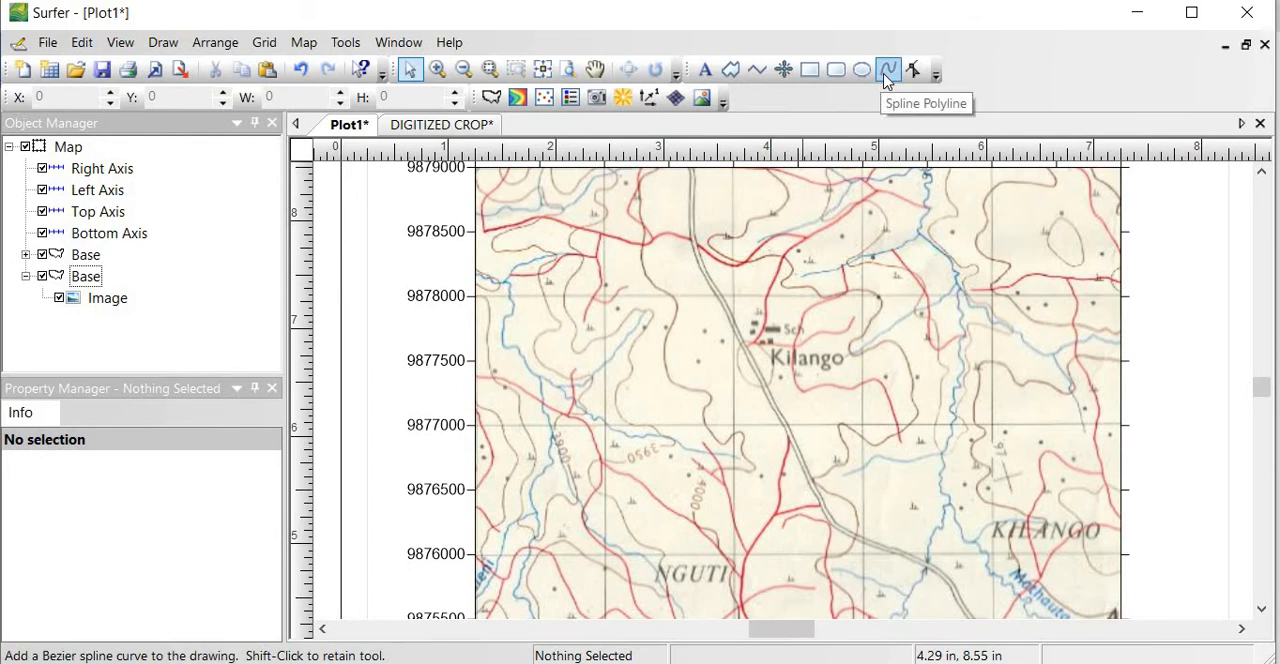
# - Activate the Spline Polyline drawing tool for tracing the road
pyautogui.click(890, 68)
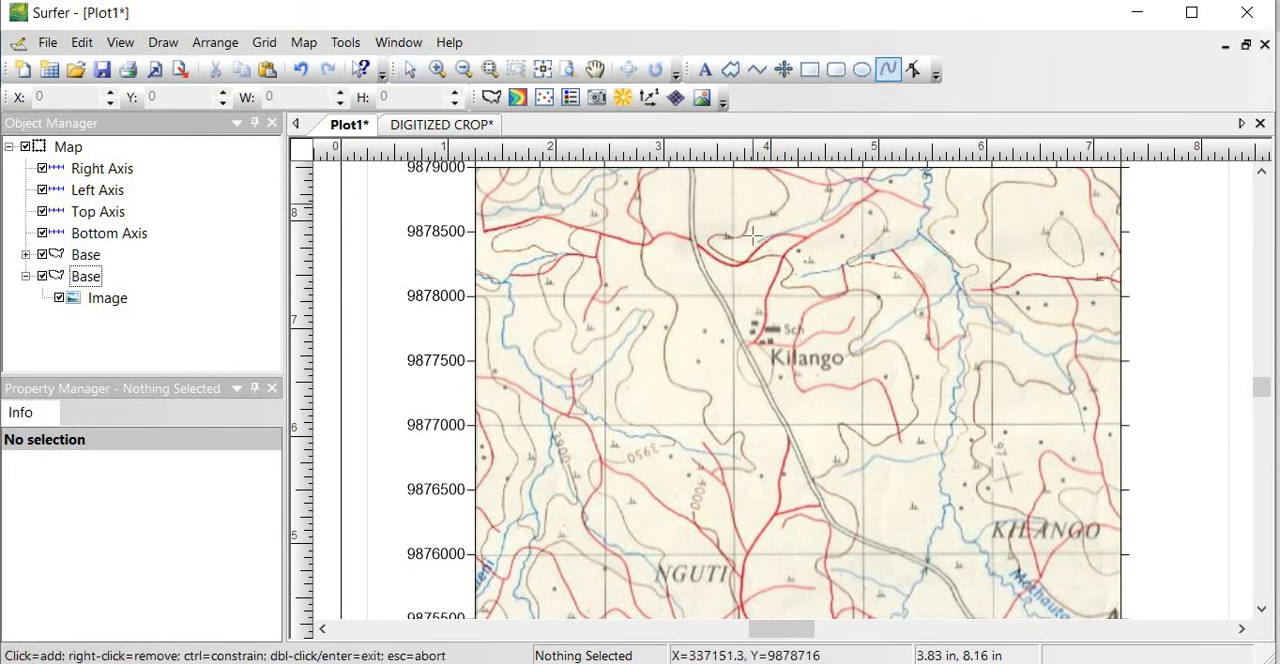
pyautogui.moveTo(742, 200)
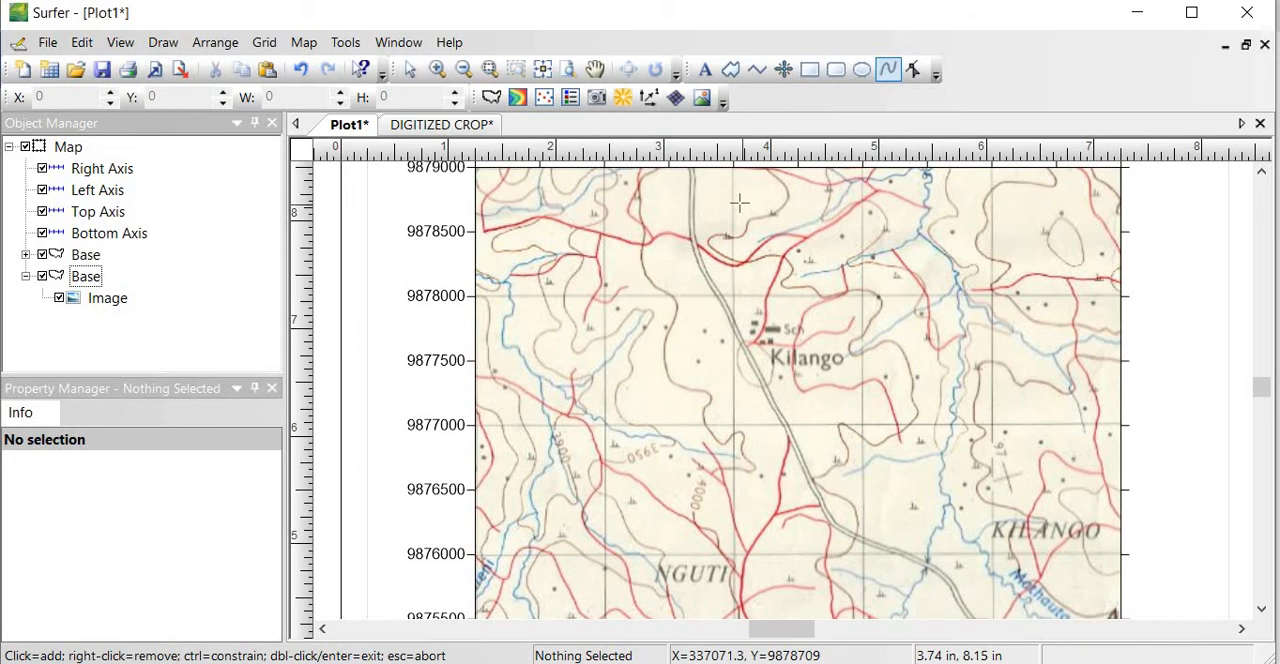
pyautogui.moveTo(744, 212)
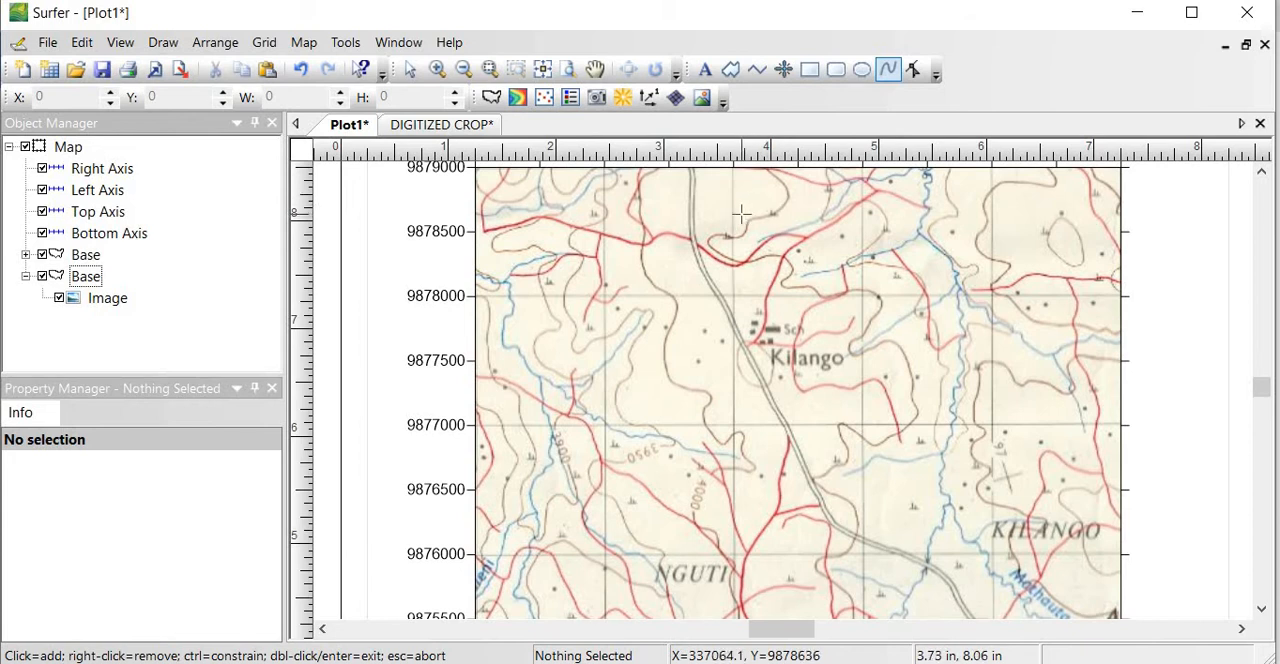
pyautogui.moveTo(764, 192)
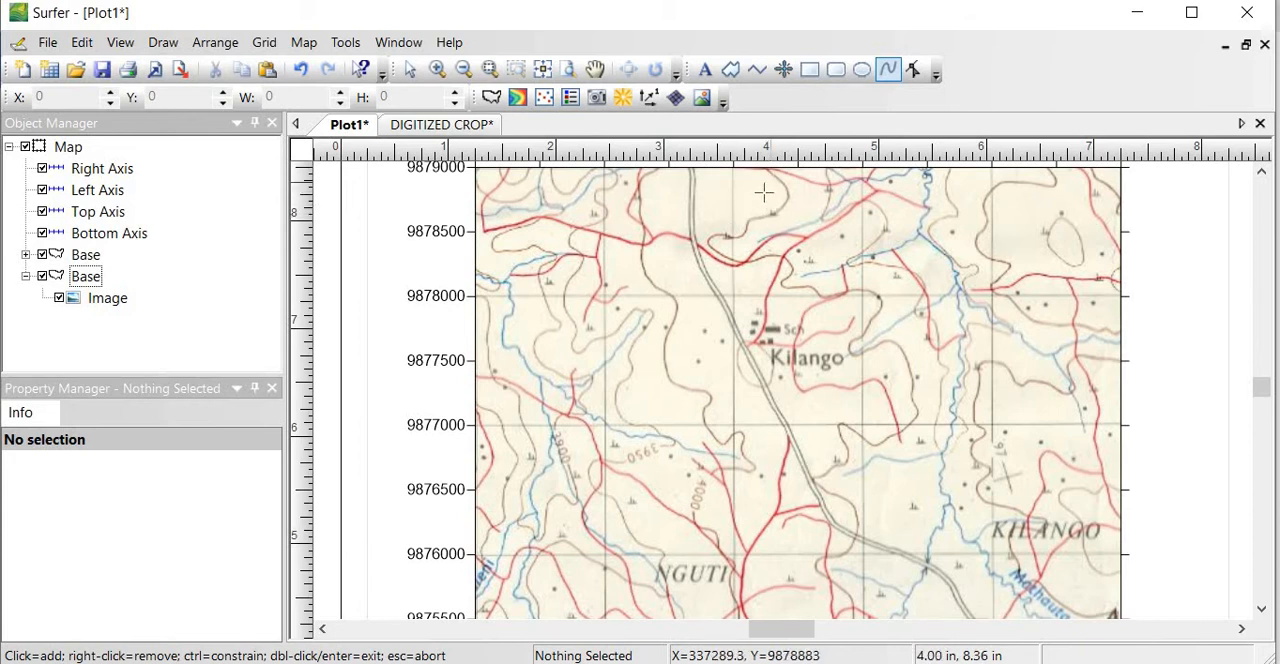
pyautogui.moveTo(688, 172)
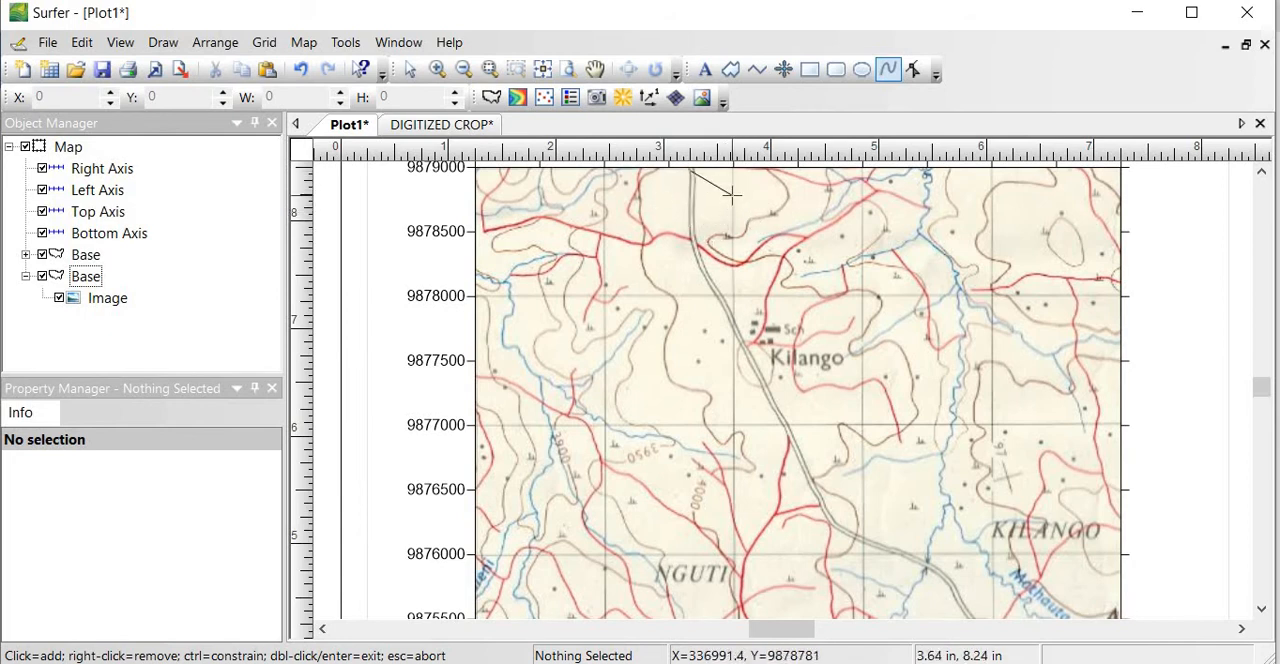
pyautogui.moveTo(680, 188)
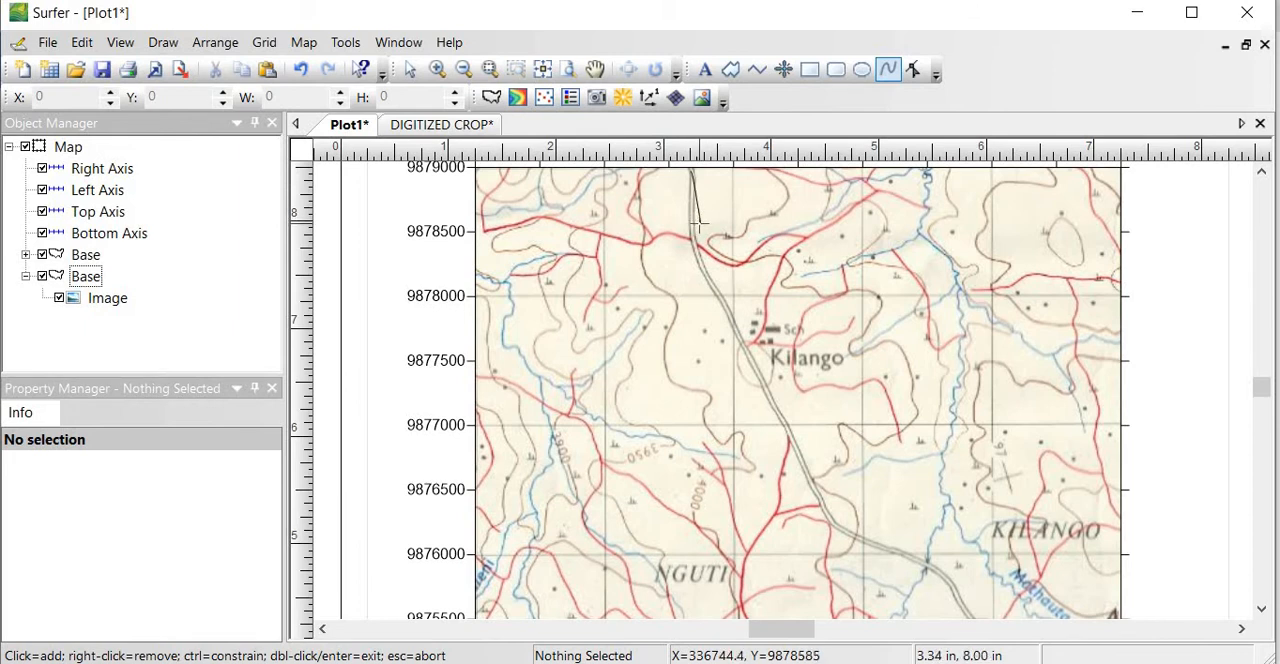
pyautogui.moveTo(698, 212)
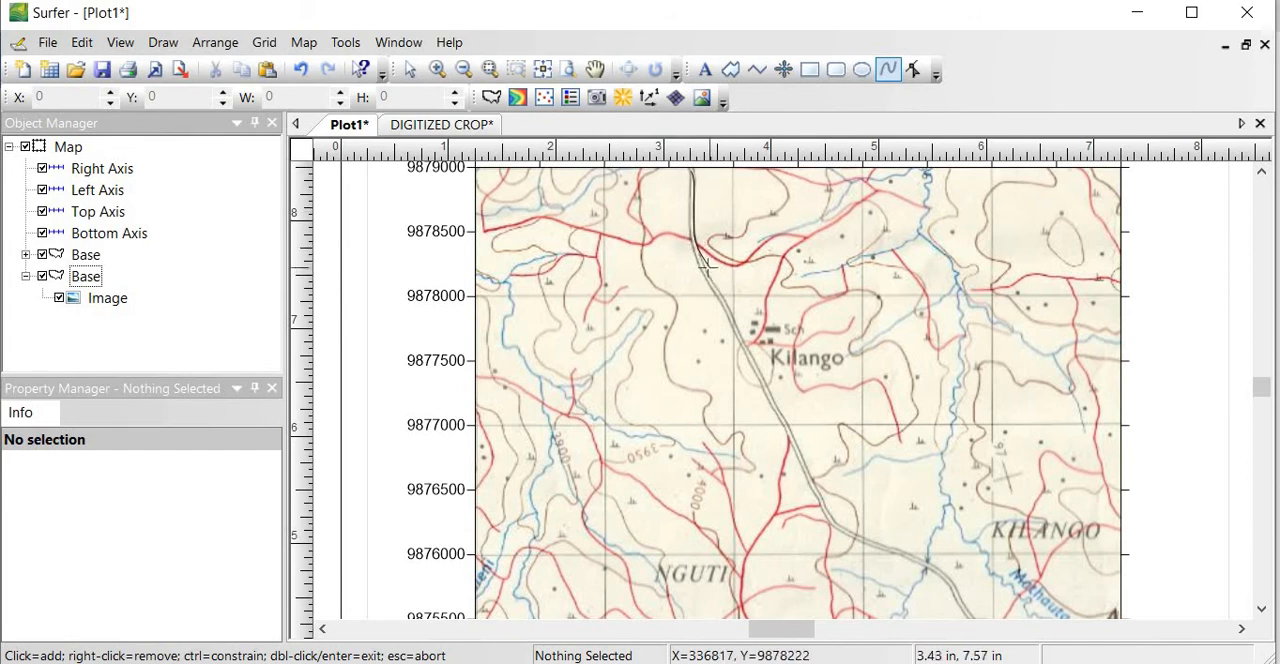
pyautogui.moveTo(708, 264)
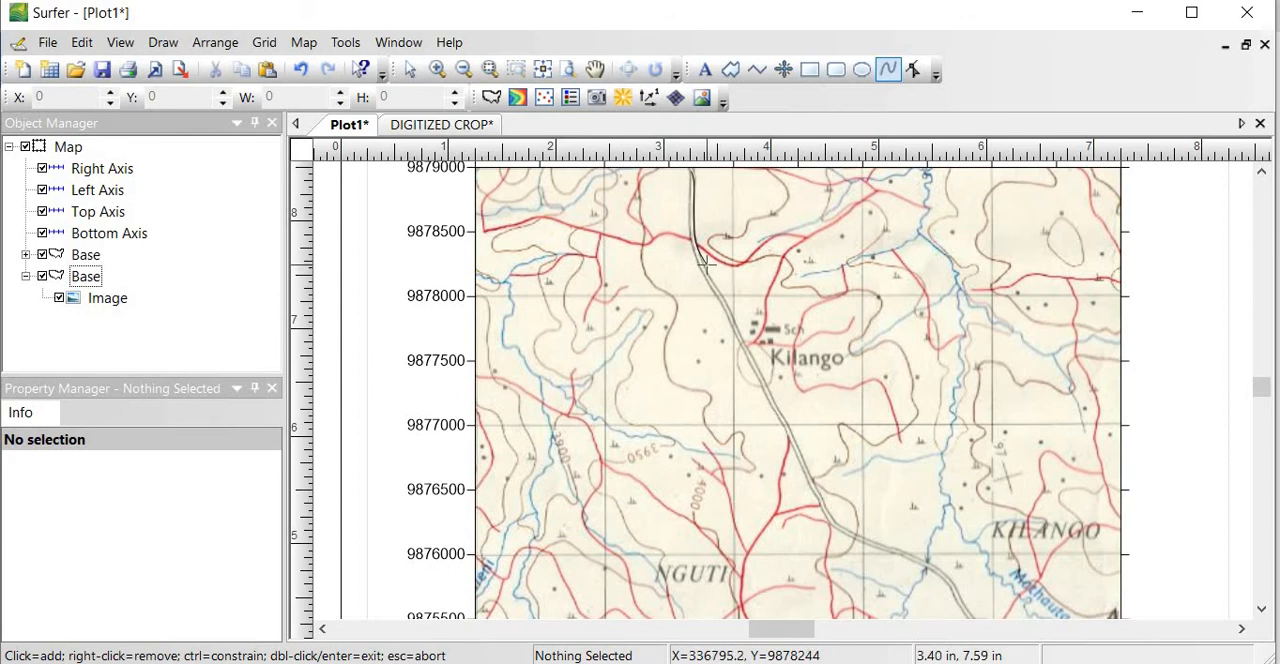
pyautogui.moveTo(724, 298)
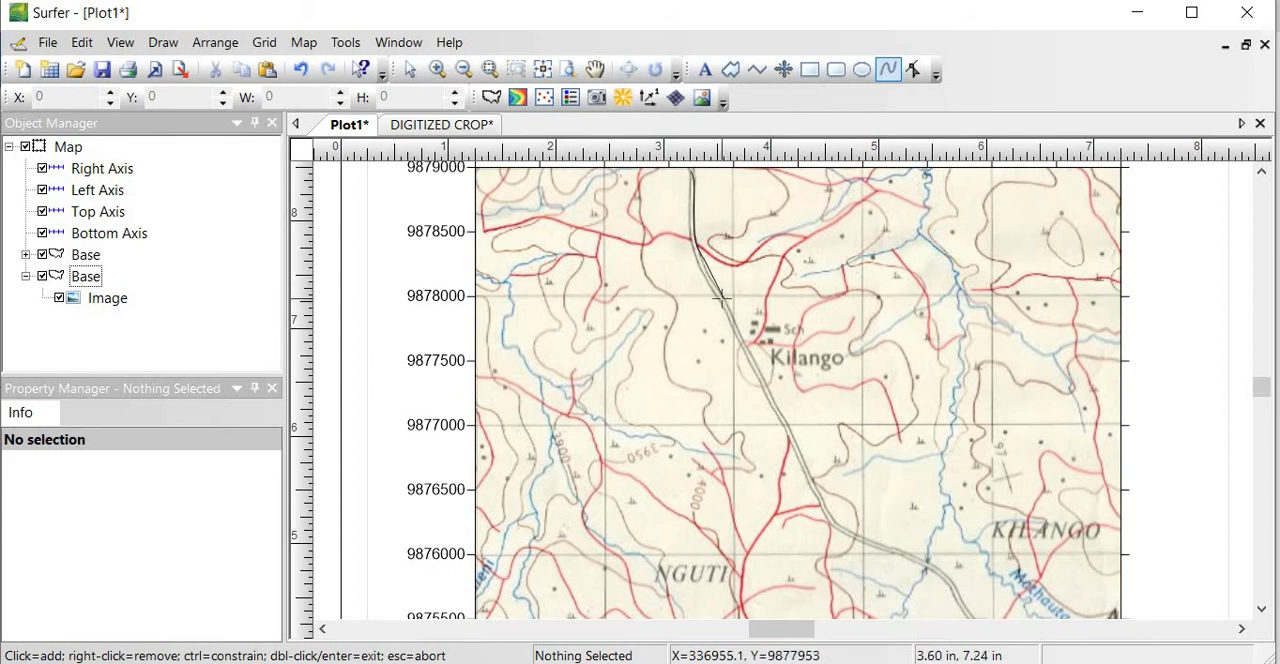
pyautogui.moveTo(708, 276)
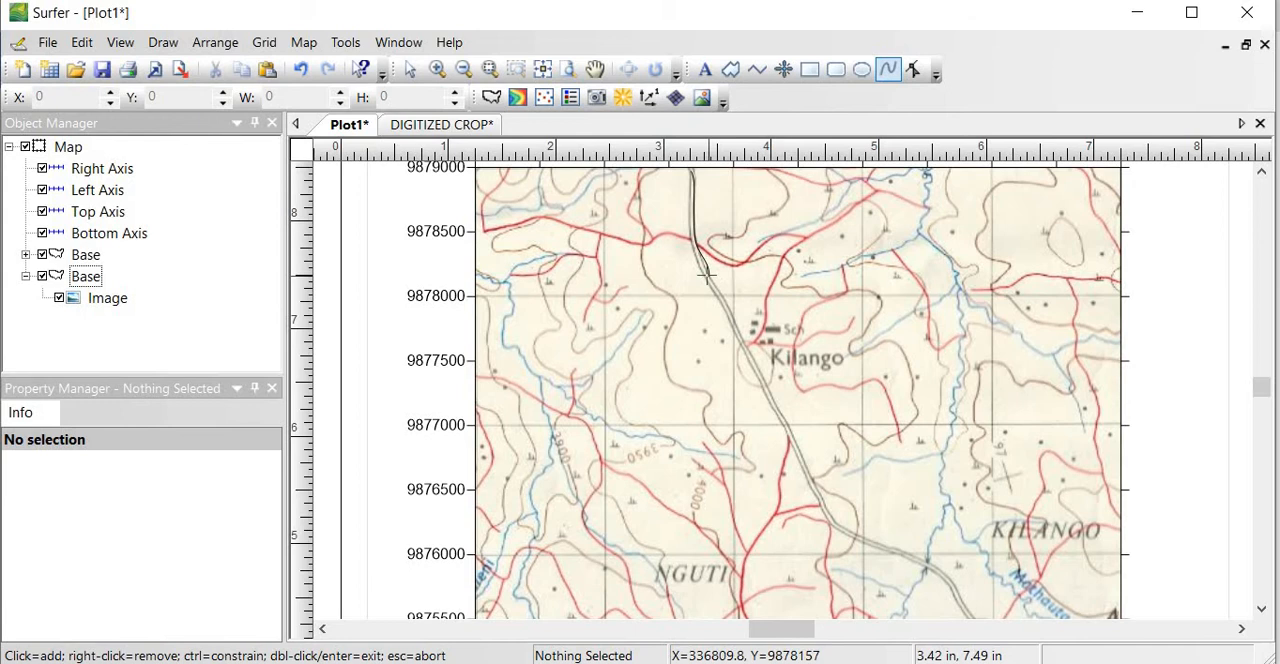
pyautogui.moveTo(724, 300)
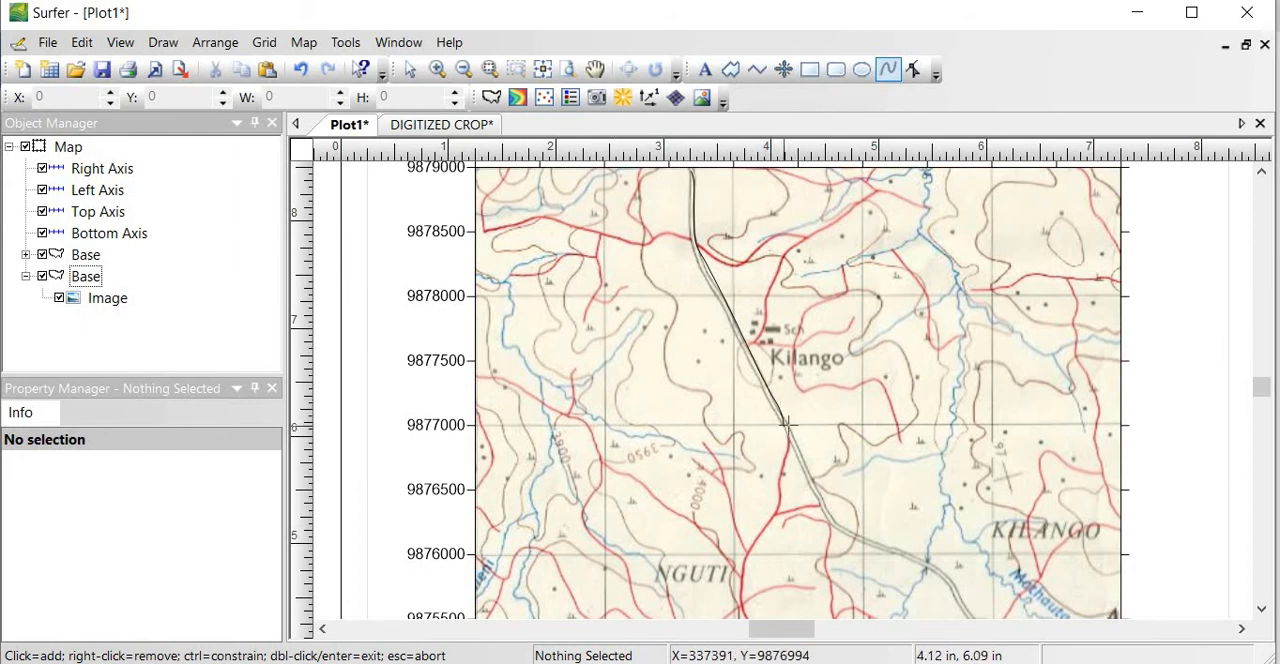
pyautogui.moveTo(790, 424)
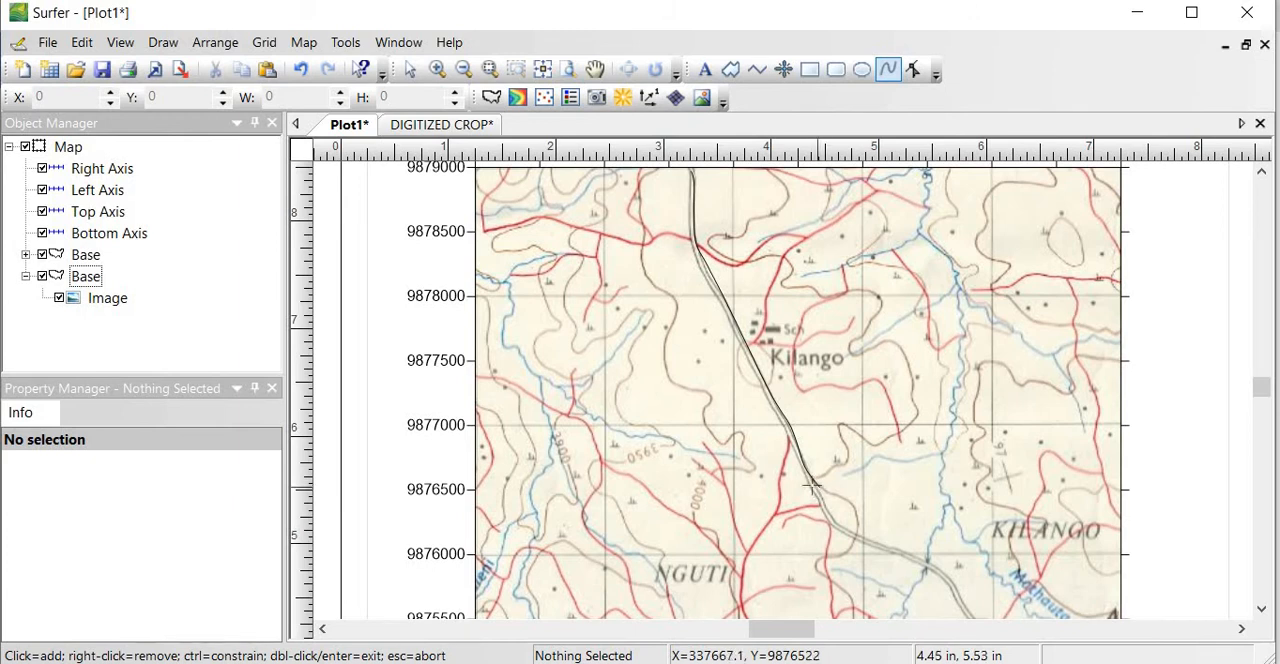
pyautogui.moveTo(816, 488)
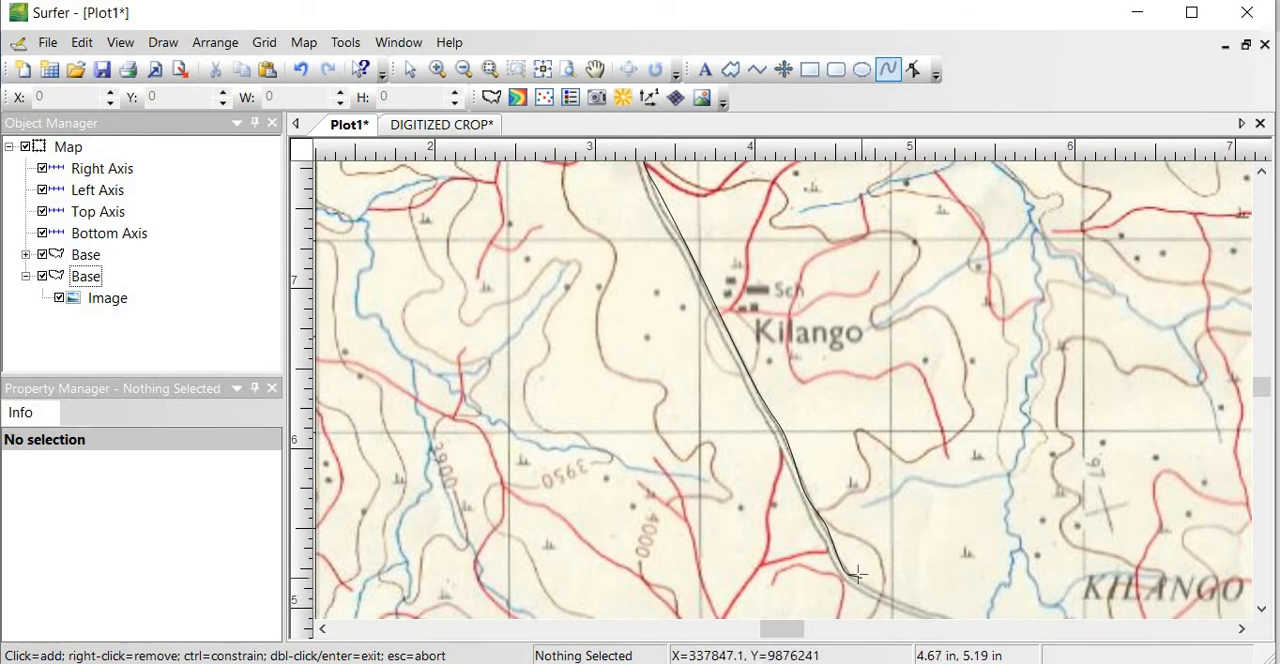
pyautogui.moveTo(838, 590)
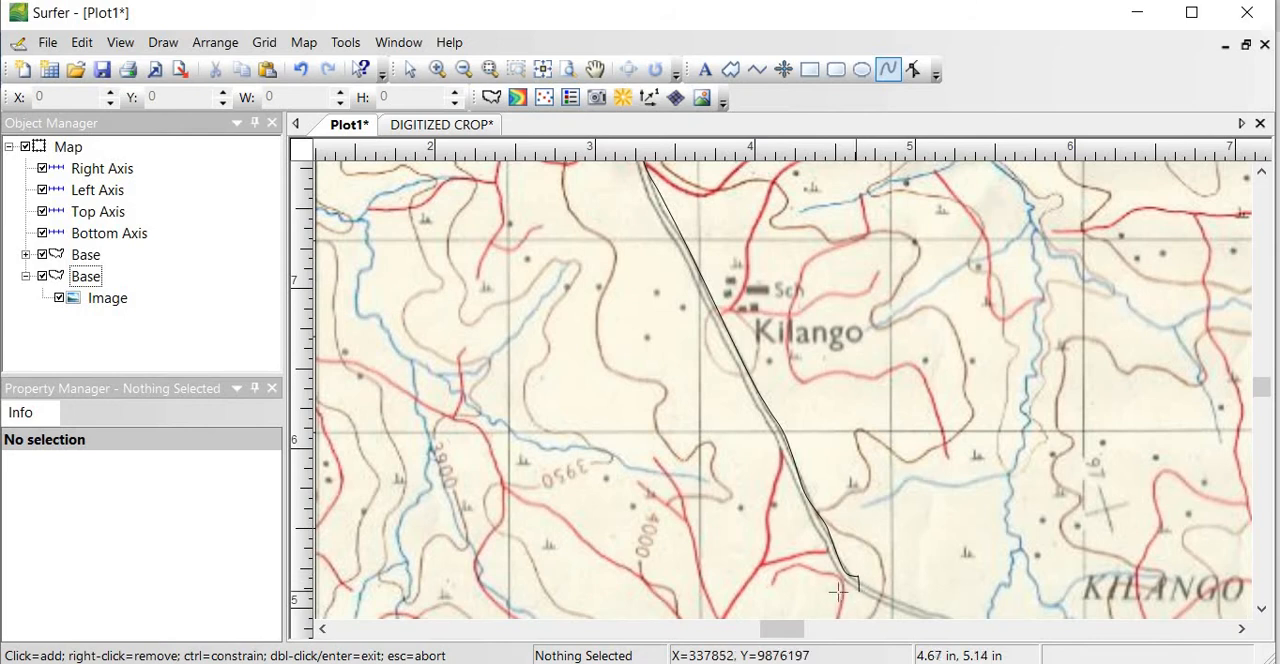
pyautogui.moveTo(860, 570)
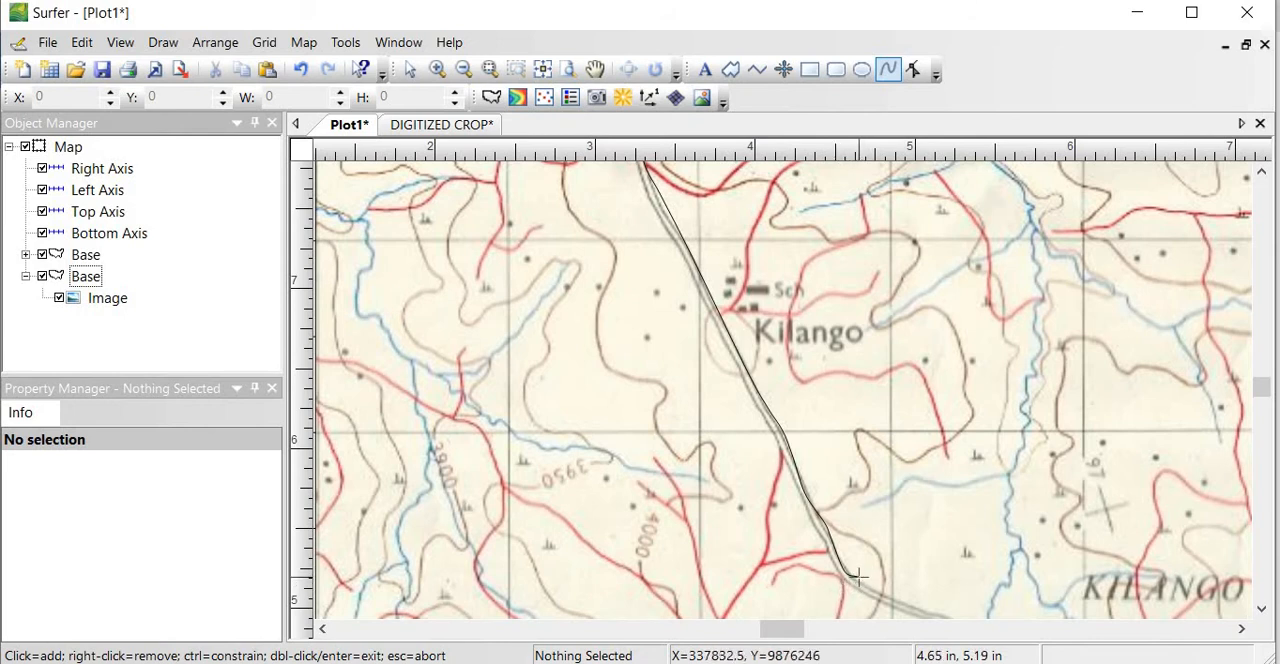
pyautogui.moveTo(860, 596)
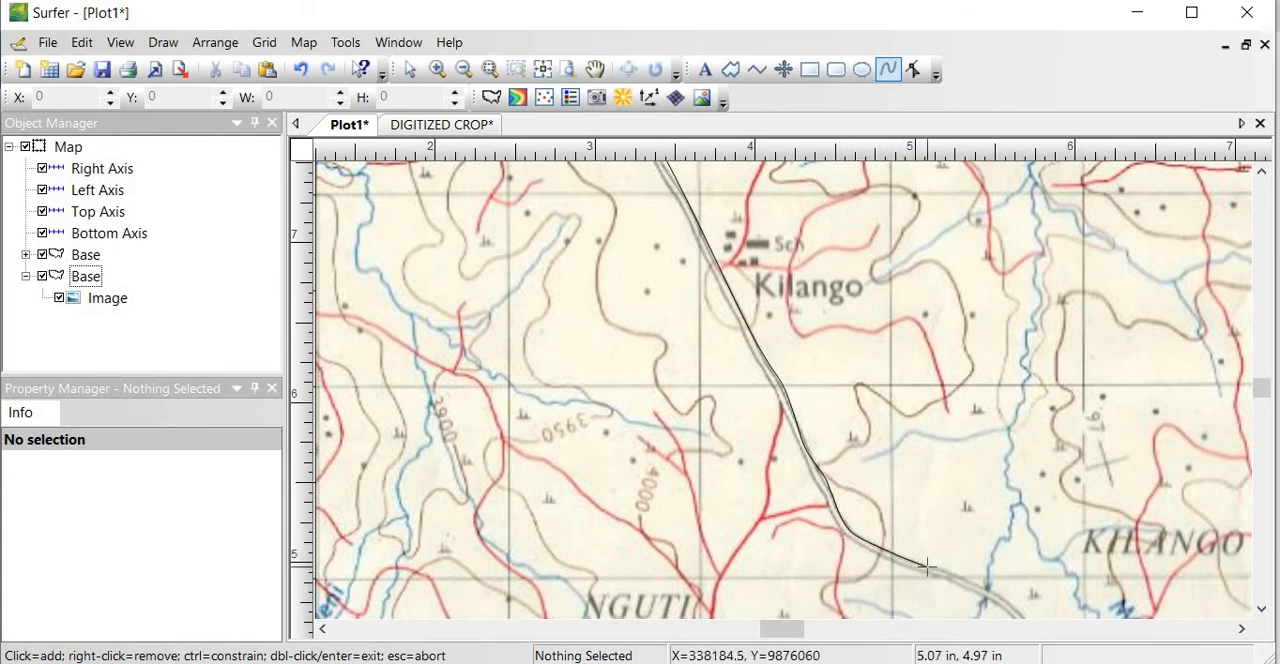
pyautogui.moveTo(958, 578)
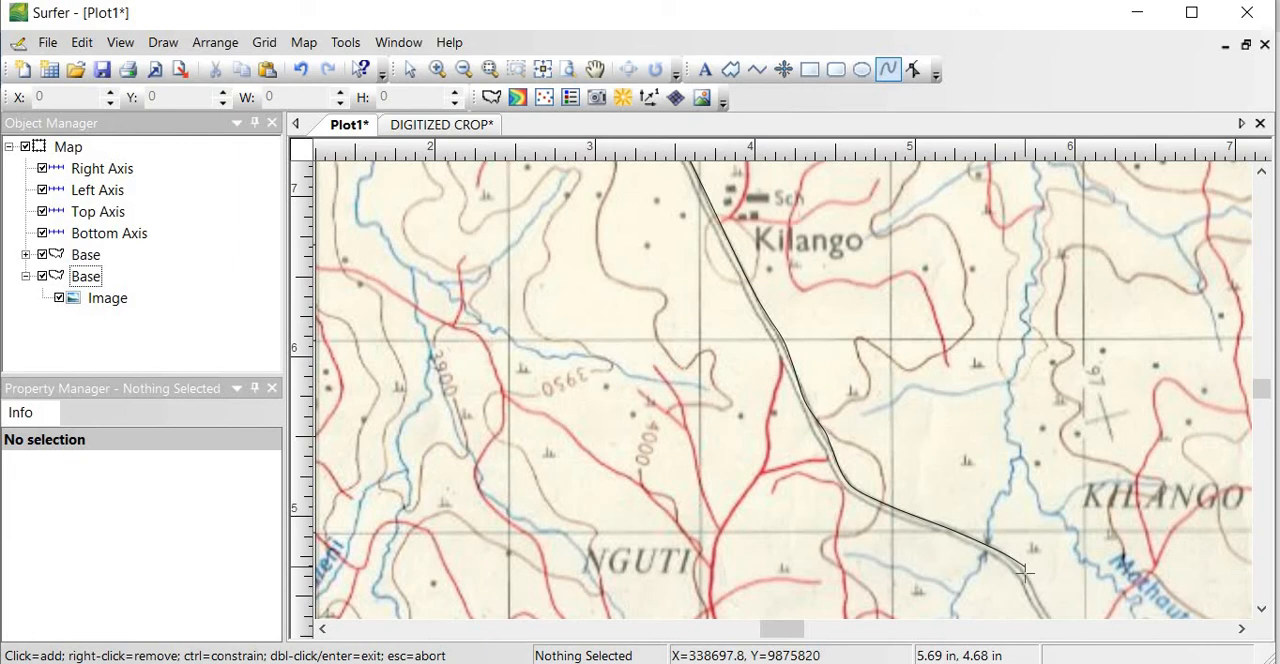
pyautogui.moveTo(1032, 572)
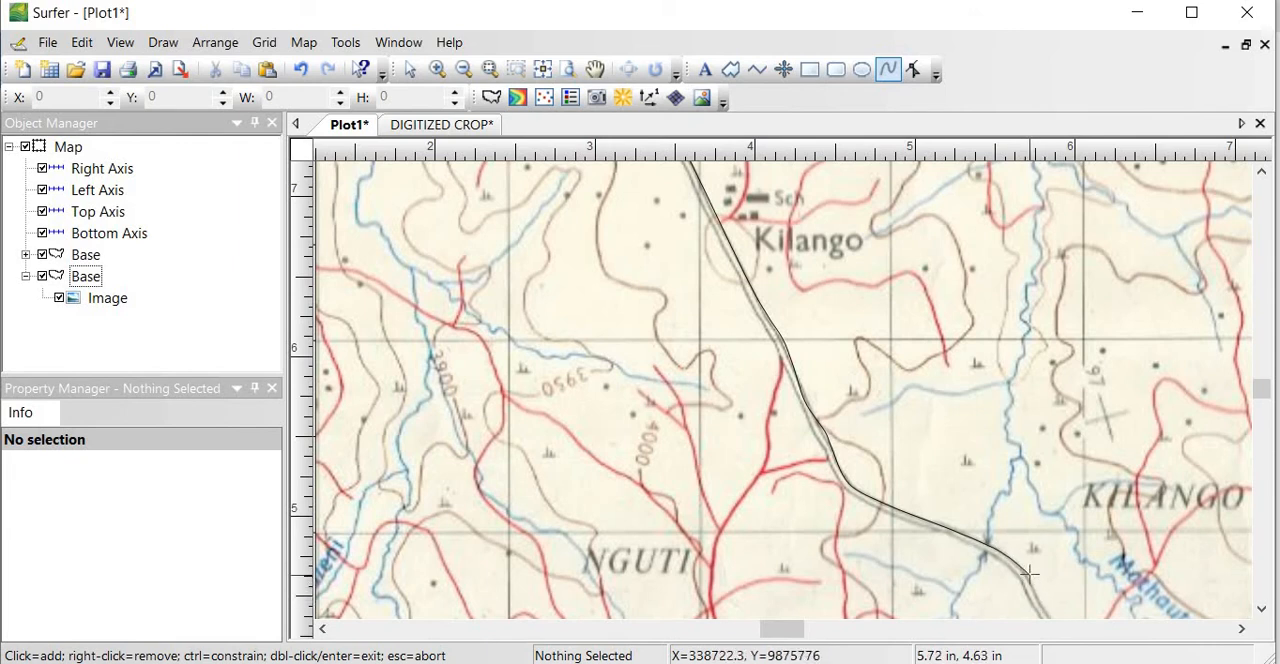
pyautogui.moveTo(1044, 588)
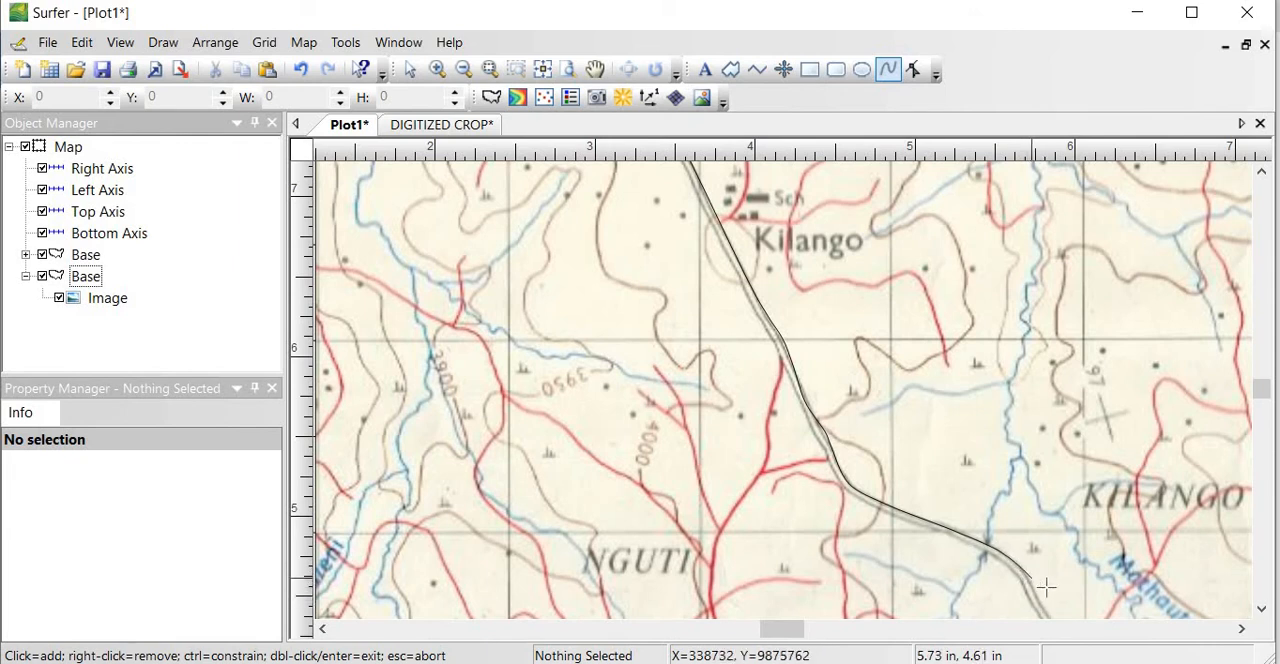
pyautogui.moveTo(1062, 596)
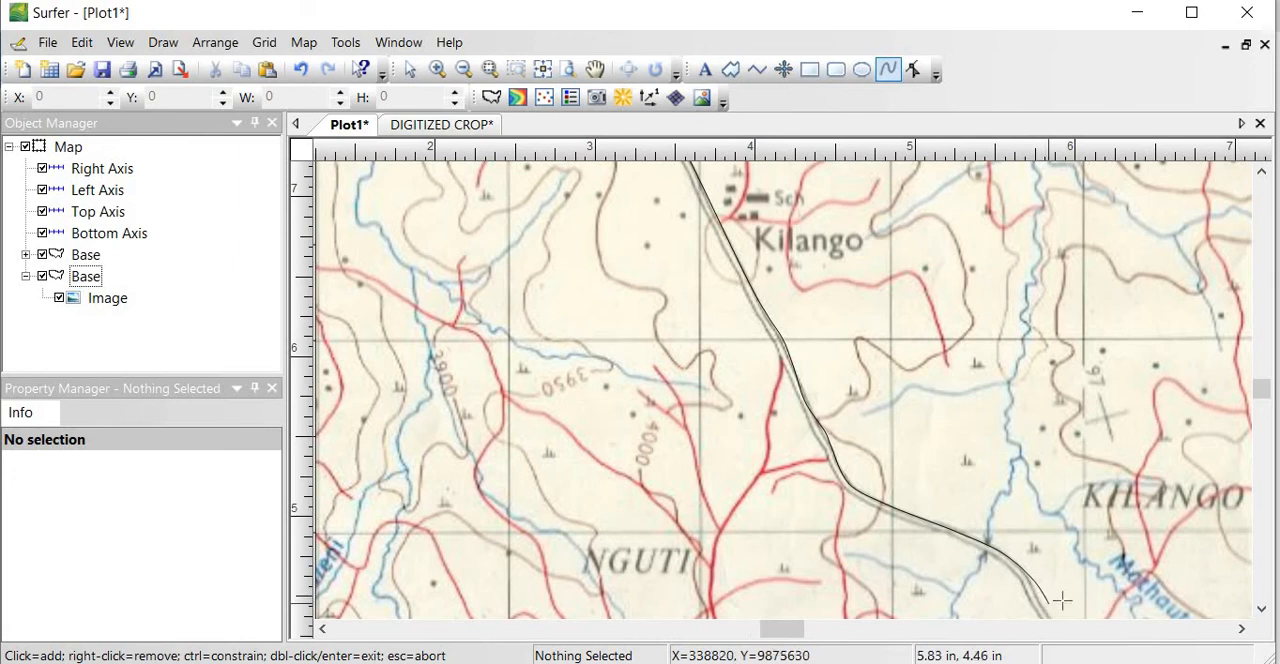
pyautogui.moveTo(1044, 592)
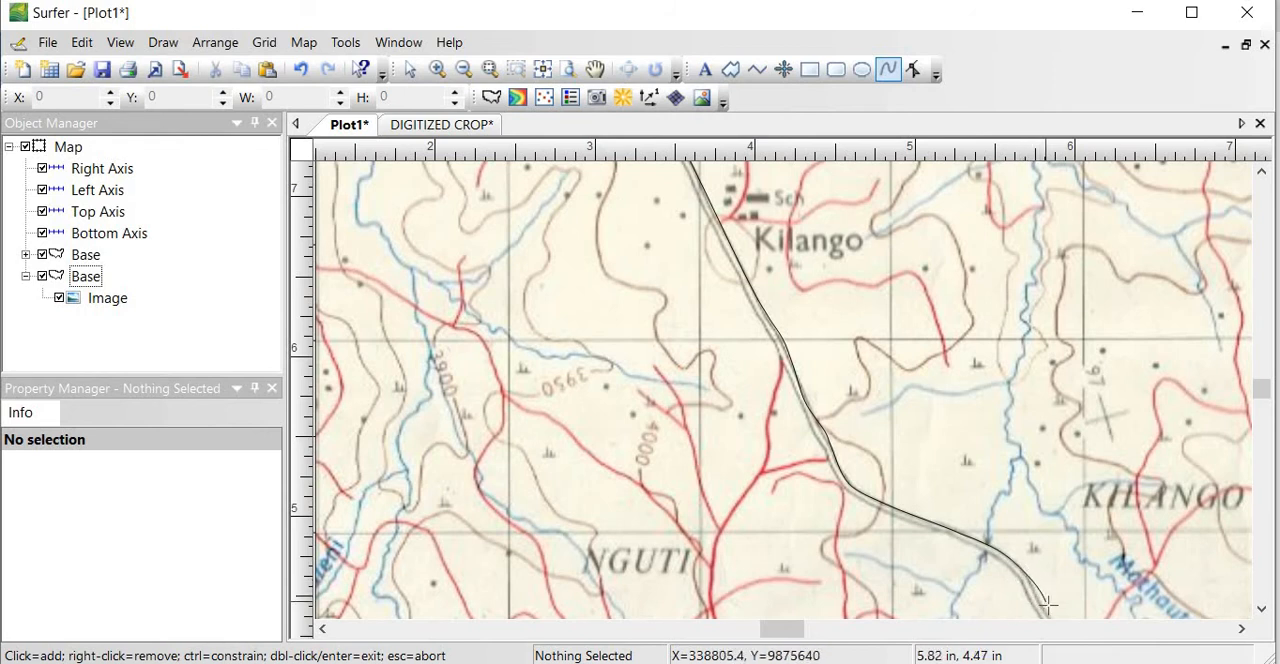
pyautogui.moveTo(1036, 608)
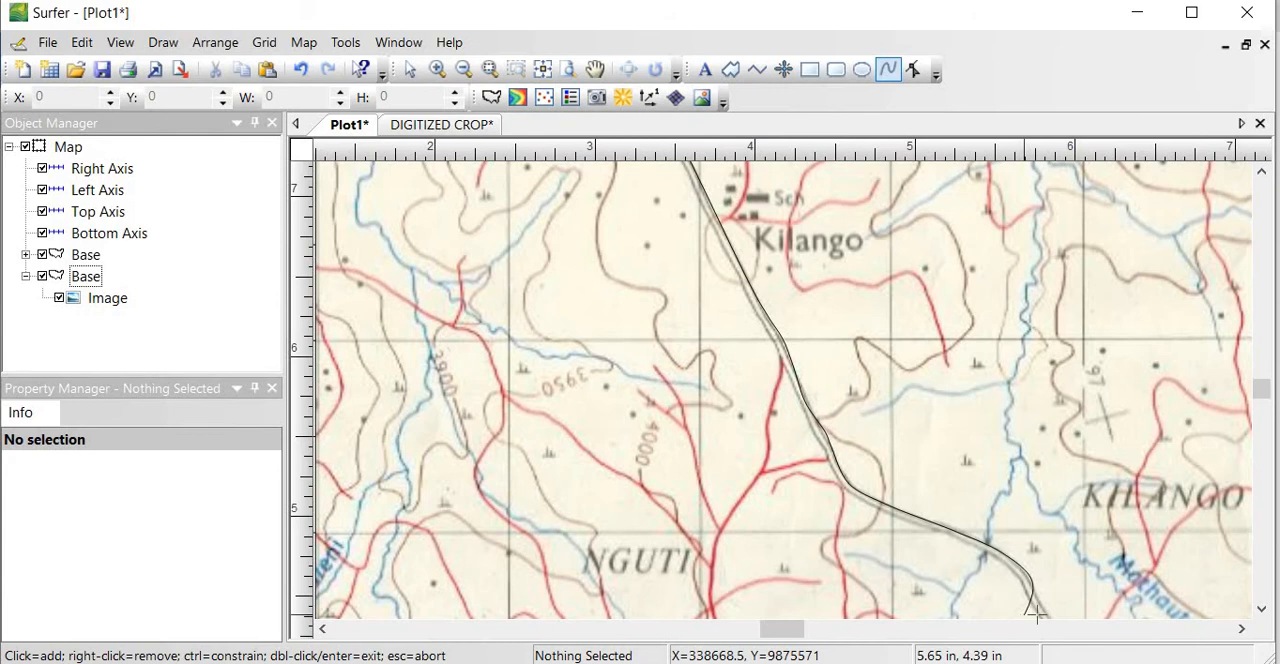
pyautogui.moveTo(1050, 608)
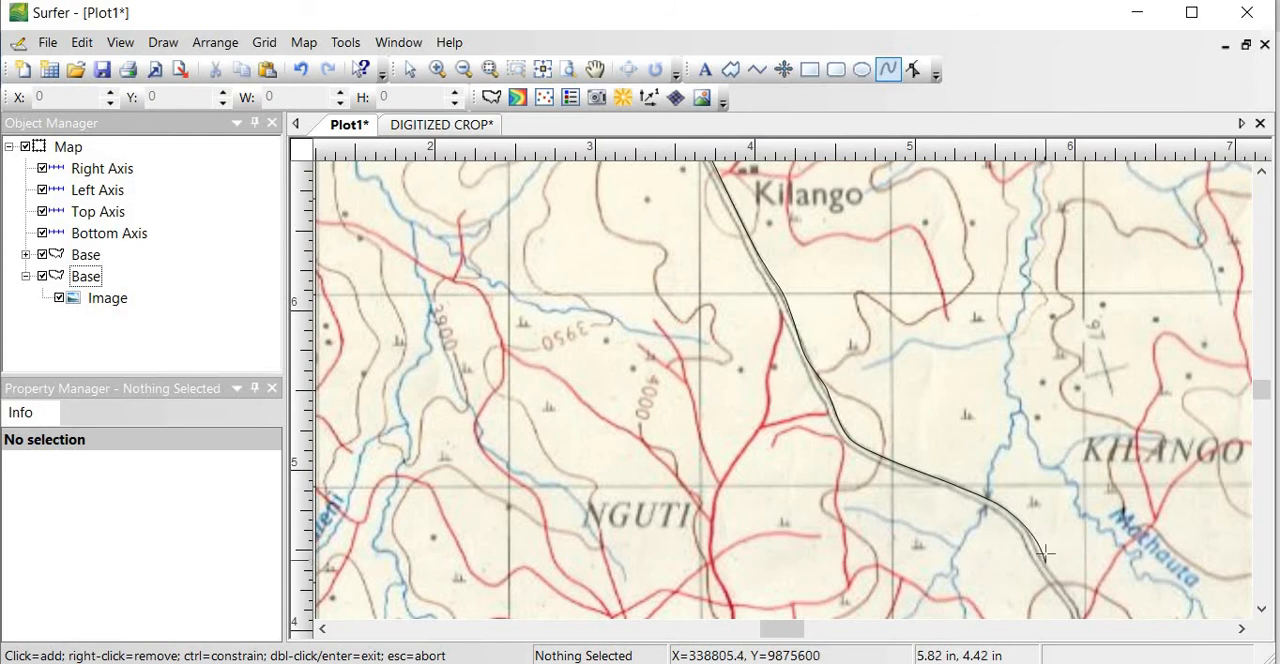
pyautogui.moveTo(1020, 520)
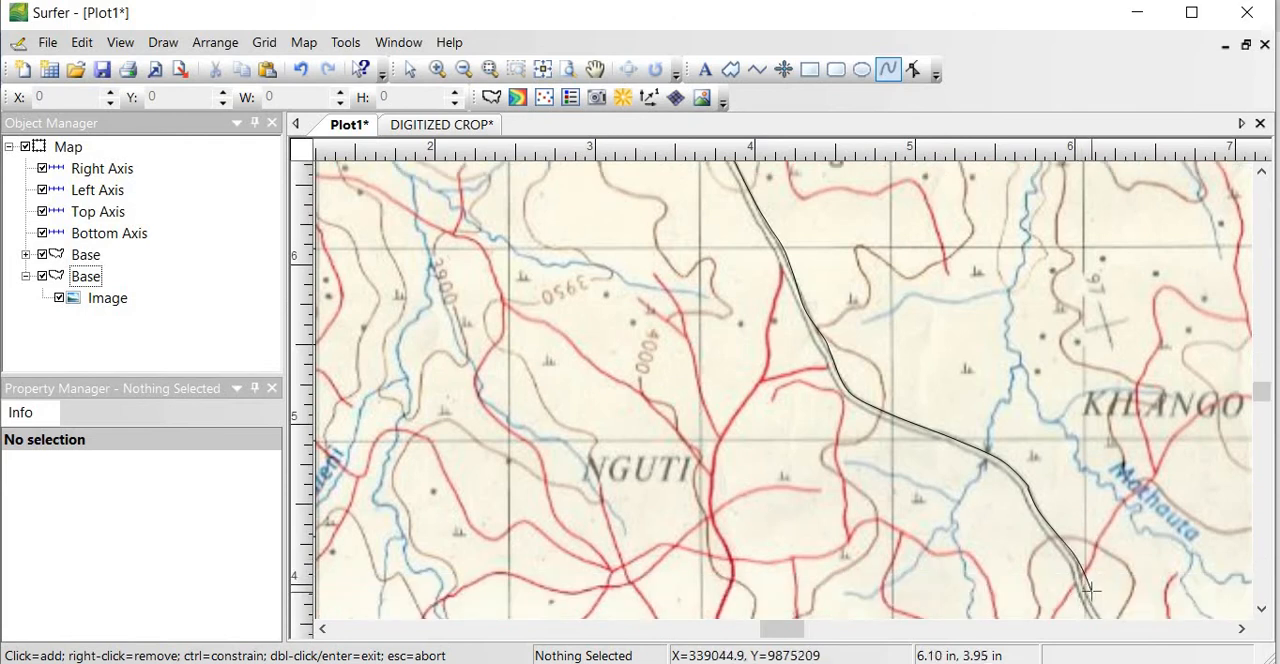
pyautogui.moveTo(1082, 602)
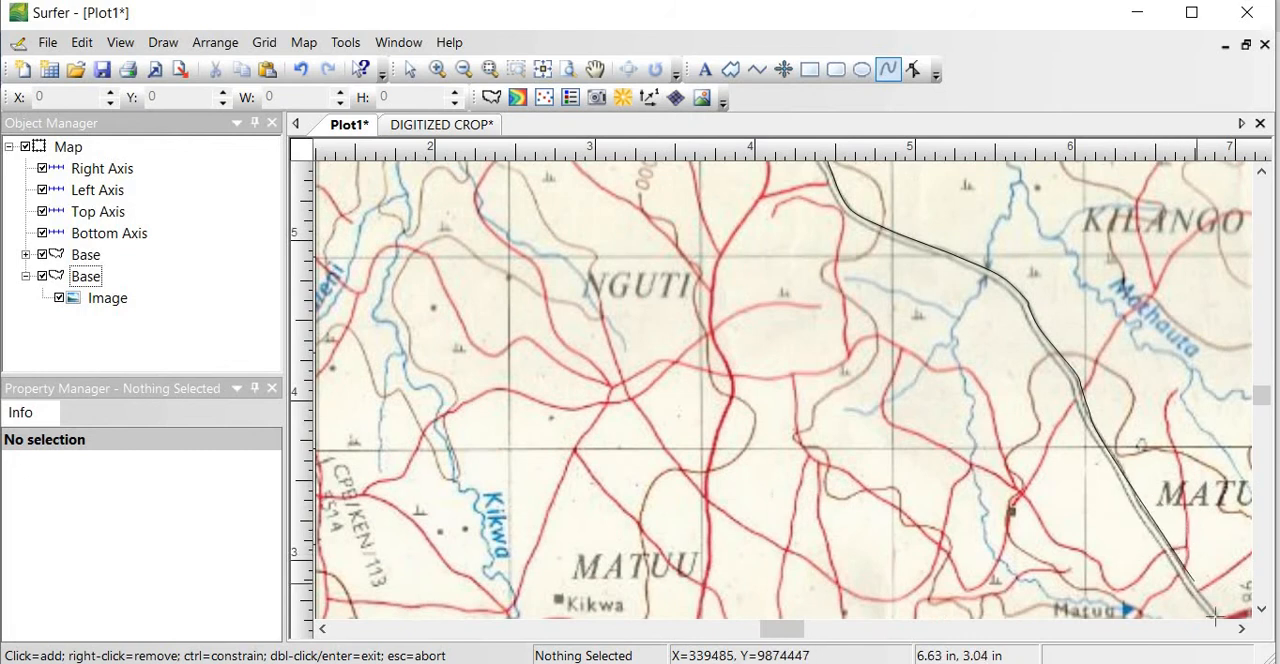
pyautogui.moveTo(1202, 584)
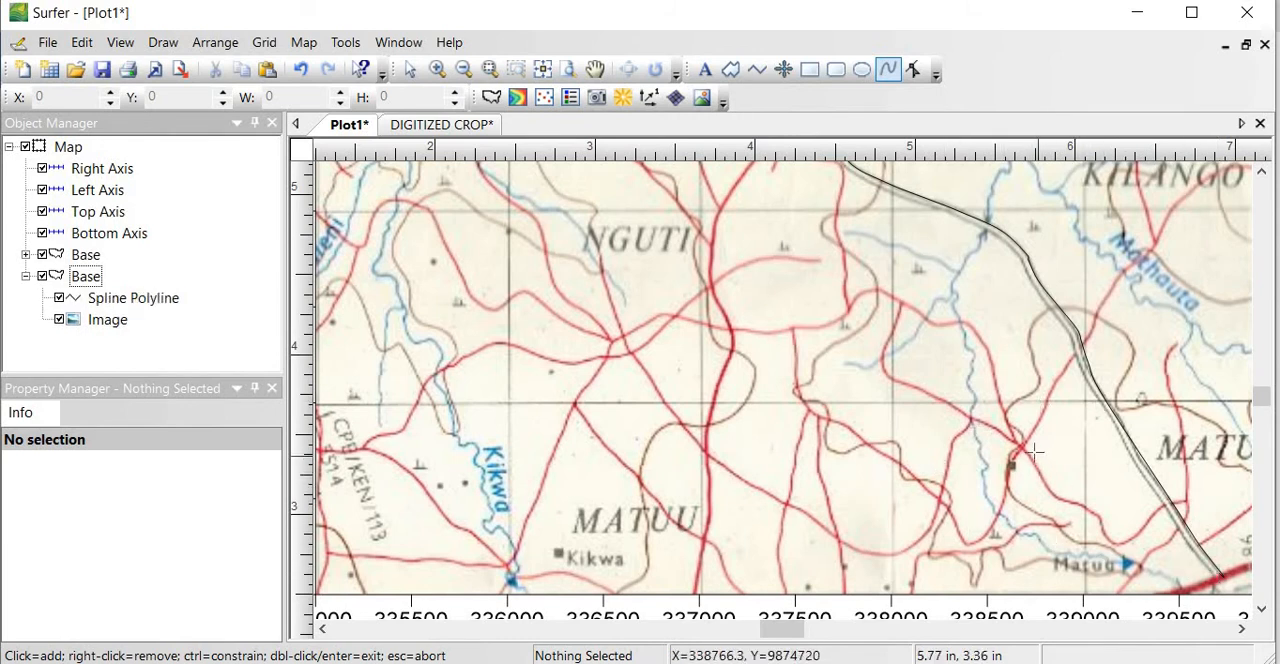
pyautogui.moveTo(842, 318)
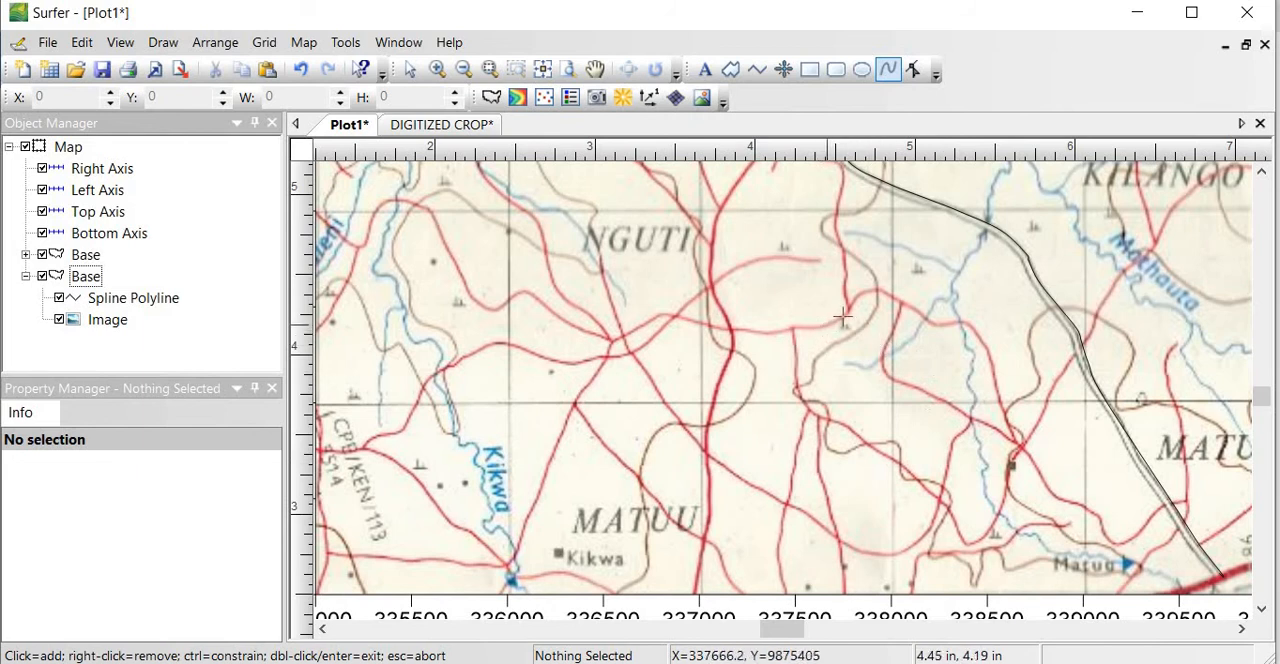
pyautogui.moveTo(870, 376)
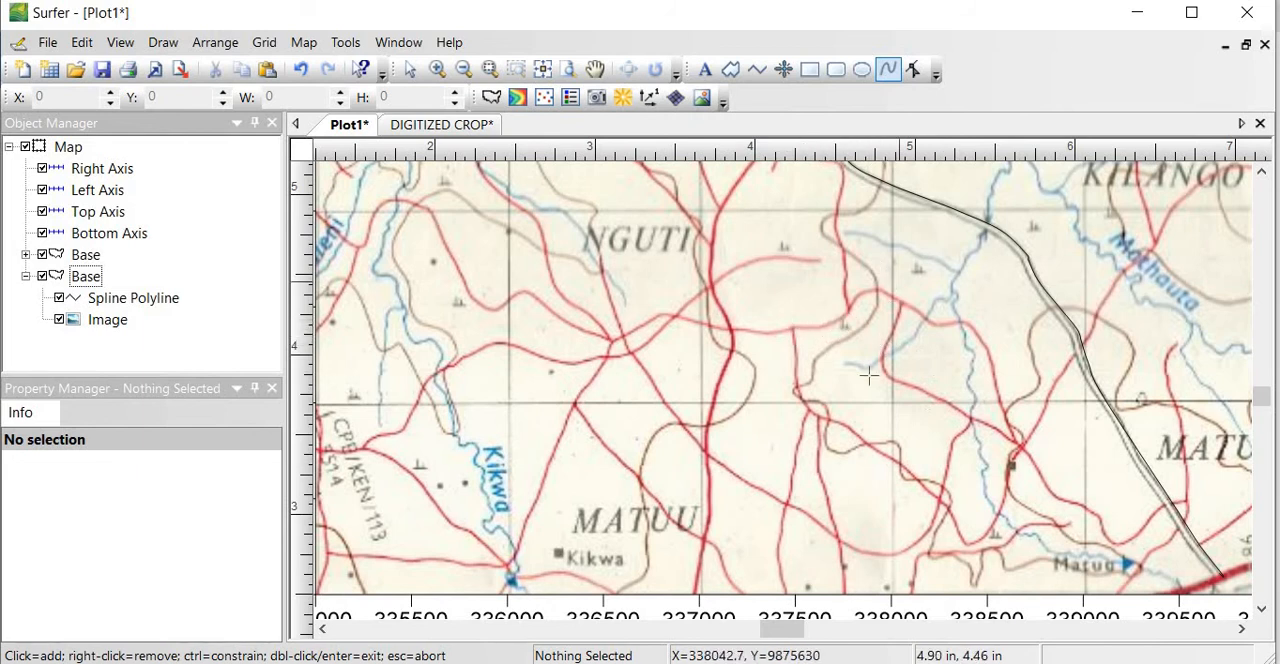
pyautogui.moveTo(958, 368)
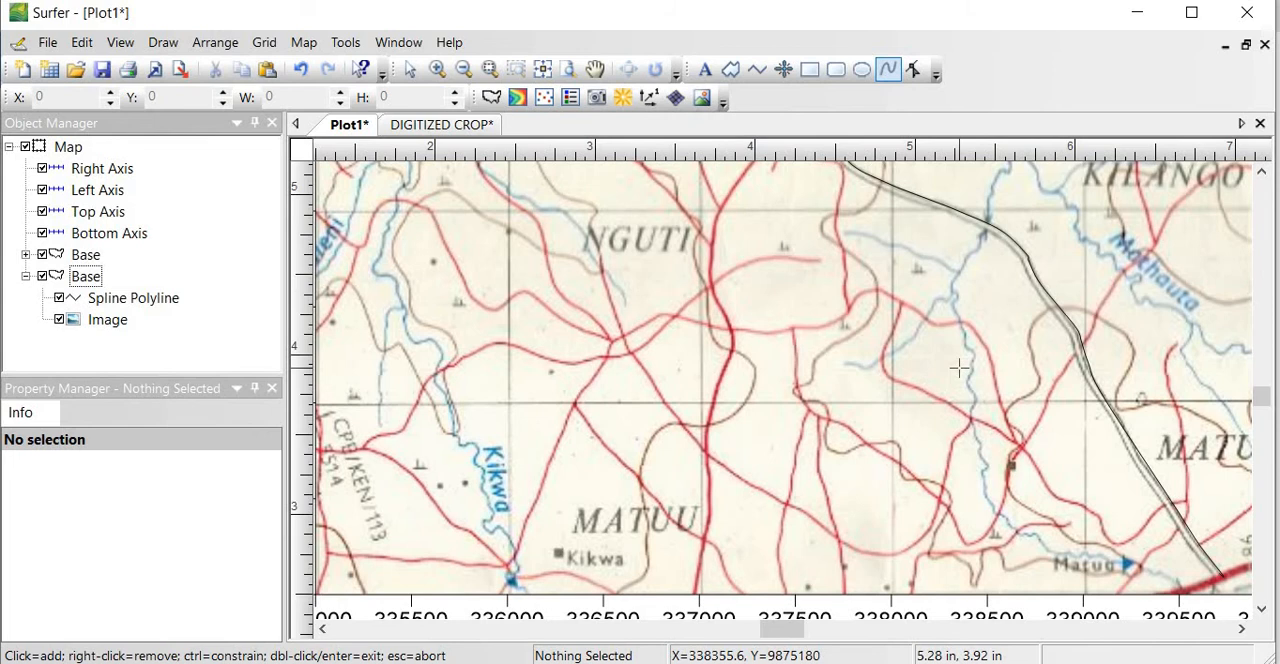
pyautogui.moveTo(662, 324)
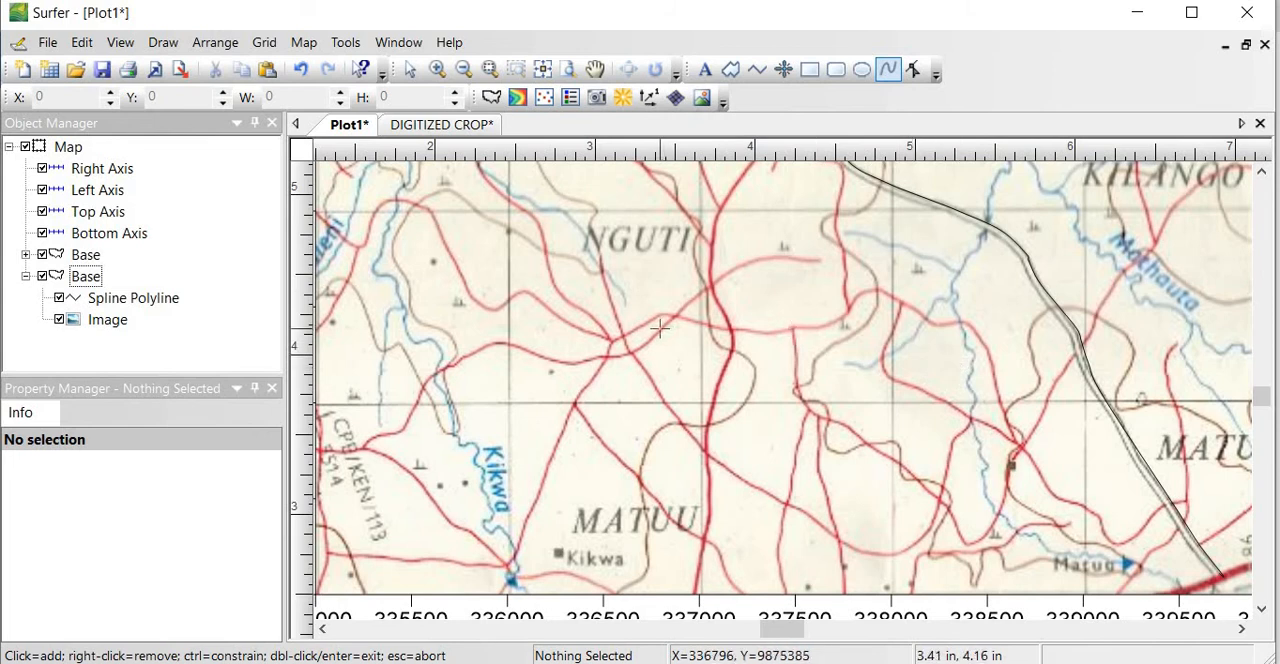
pyautogui.moveTo(1056, 316)
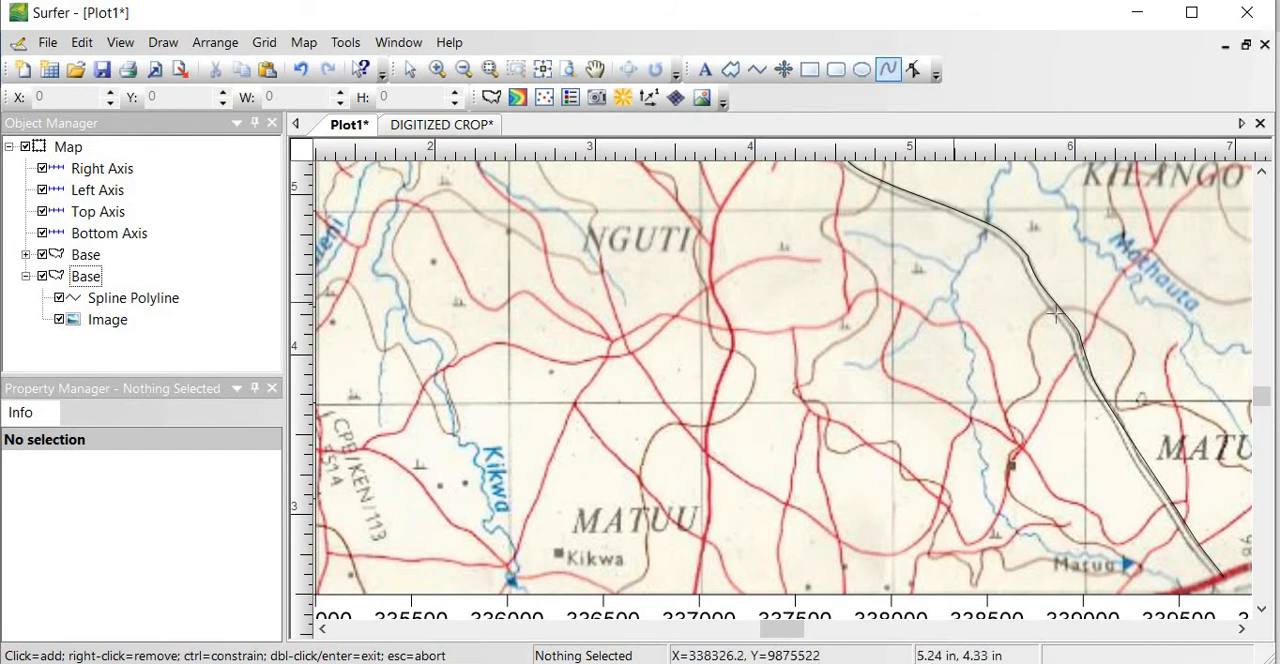
pyautogui.moveTo(904, 296)
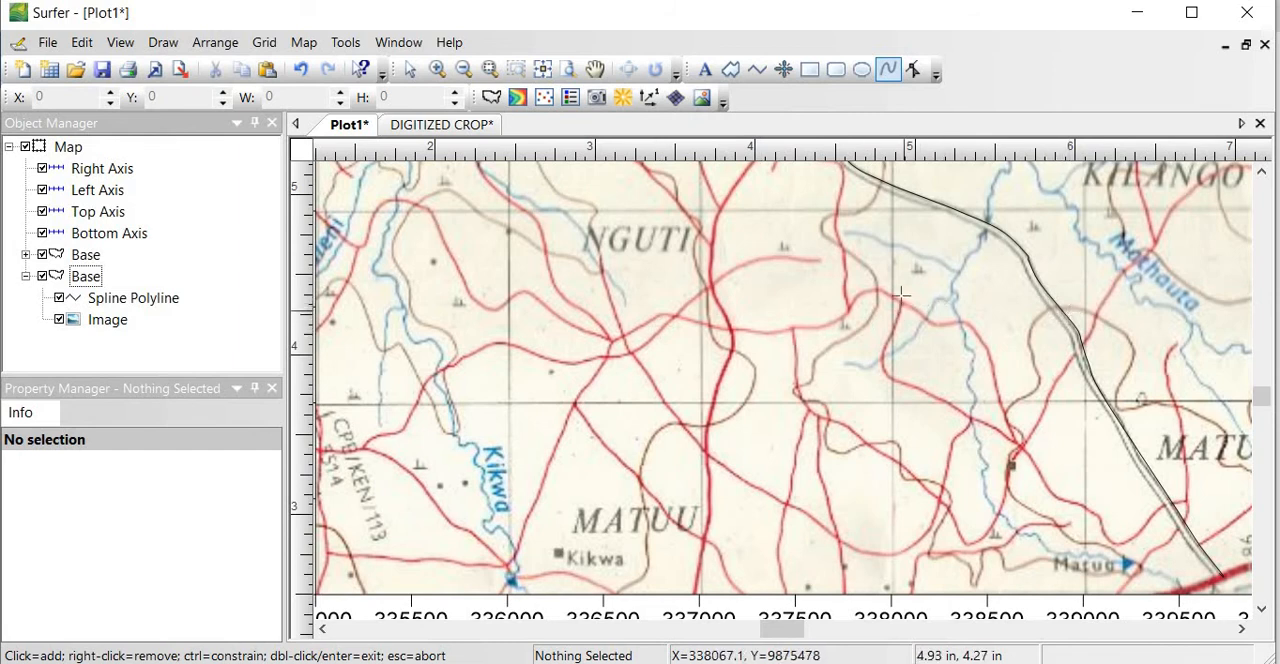
pyautogui.moveTo(772, 308)
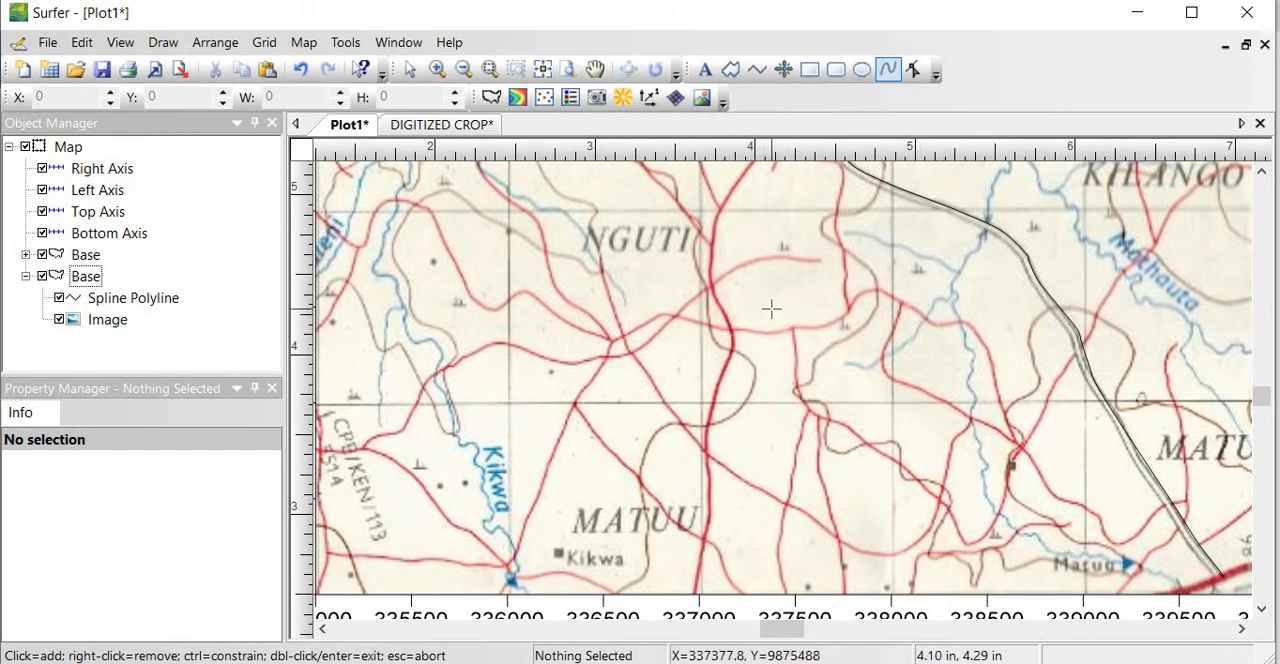
pyautogui.moveTo(504, 318)
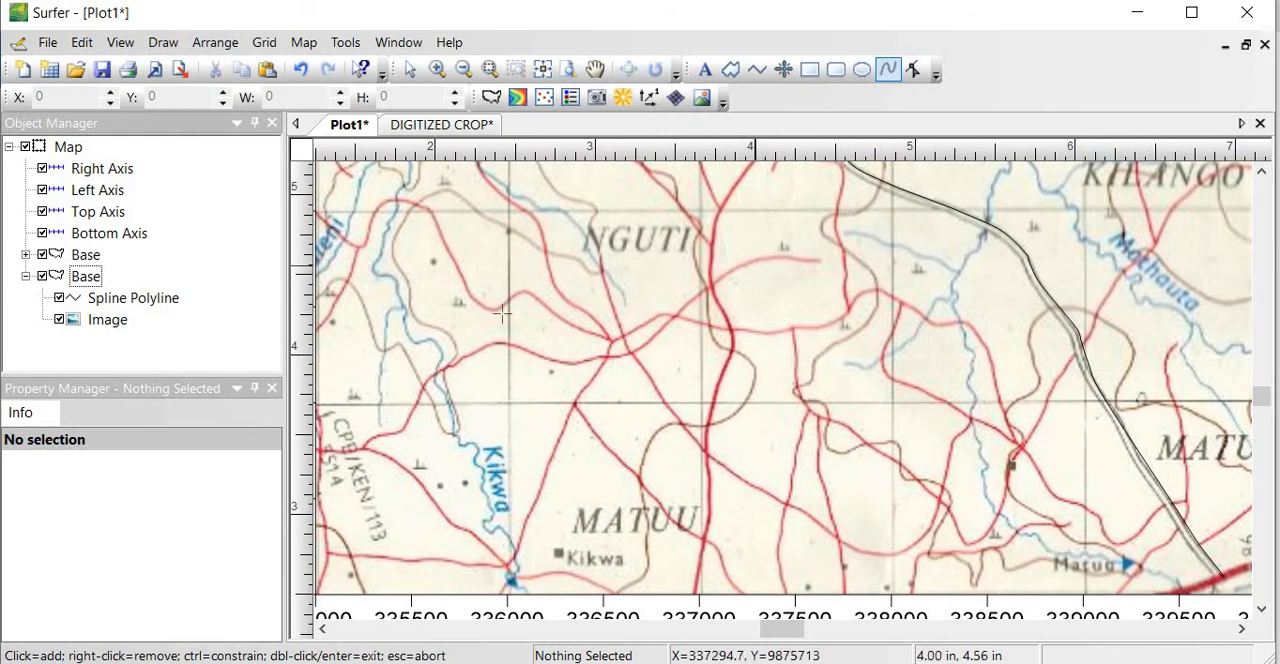
pyautogui.moveTo(722, 272)
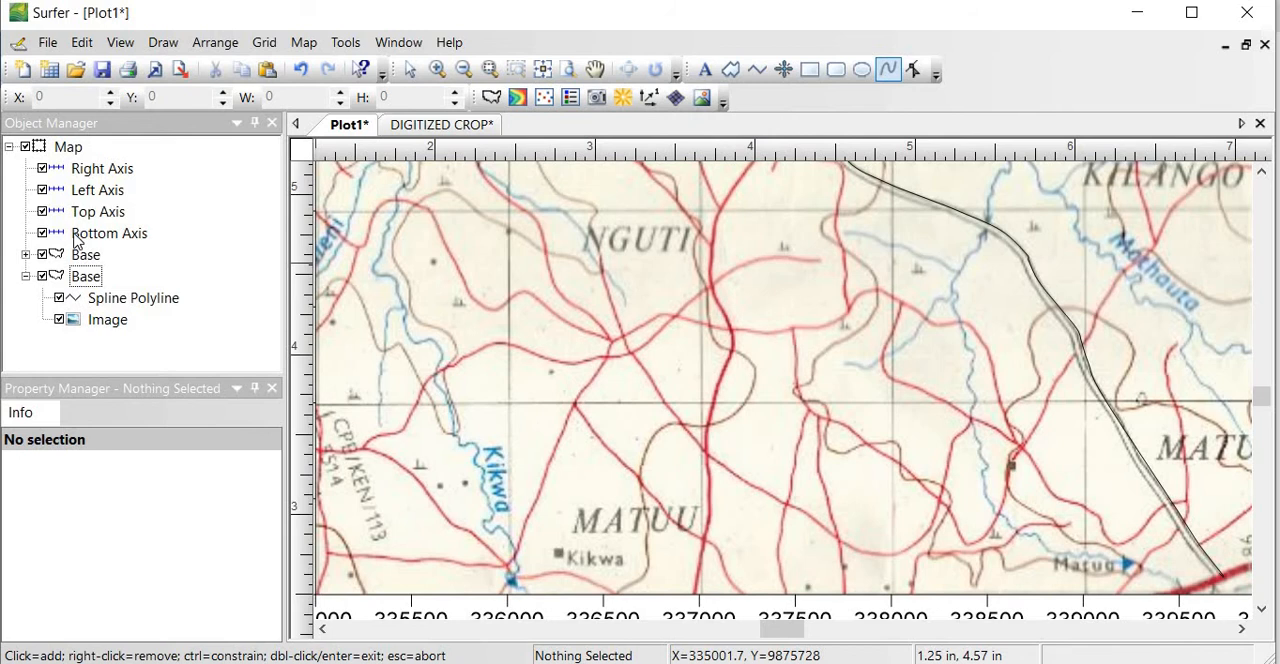
pyautogui.moveTo(988, 316)
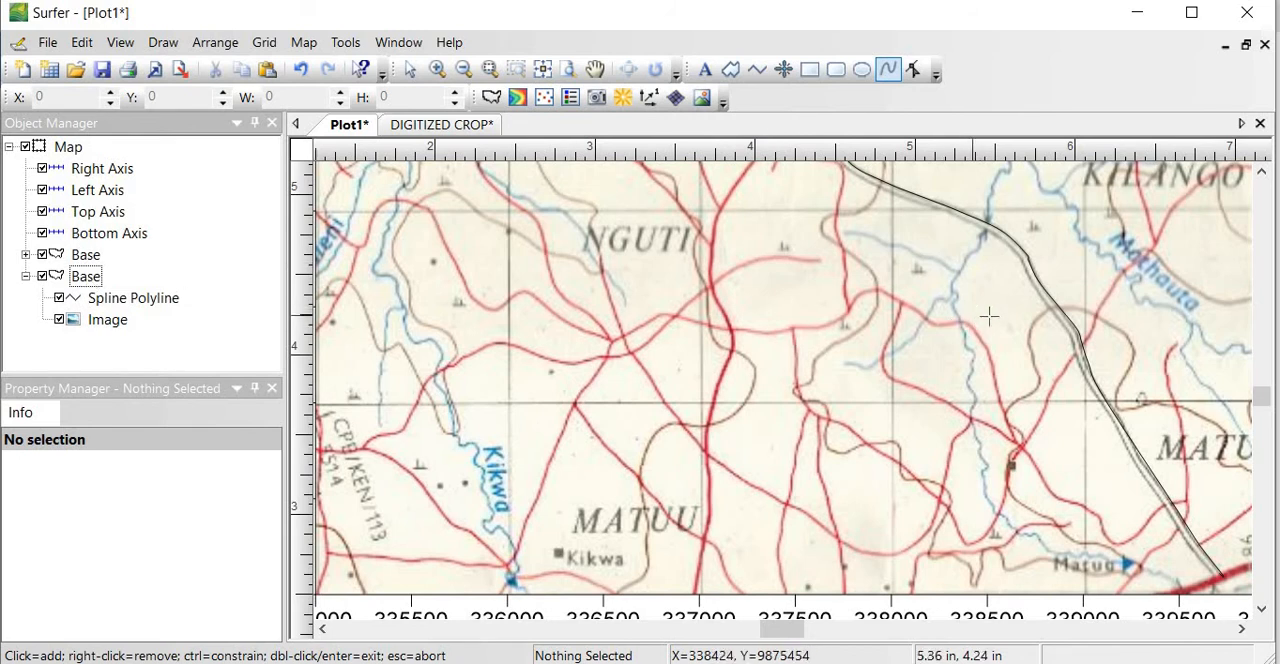
pyautogui.moveTo(1056, 298)
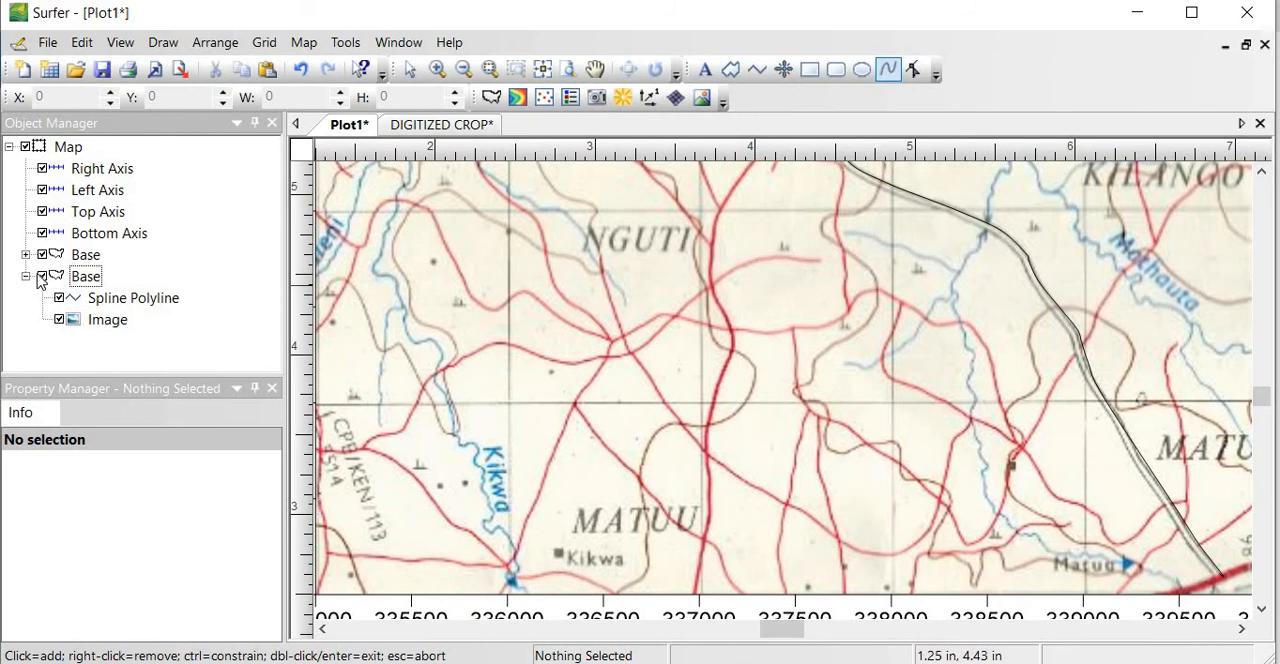
pyautogui.moveTo(110, 298)
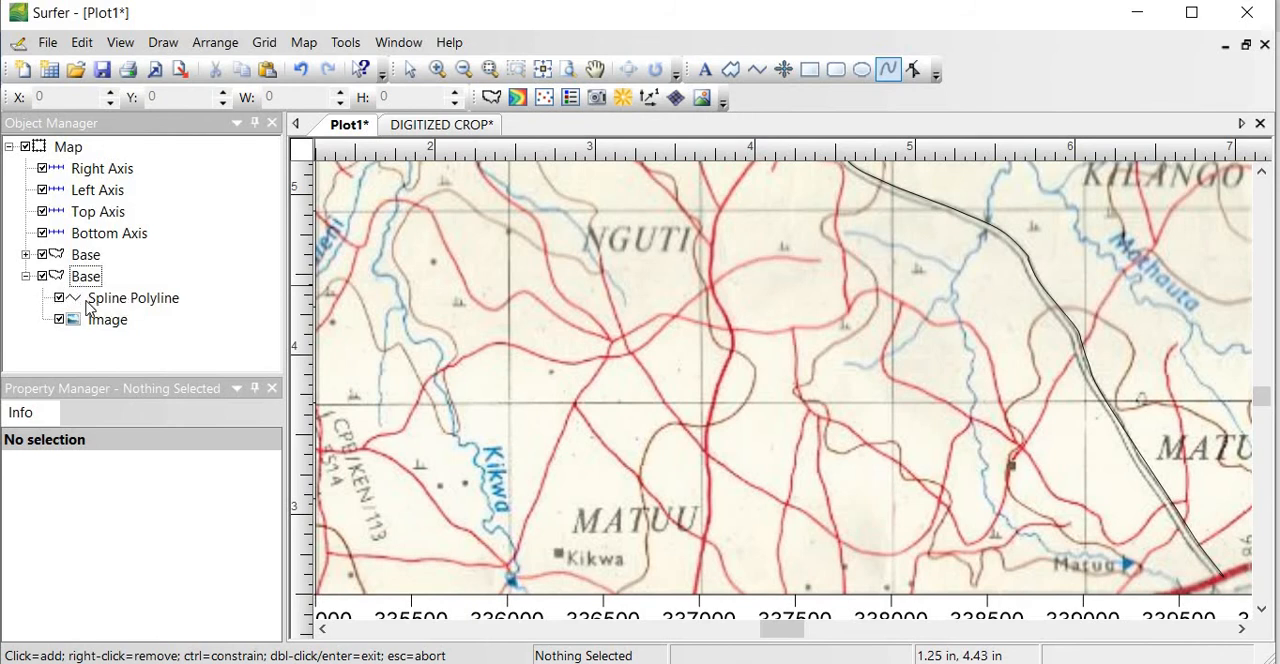
# - Style the traced spline polyline as a solid blue line about 0.03 in wide
pyautogui.click(132, 296)
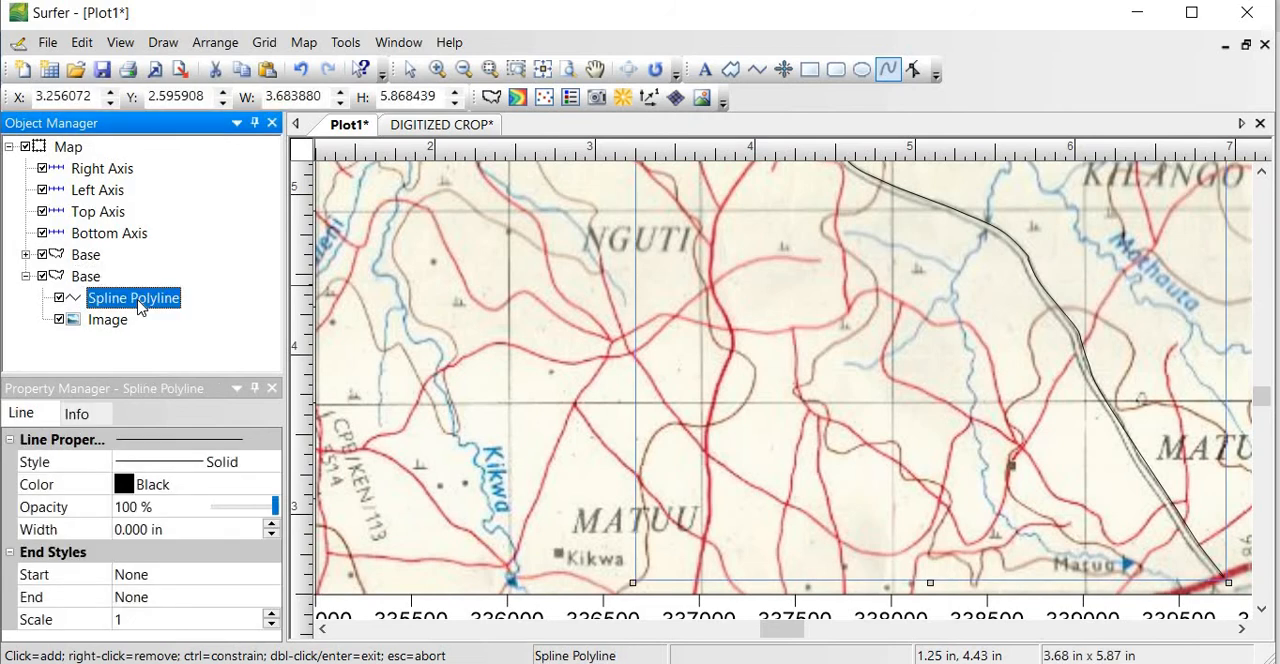
pyautogui.moveTo(146, 304)
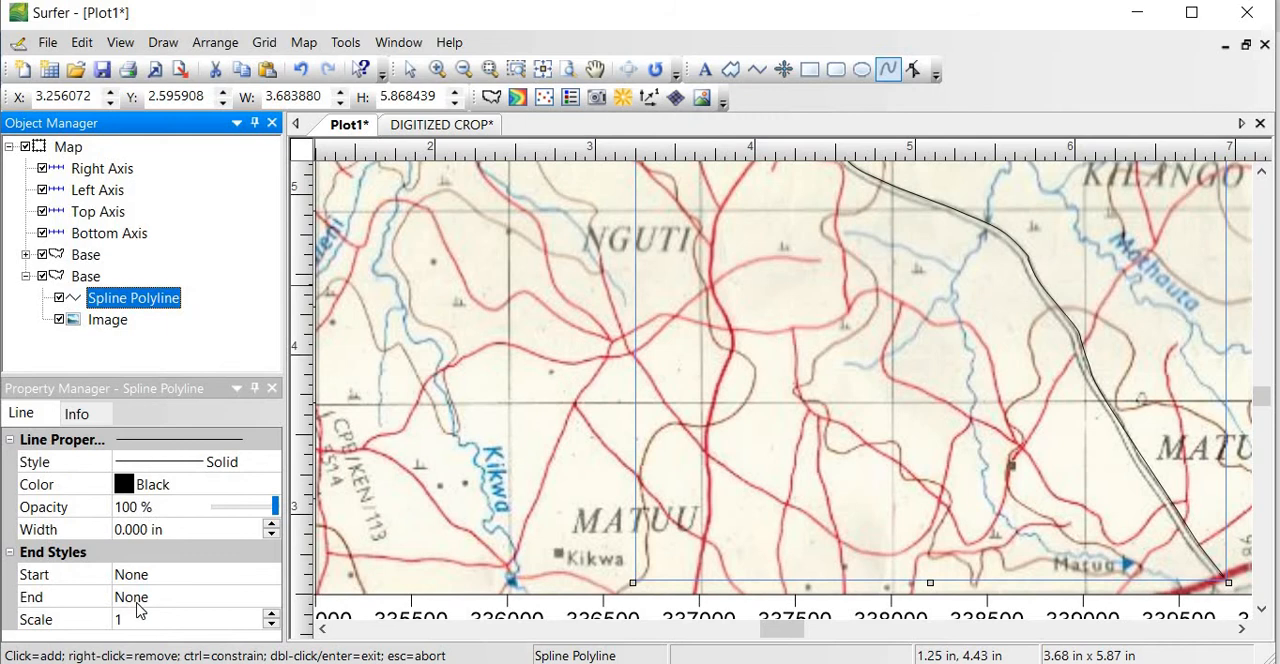
pyautogui.moveTo(70, 484)
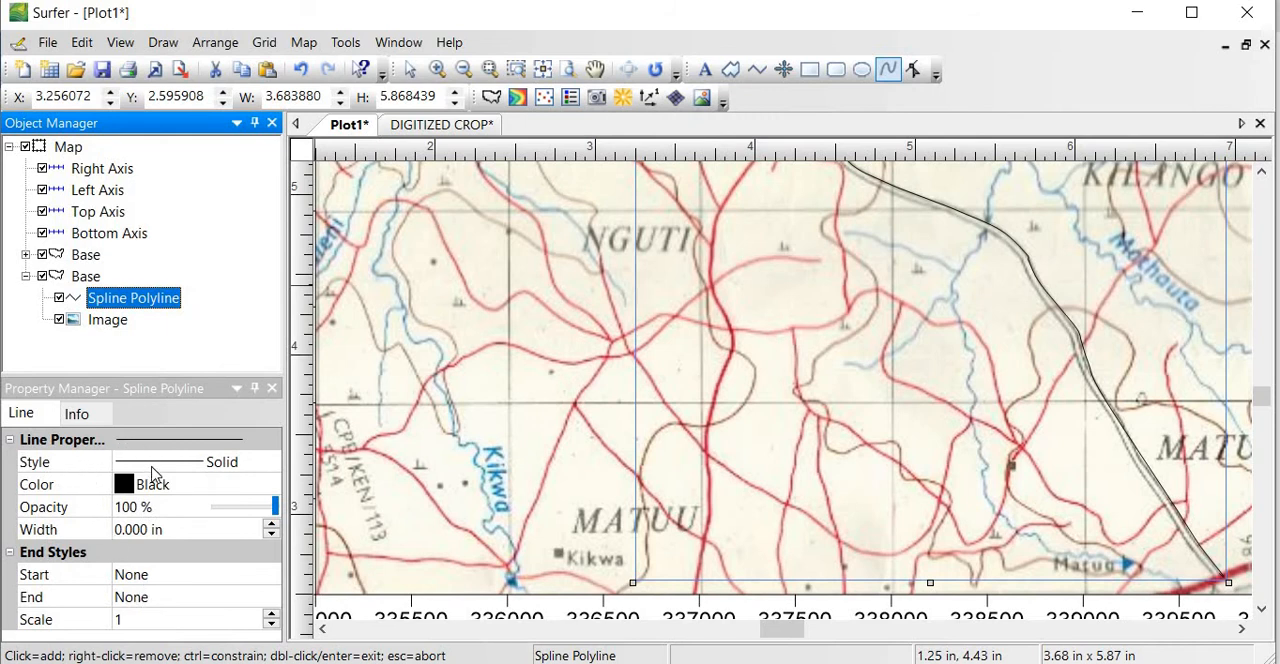
pyautogui.click(270, 462)
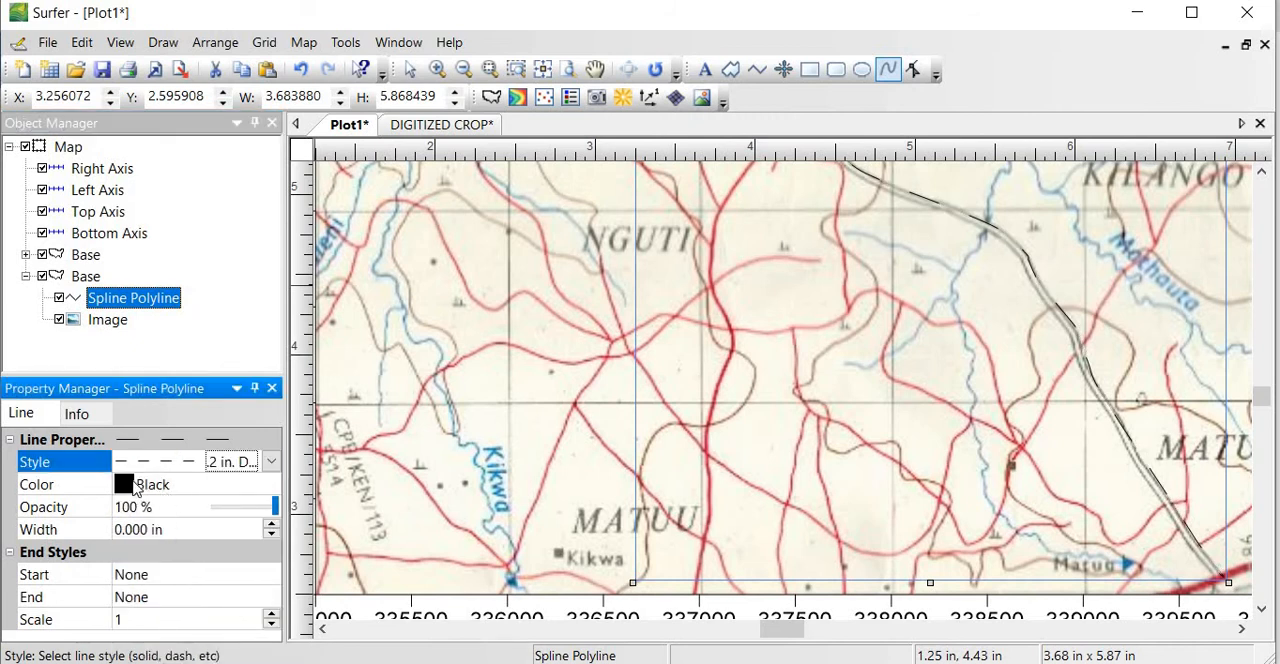
pyautogui.click(272, 484)
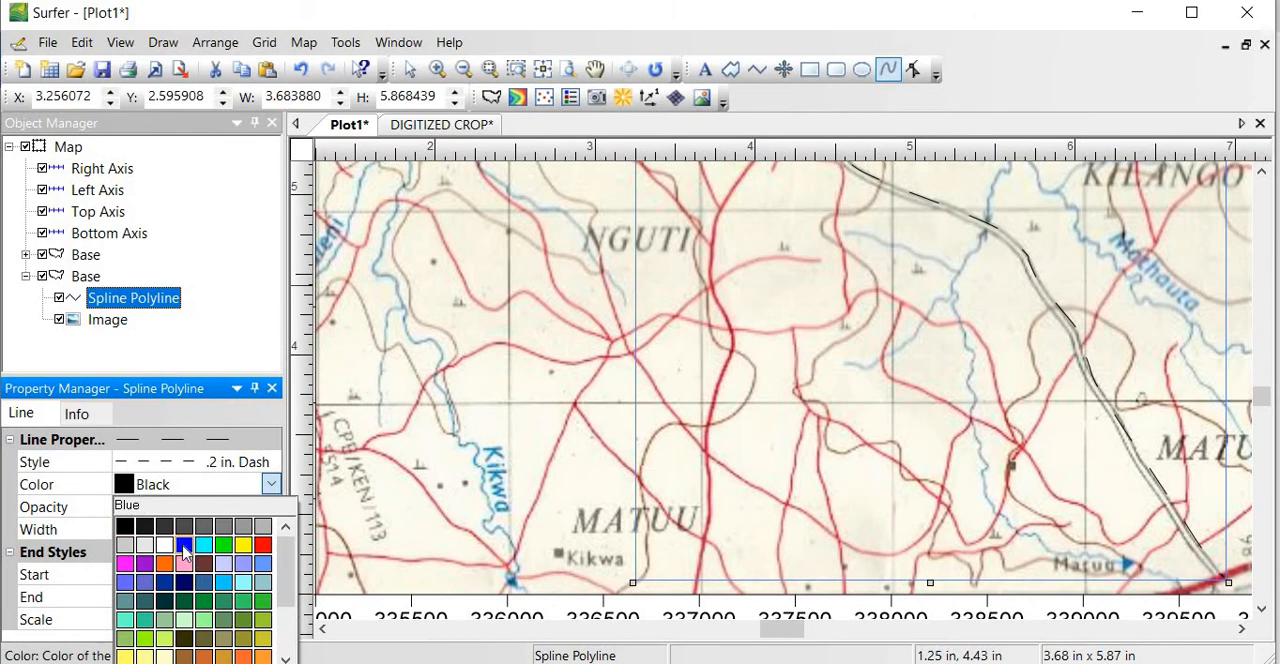
pyautogui.click(184, 544)
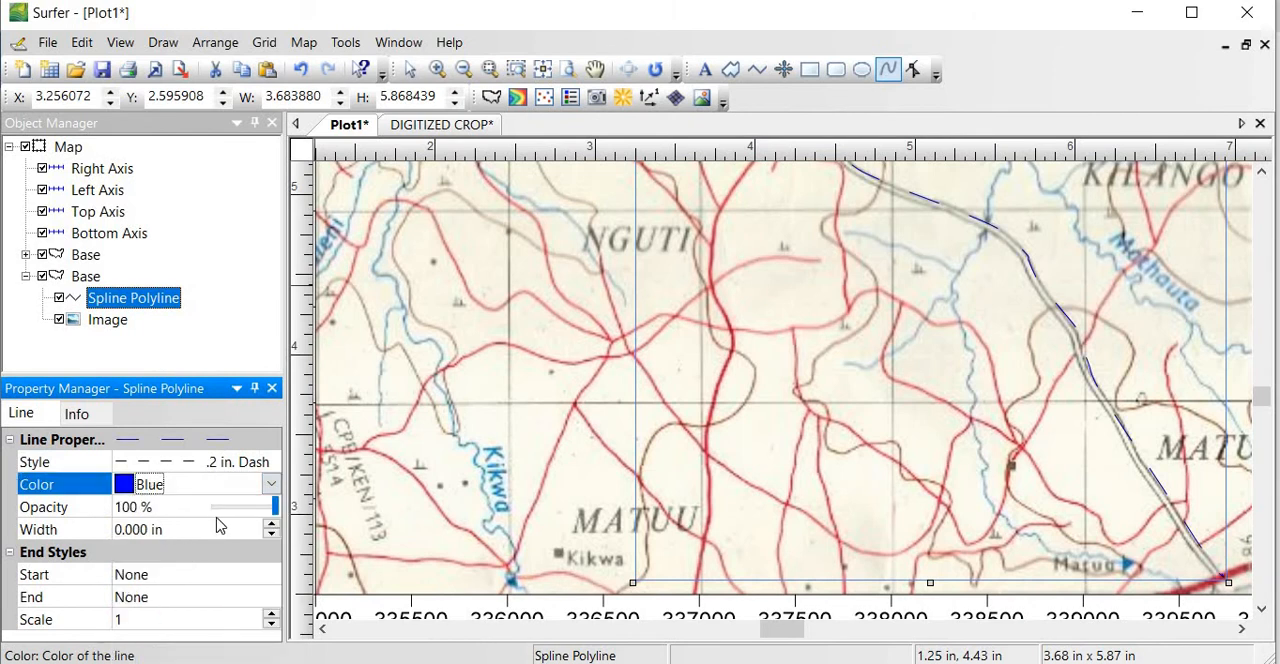
pyautogui.click(272, 524)
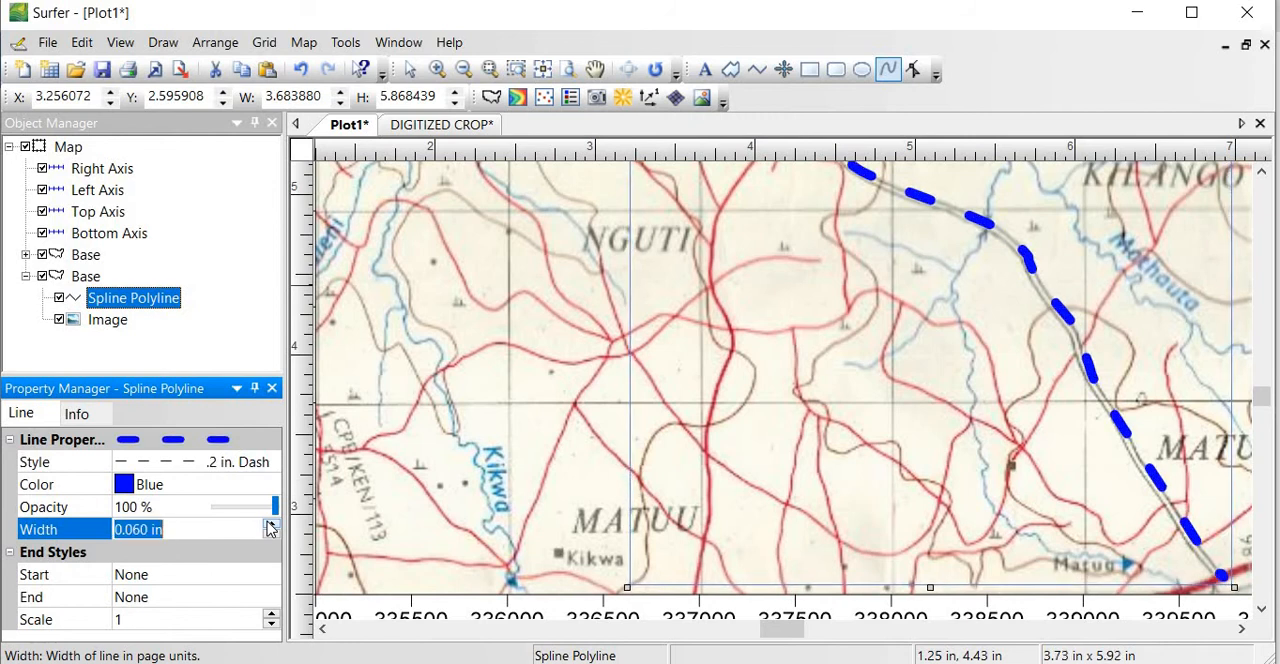
pyautogui.moveTo(170, 464)
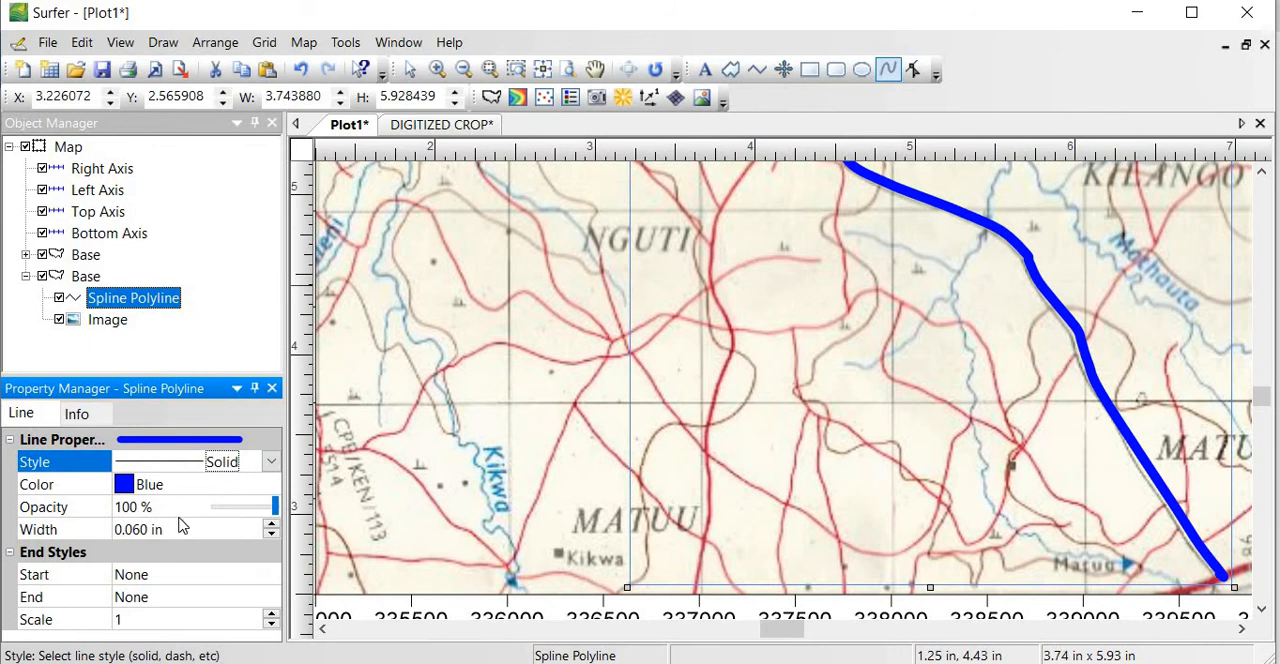
pyautogui.click(270, 534)
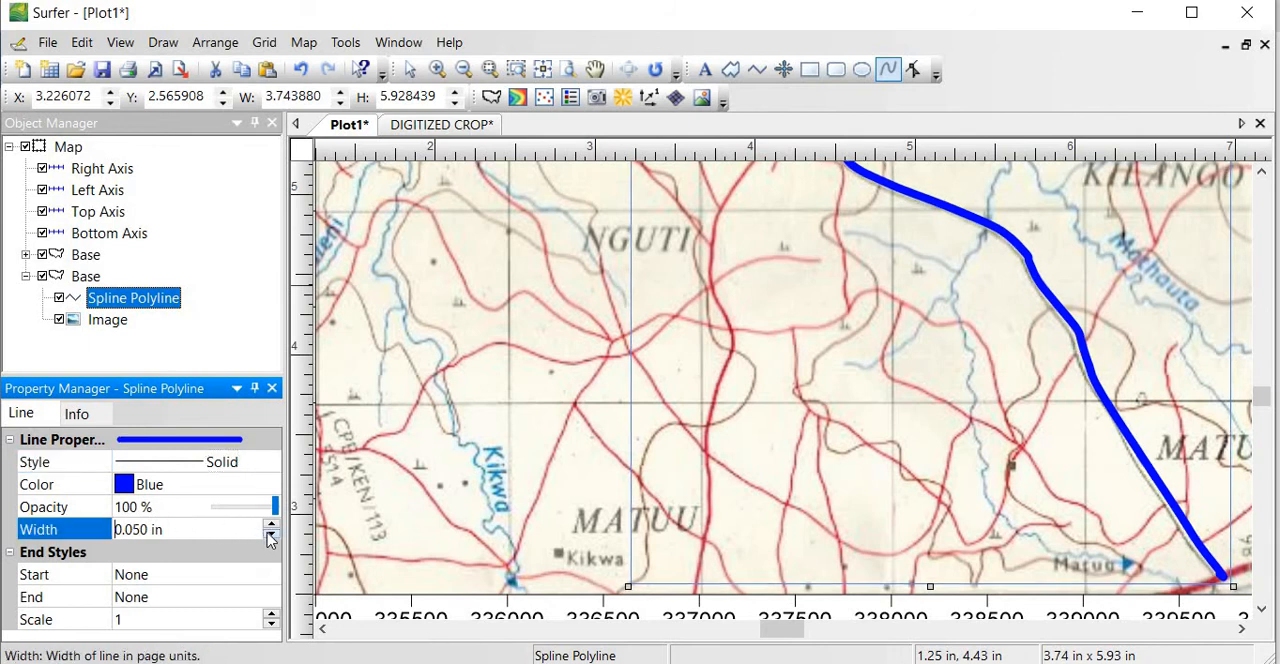
pyautogui.click(270, 536)
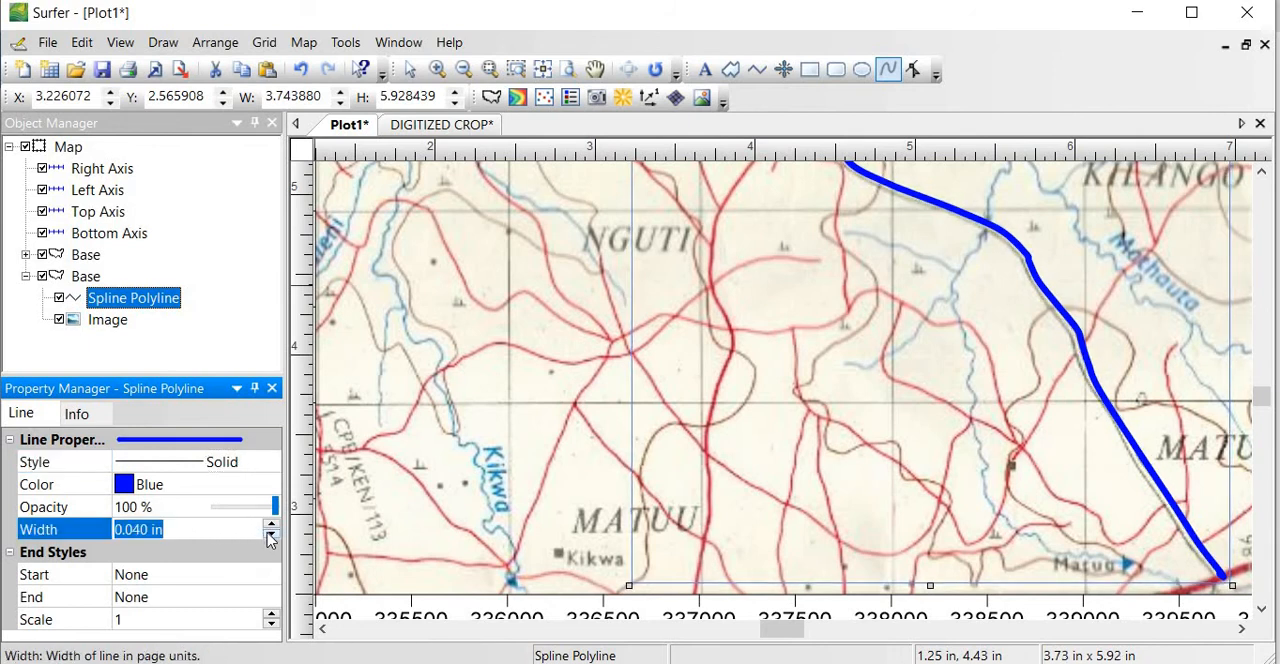
pyautogui.click(270, 534)
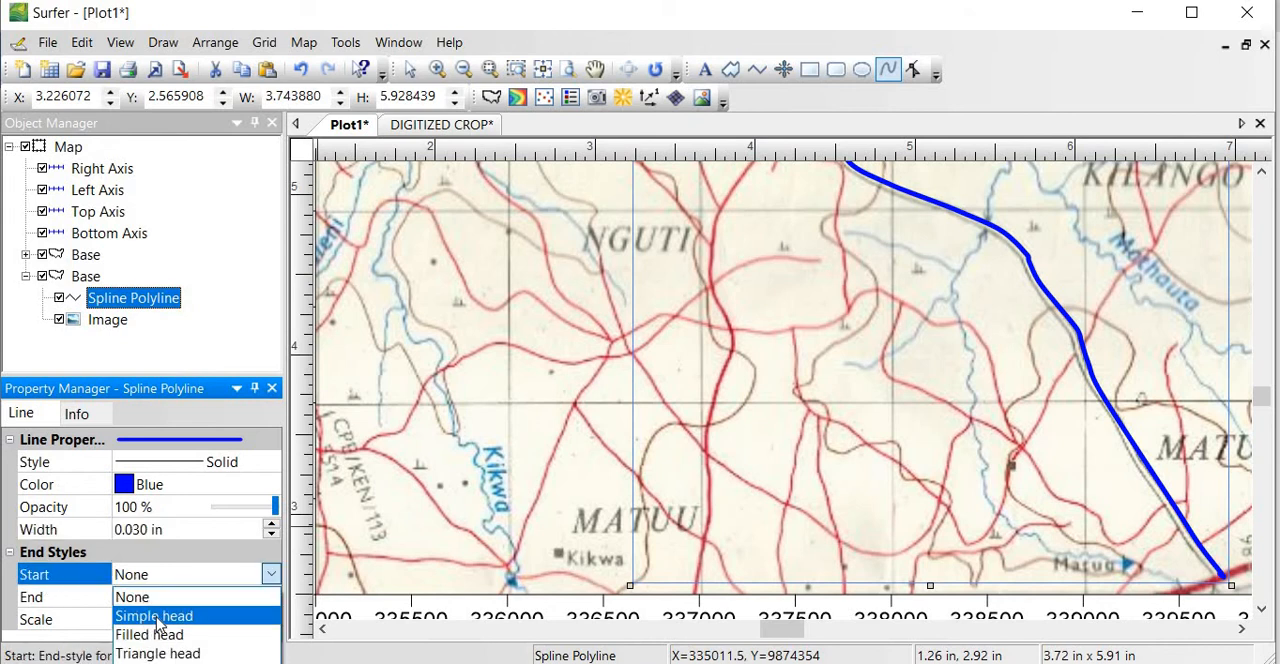
pyautogui.moveTo(160, 654)
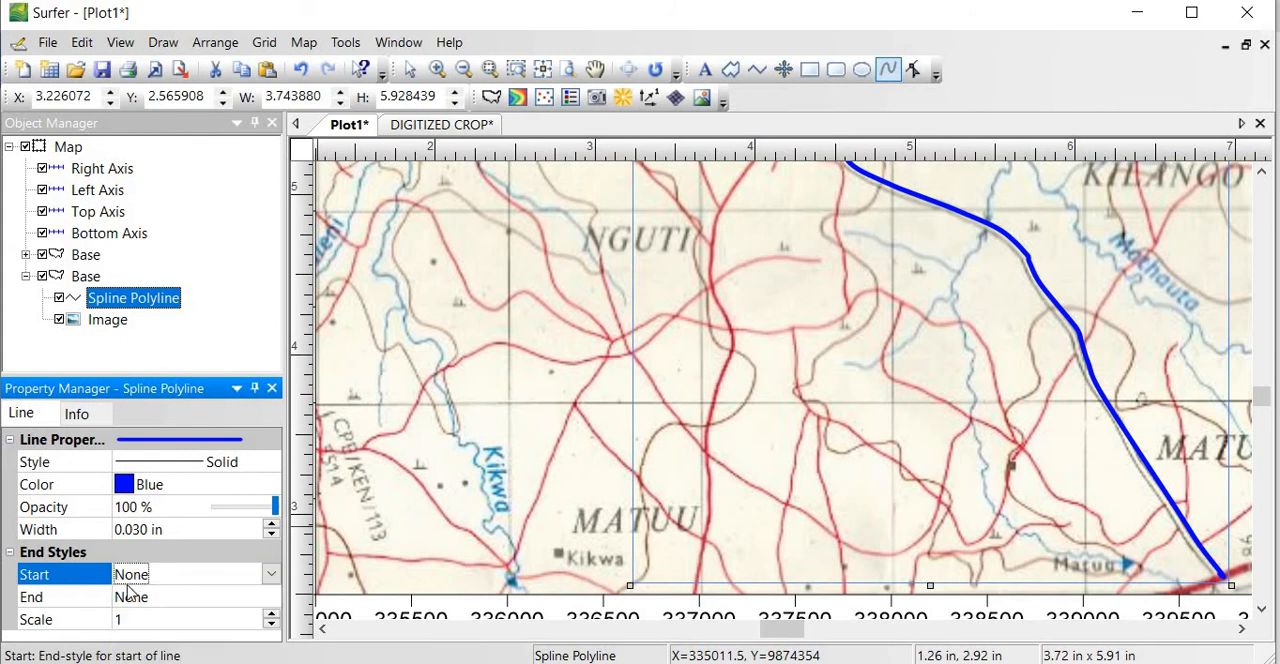
pyautogui.moveTo(164, 606)
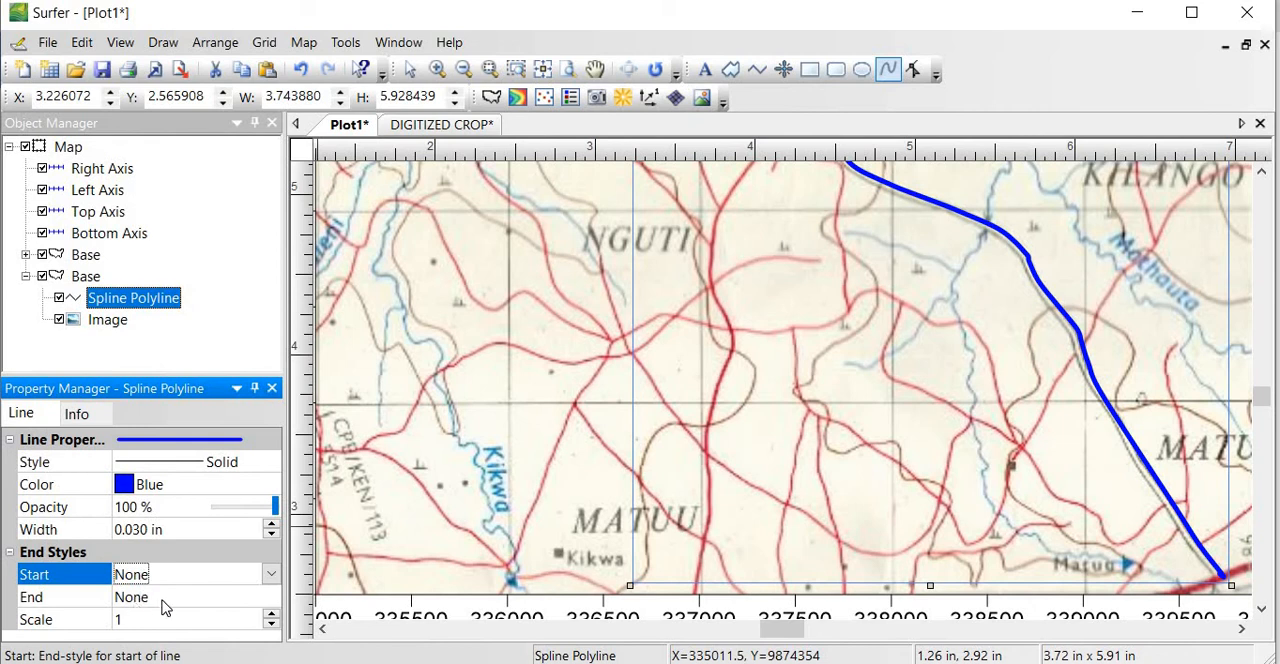
pyautogui.moveTo(184, 396)
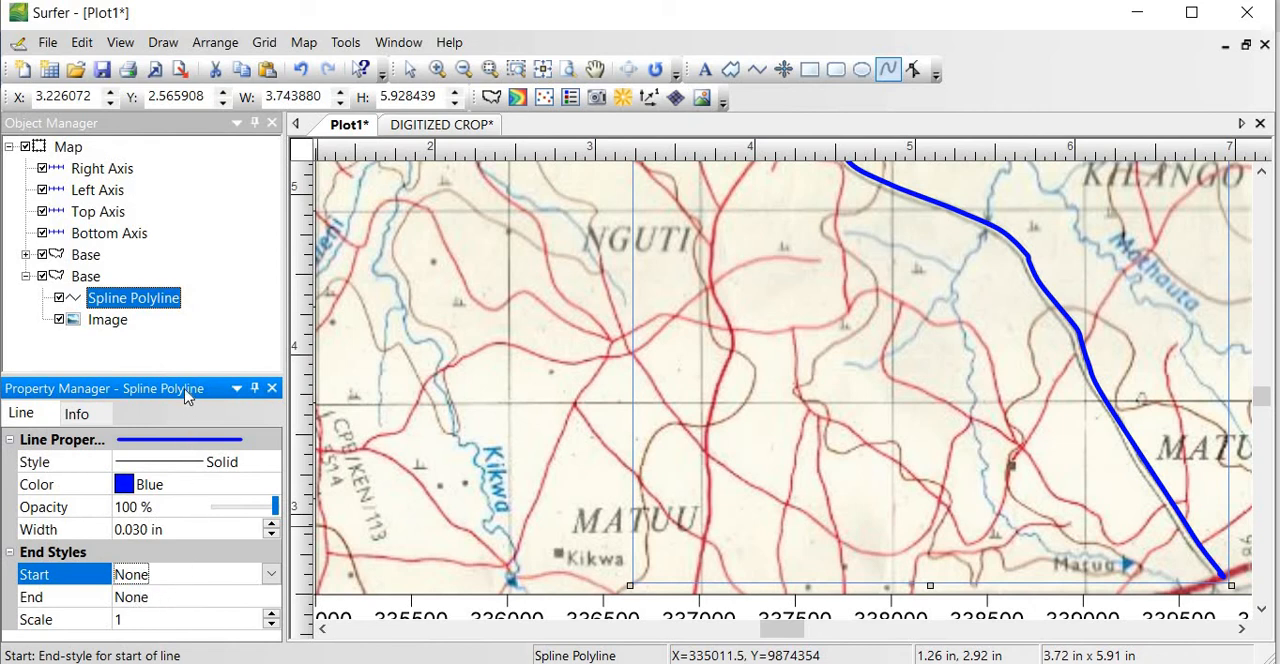
pyautogui.moveTo(230, 348)
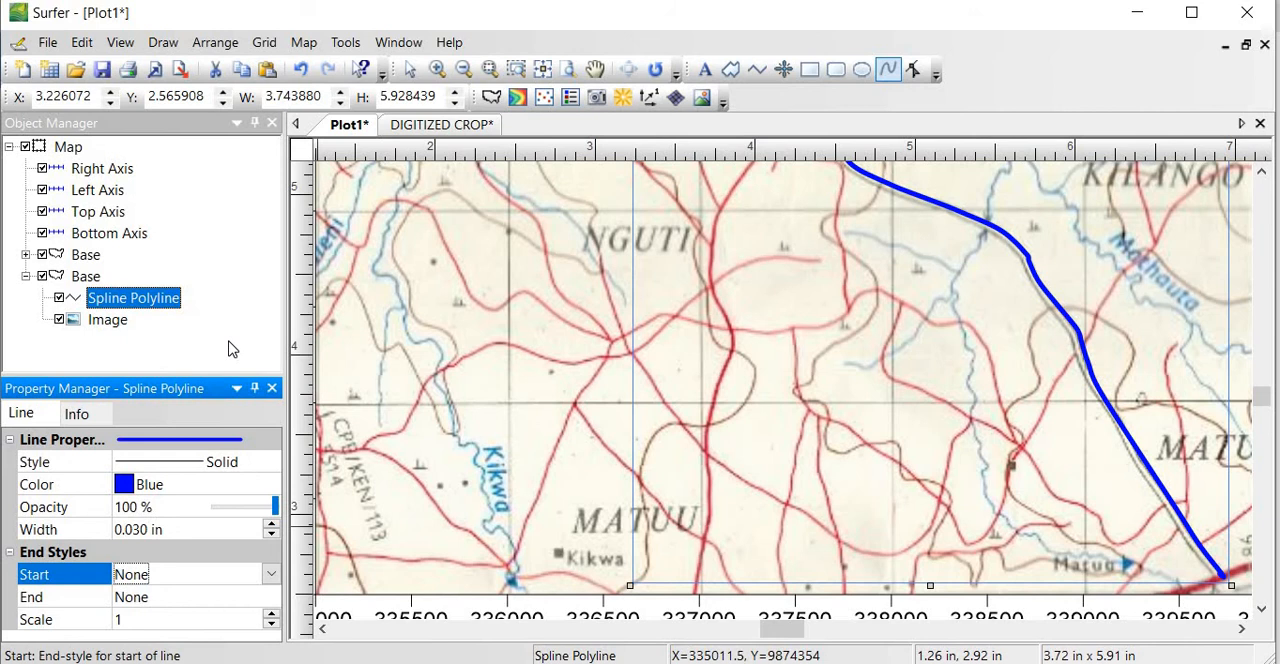
# - Rename the Spline Polyline object to 'Main Road' in the Object Manager
pyautogui.rightClick(132, 296)
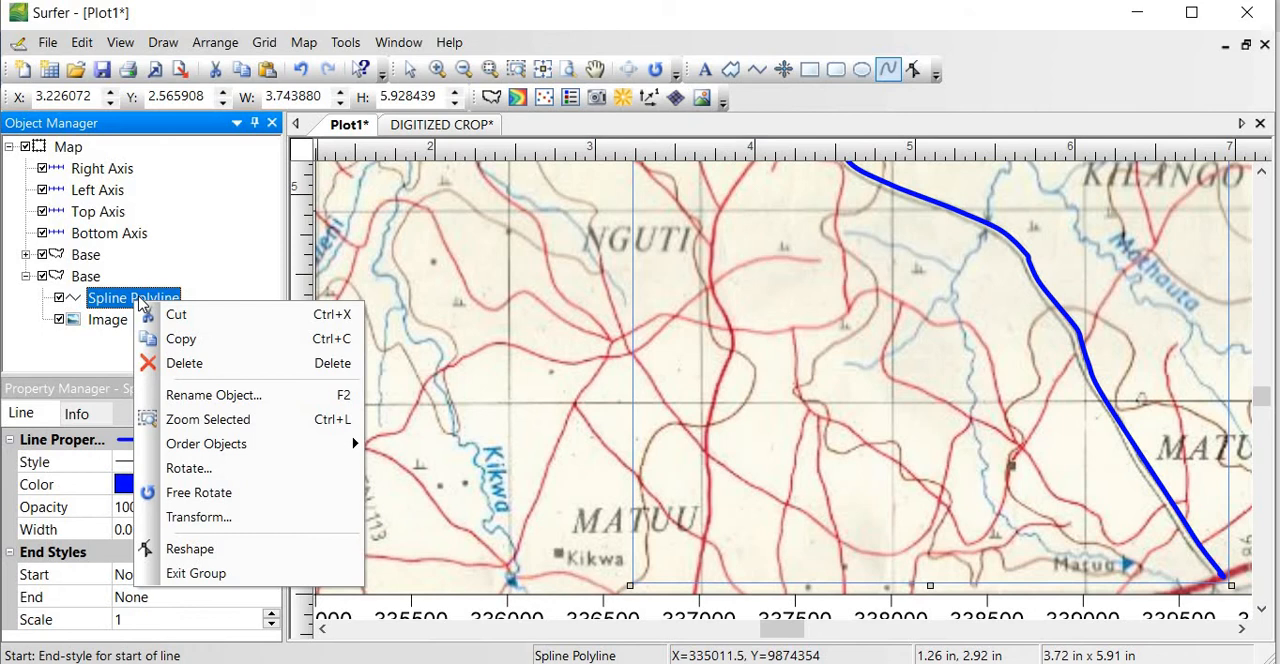
pyautogui.moveTo(208, 420)
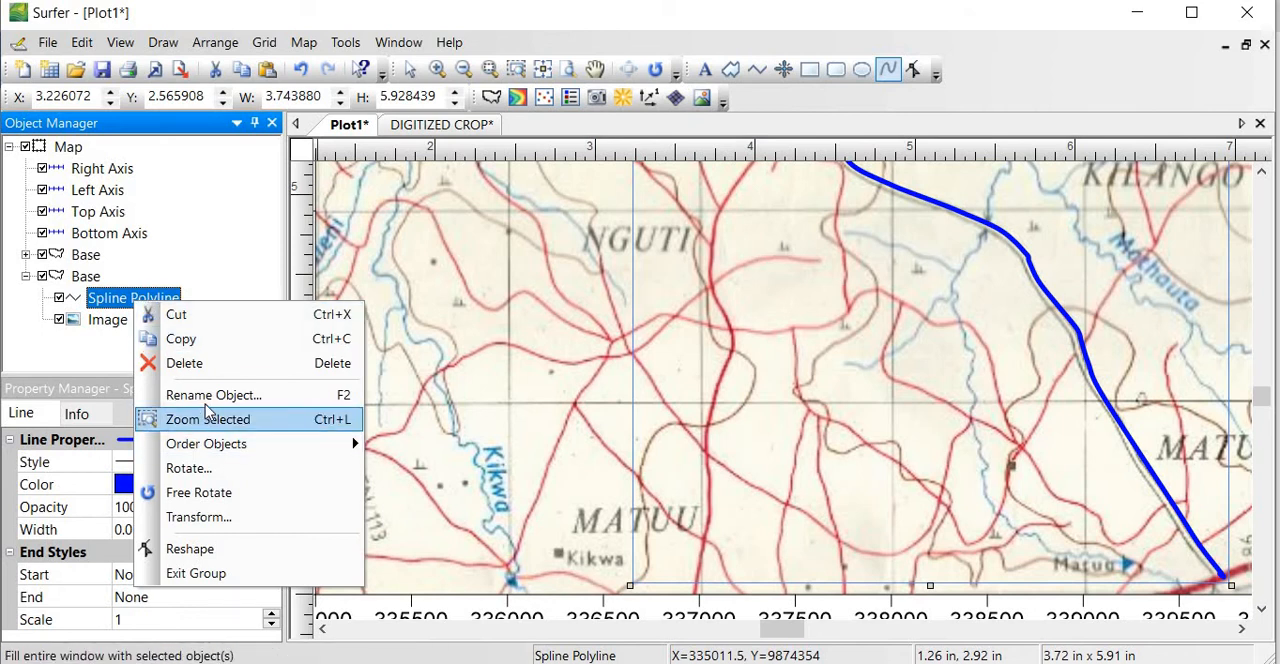
pyautogui.click(212, 396)
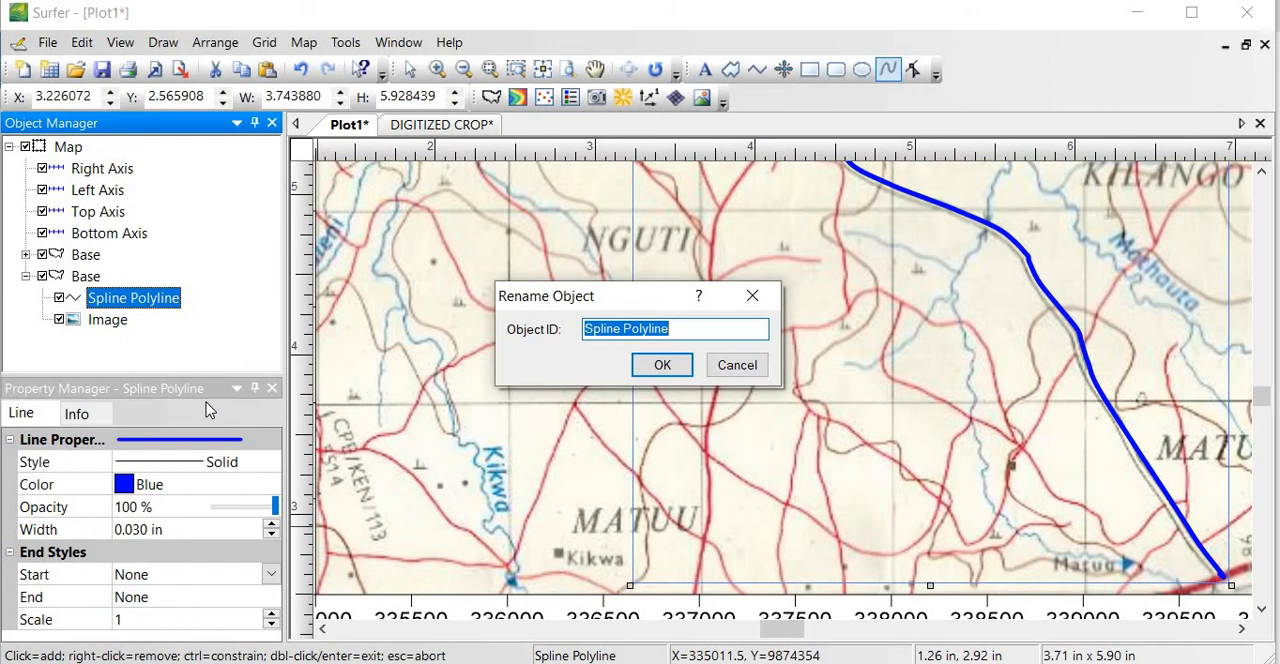
pyautogui.write('Main R')
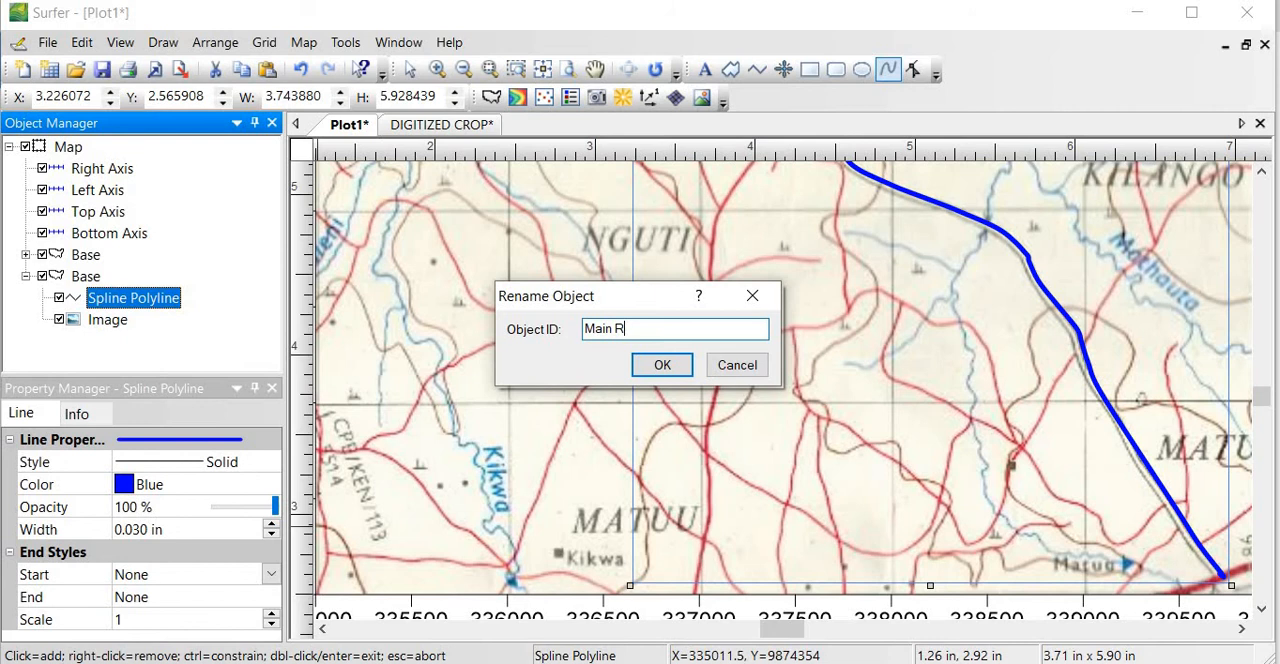
pyautogui.write('oad')
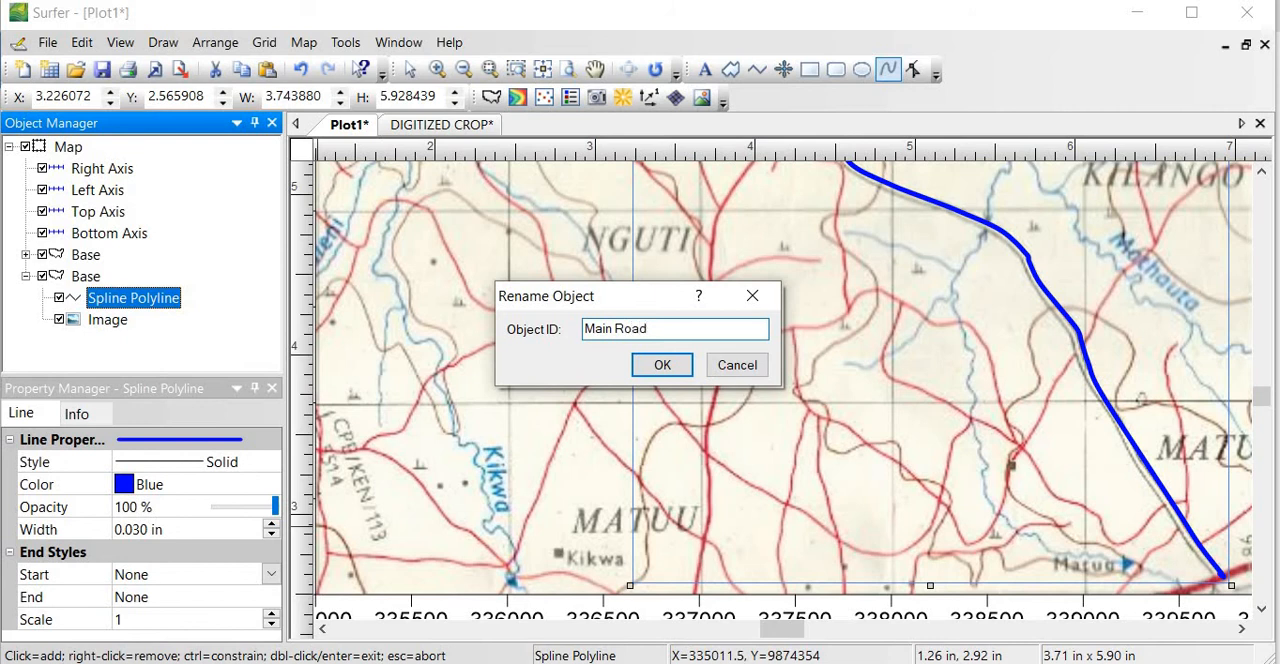
pyautogui.click(662, 364)
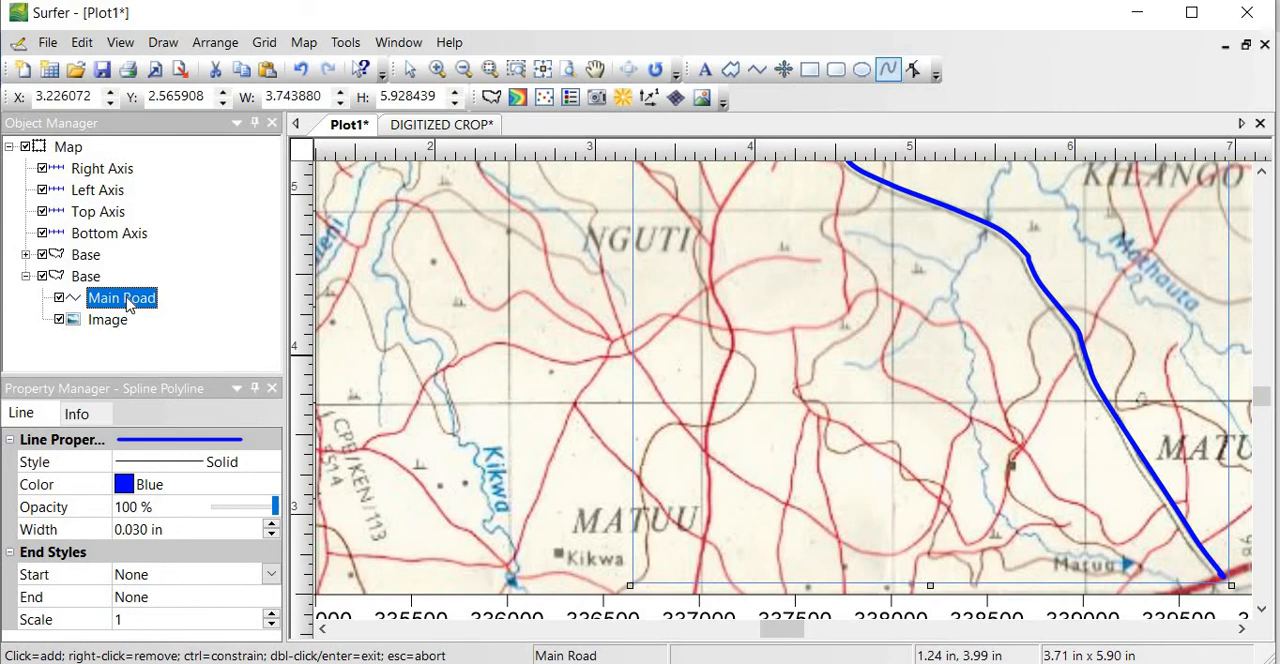
pyautogui.rightClick(120, 298)
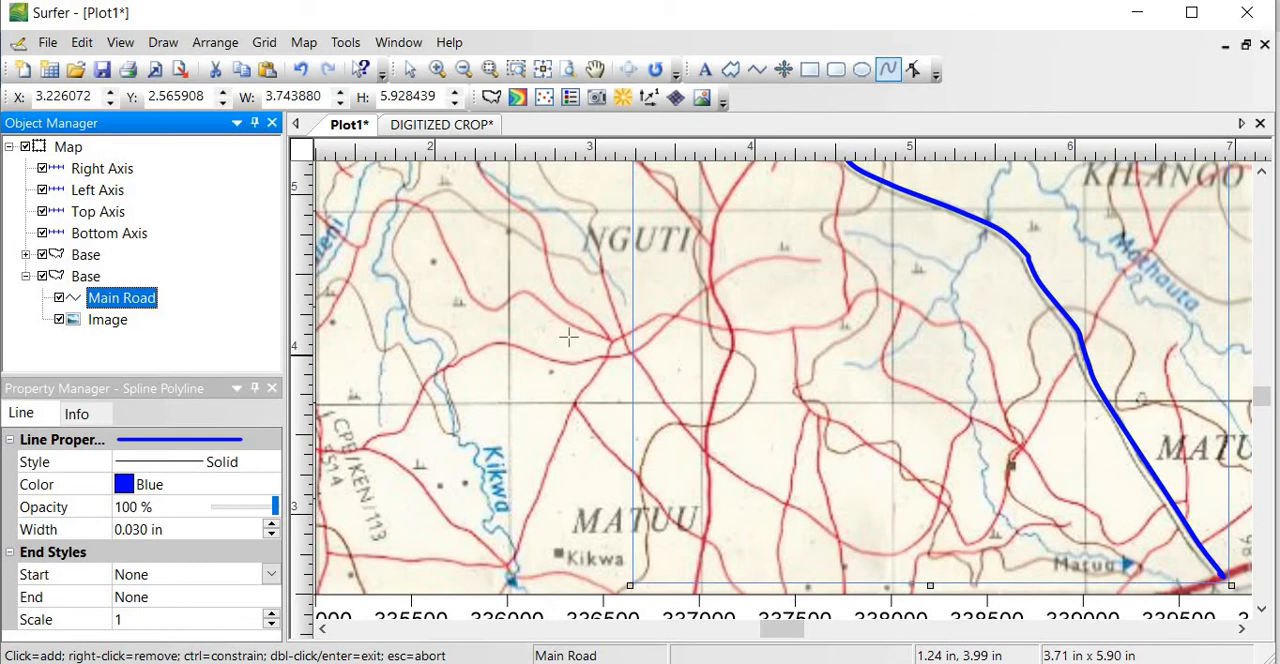
pyautogui.moveTo(184, 328)
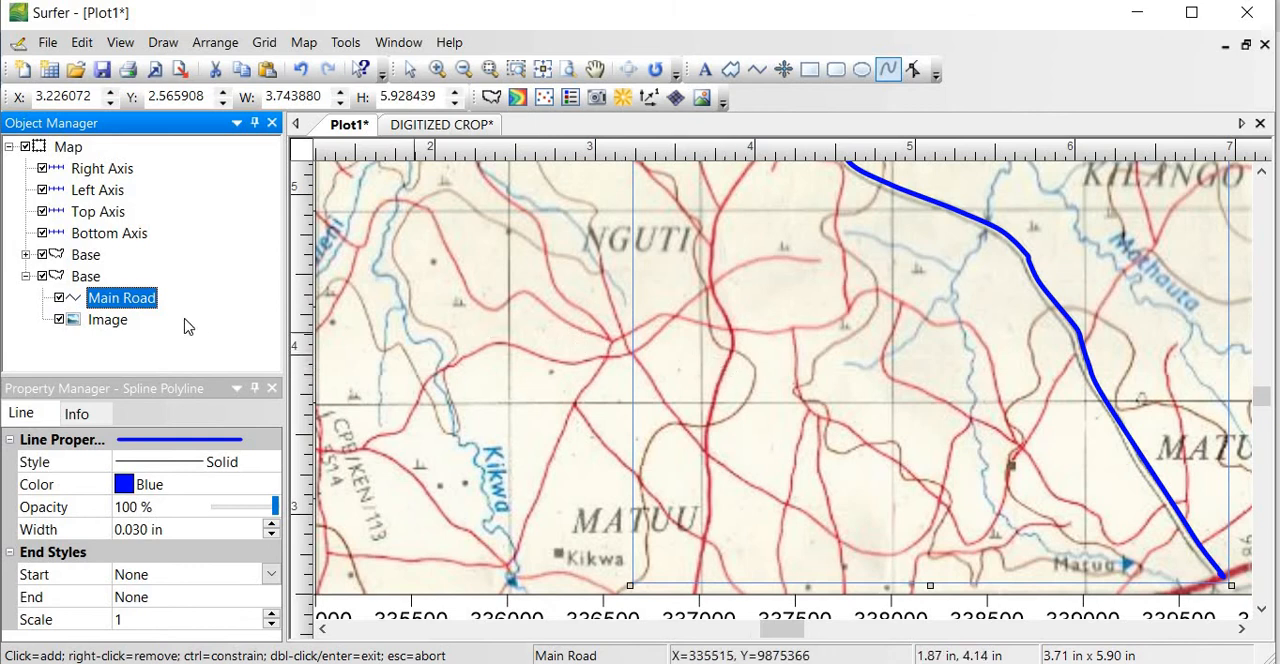
pyautogui.moveTo(72, 300)
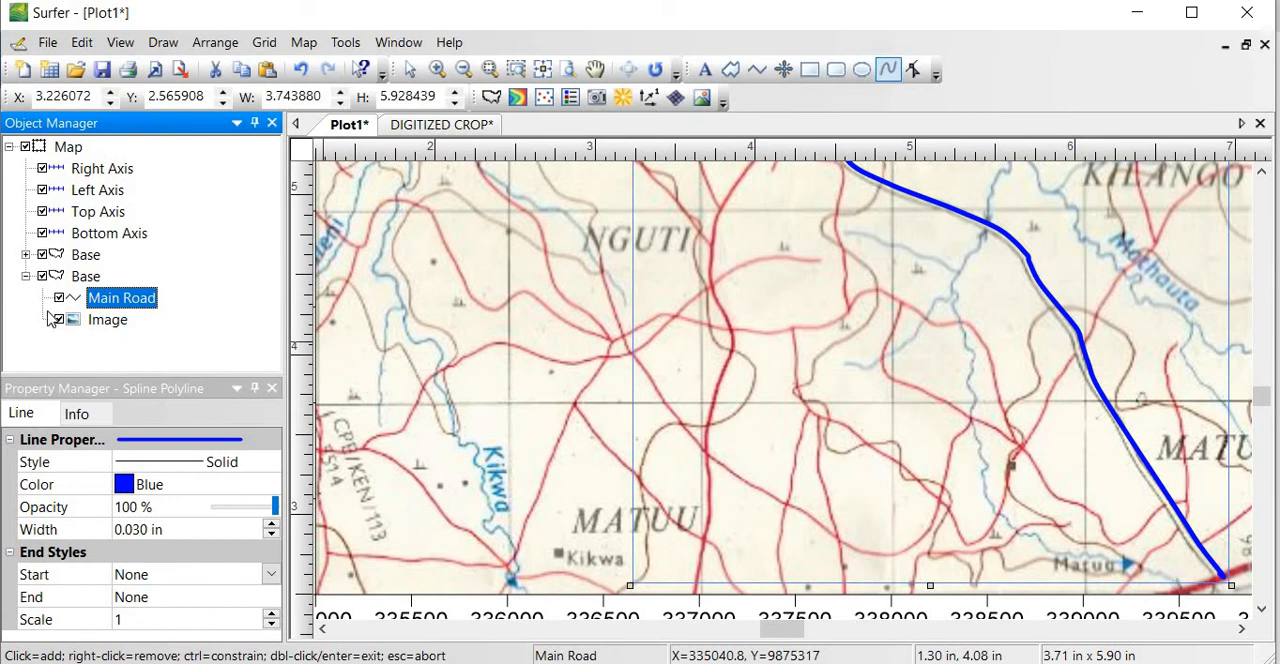
pyautogui.click(60, 320)
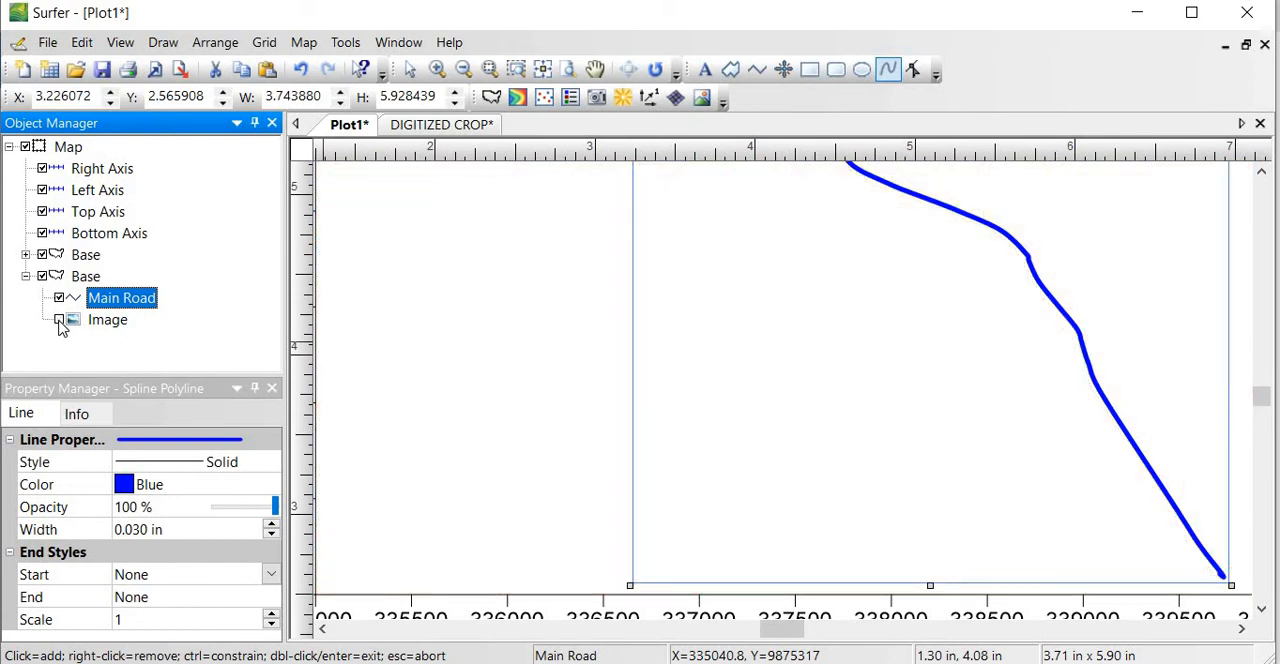
pyautogui.click(58, 320)
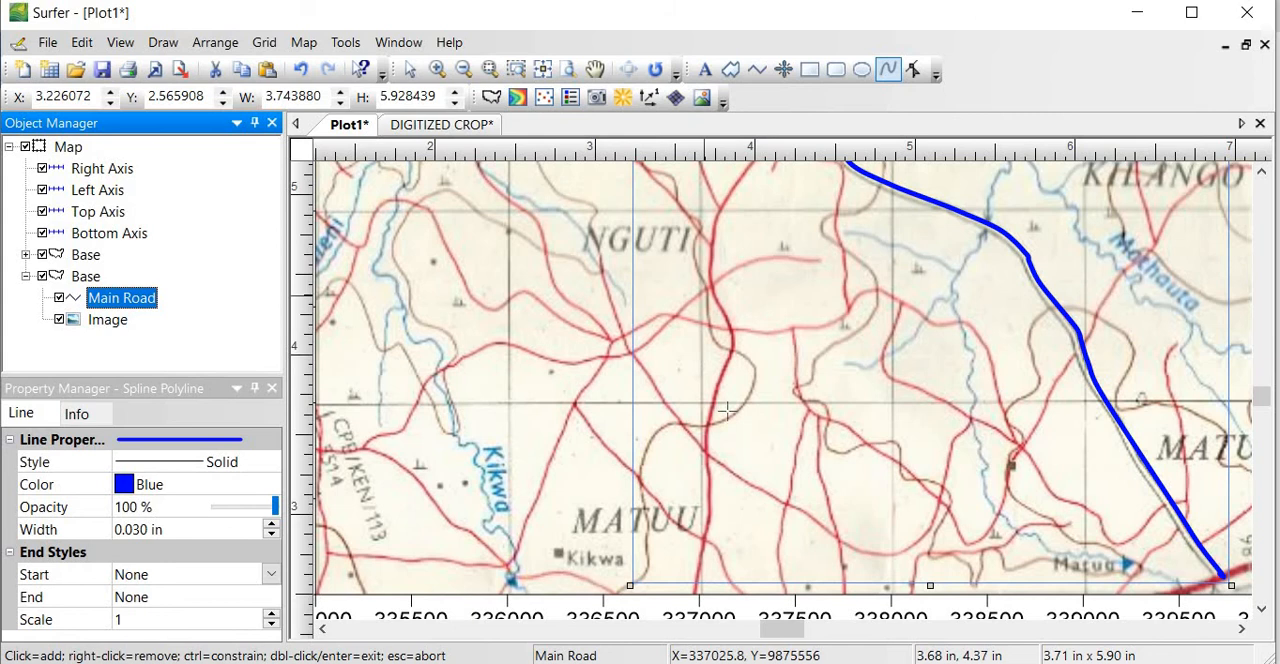
pyautogui.moveTo(564, 364)
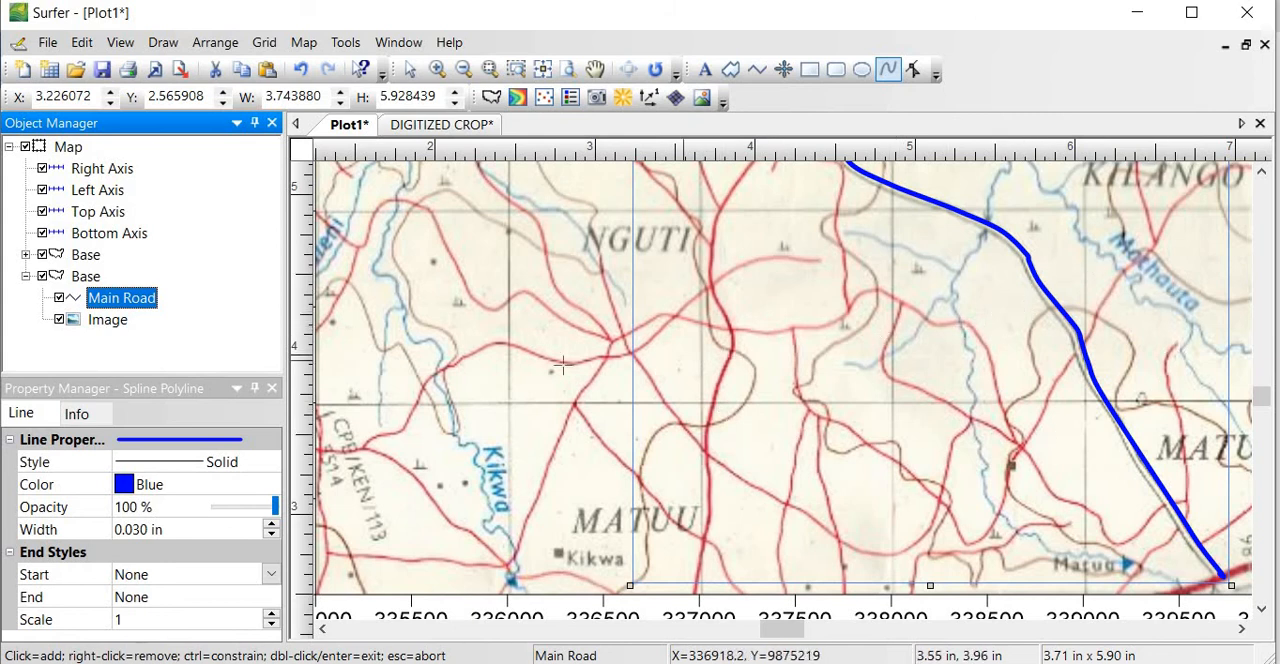
pyautogui.moveTo(548, 364)
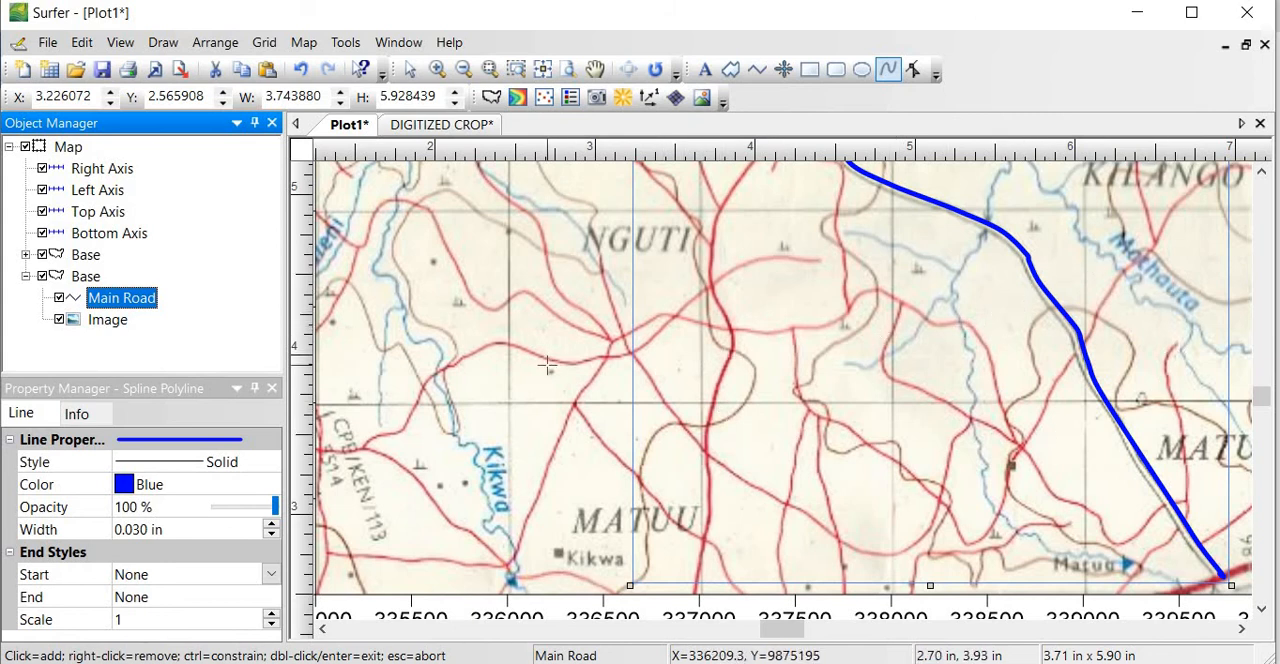
pyautogui.moveTo(604, 364)
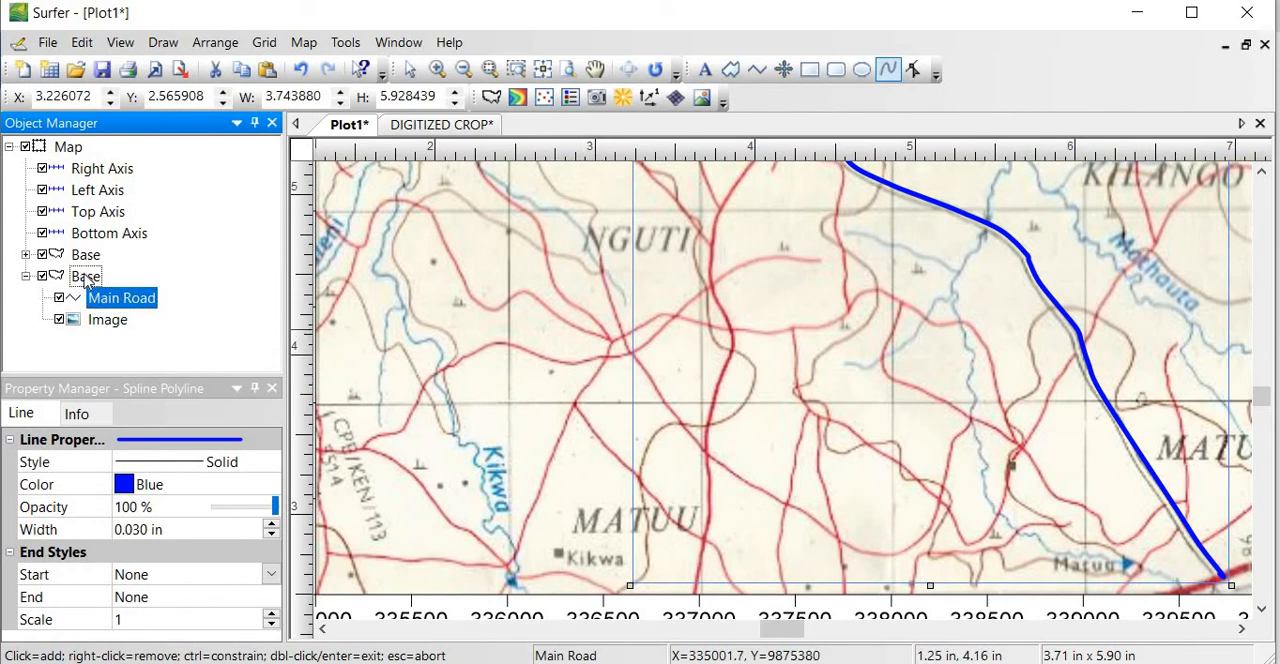
# - Exit the Base group and switch to the DIGITIZED CROP plot document
pyautogui.rightClick(84, 276)
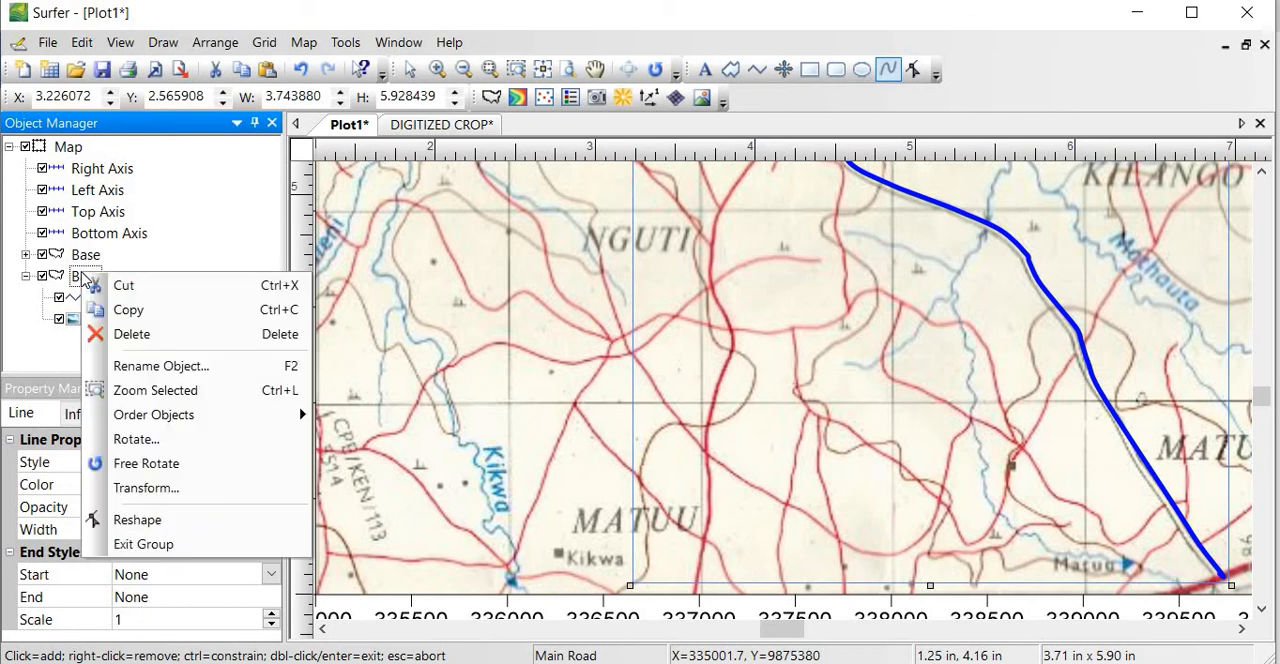
pyautogui.moveTo(144, 544)
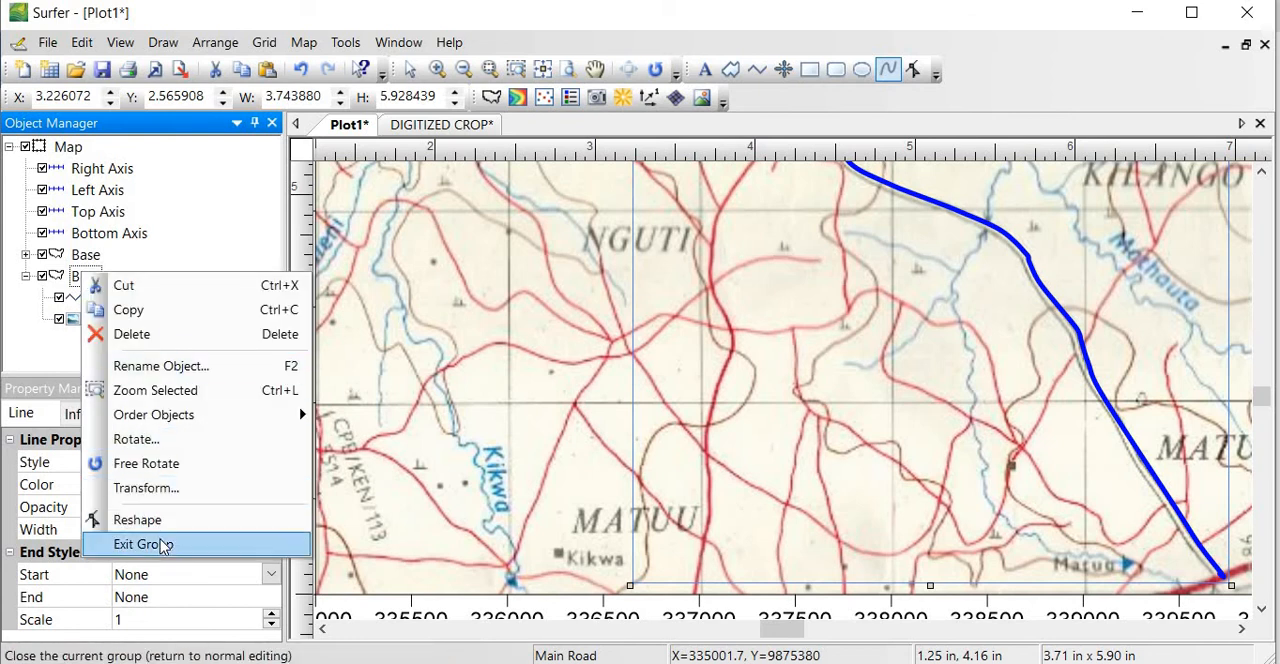
pyautogui.click(140, 544)
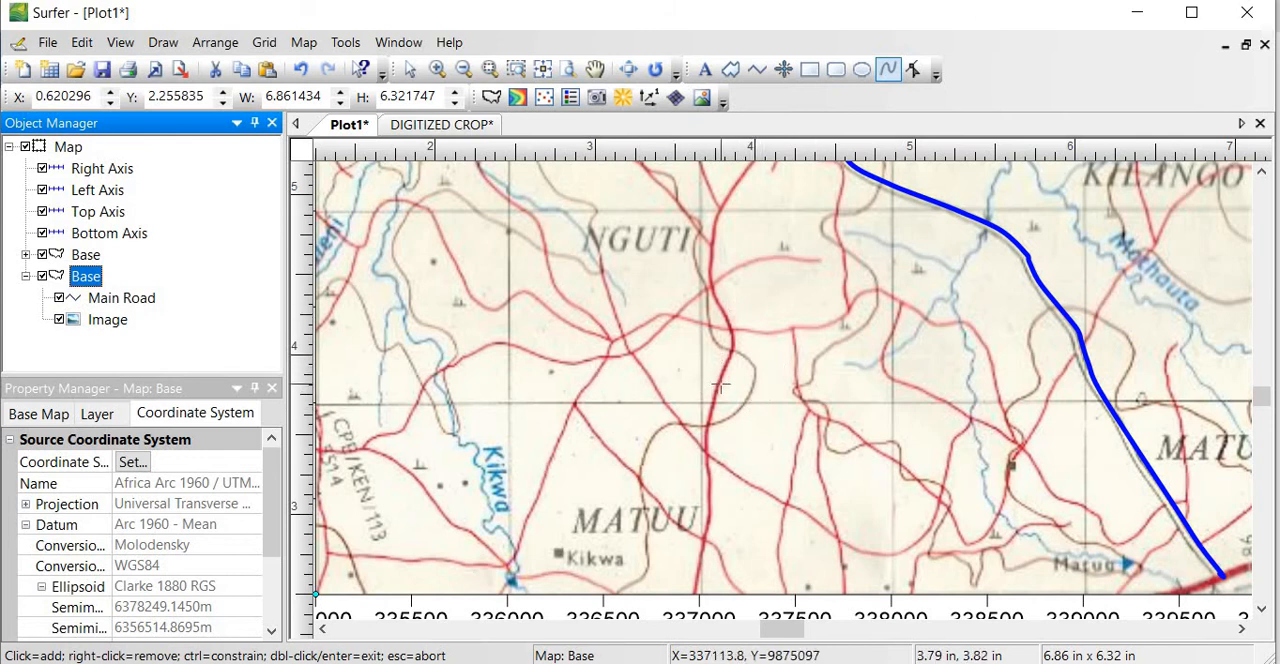
pyautogui.moveTo(730, 378)
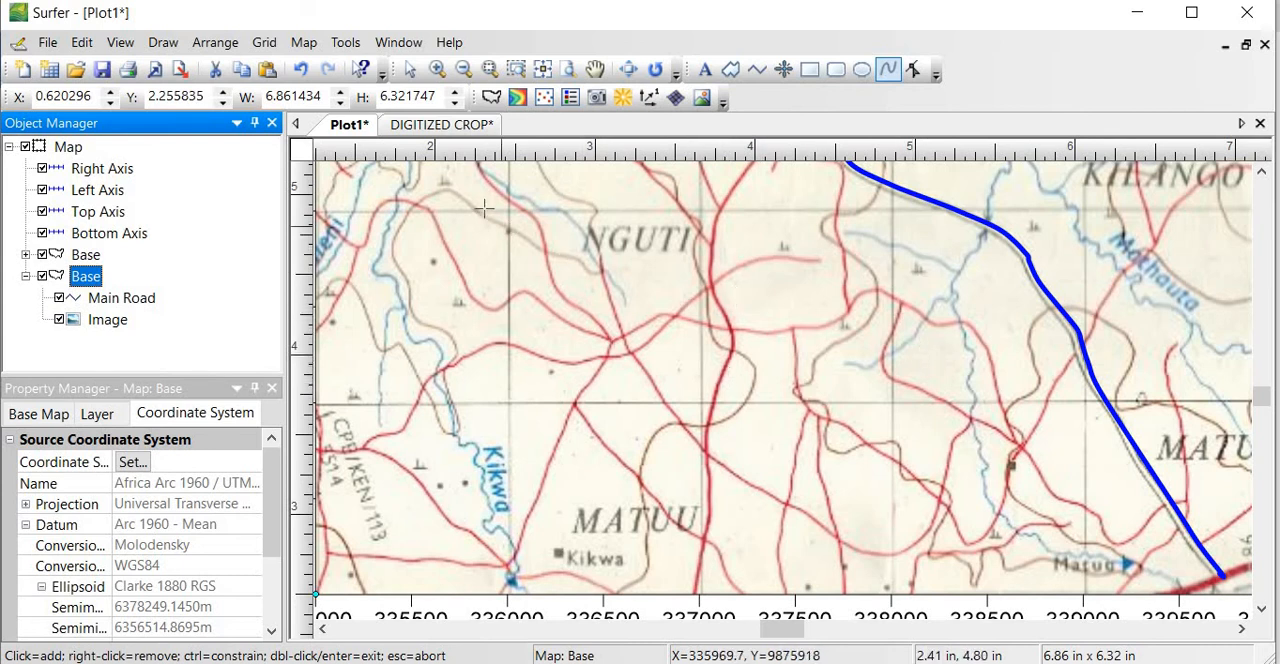
pyautogui.click(440, 124)
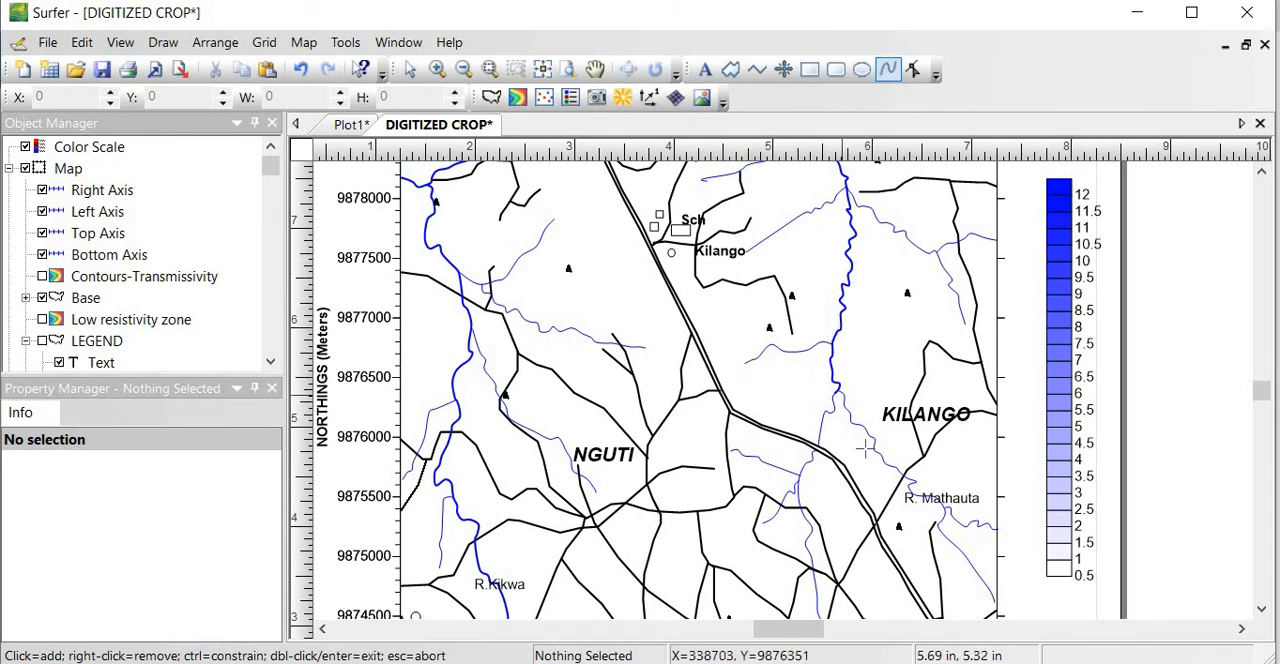
pyautogui.moveTo(896, 540)
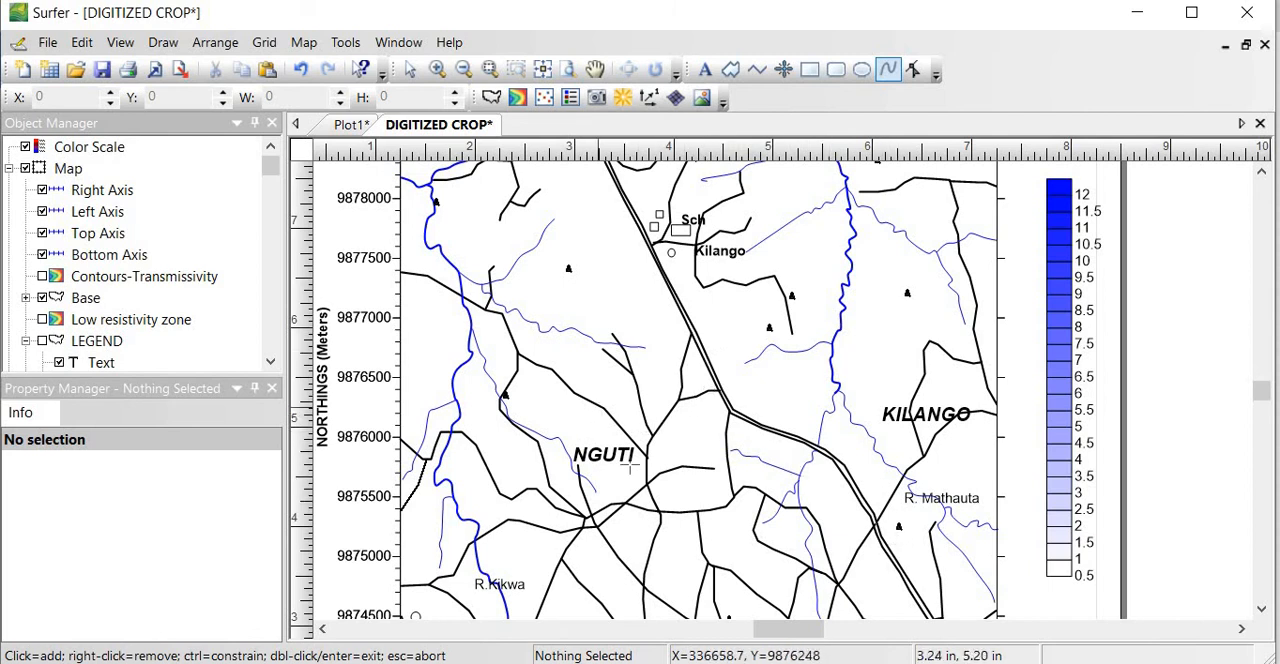
pyautogui.moveTo(488, 300)
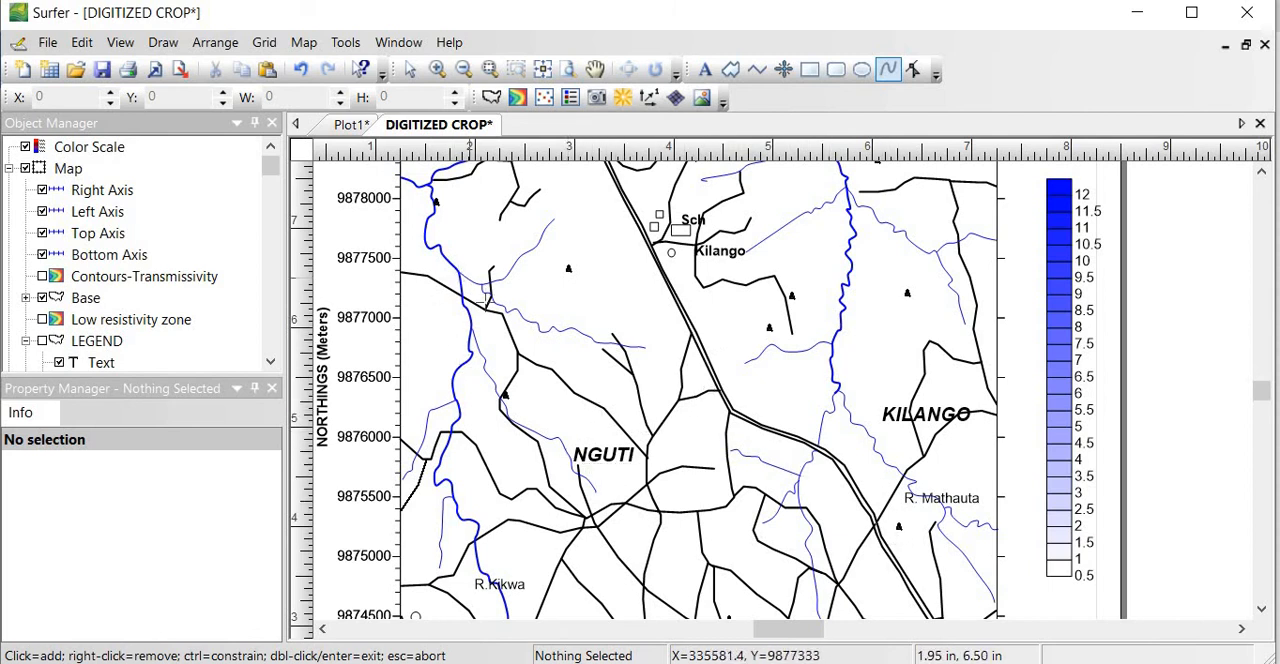
pyautogui.moveTo(728, 272)
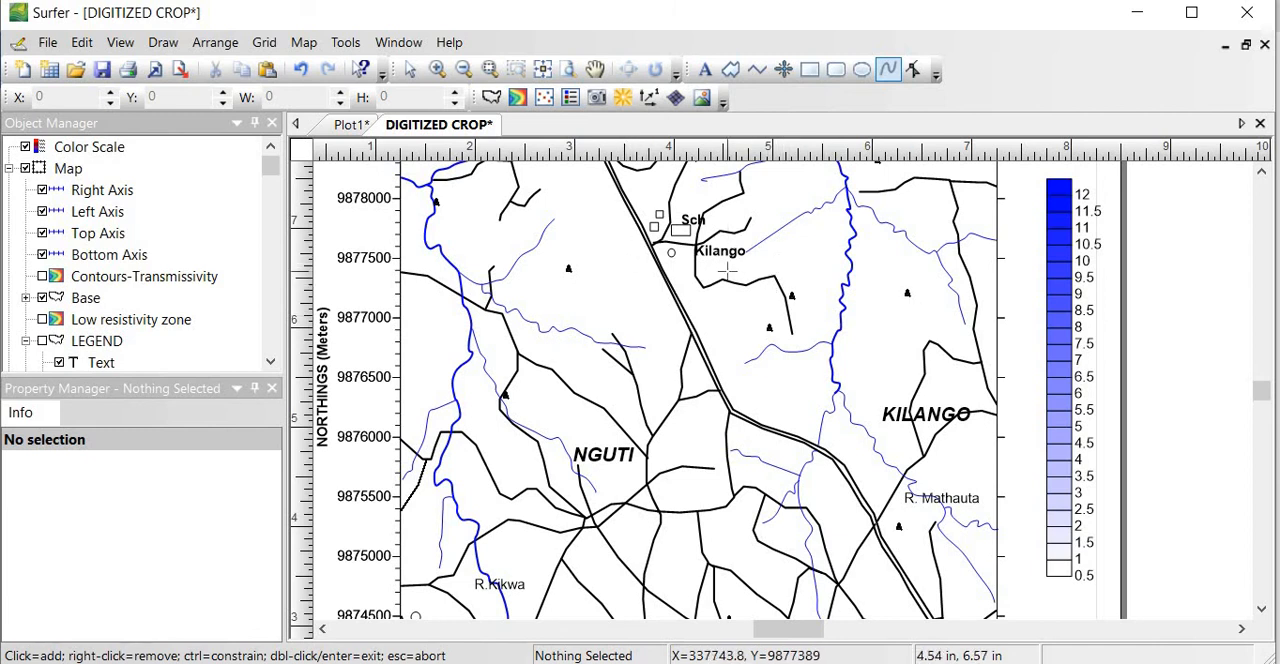
# - Leave digitize mode and select the map's Base layer to show its coordinate system properties
pyautogui.click(406, 68)
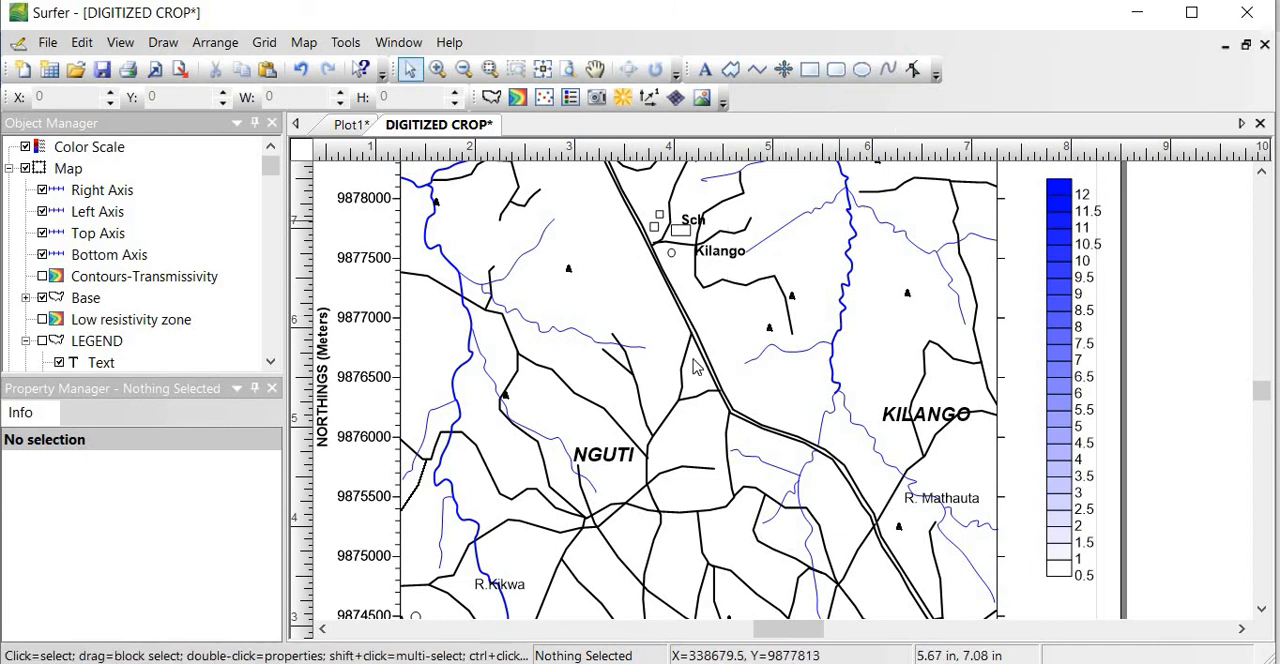
pyautogui.moveTo(710, 362)
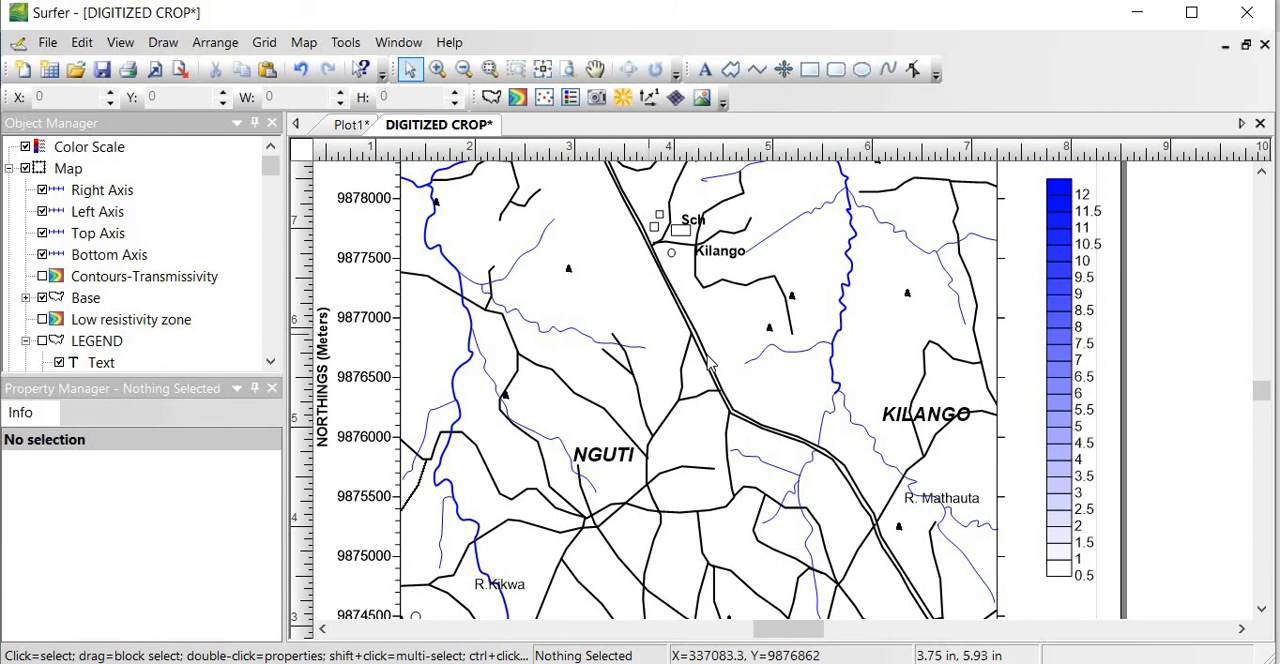
pyautogui.click(86, 296)
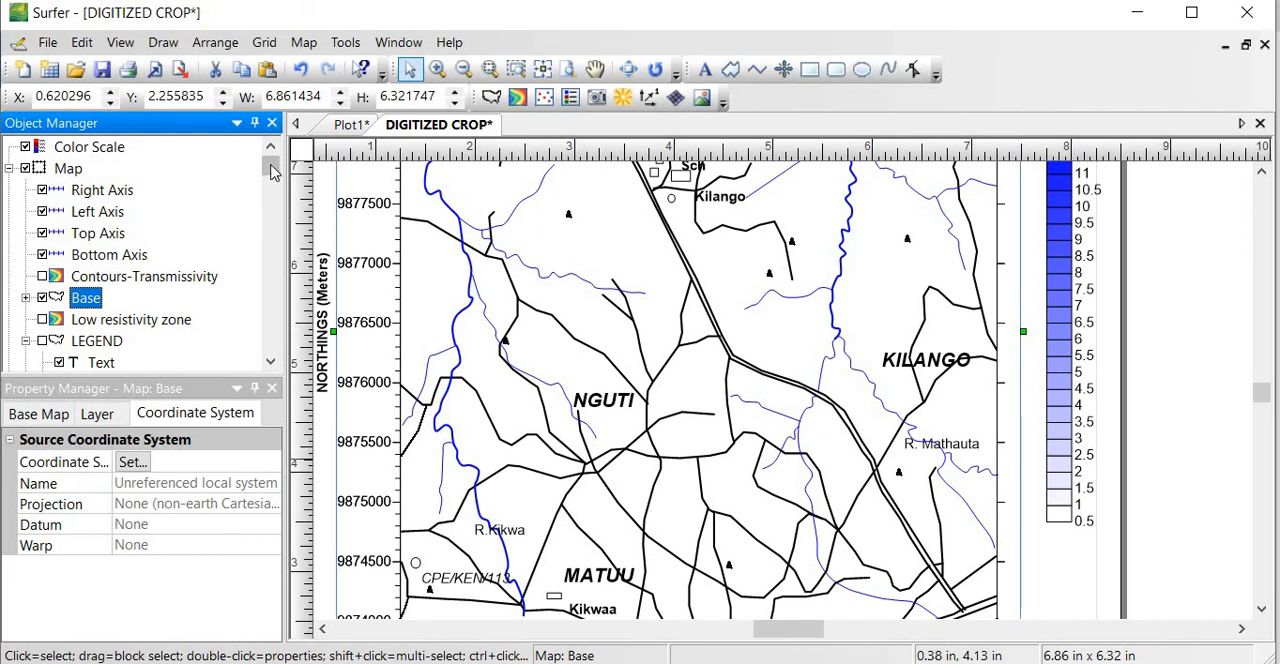
pyautogui.scroll(-3)
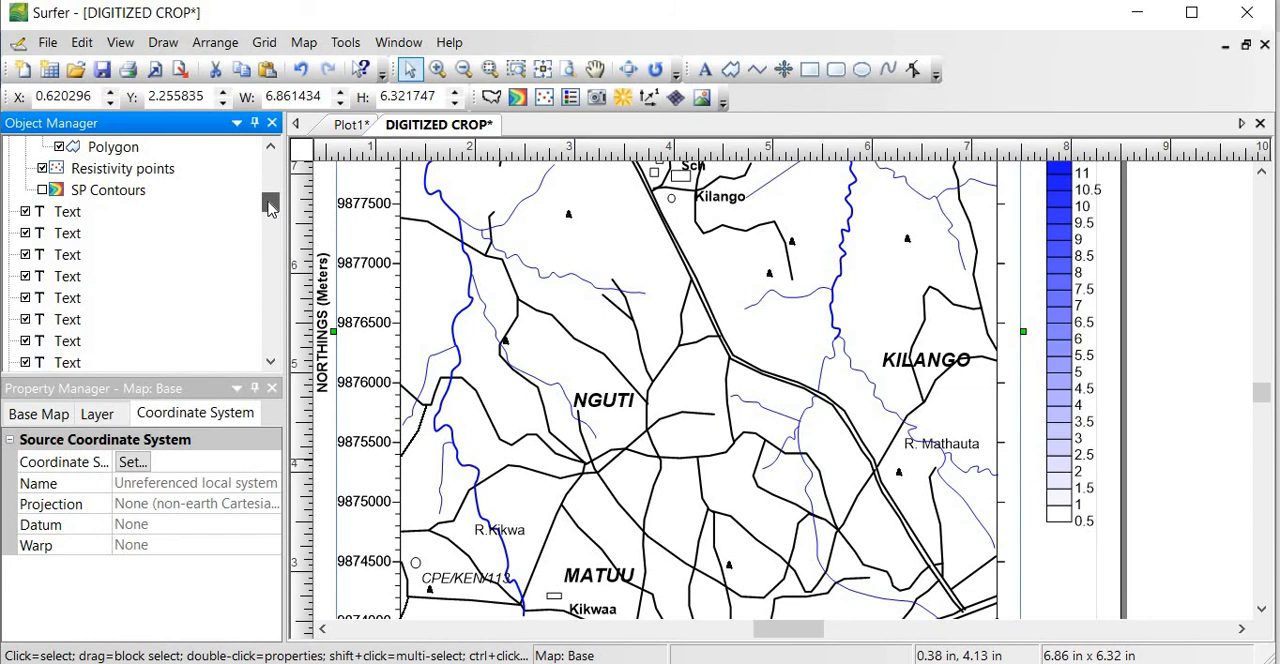
pyautogui.moveTo(784, 262)
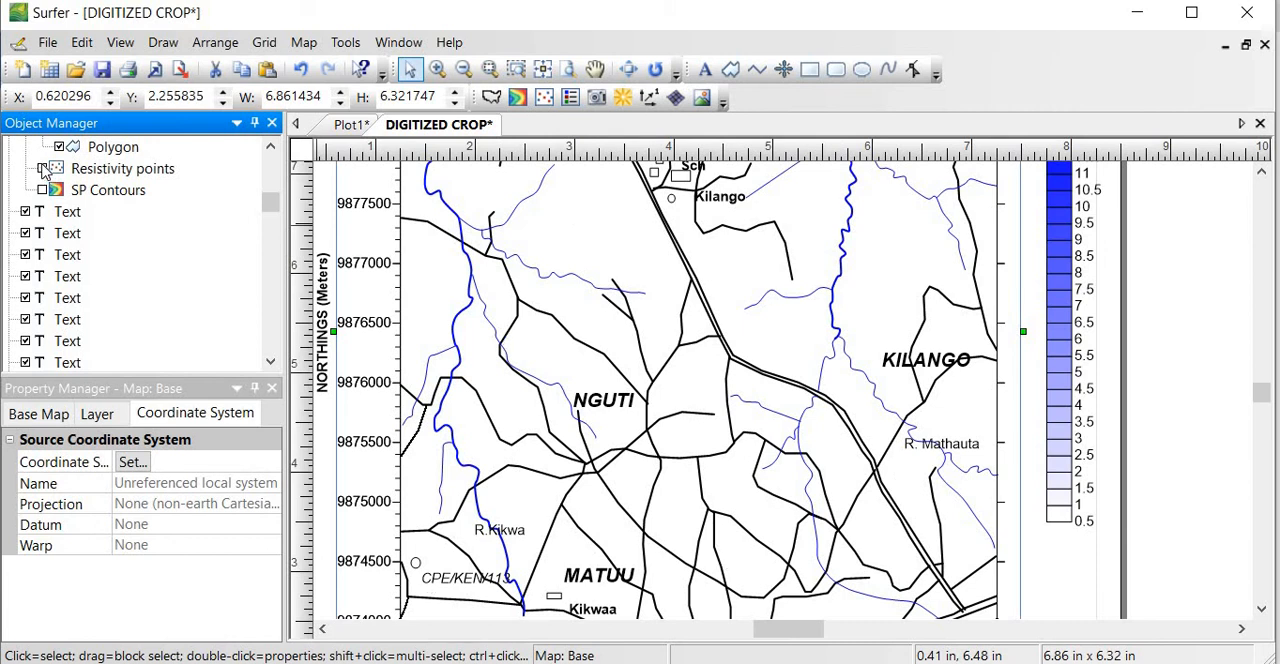
pyautogui.click(58, 168)
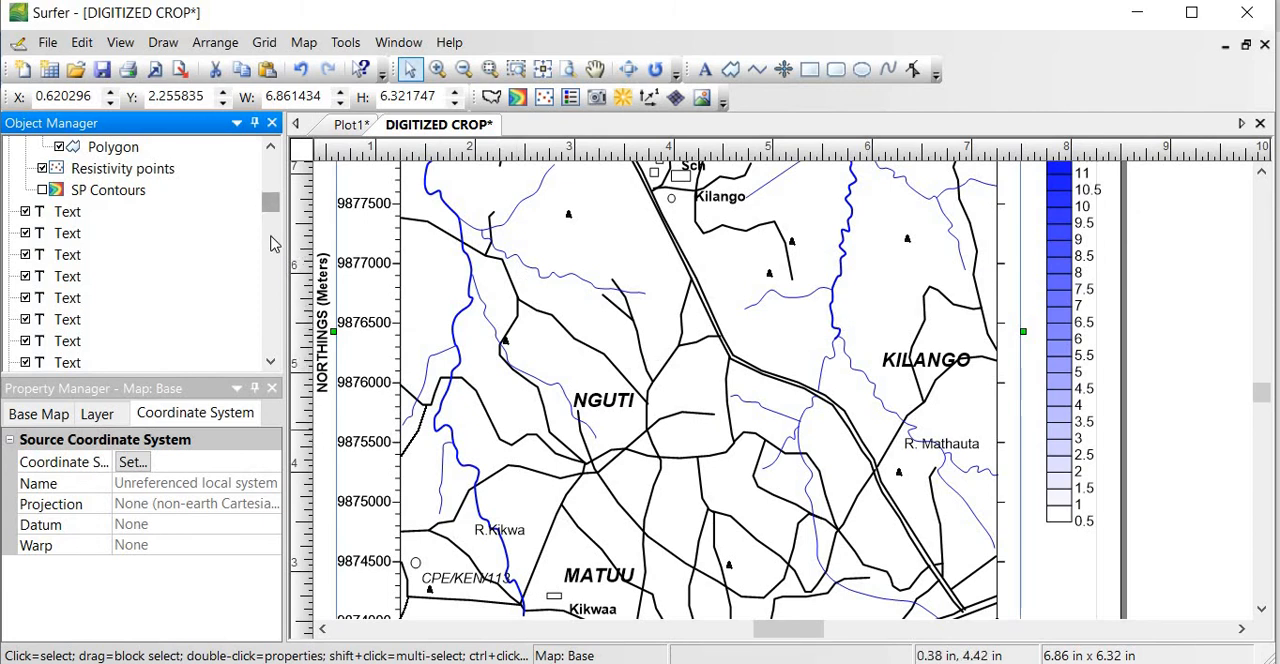
pyautogui.scroll(-3)
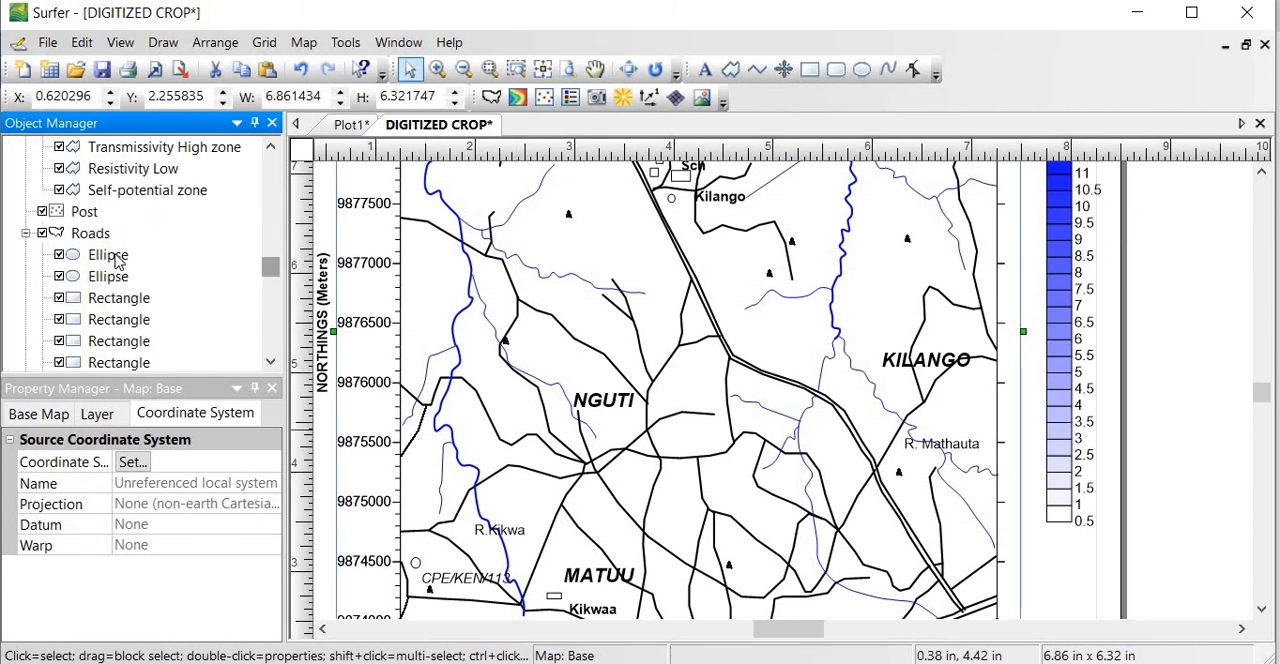
pyautogui.click(42, 232)
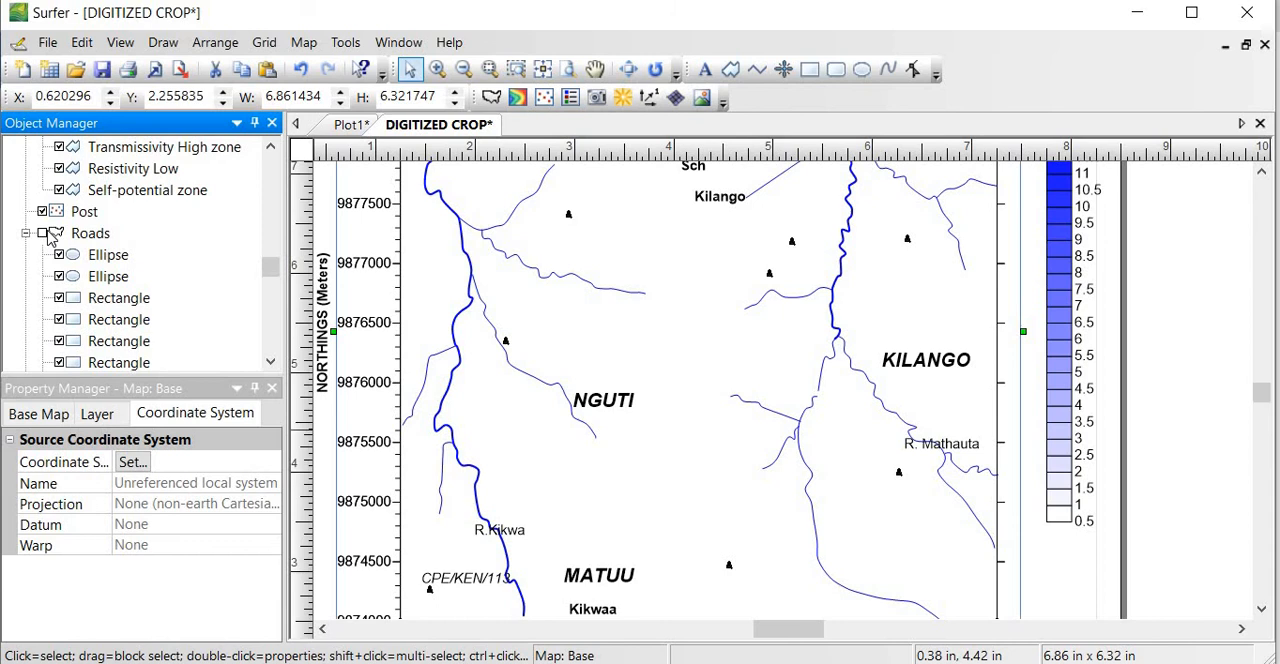
pyautogui.click(42, 232)
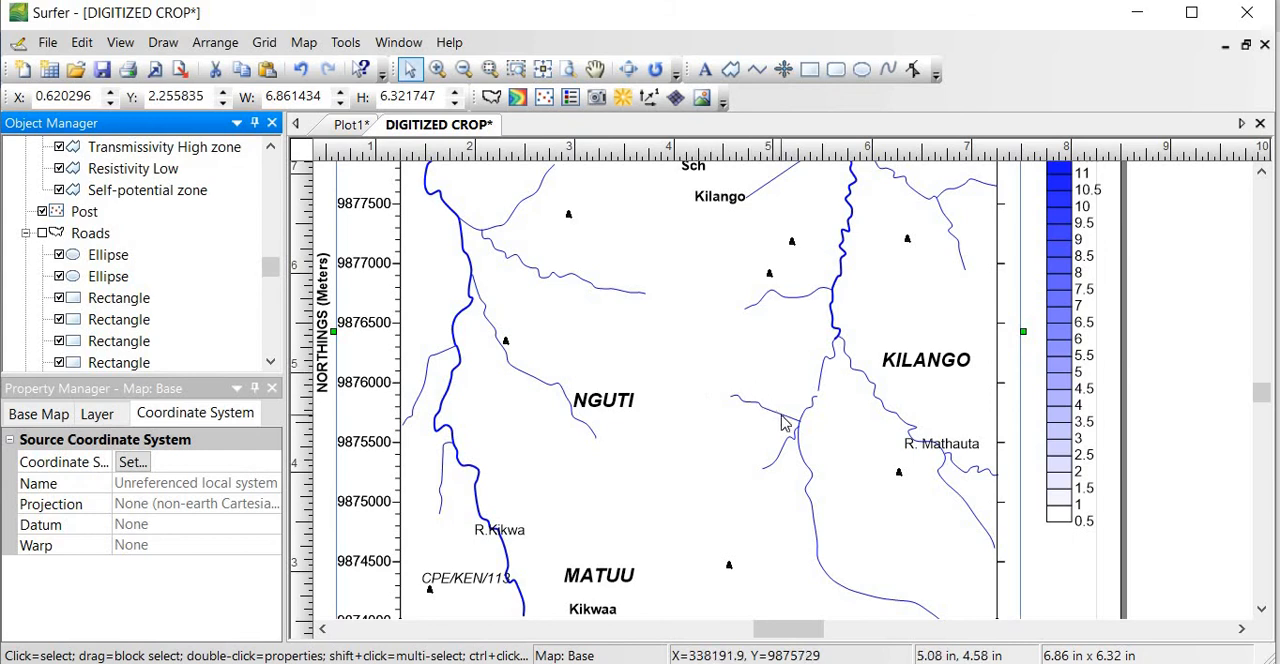
pyautogui.moveTo(72, 232)
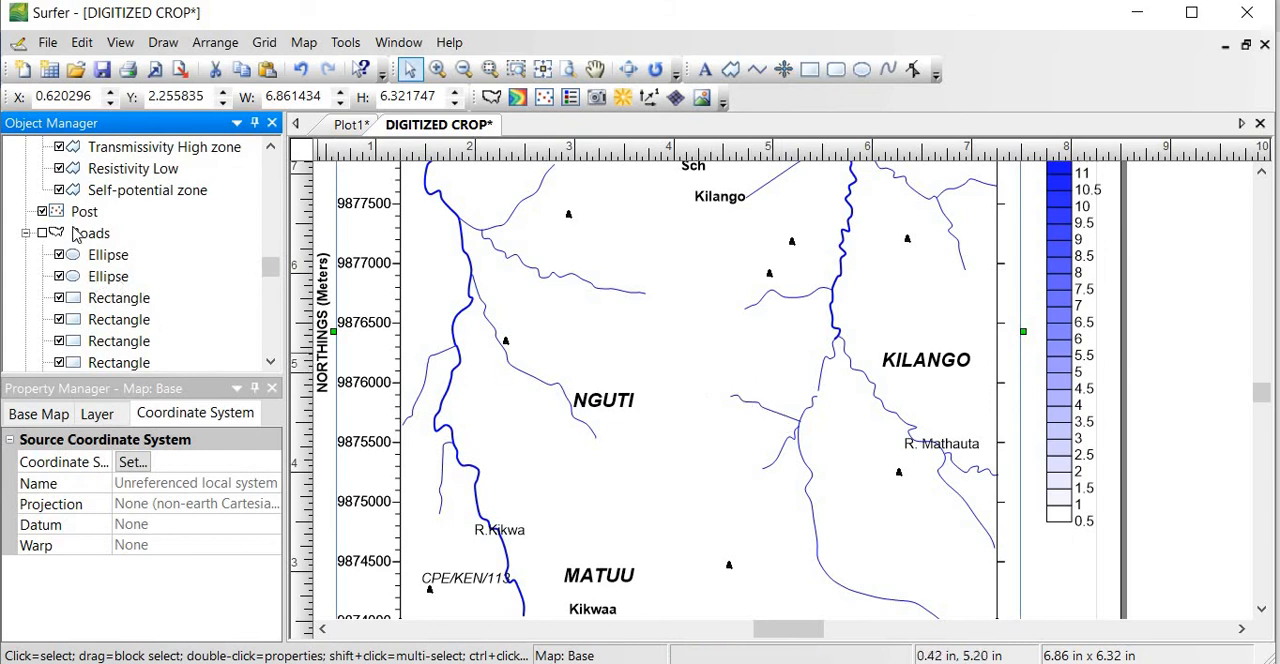
pyautogui.moveTo(36, 232)
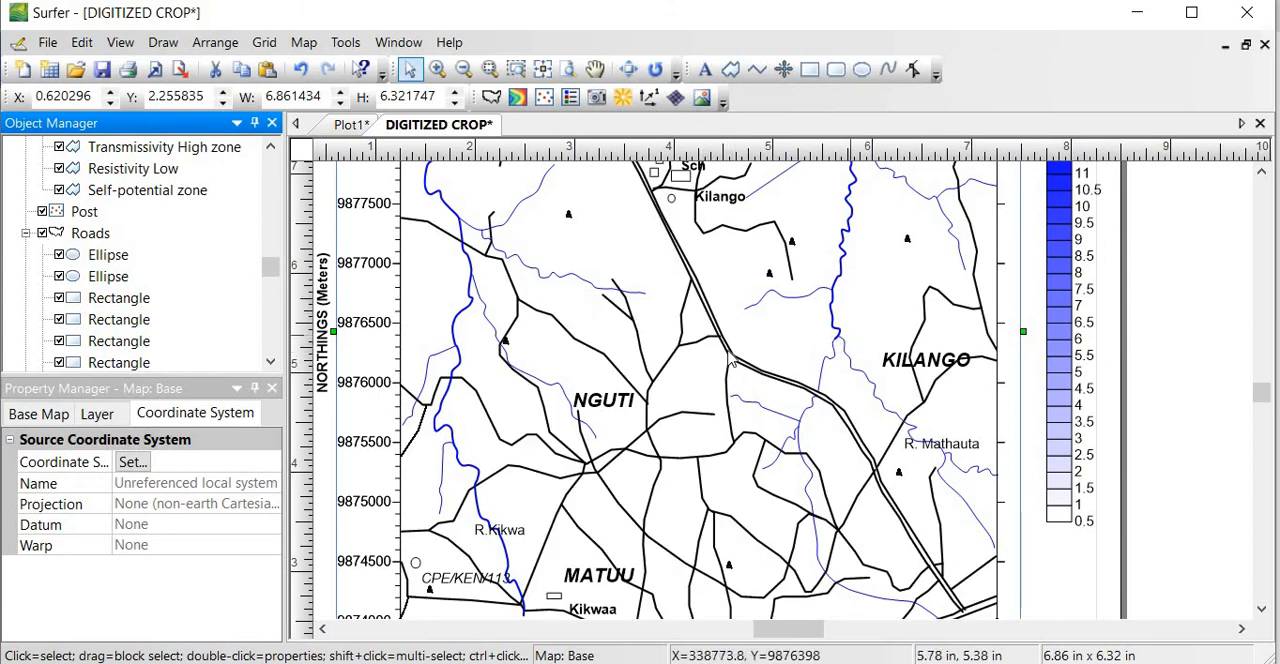
pyautogui.moveTo(640, 342)
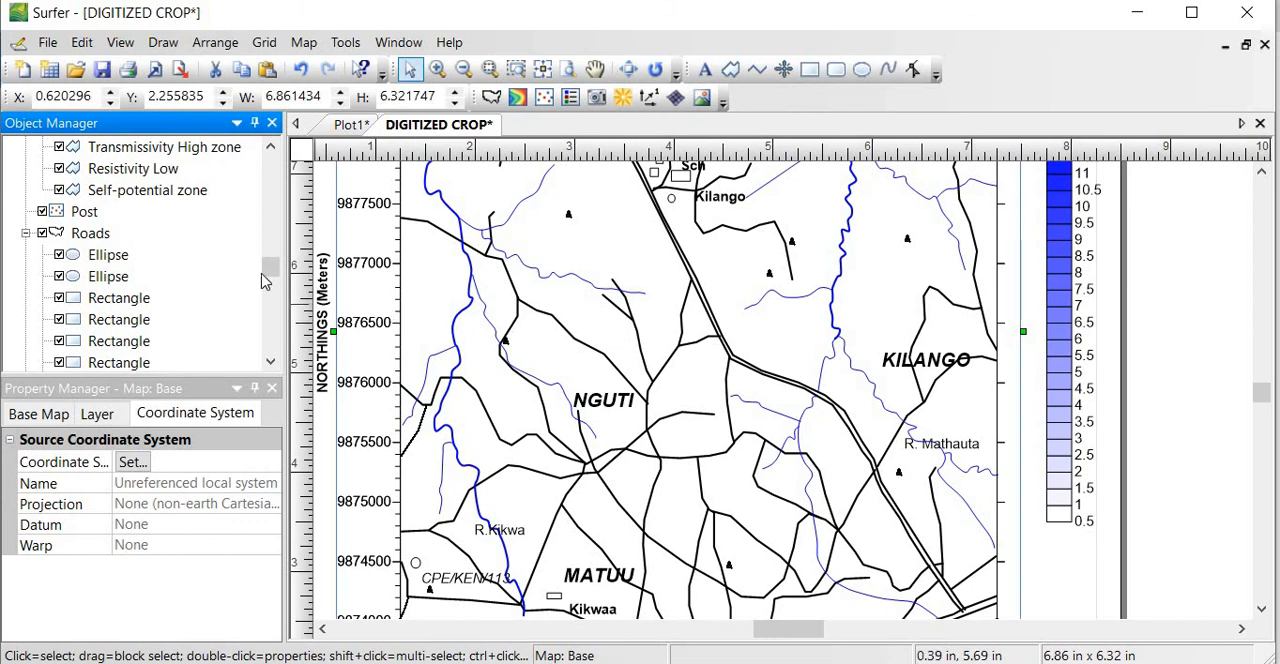
pyautogui.moveTo(272, 268)
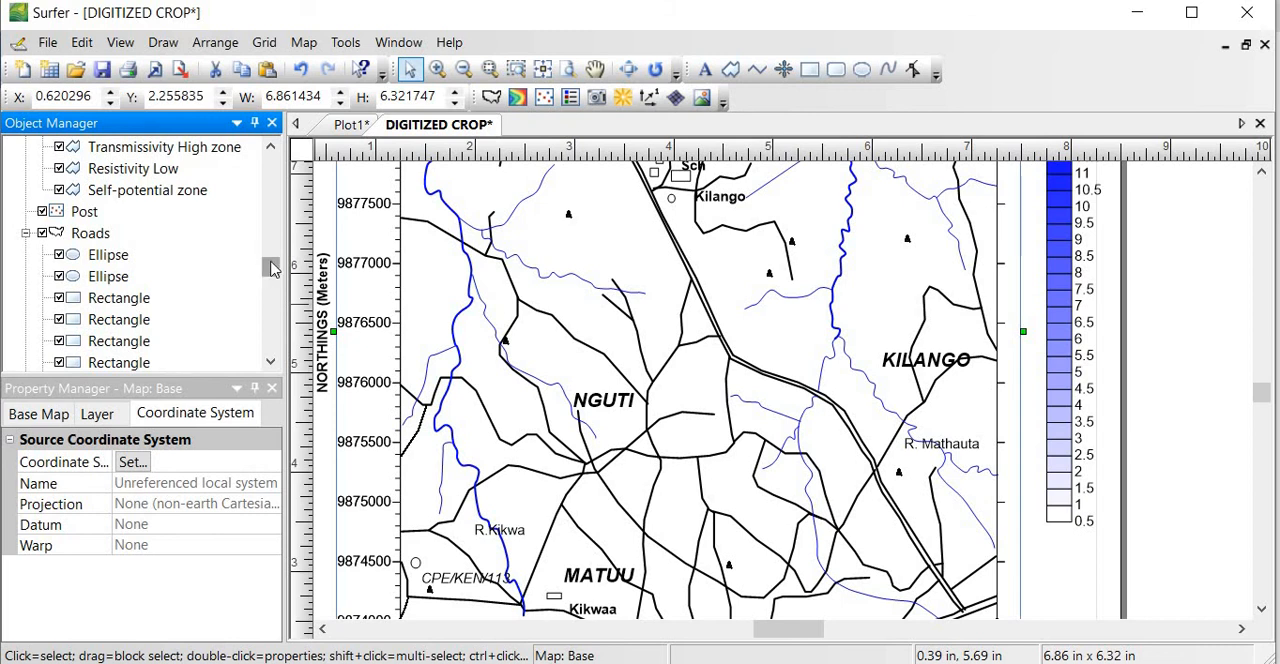
pyautogui.scroll(-3)
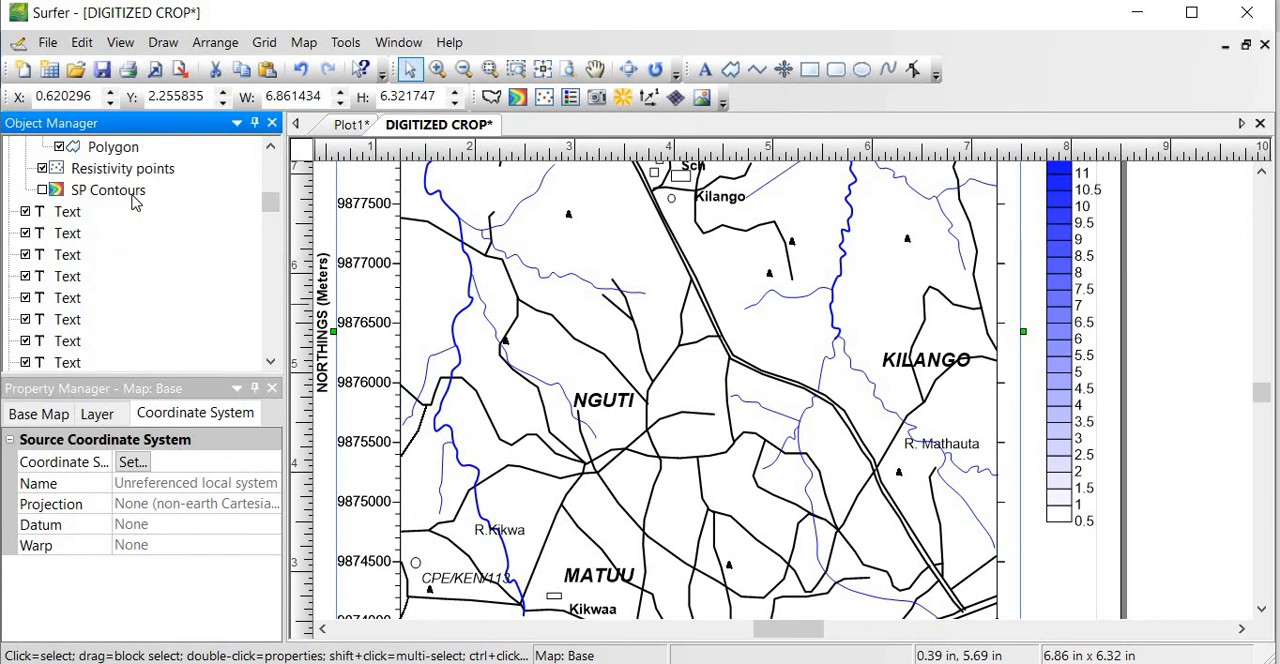
# - Show the SP Contours filled contour plot over the DIGITIZED CROP base map
pyautogui.click(42, 190)
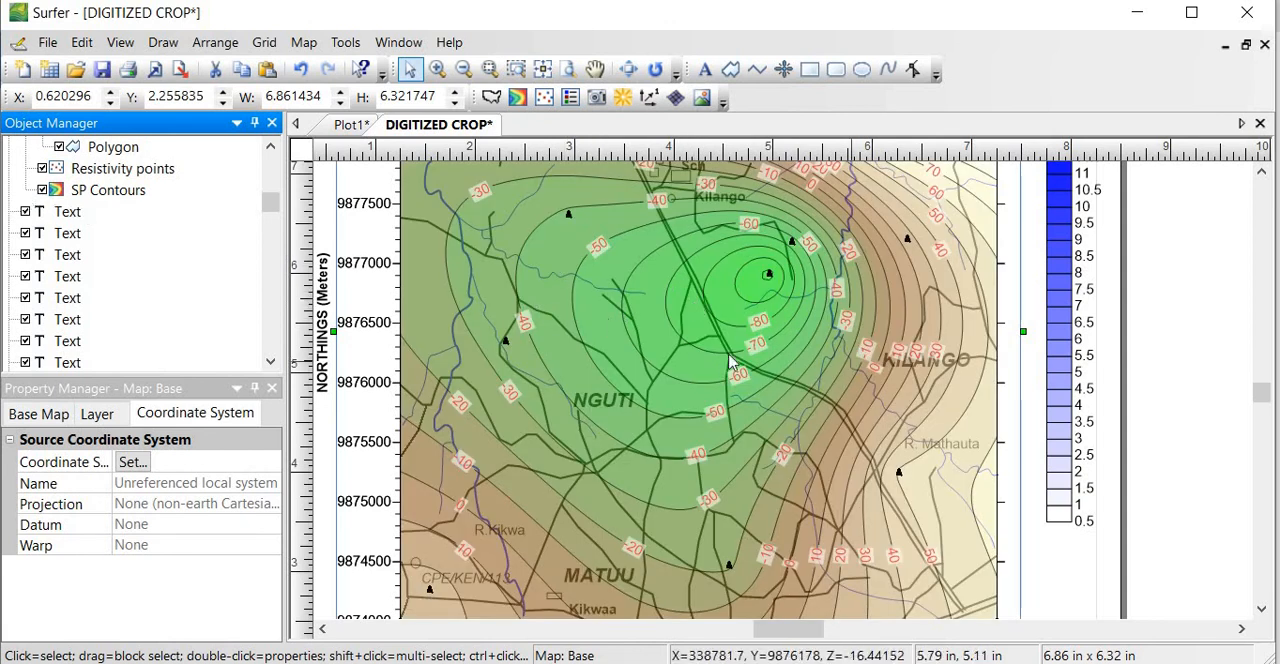
pyautogui.moveTo(864, 396)
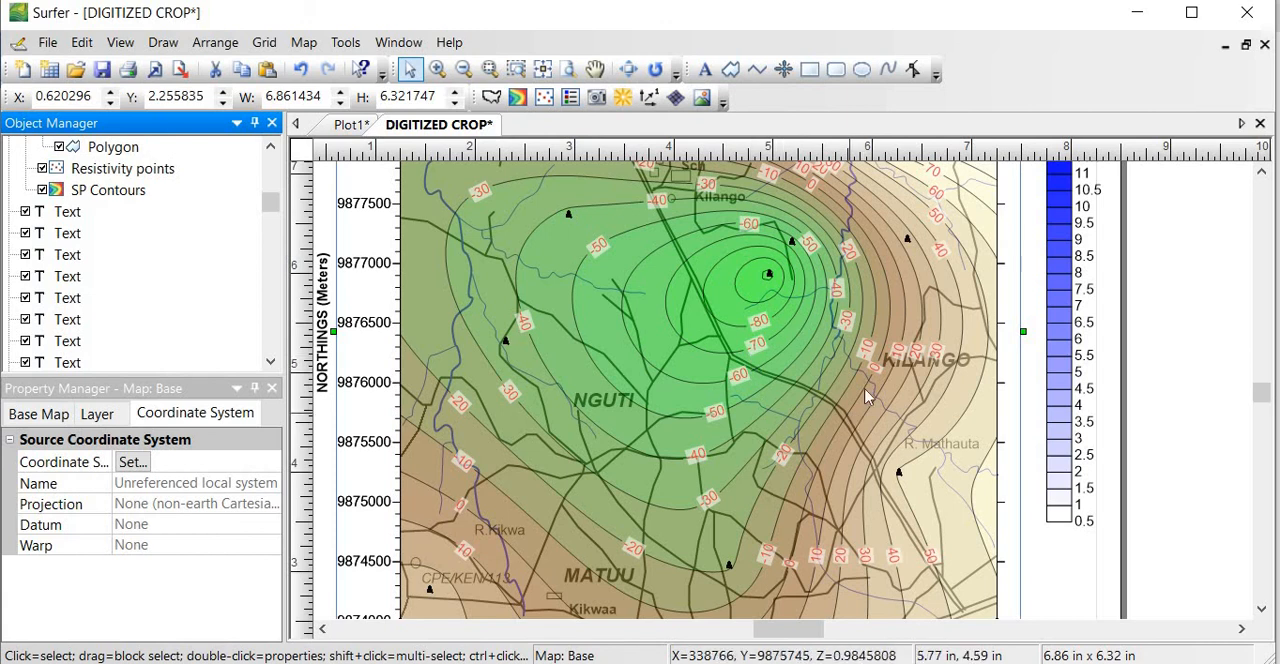
pyautogui.moveTo(902, 372)
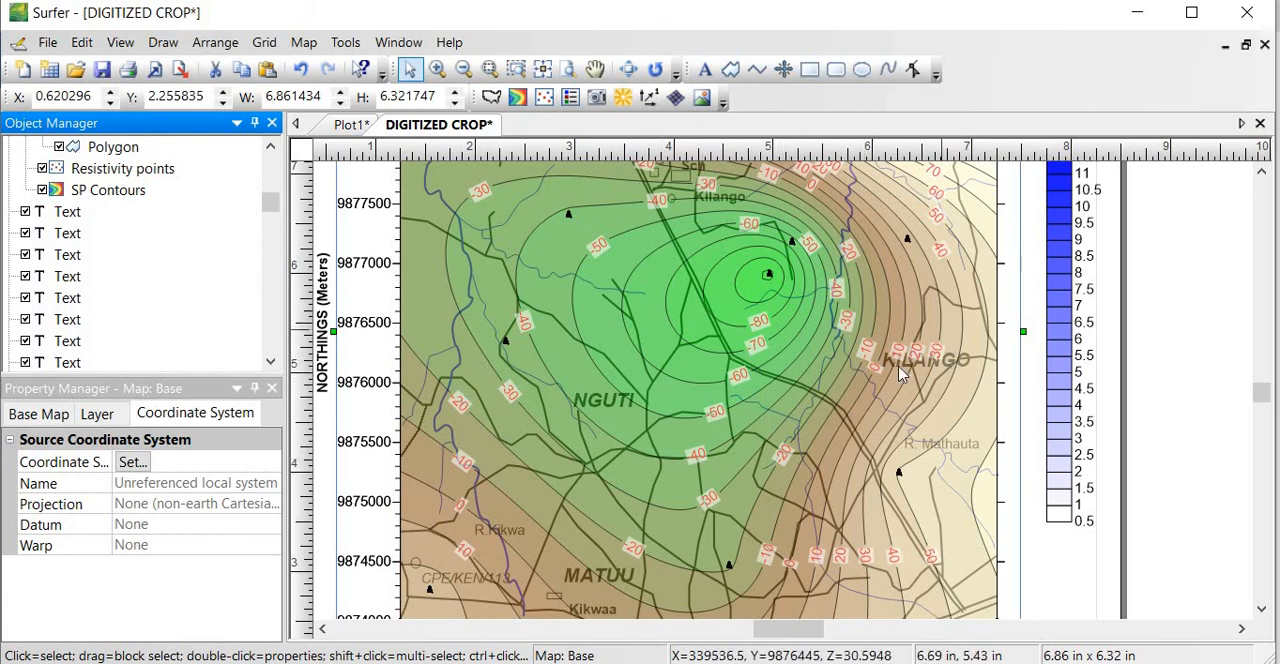
pyautogui.moveTo(724, 474)
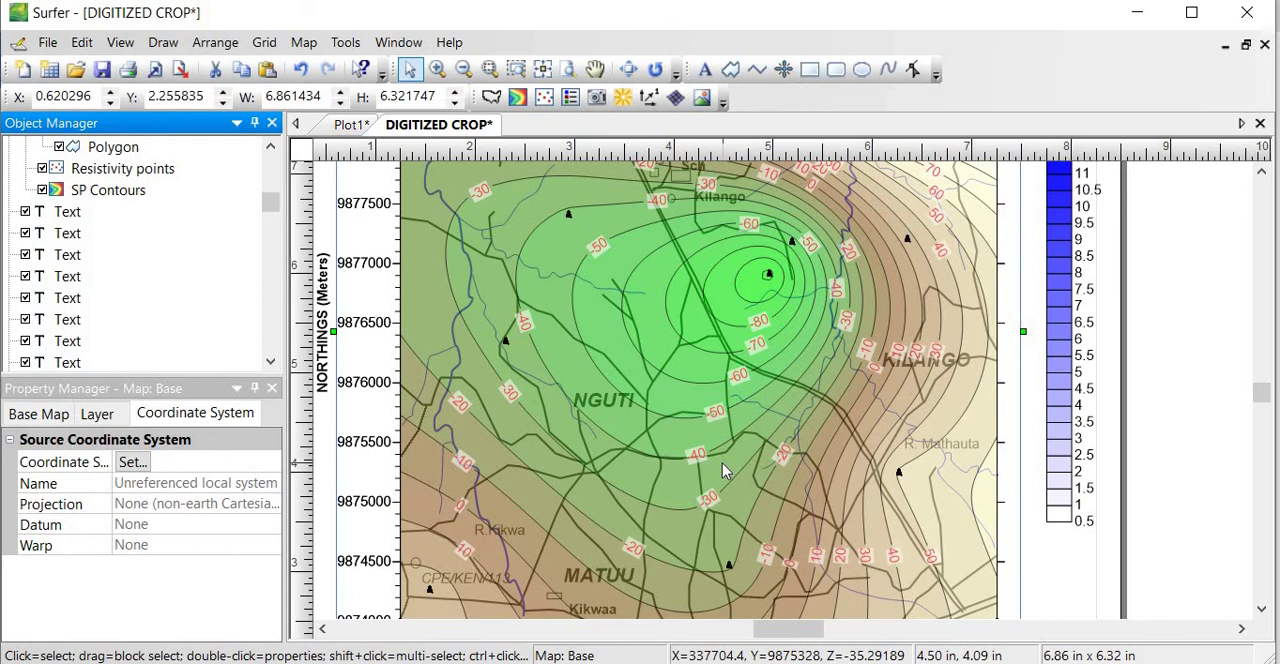
pyautogui.moveTo(838, 368)
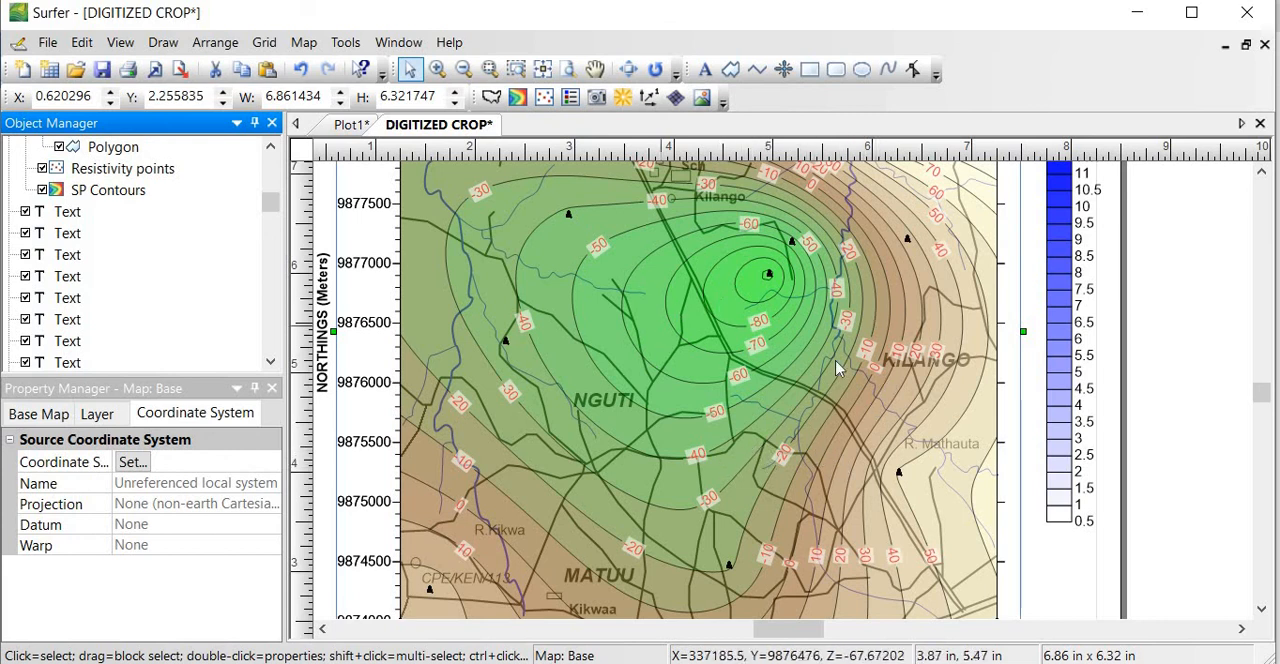
pyautogui.moveTo(654, 256)
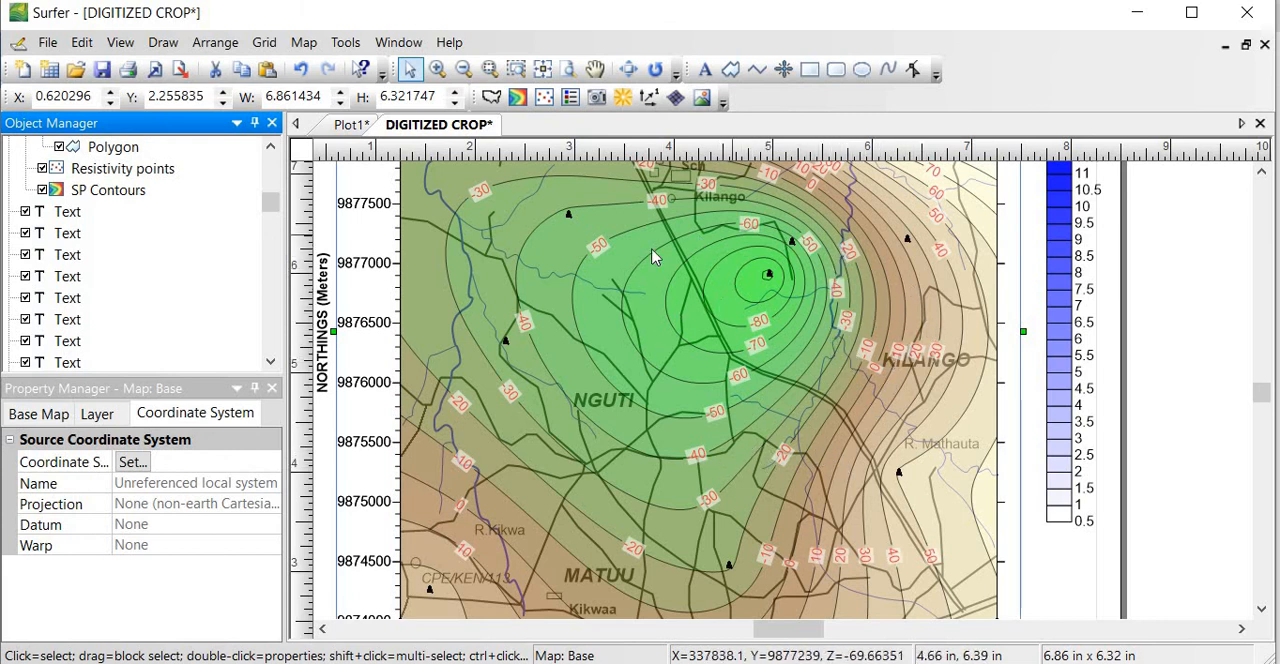
pyautogui.moveTo(648, 264)
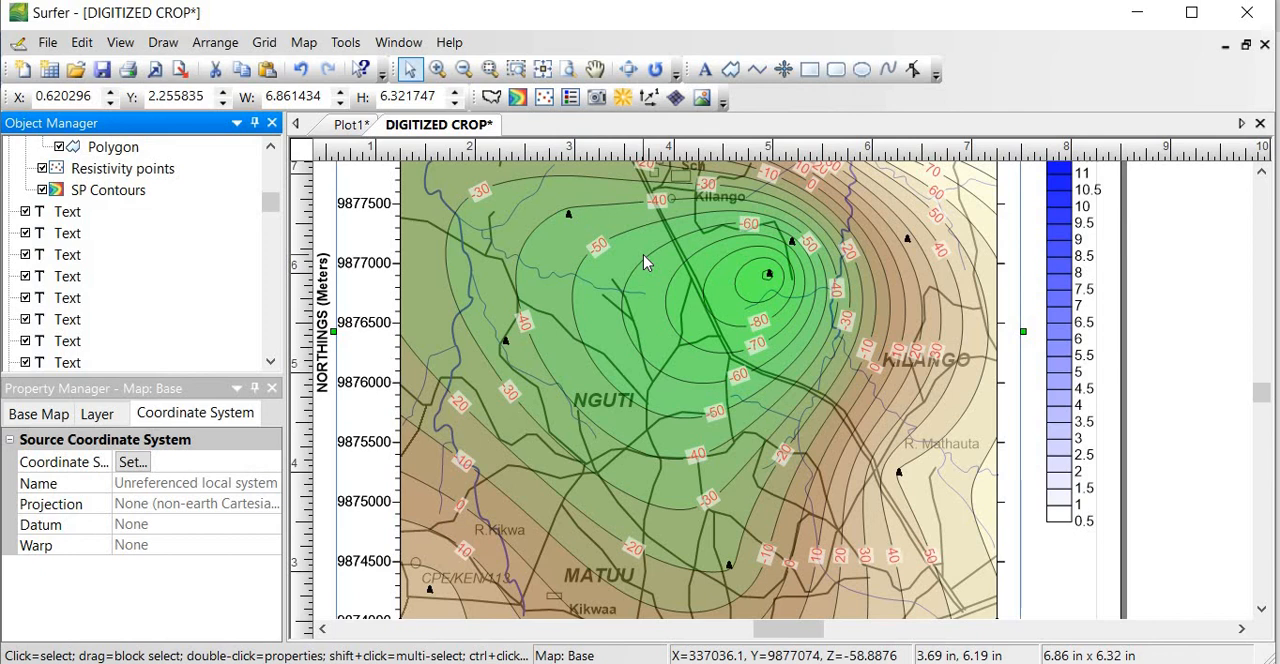
pyautogui.moveTo(588, 358)
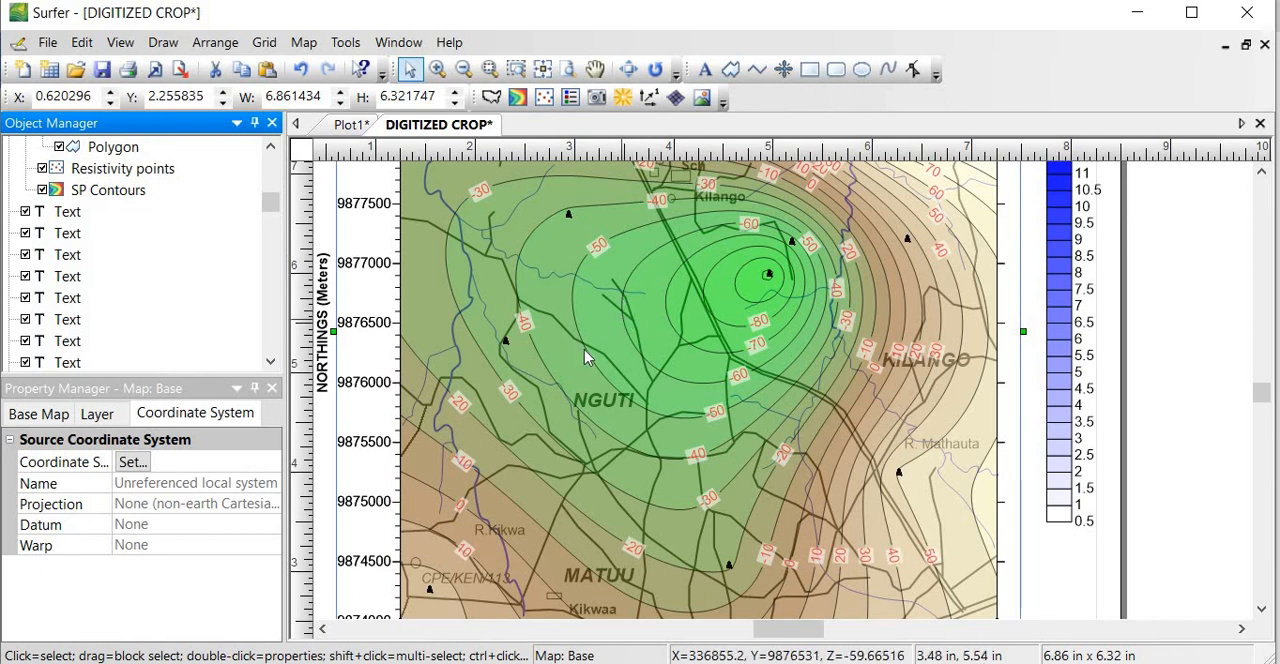
pyautogui.moveTo(844, 402)
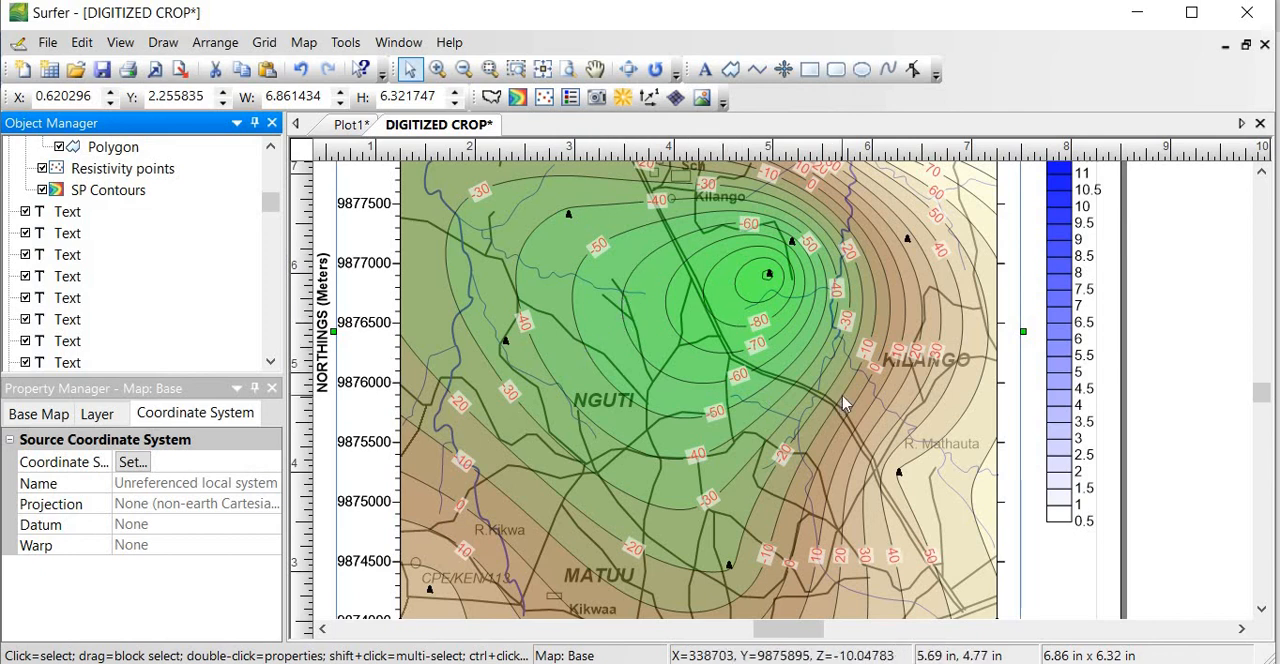
pyautogui.moveTo(780, 334)
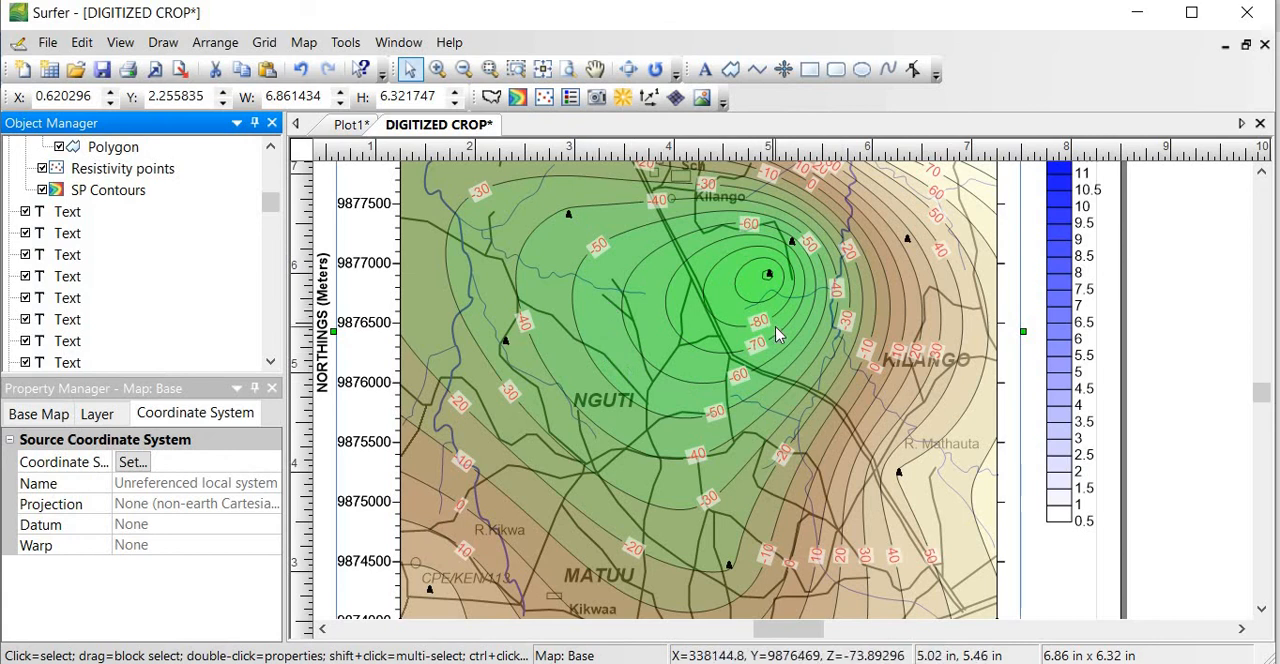
pyautogui.moveTo(712, 268)
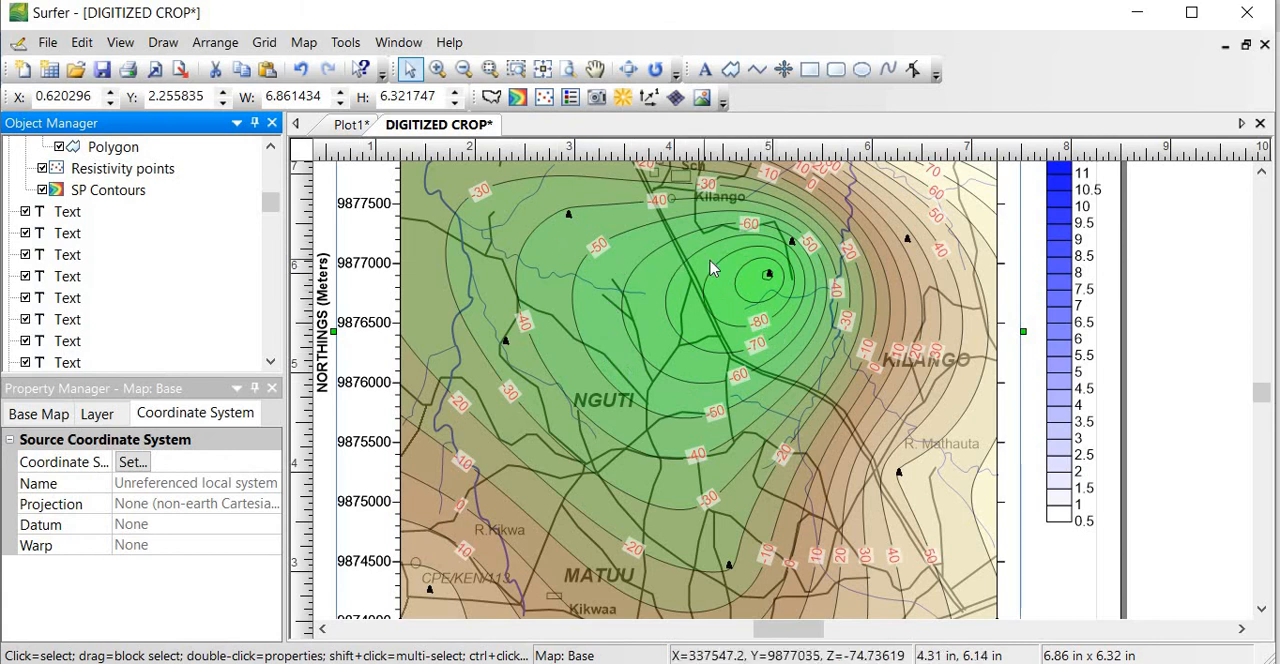